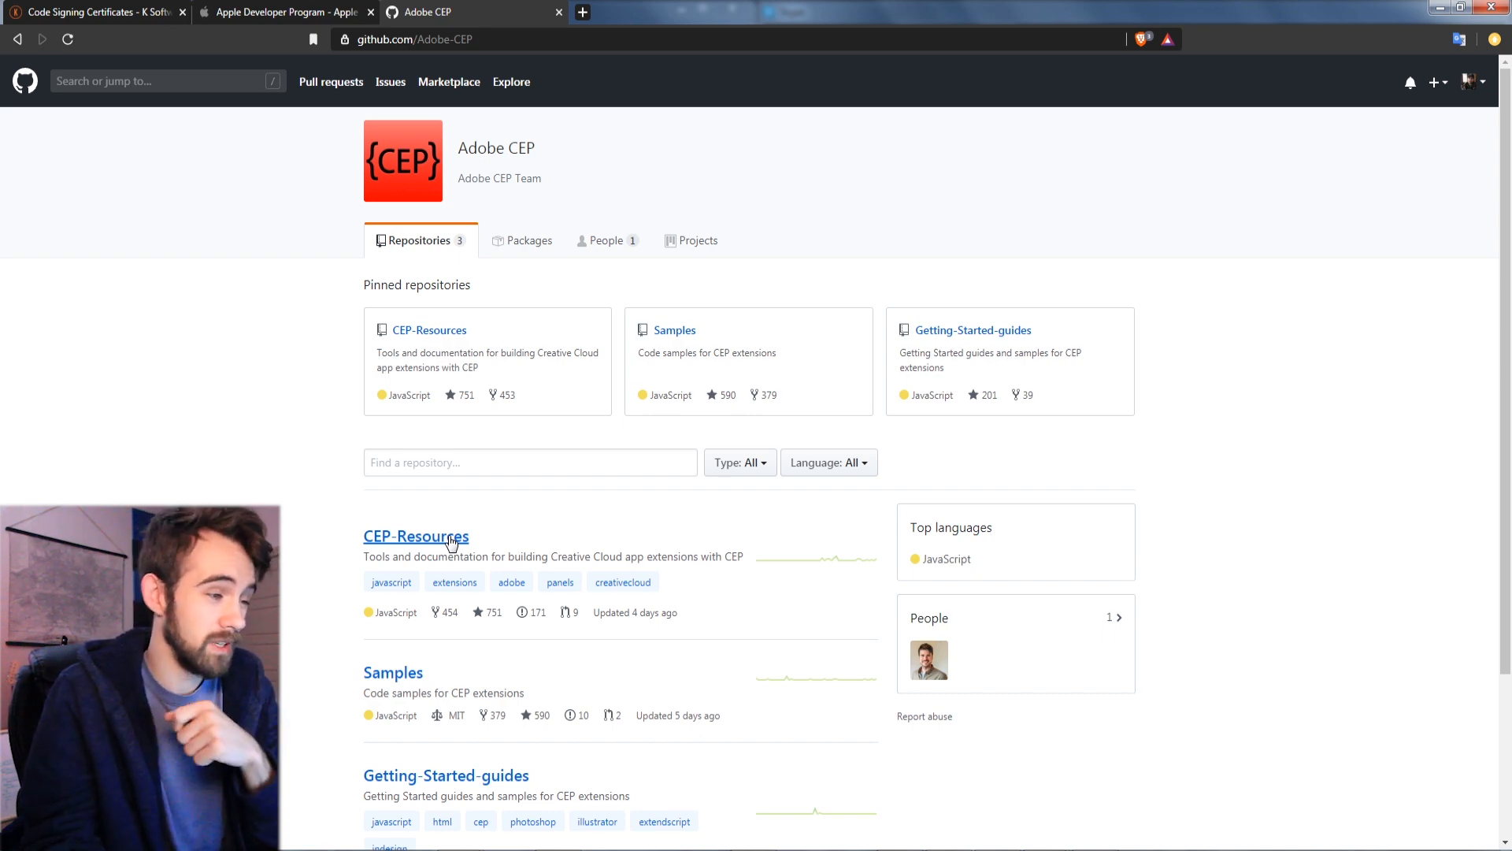
Open the CEP-Resources repository from the Adobe-CEP organisation page.
{"action": "left_click", "coordinate": [416, 536]}
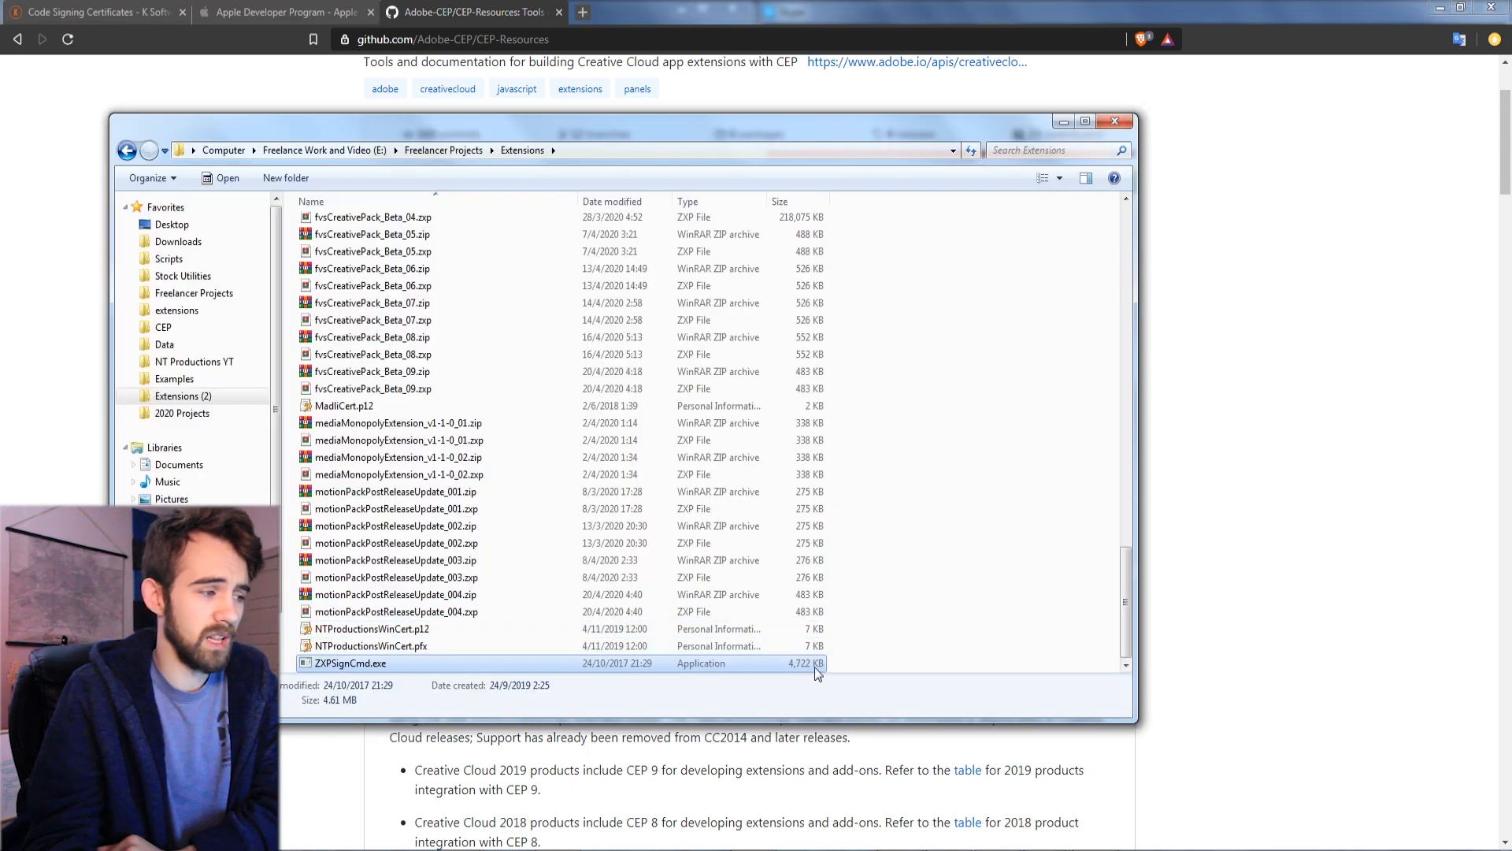
Review the .p12 and .pfx certificate files in the Extensions folder, then return to the repository page.
{"action": "left_click", "coordinate": [372, 645]}
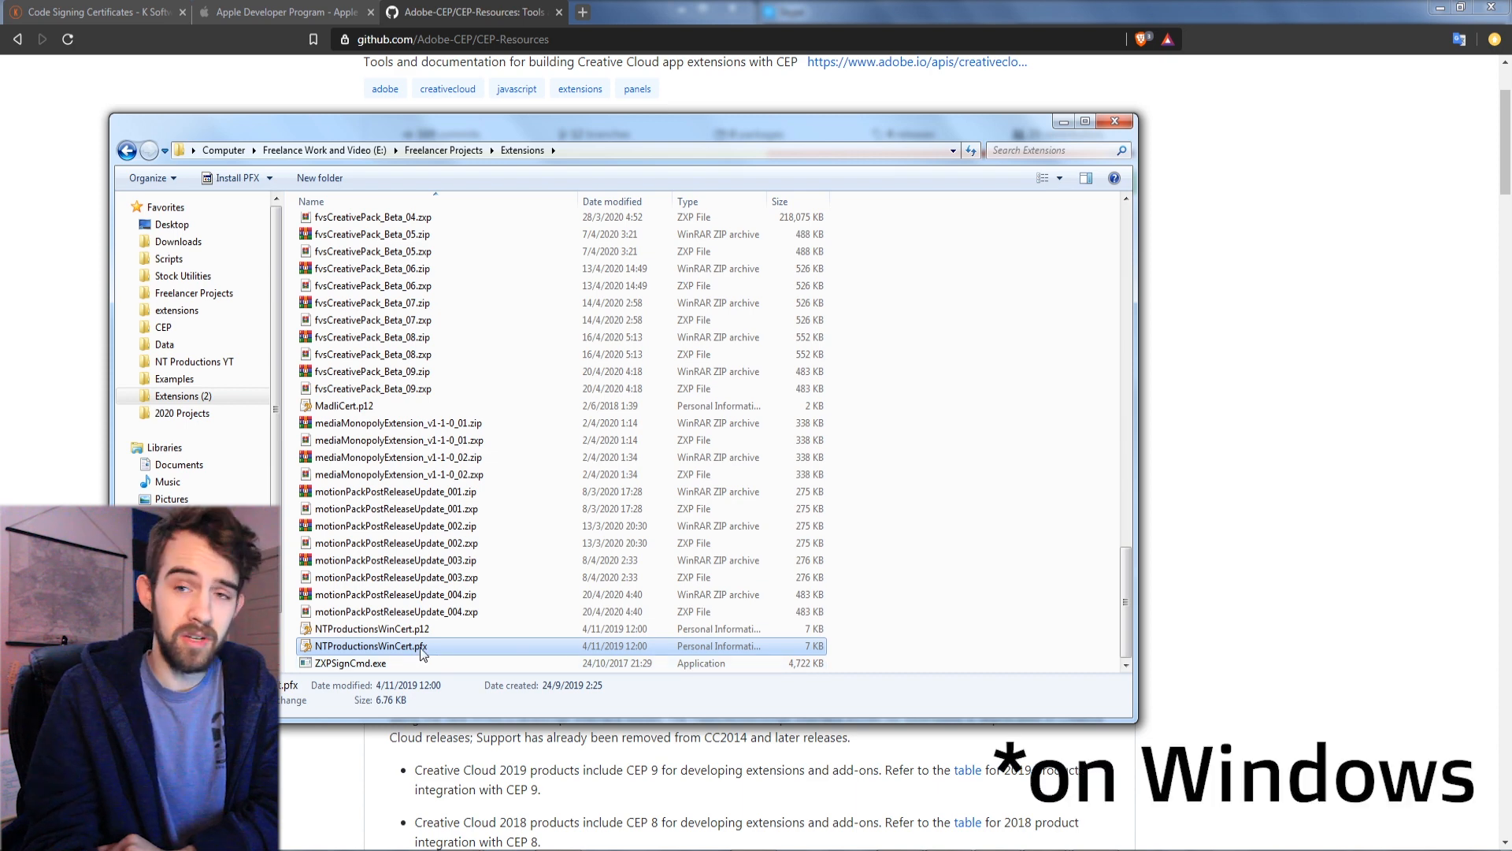
{"action": "left_click", "coordinate": [372, 629]}
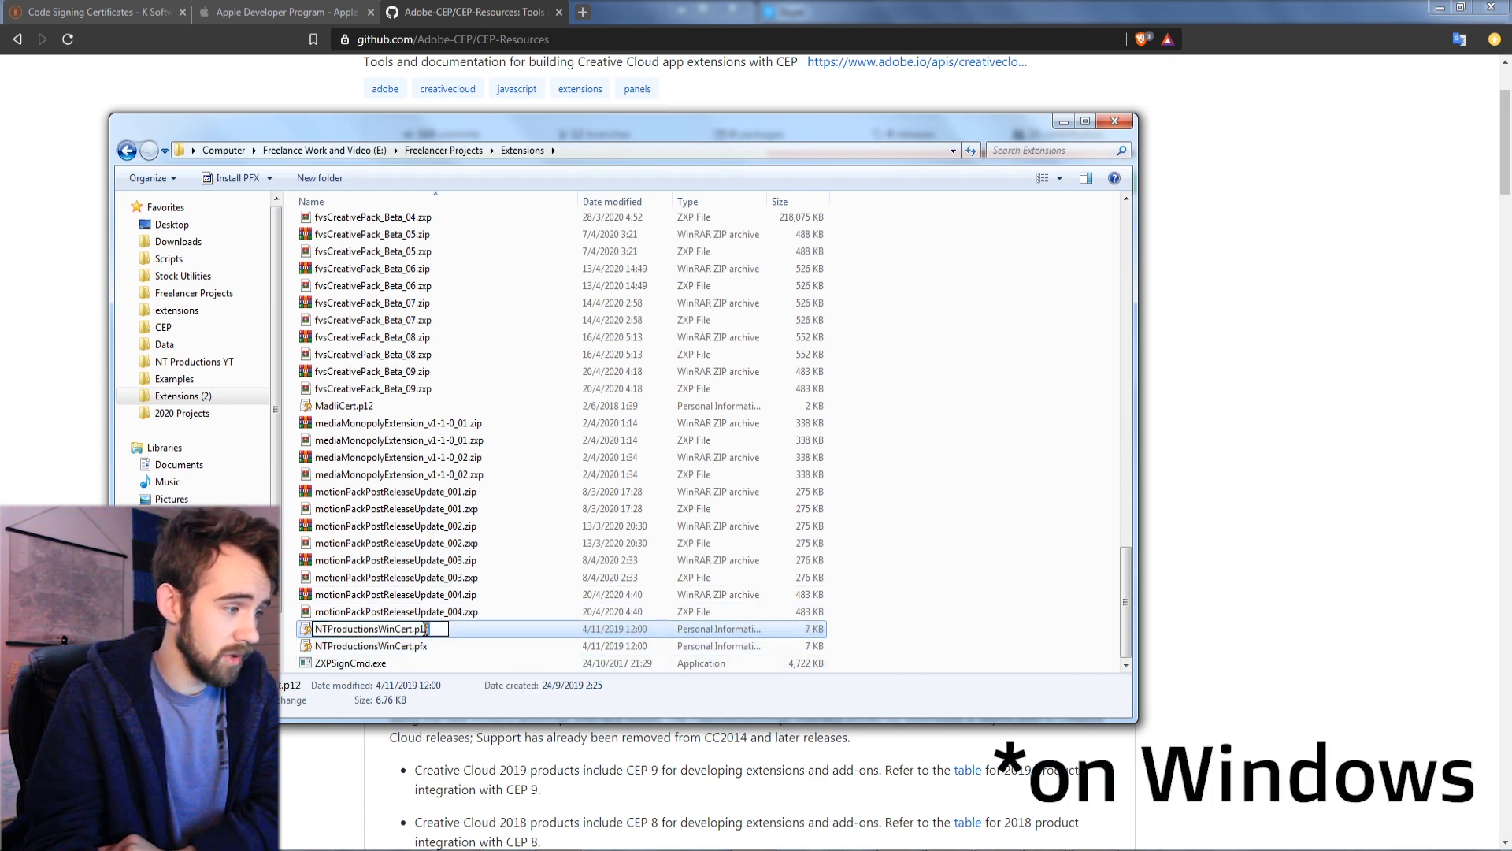
{"action": "left_click", "coordinate": [386, 646]}
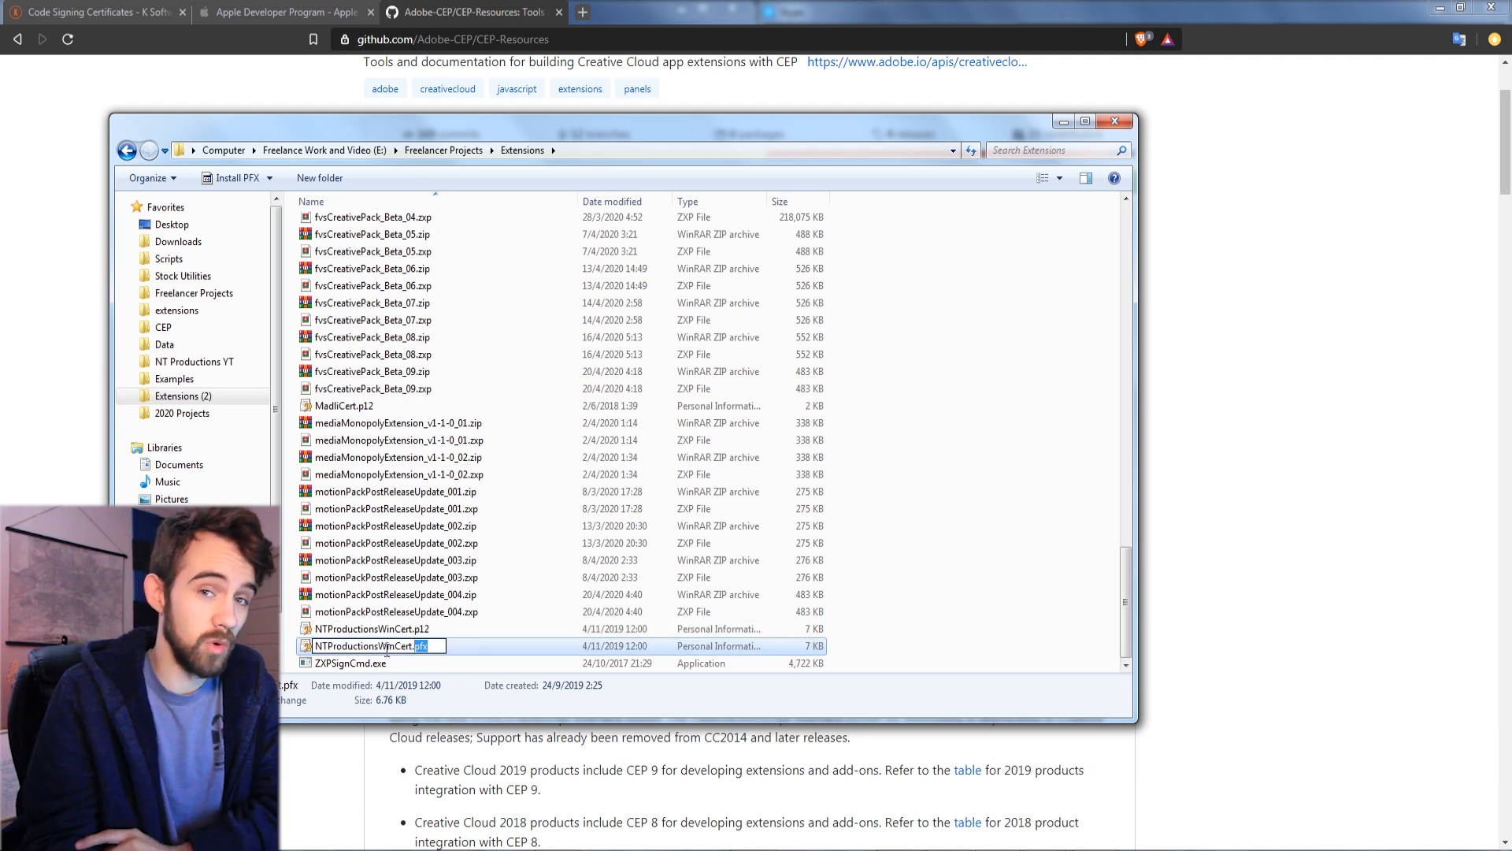
{"action": "left_click", "coordinate": [665, 11]}
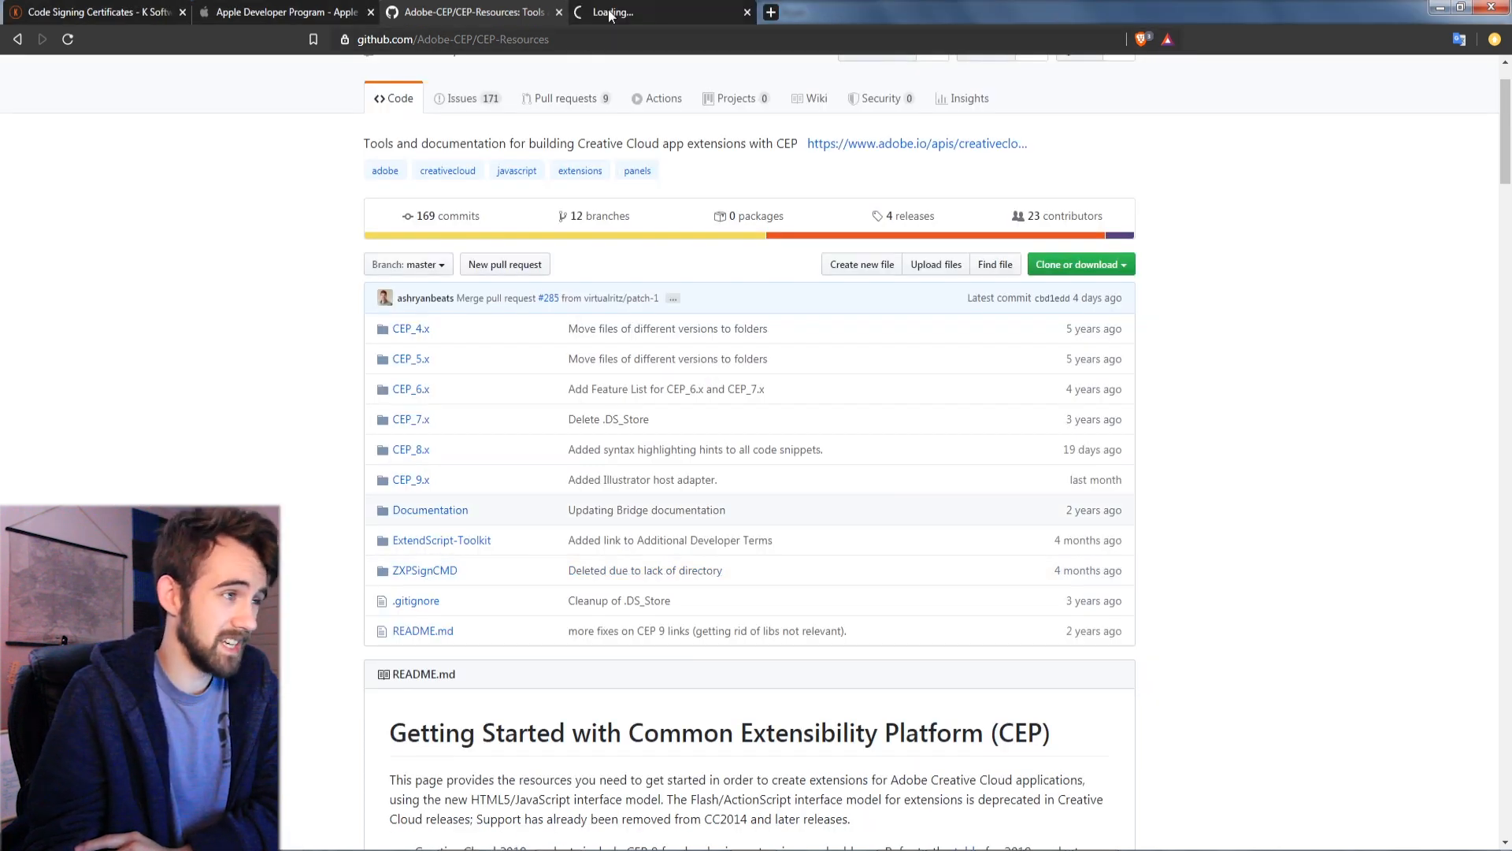
Browse the ZXPSignCMD 4.0.7 folder with its osx10, win32 and win64 builds, then return to the readme.
{"action": "left_click", "coordinate": [423, 570]}
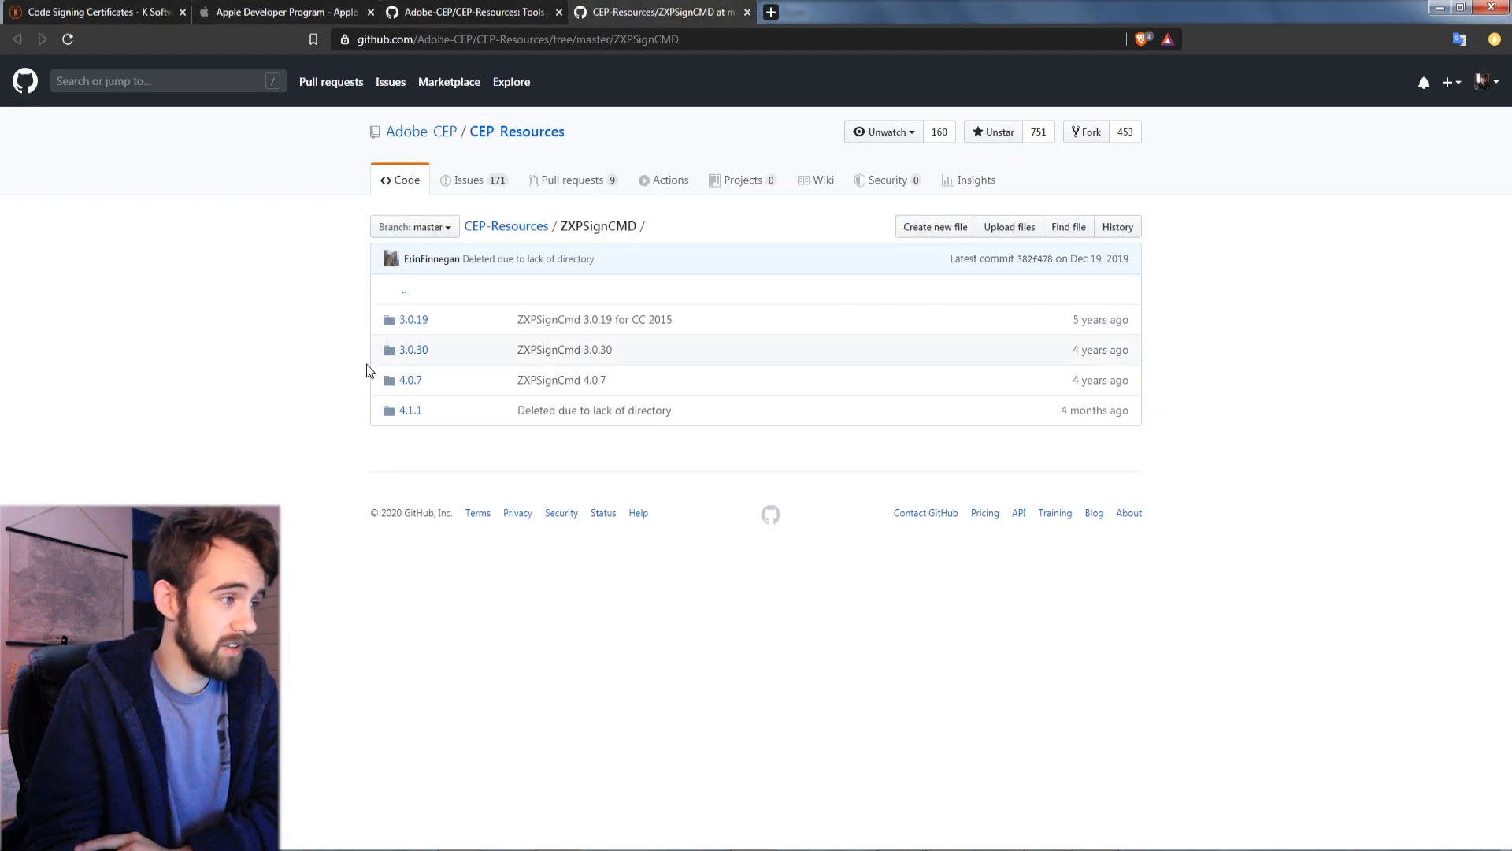
{"action": "mouse_move", "coordinate": [409, 380]}
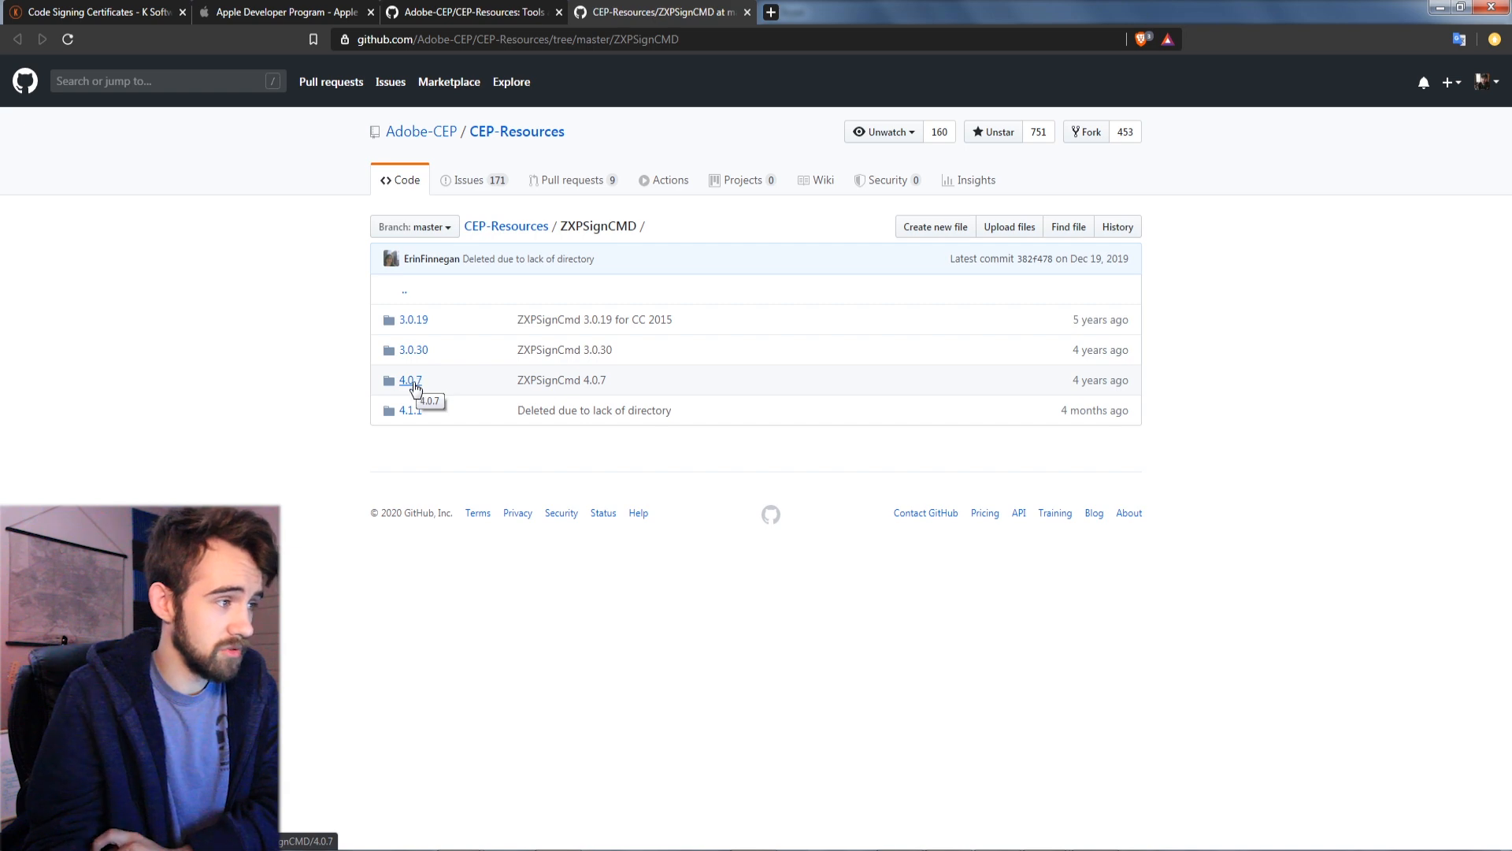
{"action": "left_click", "coordinate": [410, 380]}
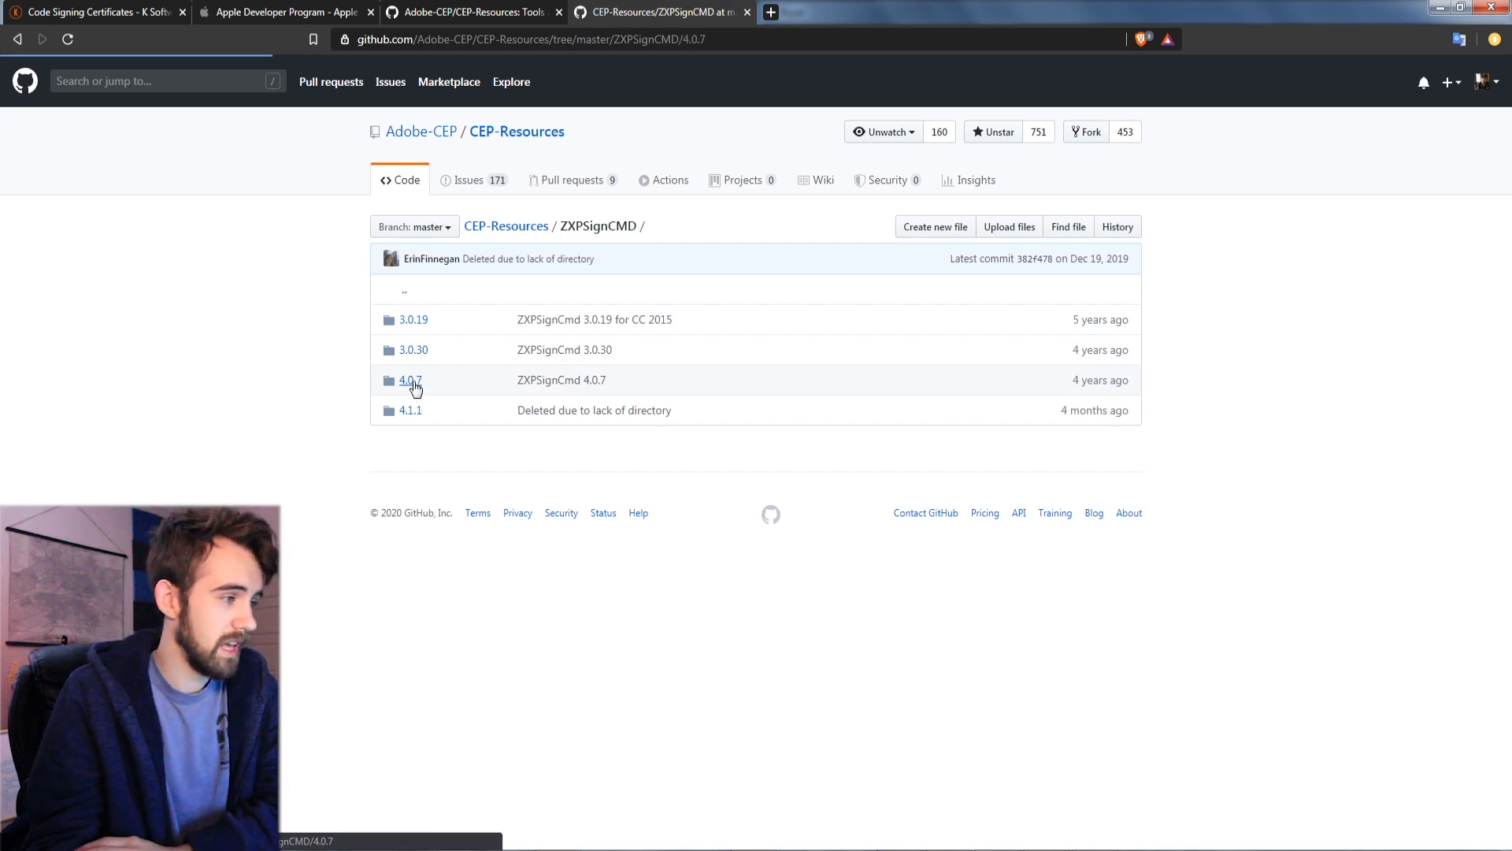
{"action": "left_click", "coordinate": [410, 379]}
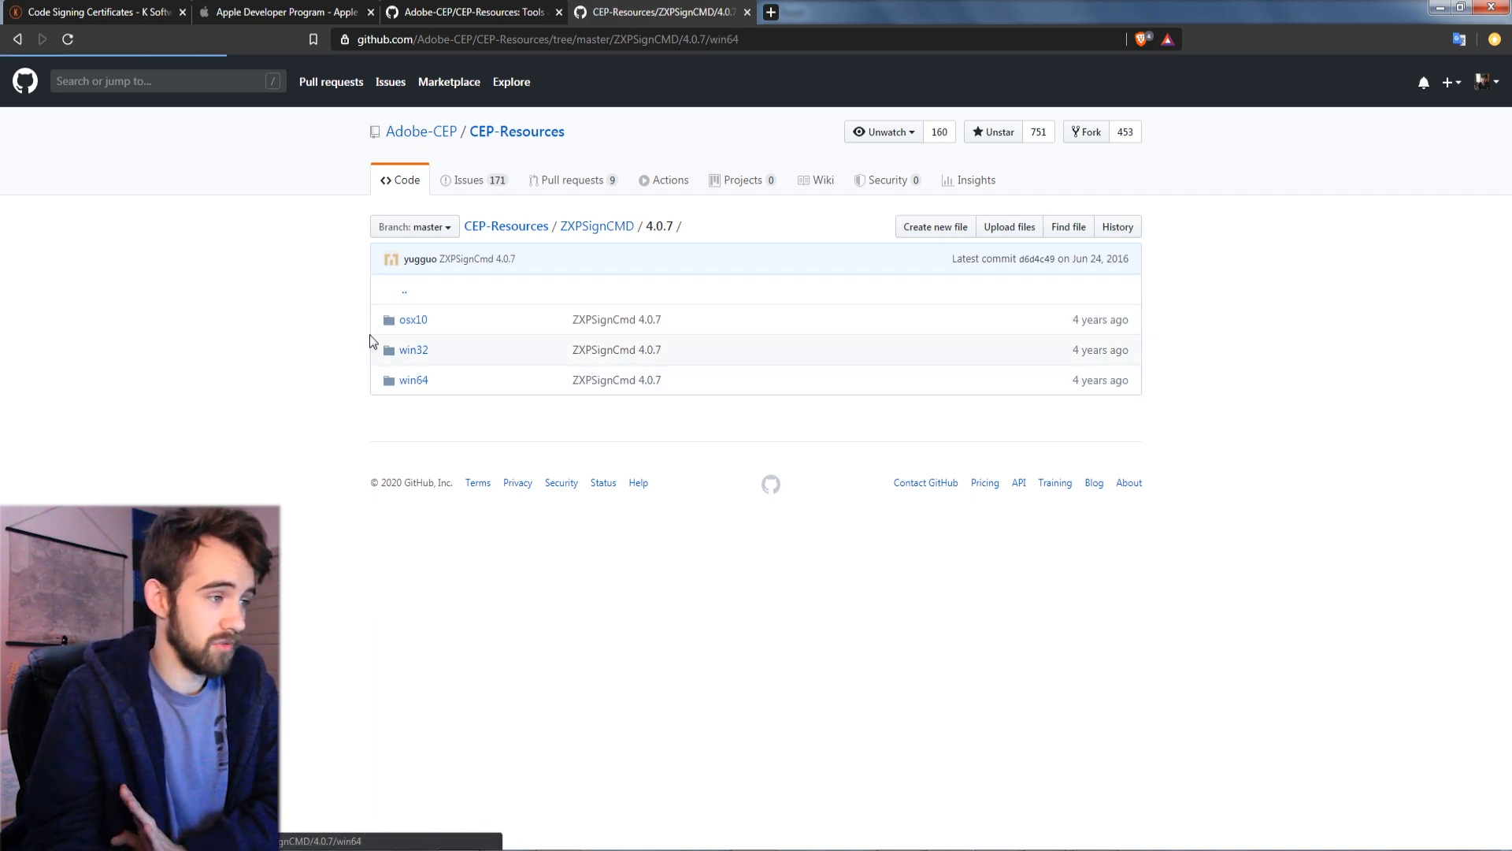
{"action": "left_click", "coordinate": [413, 380]}
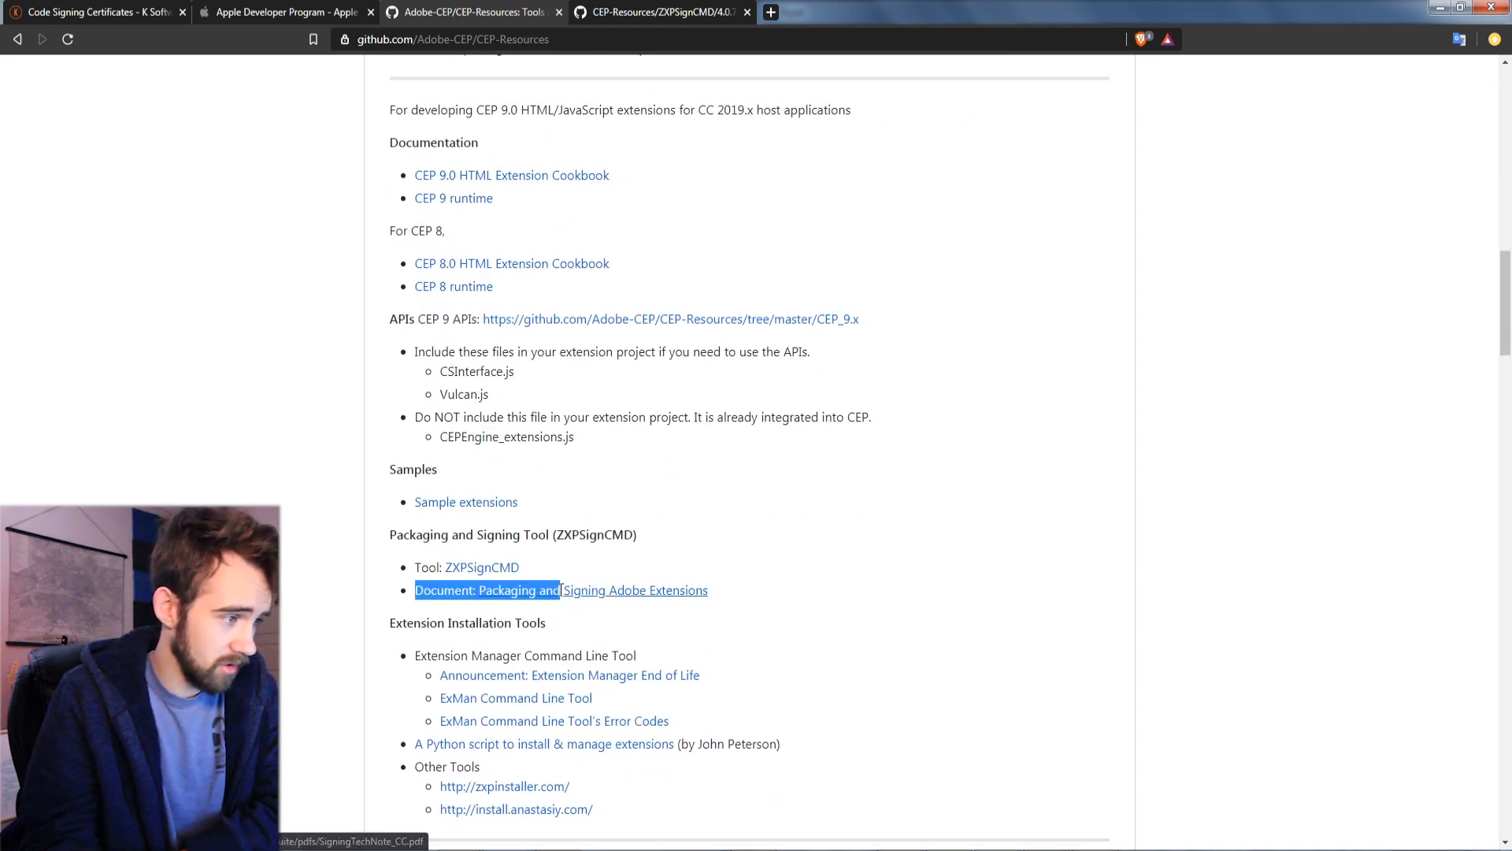
Open the Packaging and Signing Adobe Extensions PDF and highlight the p12 and password arguments.
{"action": "left_click", "coordinate": [592, 589]}
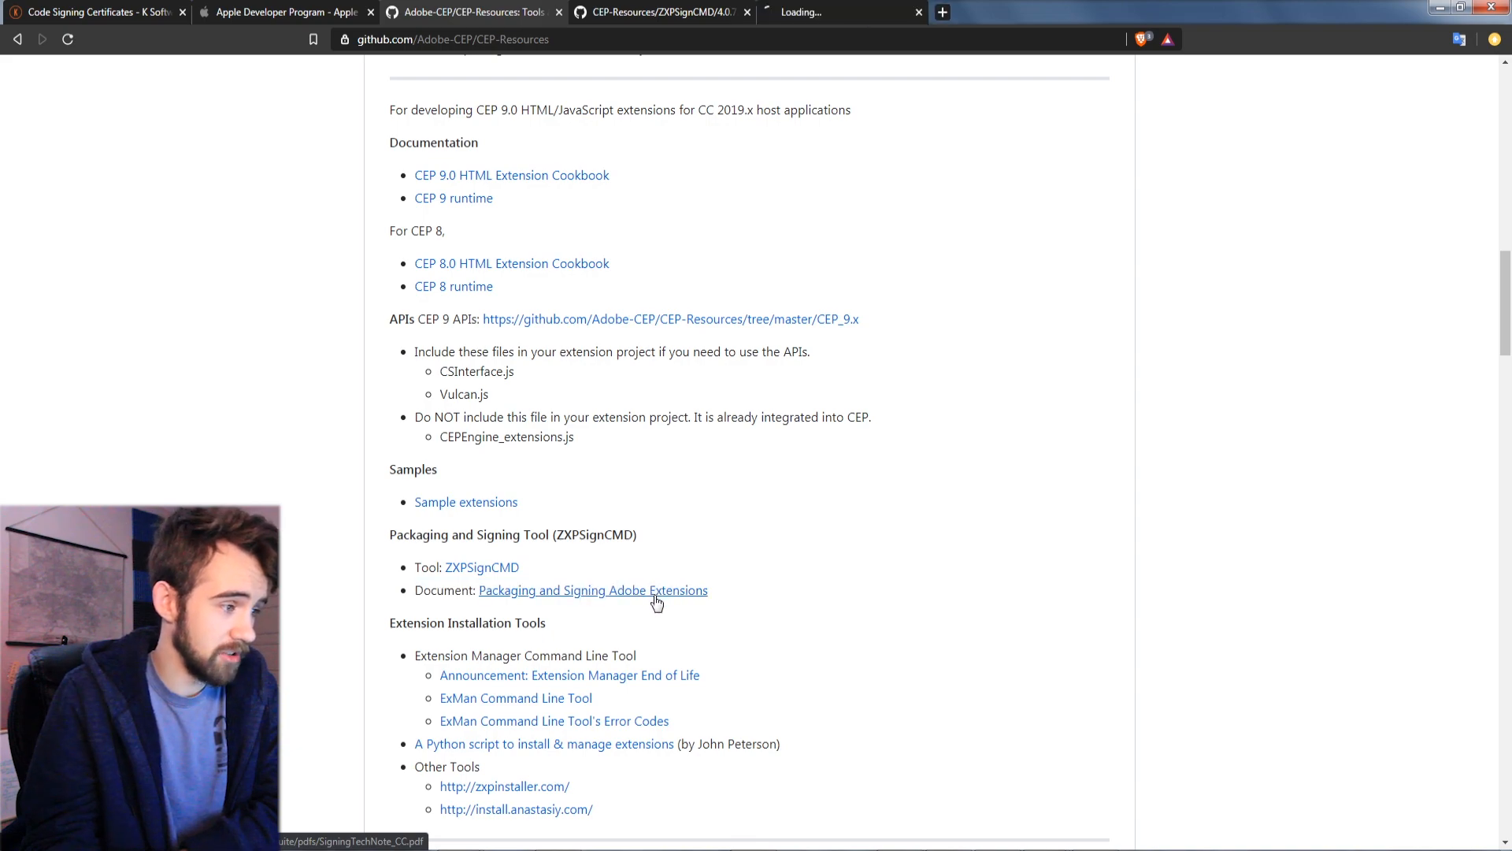
{"action": "left_click", "coordinate": [592, 589]}
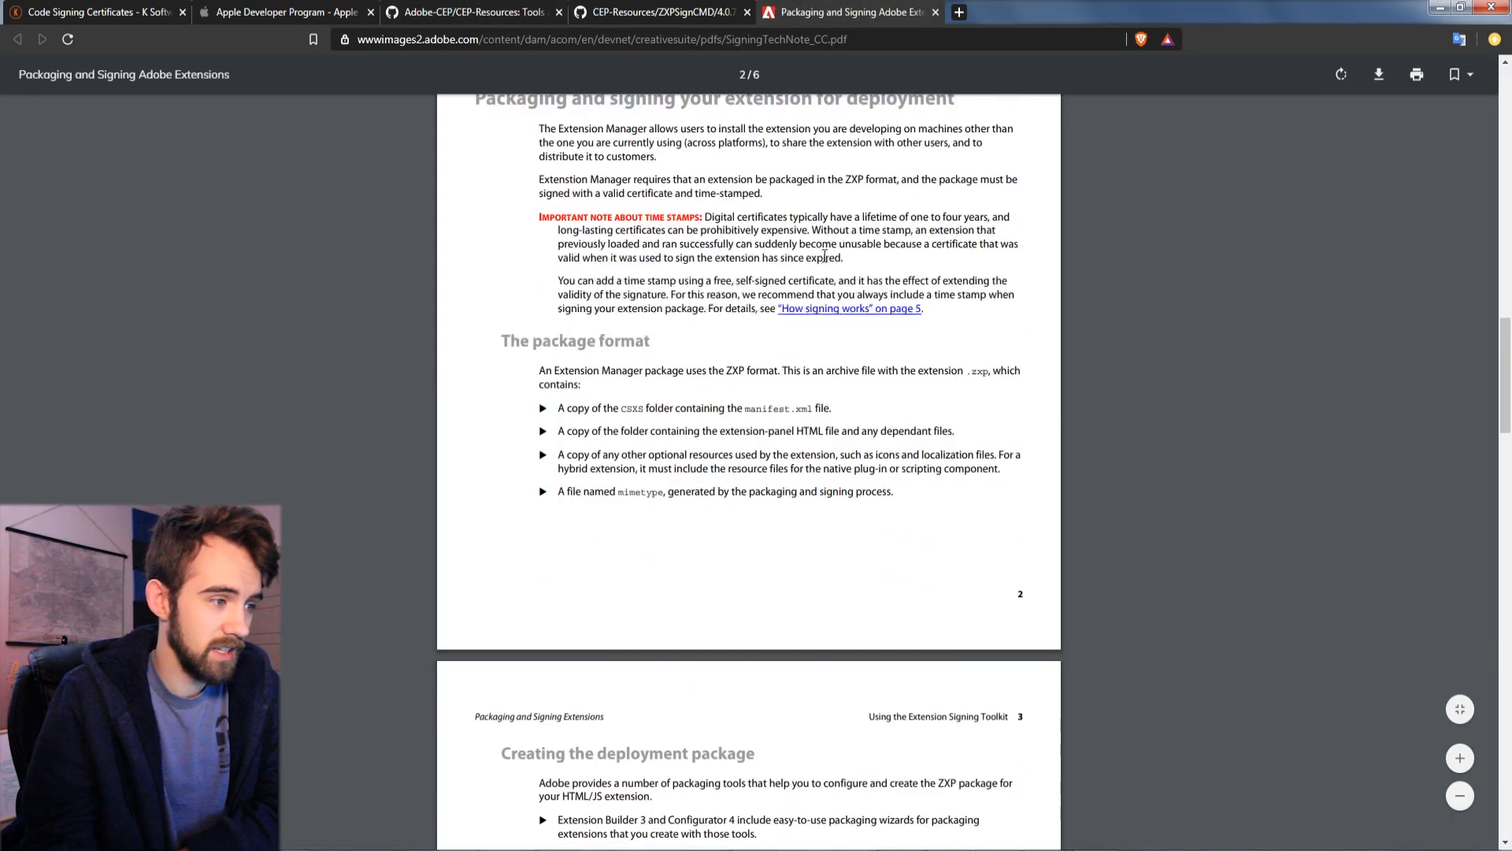
{"action": "scroll", "scroll_direction": "down", "scroll_amount": 3}
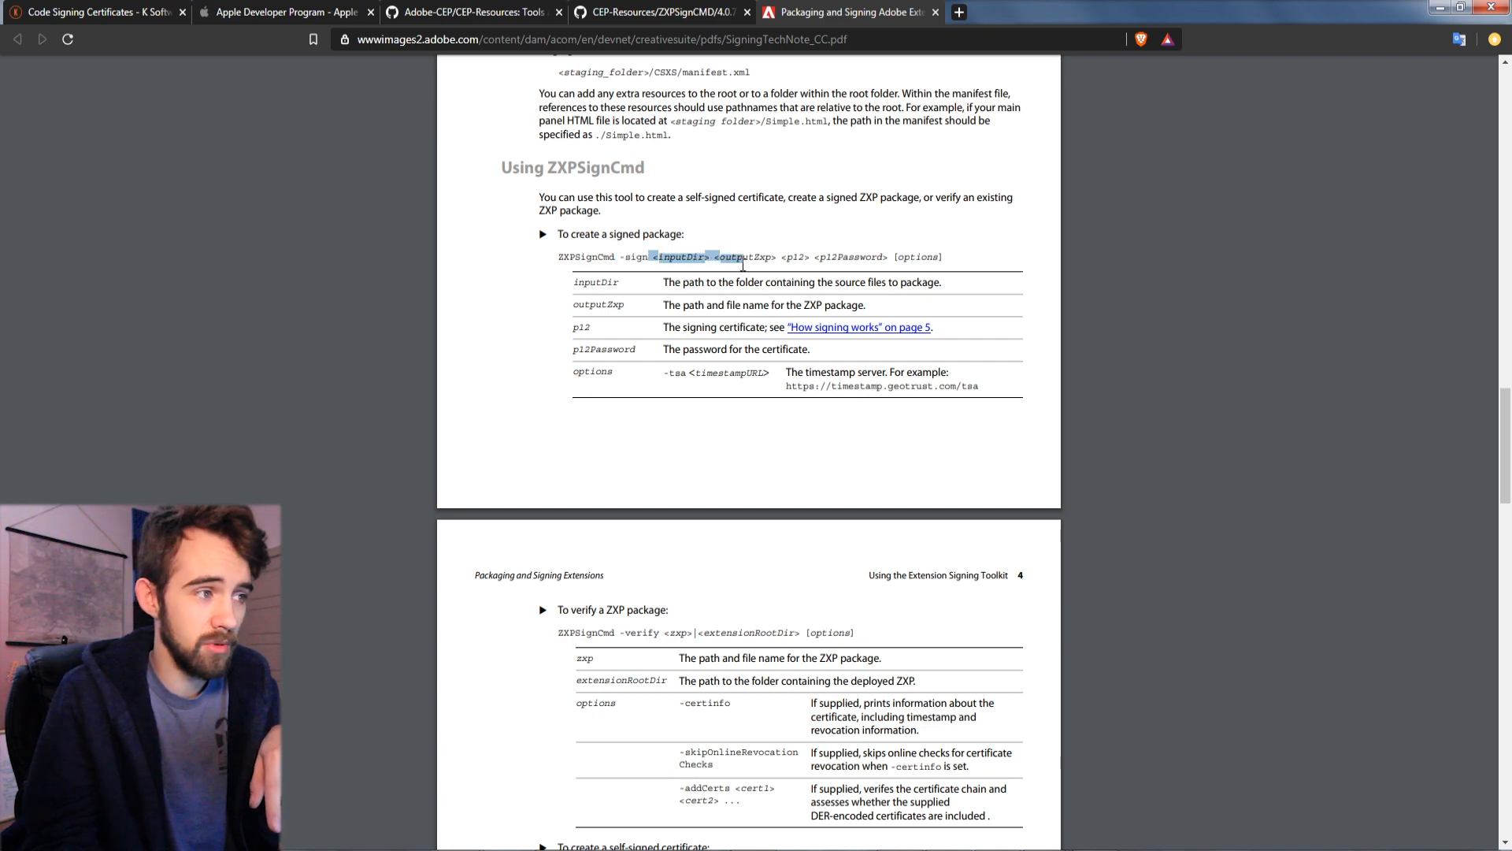
{"action": "double_click", "coordinate": [744, 257]}
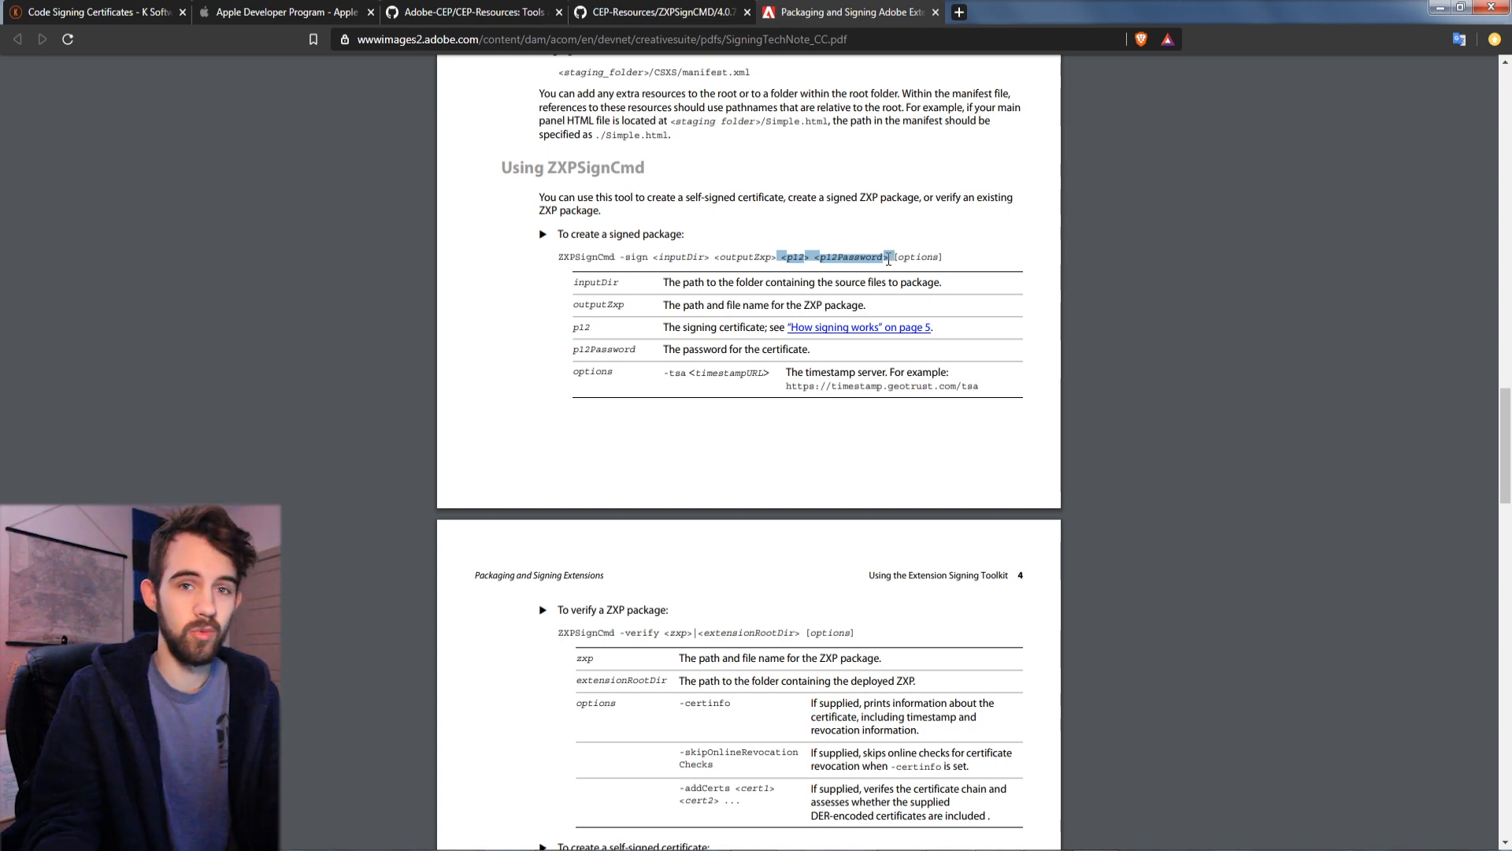
Scroll to the self-signed certificate section and highlight its command syntax.
{"action": "scroll", "scroll_direction": "down", "scroll_amount": 3}
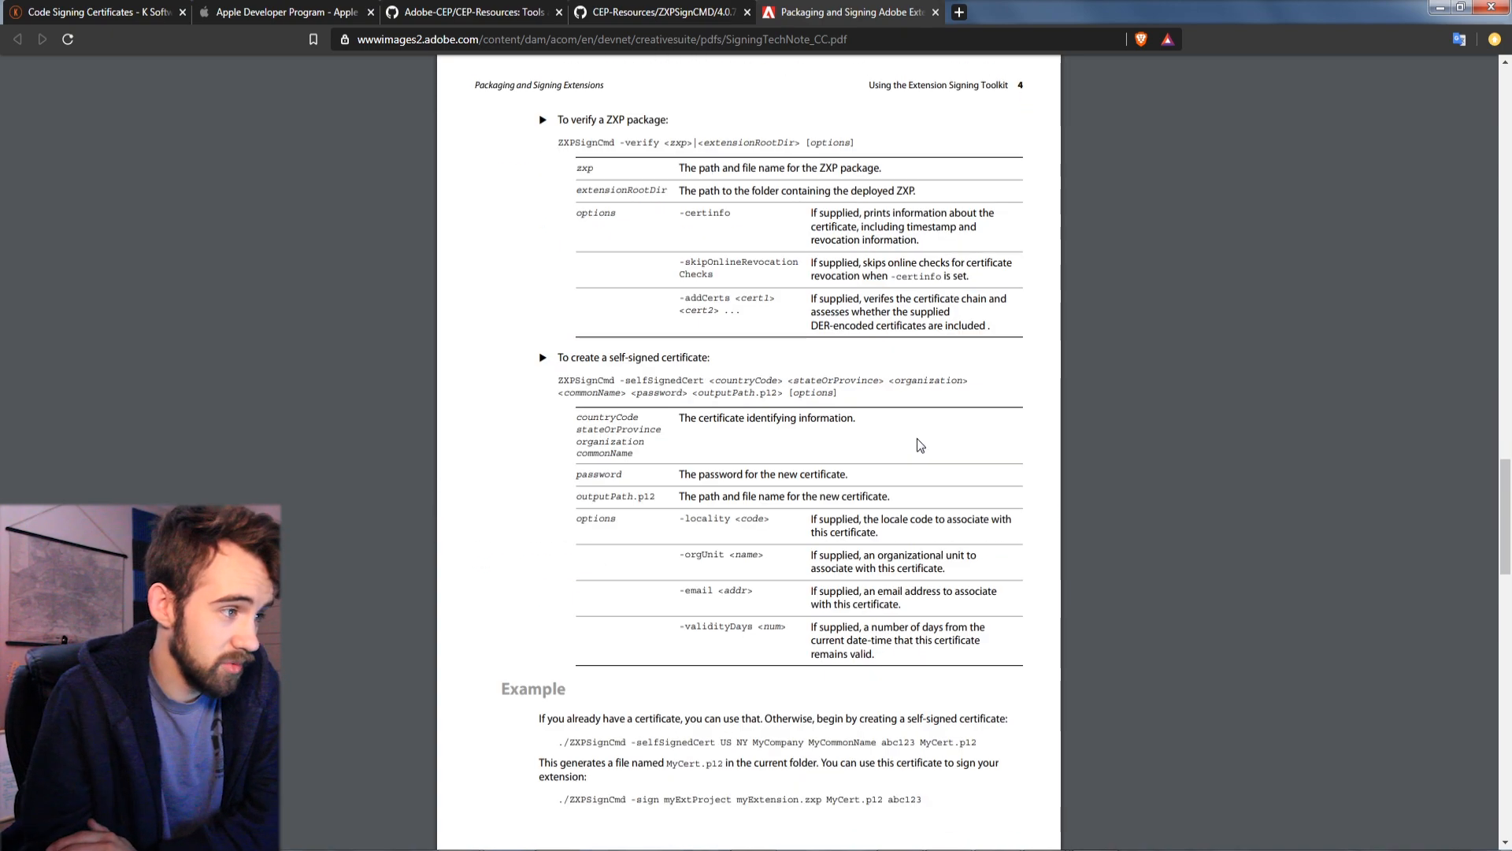
{"action": "scroll", "scroll_direction": "down", "scroll_amount": 3}
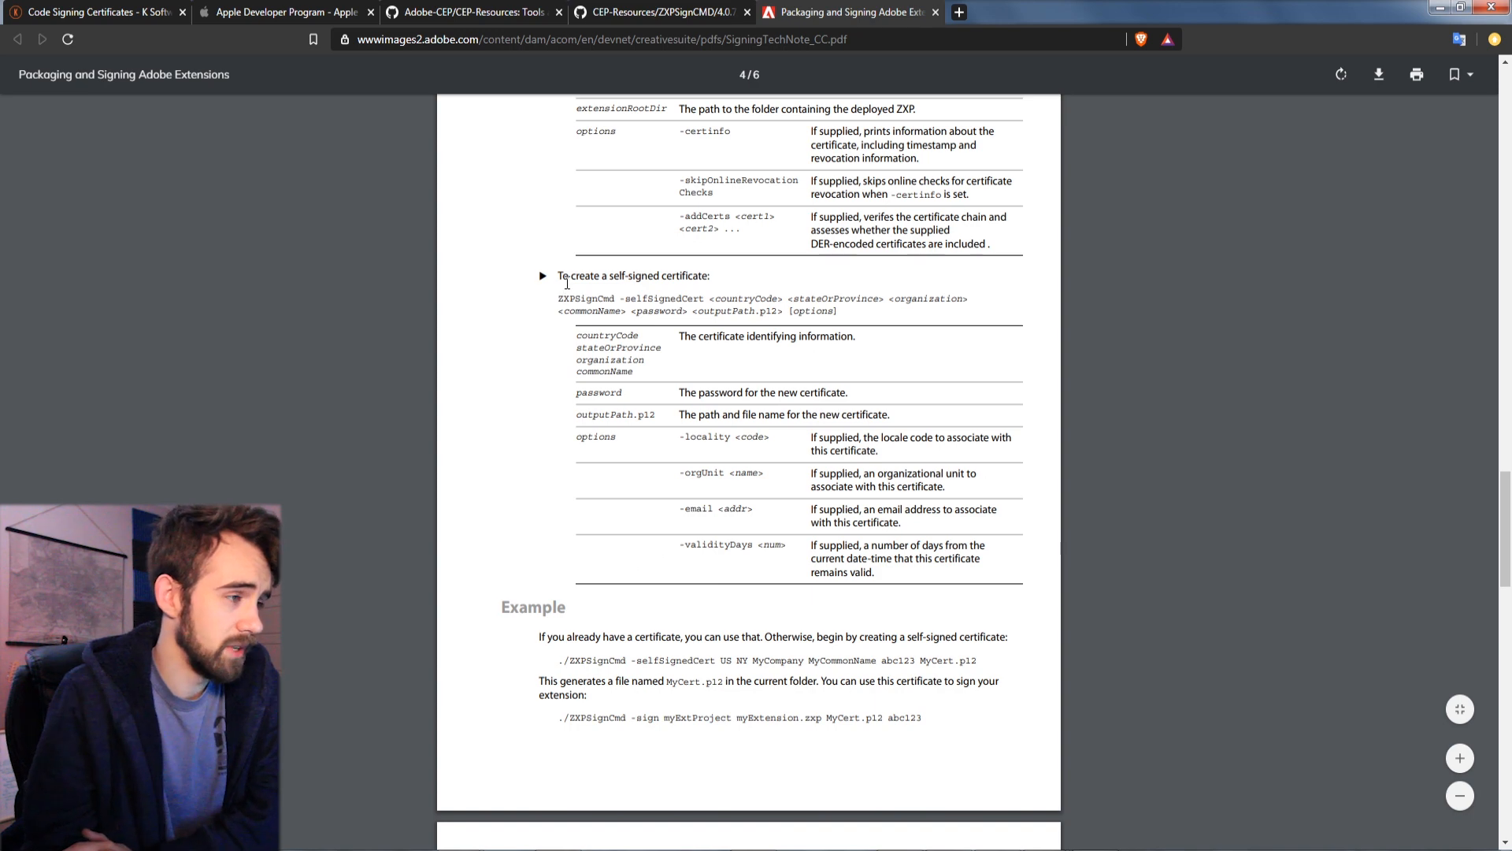
{"action": "double_click", "coordinate": [633, 274]}
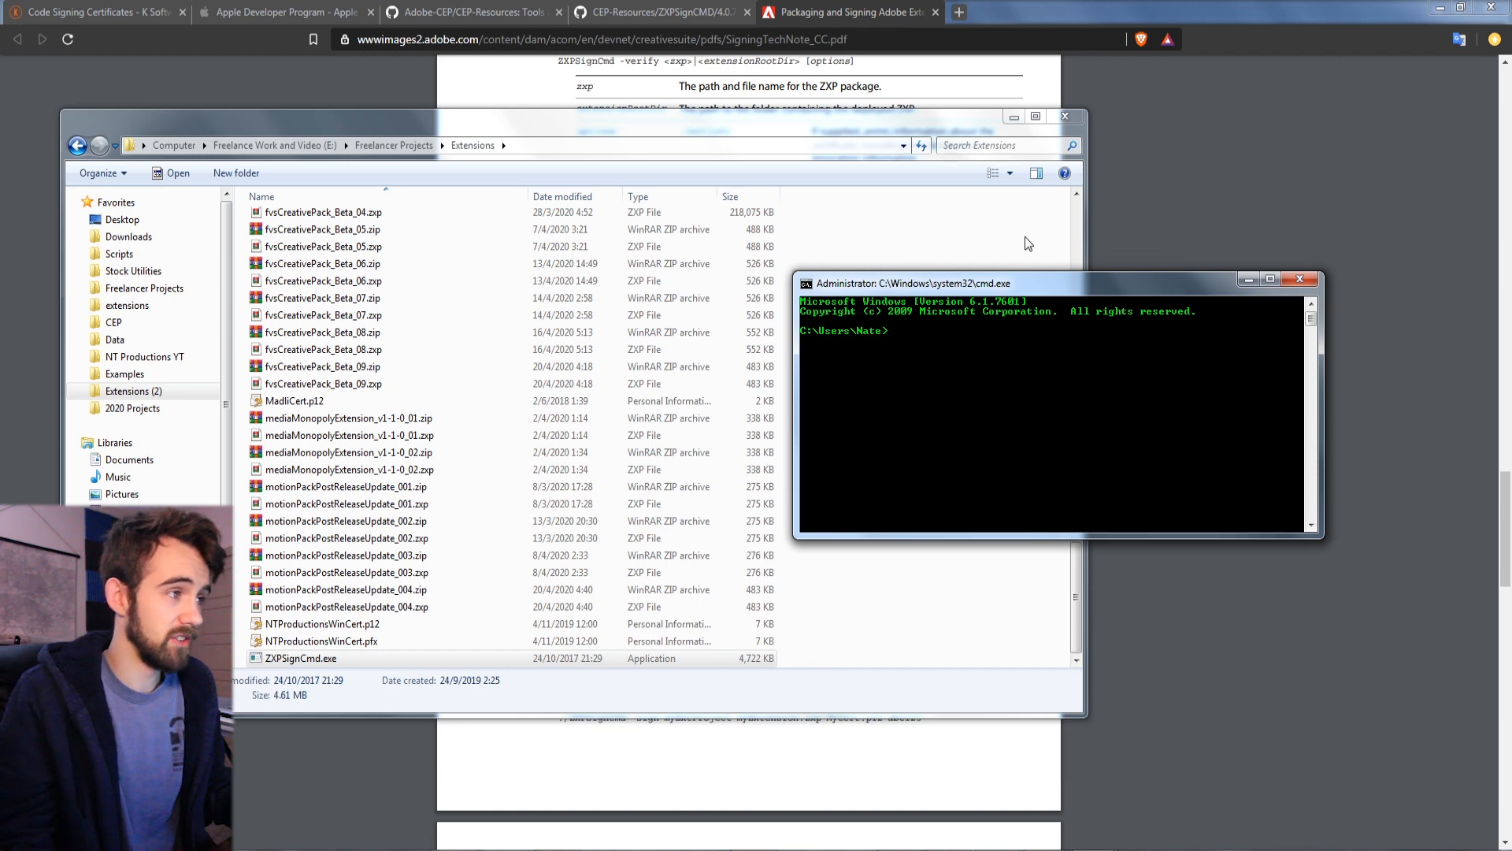
{"action": "mouse_move", "coordinate": [1021, 246]}
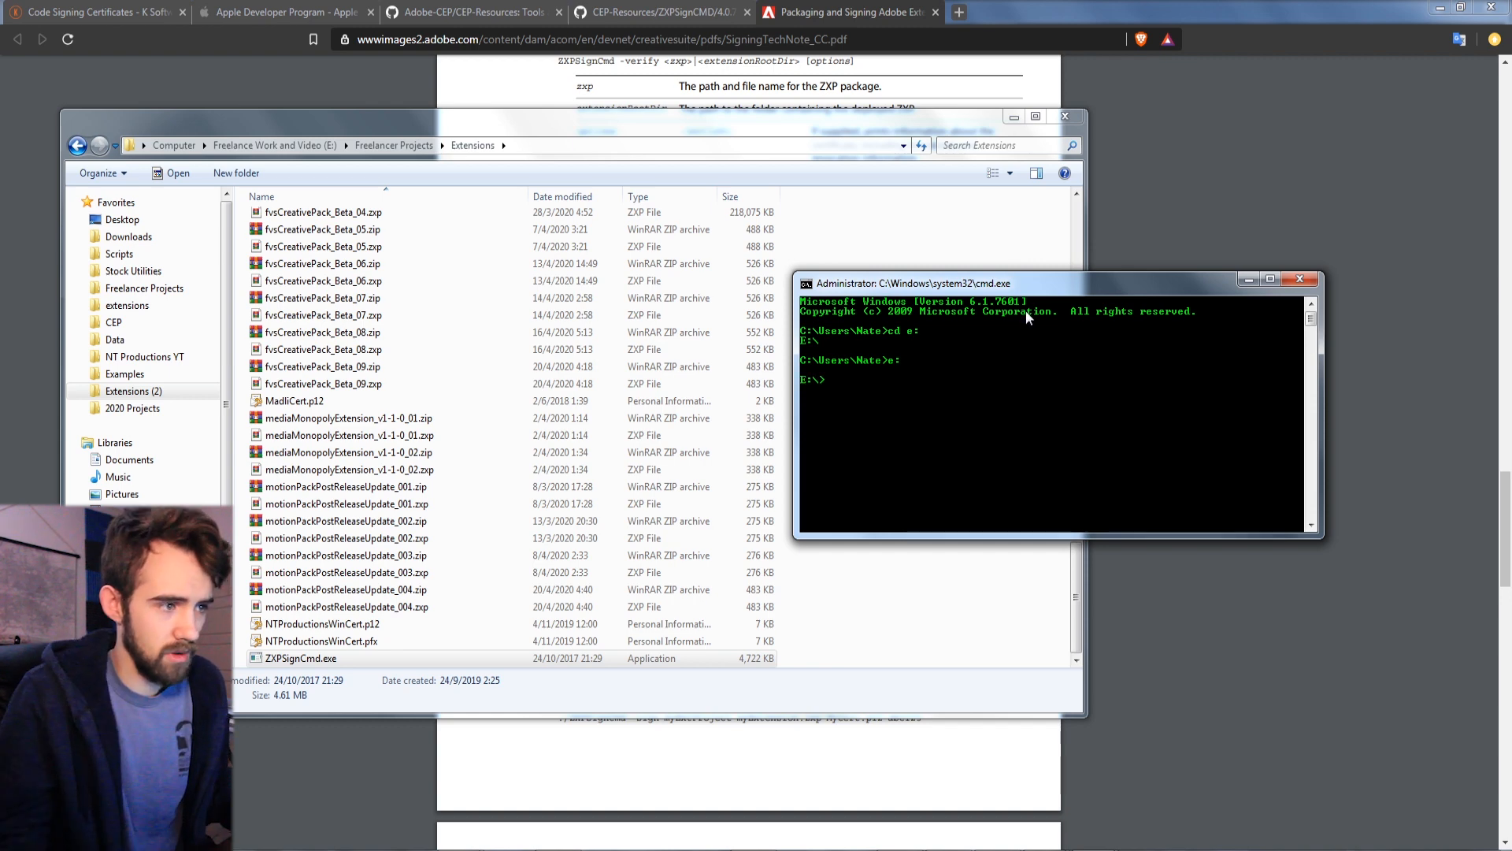
Change directory to E:\Freelancer Projects\Extensions in the administrator prompt.
{"action": "type", "text": "cd E:\\Freelancer Projects\\Extensions"}
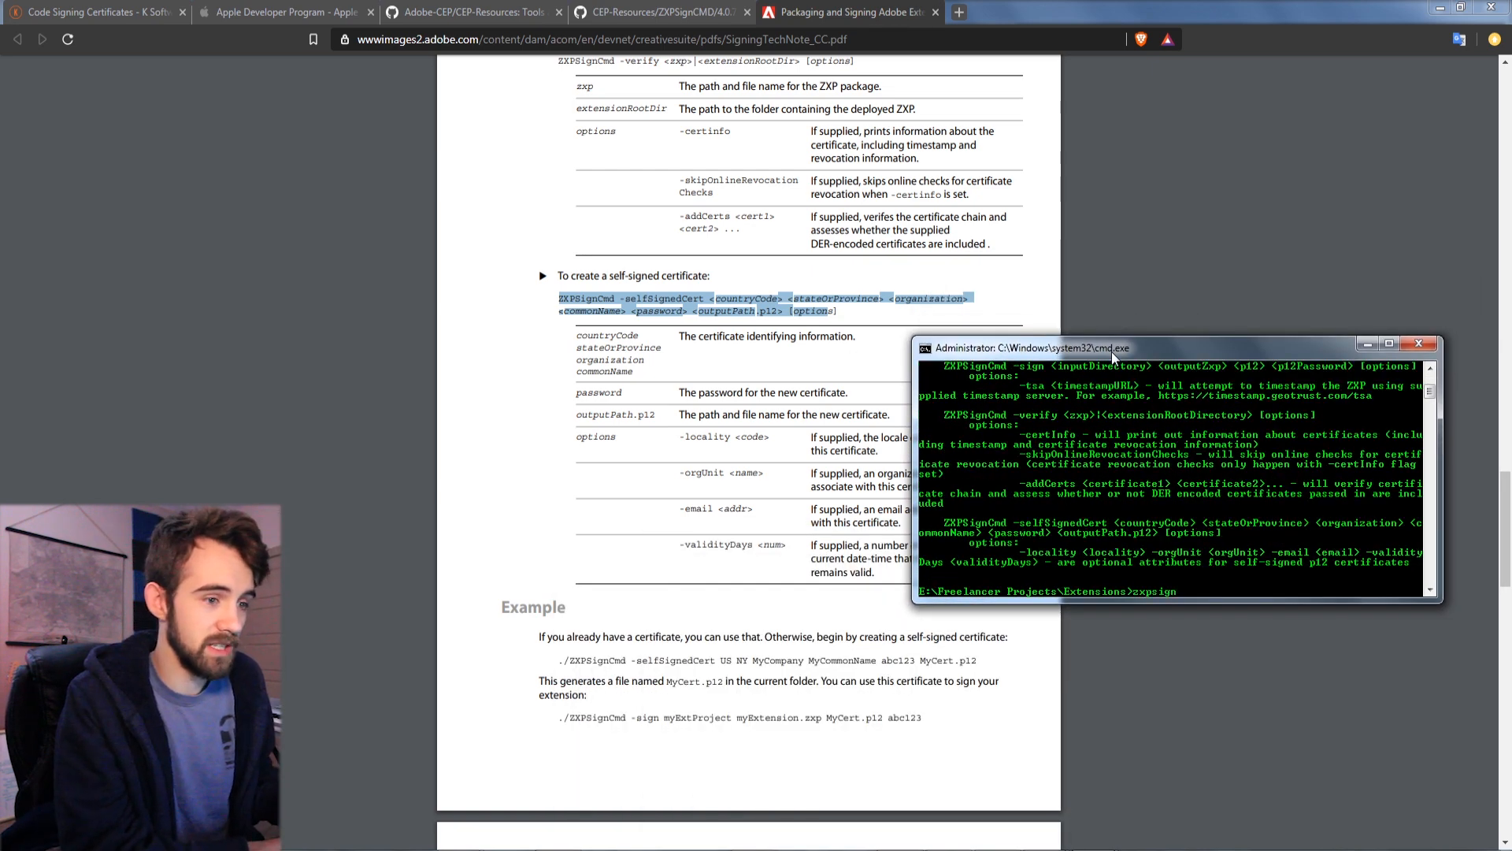
Compose zxpsigncmd -selfSignedCert US ID orgName ... password licenseTest.p12 without running it.
{"action": "type", "text": "cmd"}
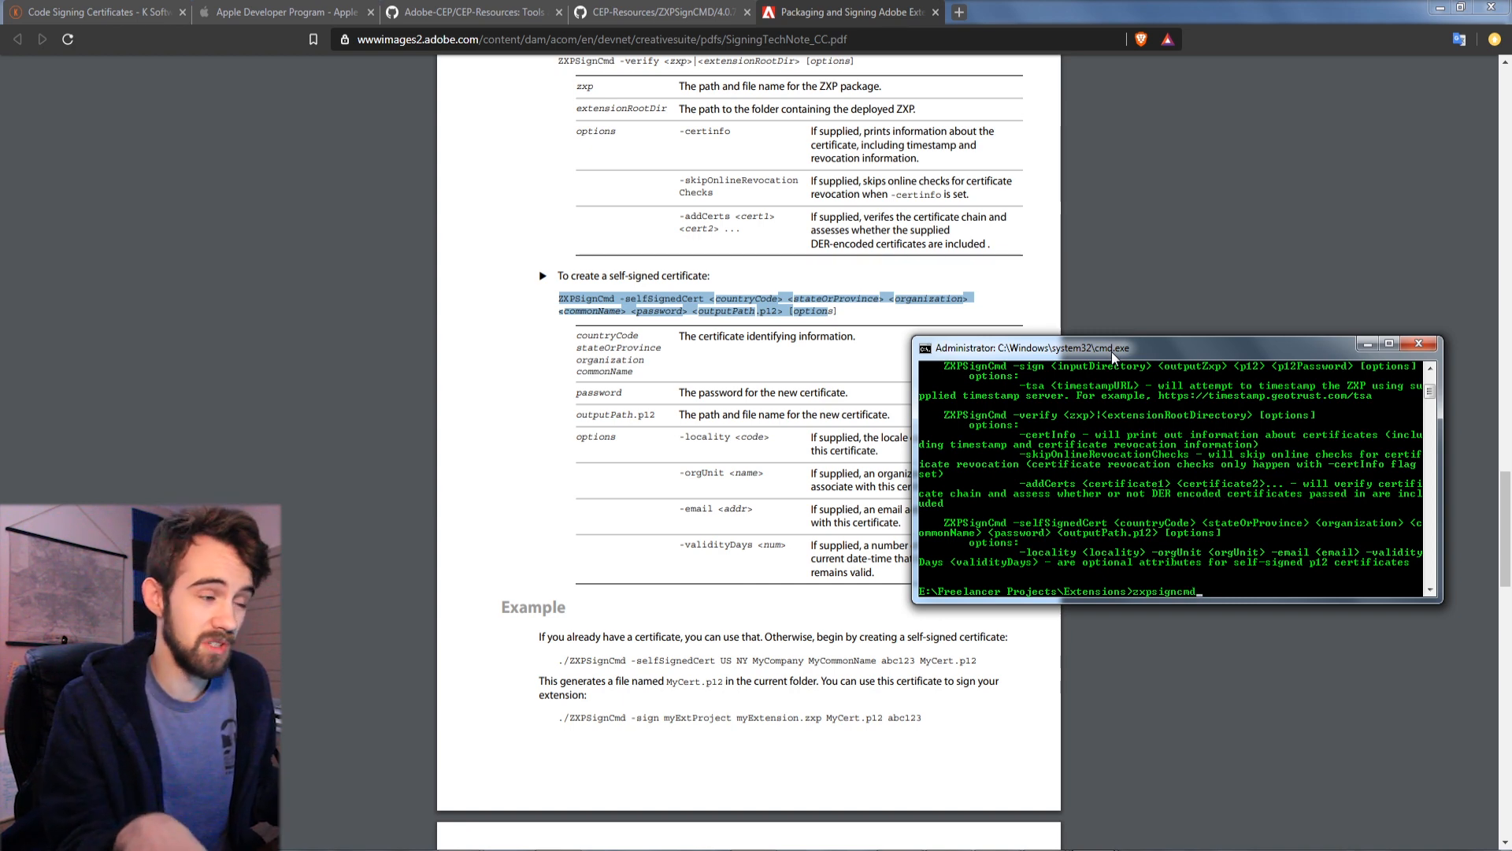
{"action": "type", "text": "-self"}
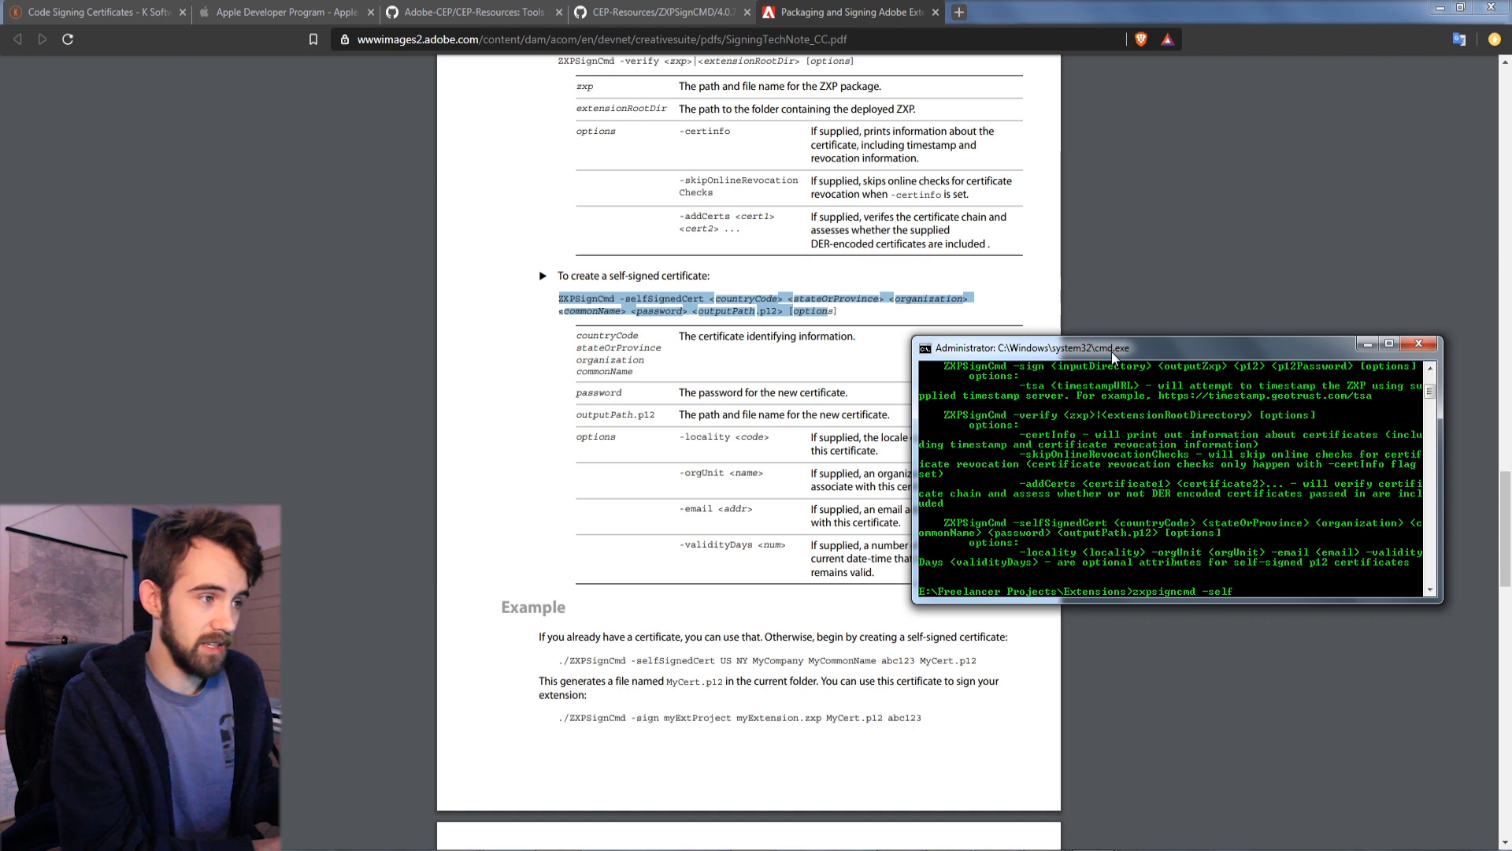
{"action": "type", "text": "-selfSignedCert"}
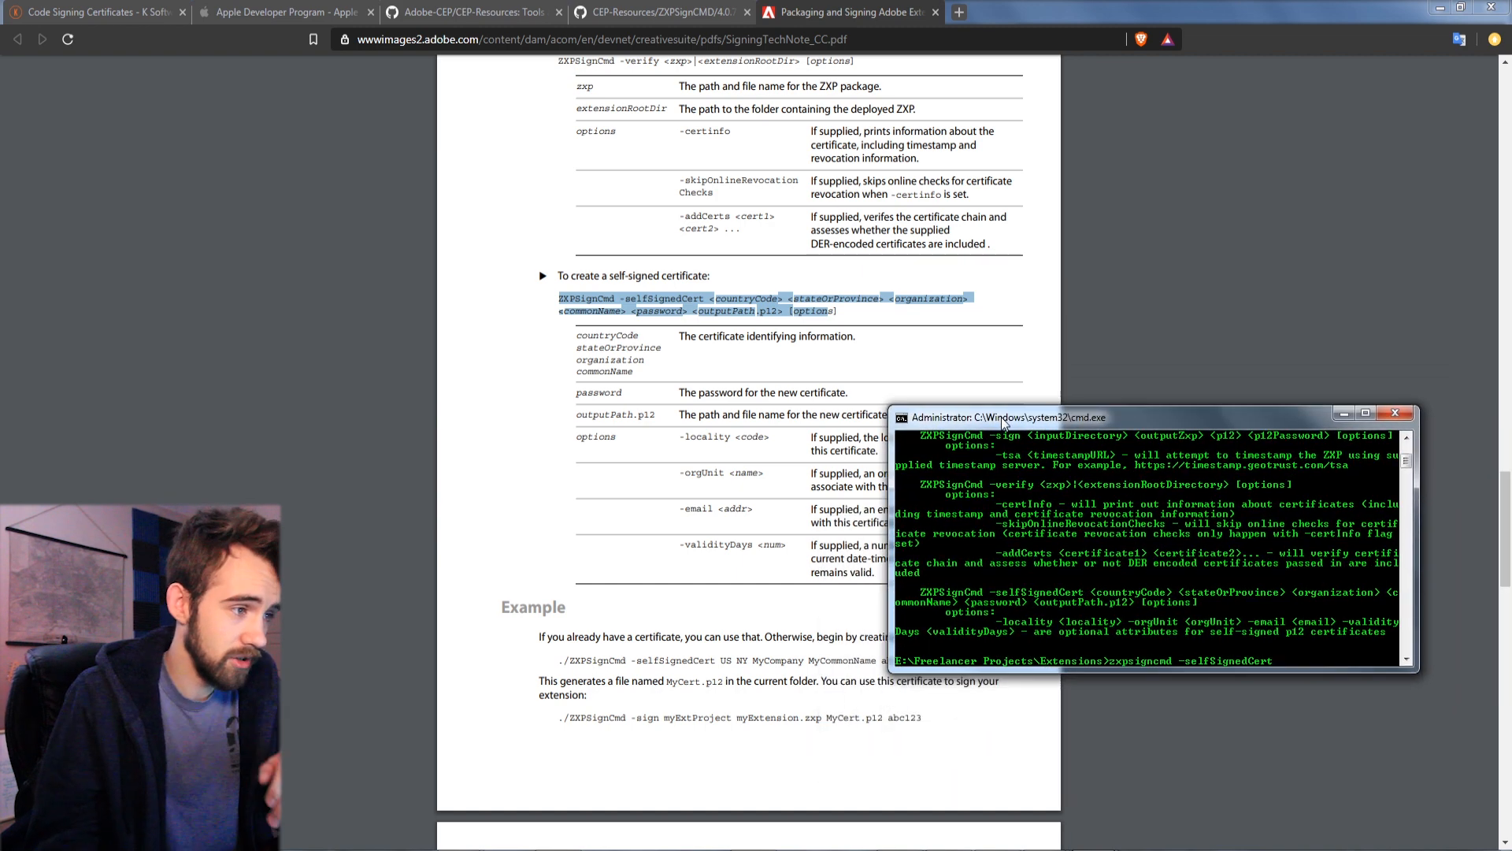
{"action": "type", "text": "US"}
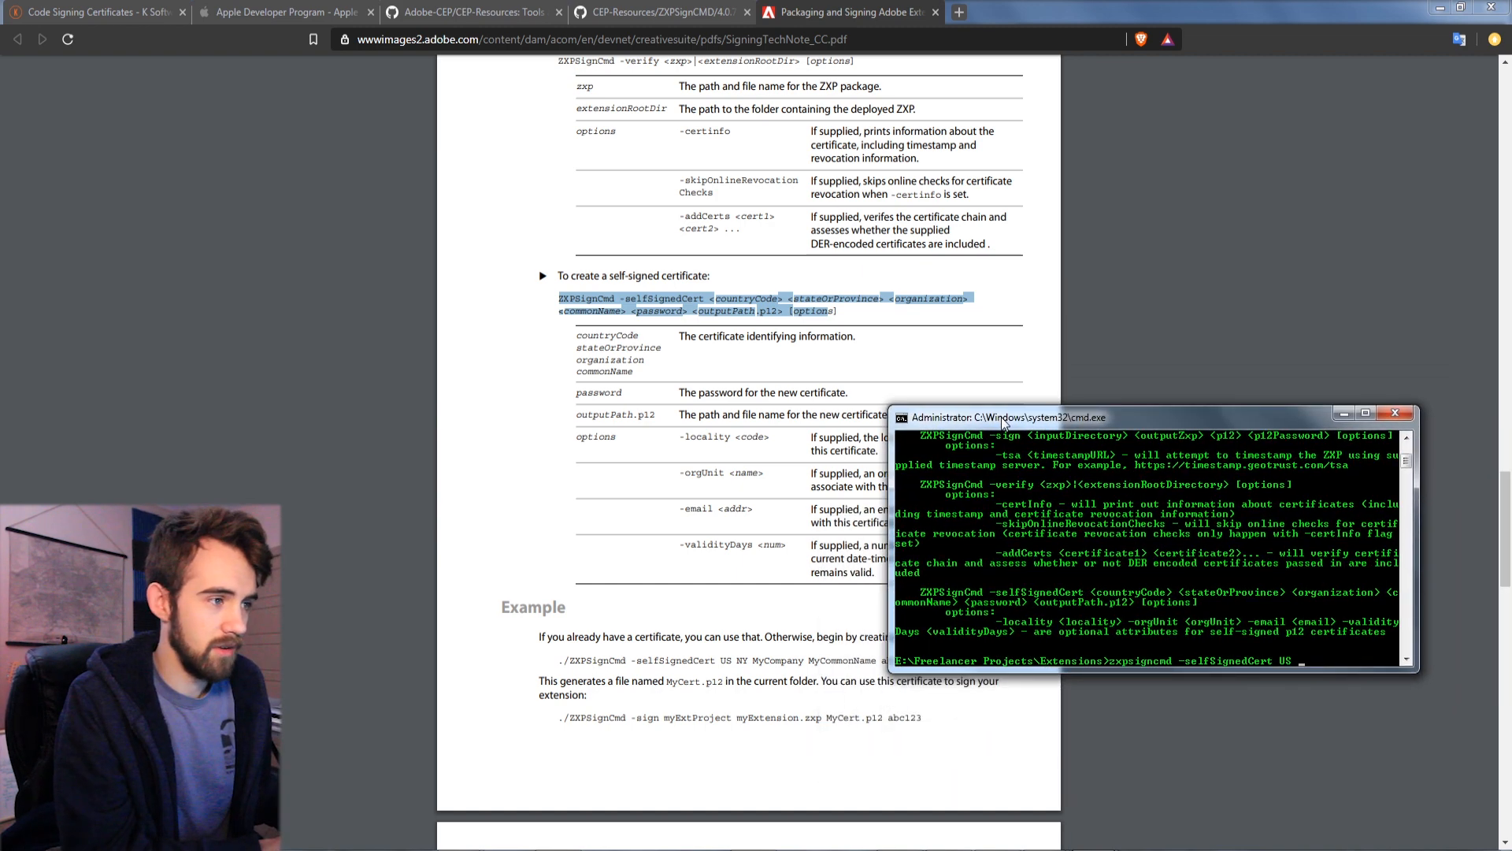
{"action": "mouse_move", "coordinate": [842, 304]}
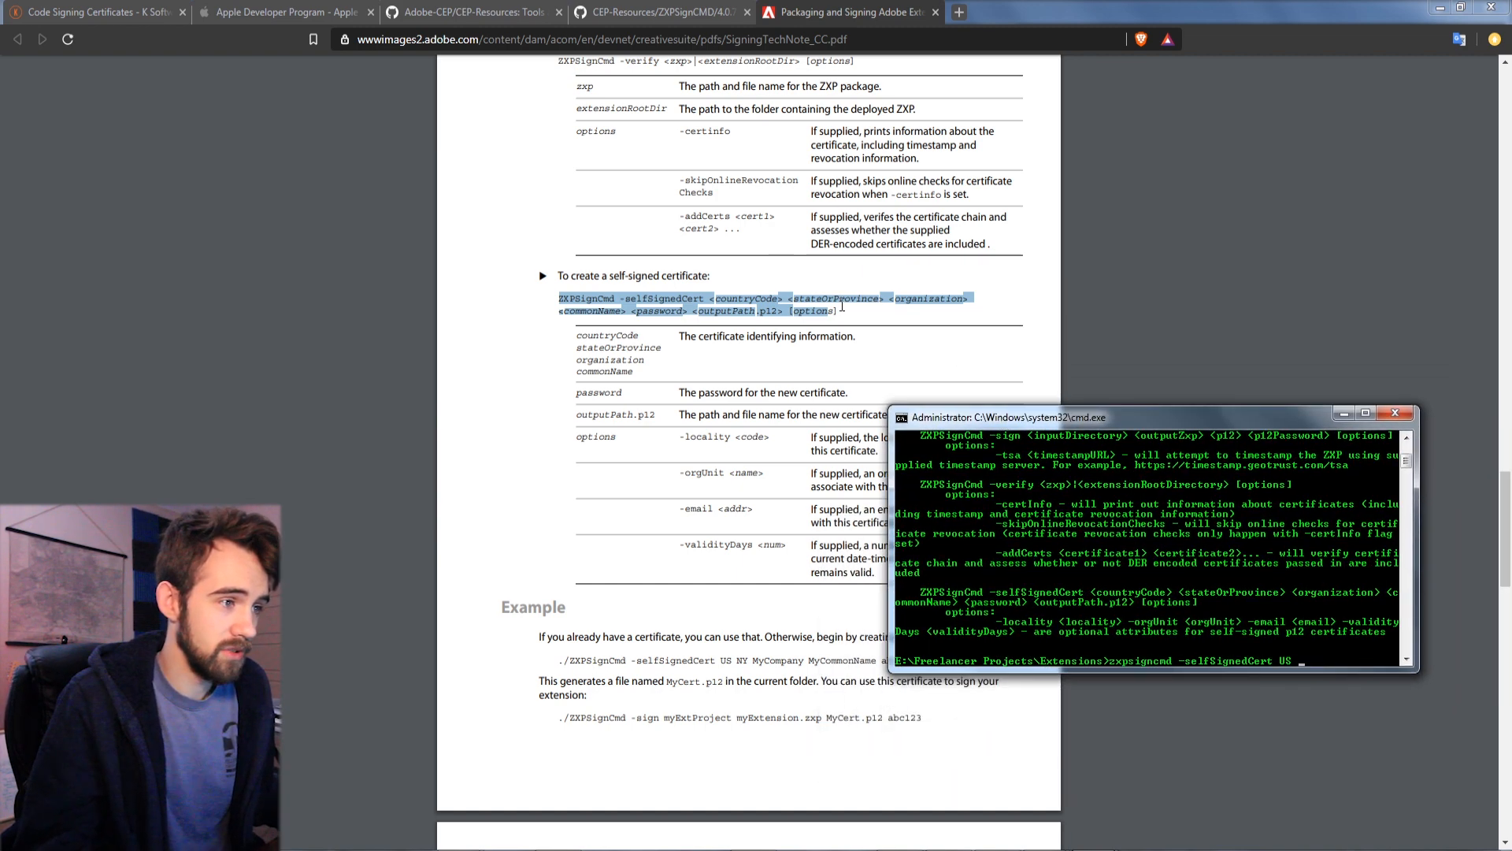
{"action": "type", "text": "ID"}
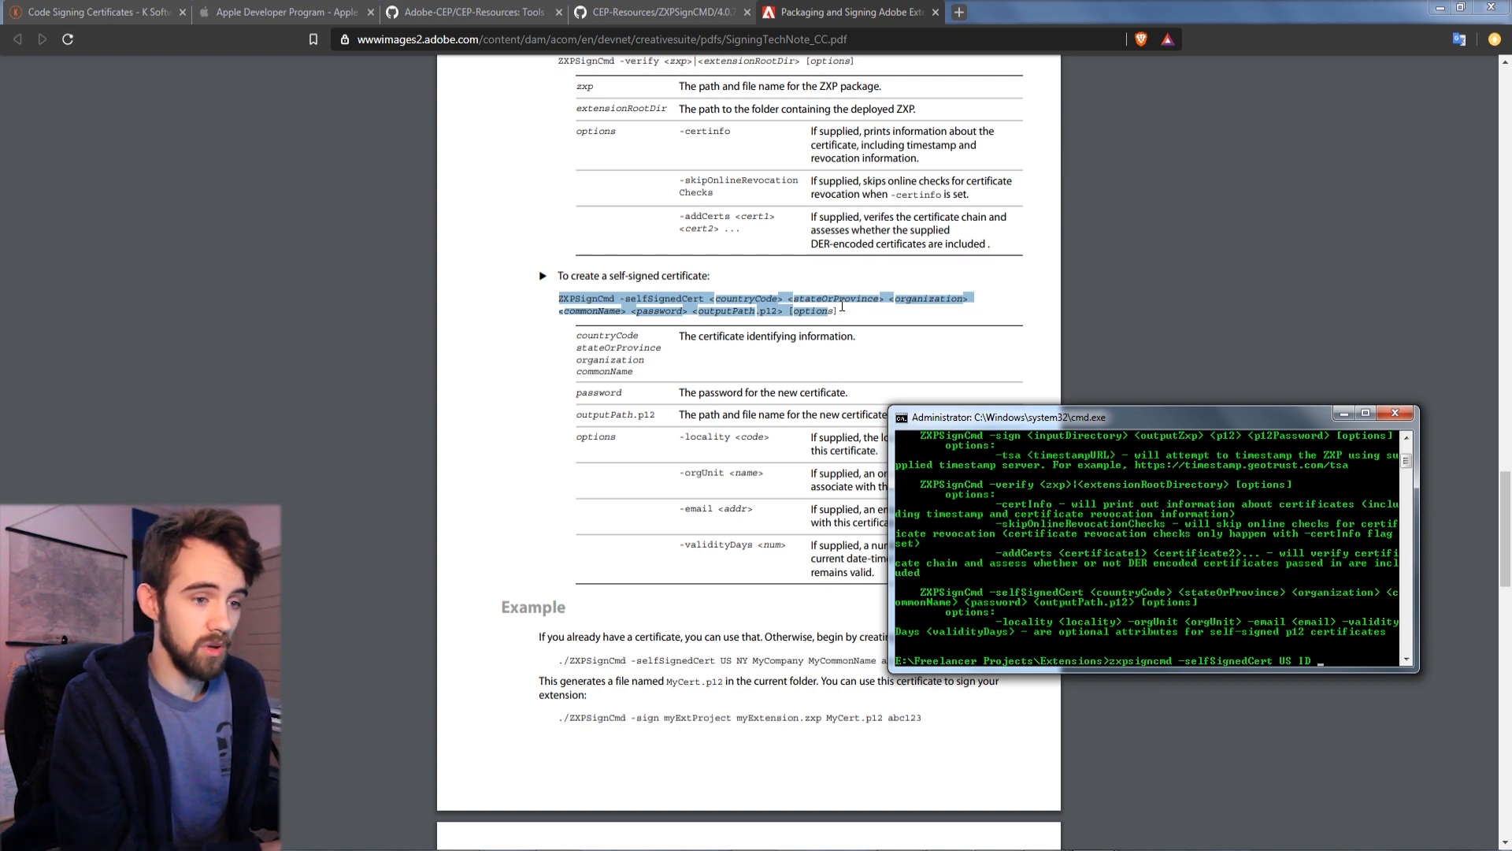
{"action": "type", "text": "orgName nateIsMe"}
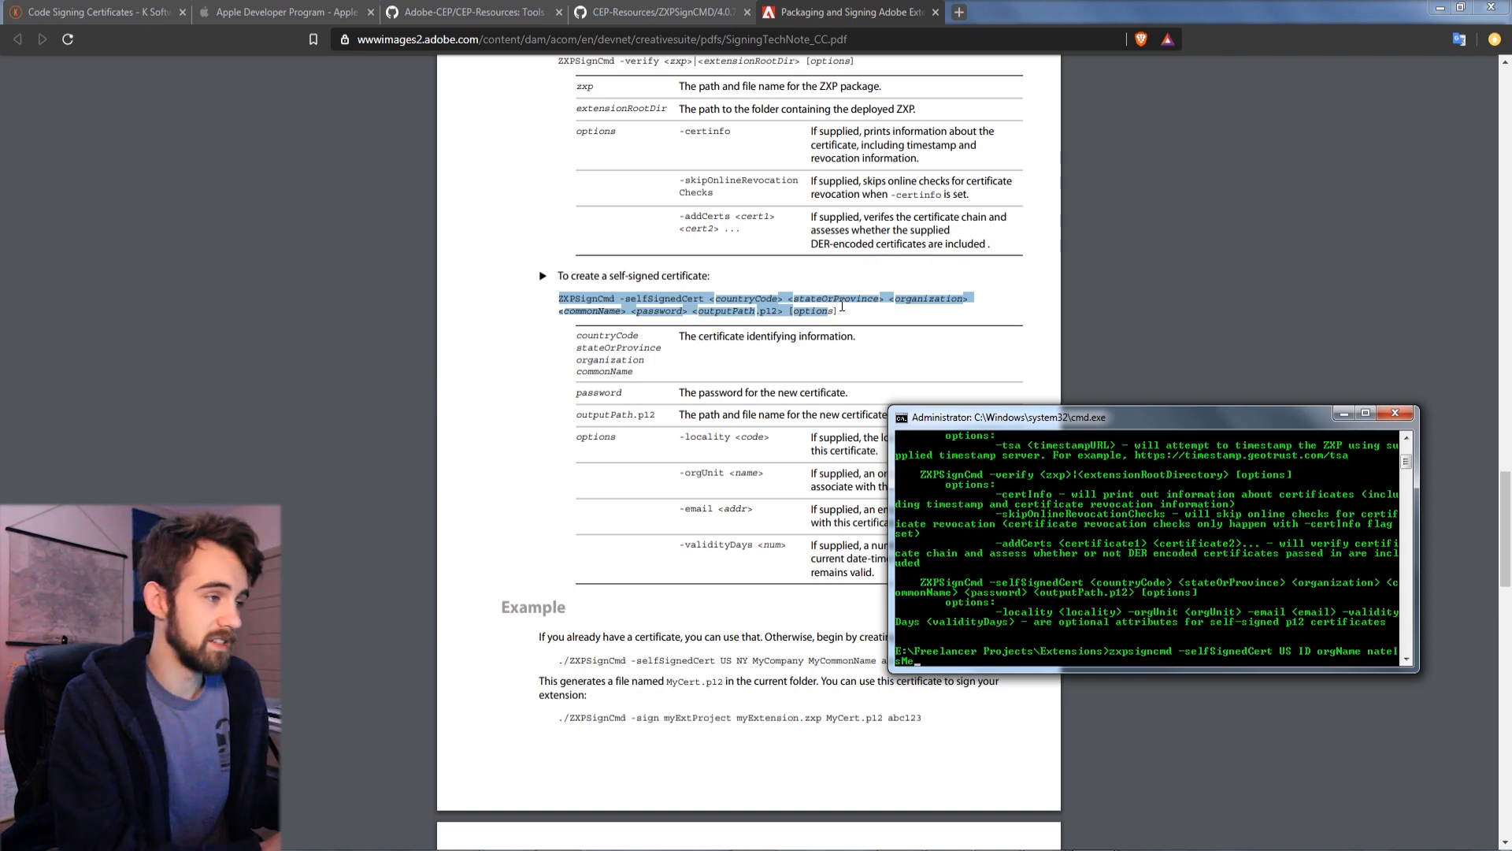
{"action": "type", "text": "password"}
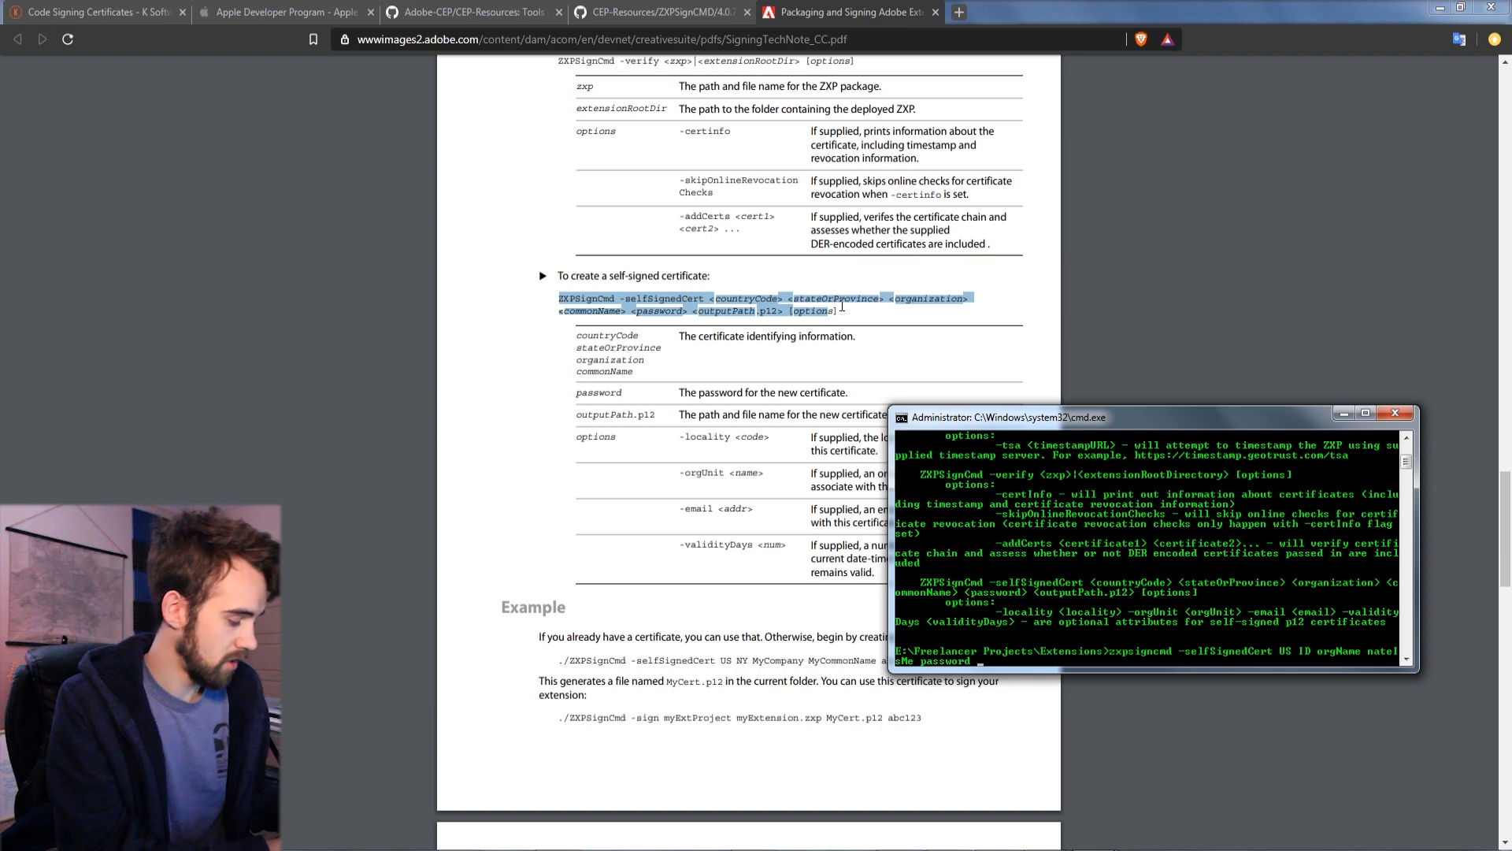
{"action": "type", "text": "licenseTest"}
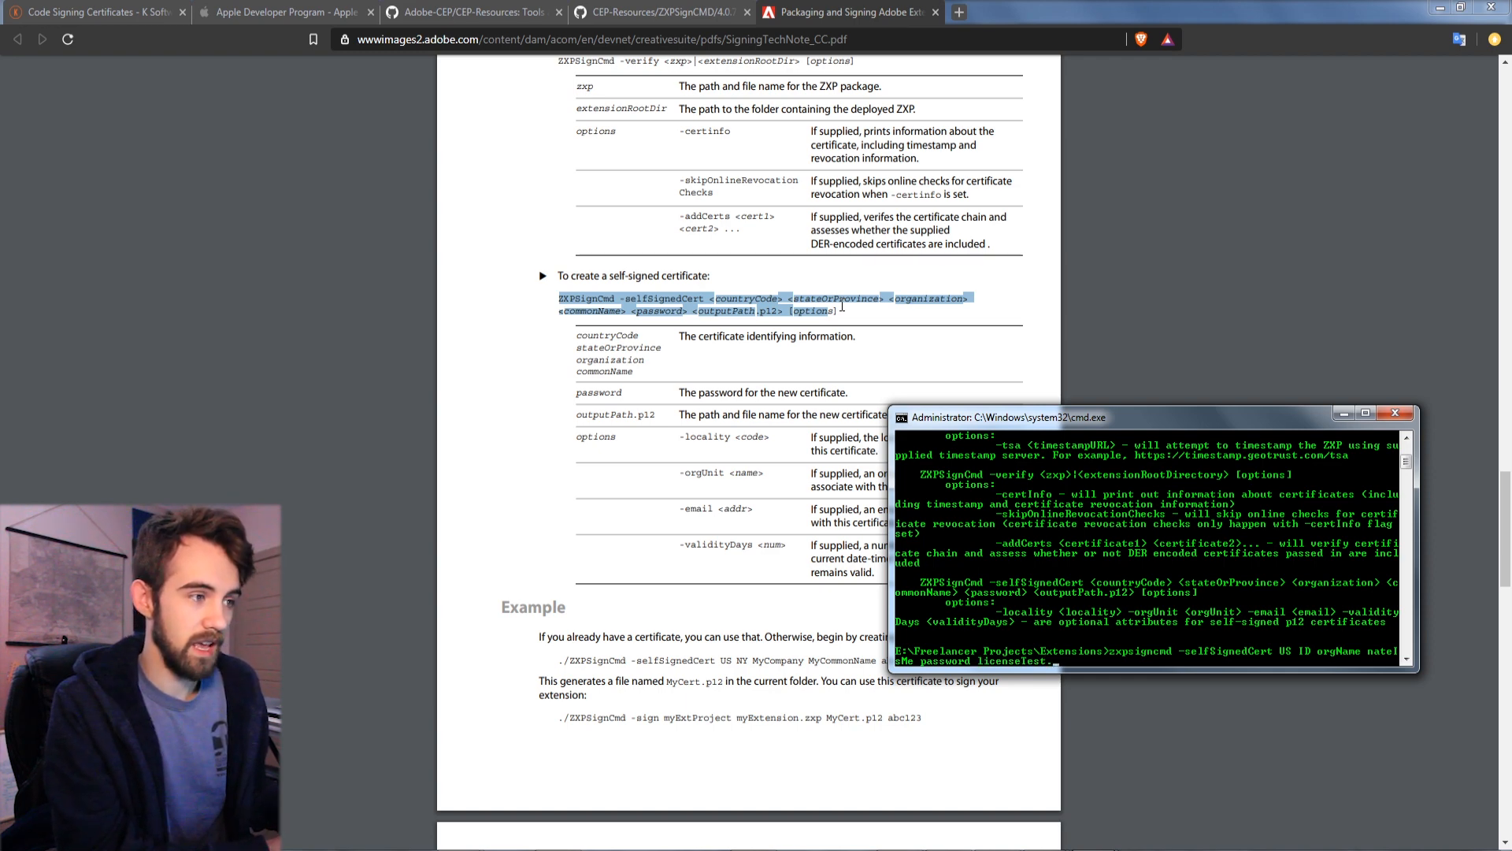
{"action": "type", "text": ".p12"}
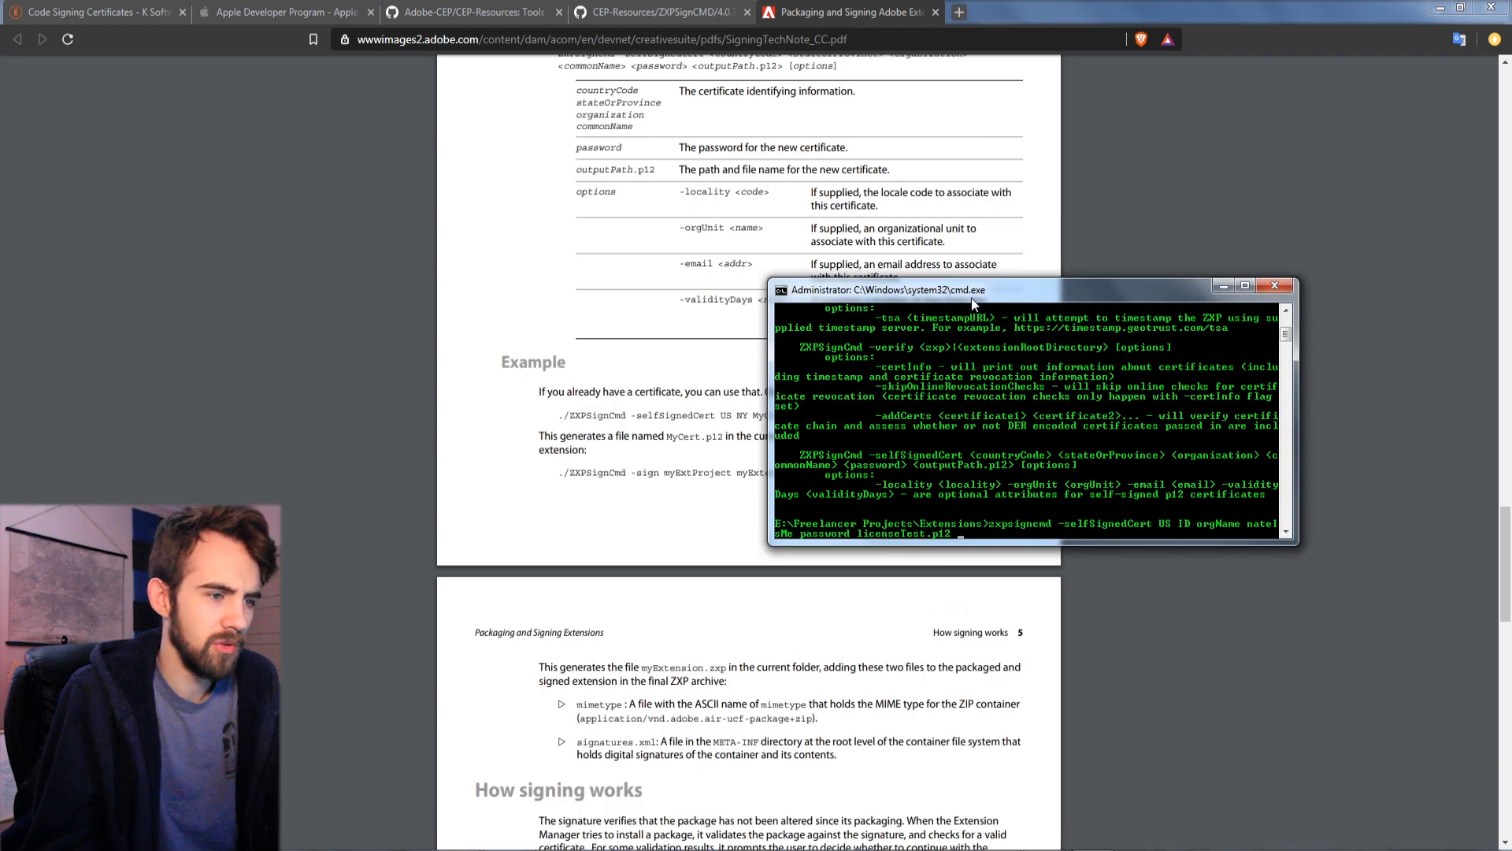
{"action": "mouse_move", "coordinate": [994, 530]}
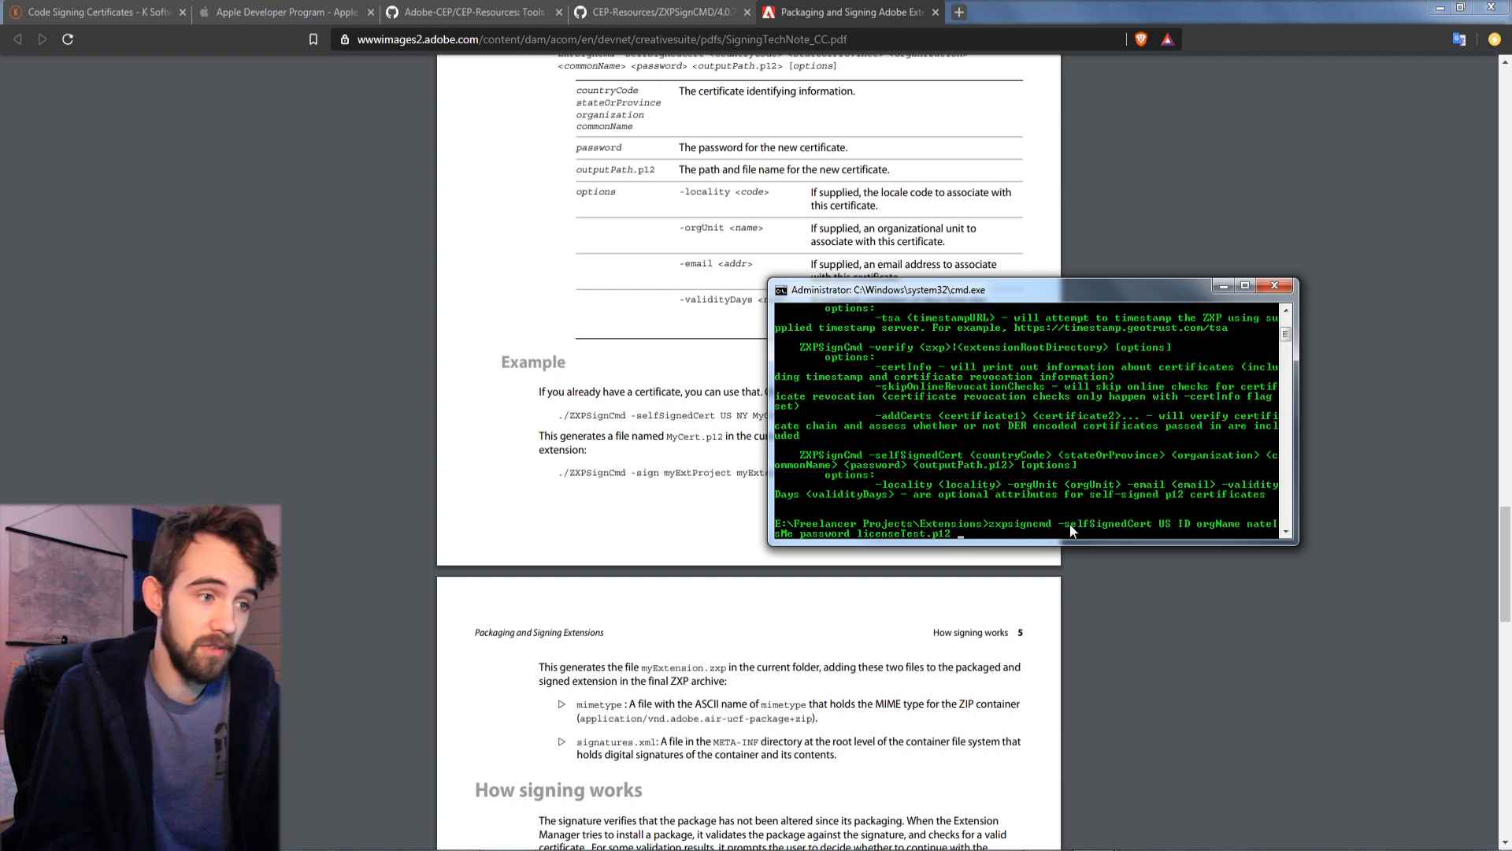
{"action": "mouse_move", "coordinate": [1175, 529]}
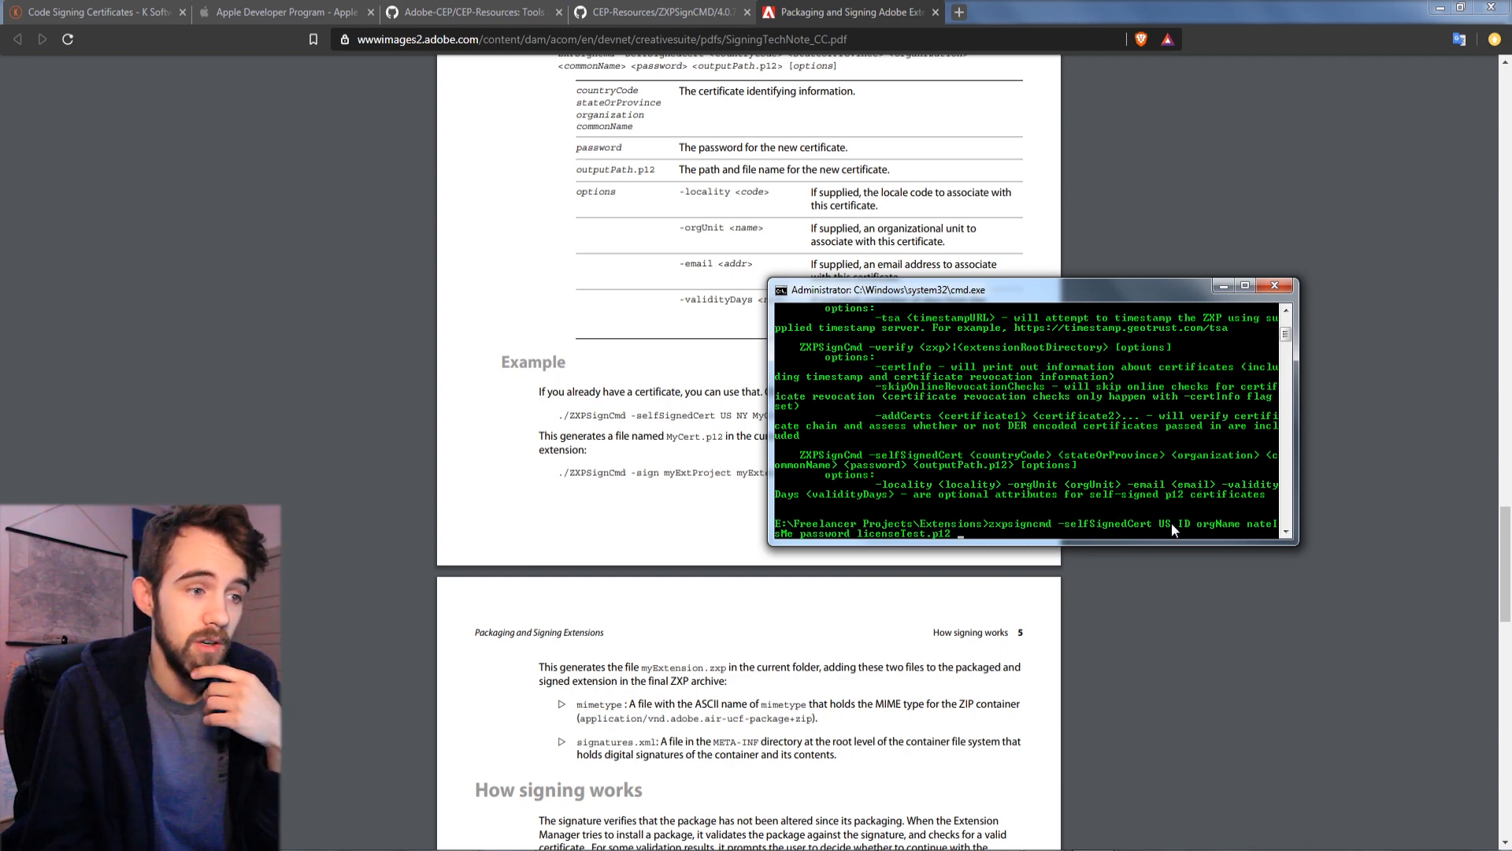
{"action": "mouse_move", "coordinate": [1227, 529]}
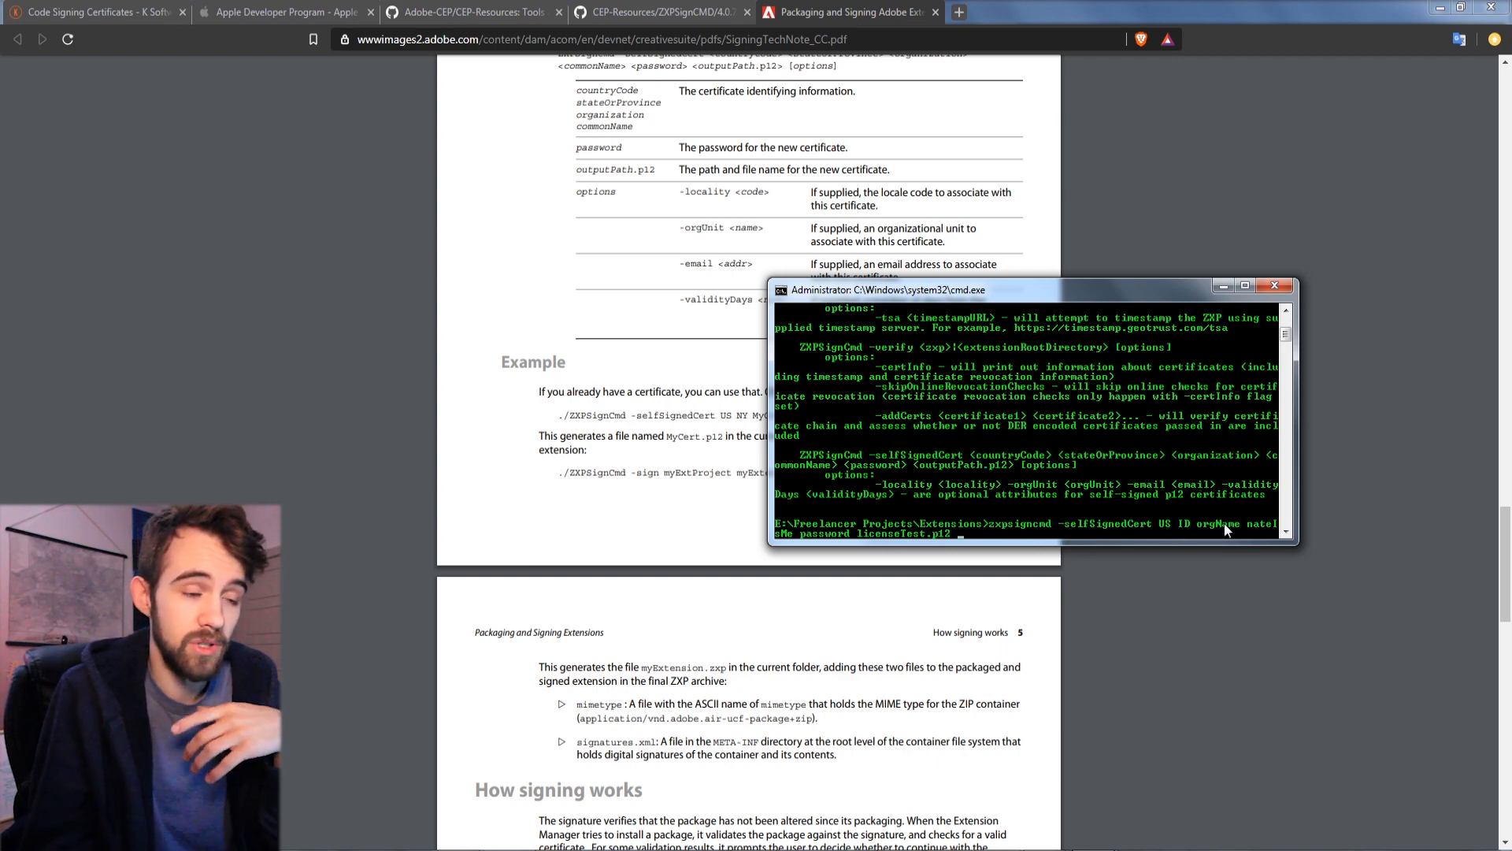
{"action": "mouse_move", "coordinate": [1208, 531]}
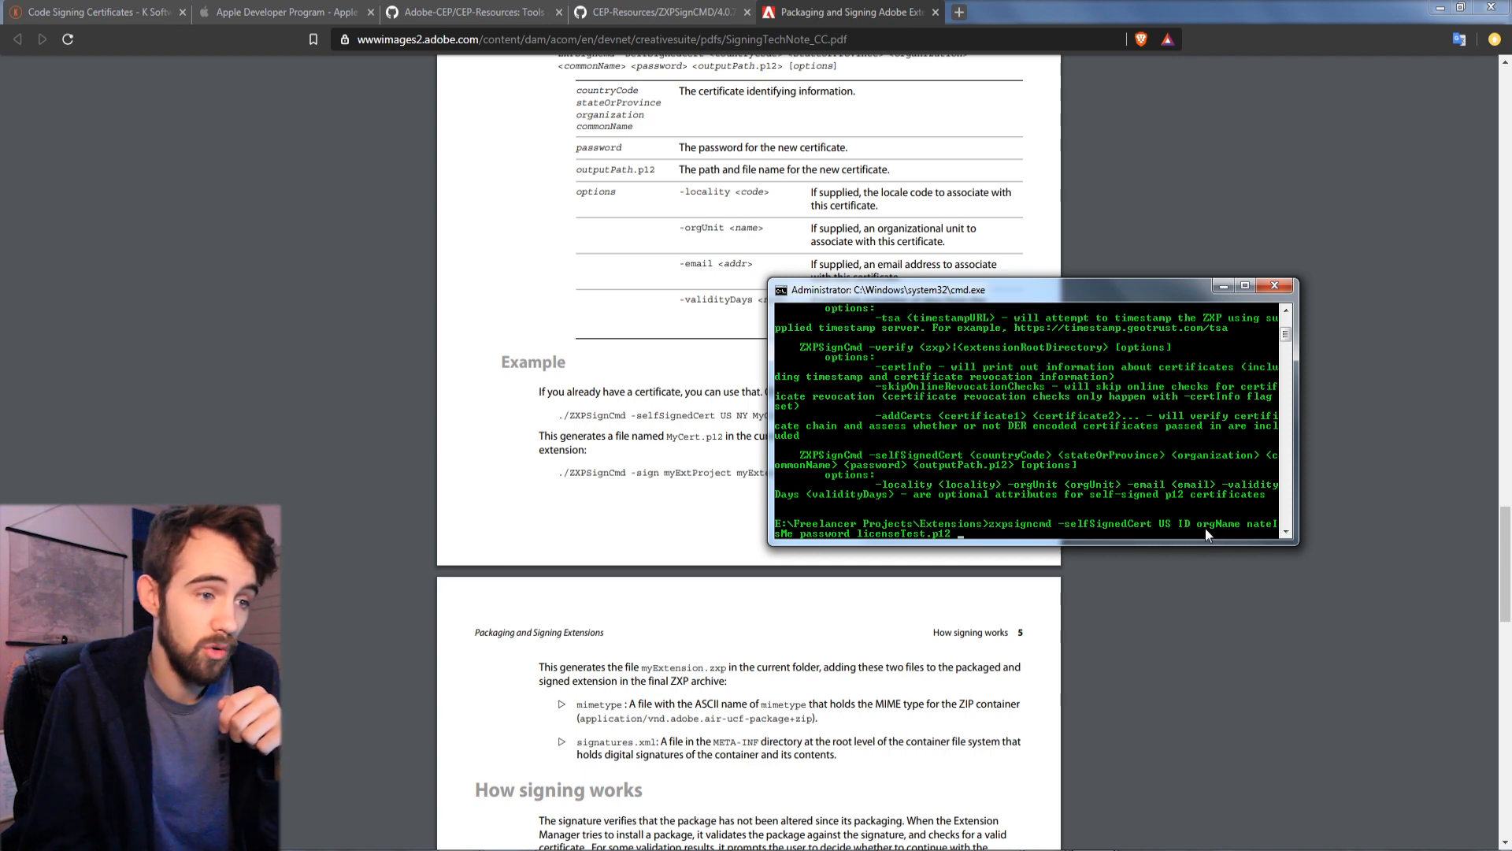
{"action": "mouse_move", "coordinate": [799, 539]}
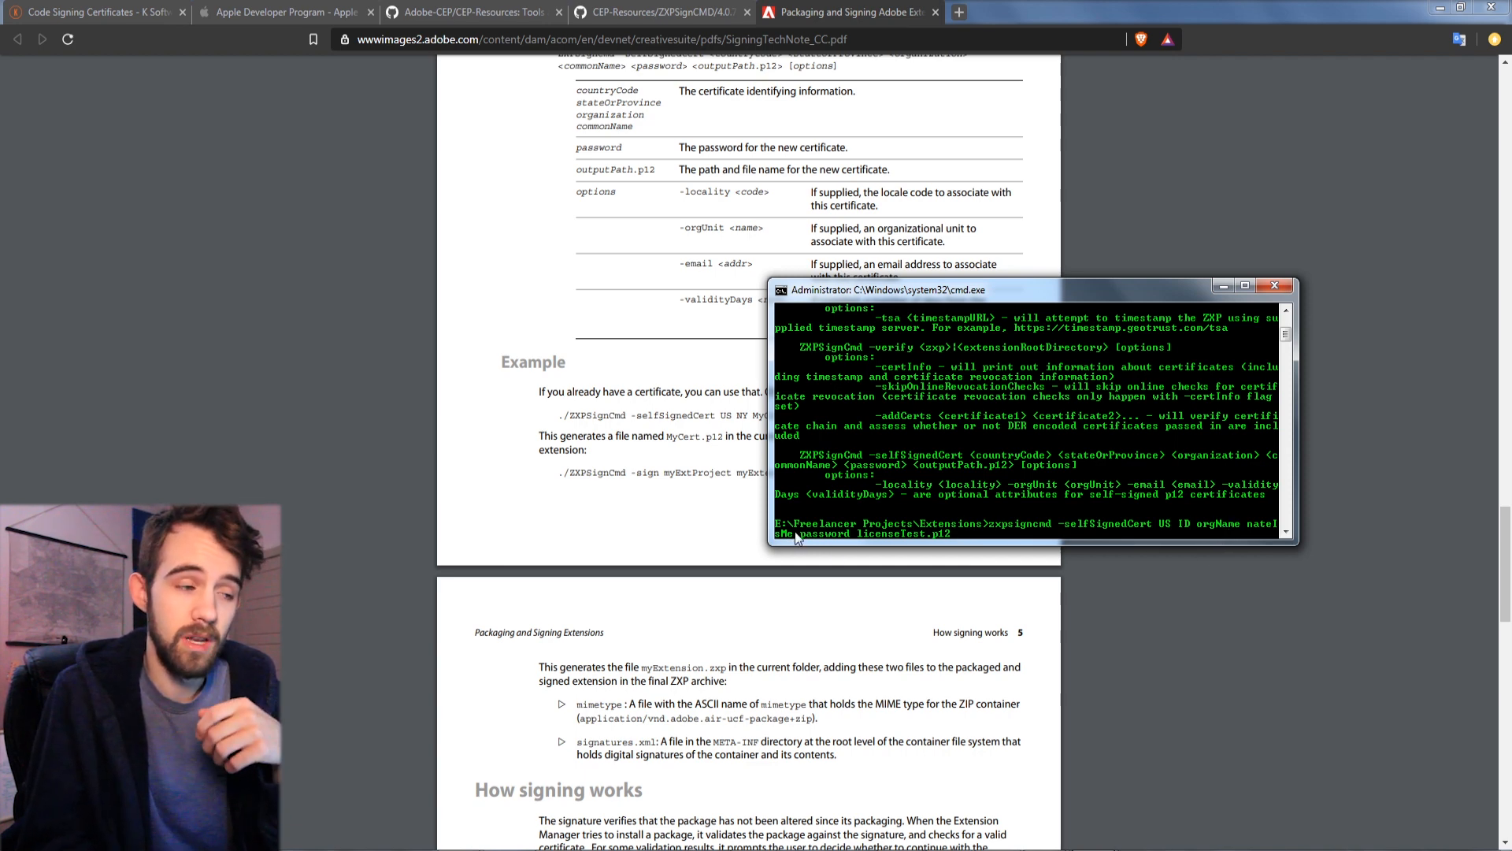
{"action": "mouse_move", "coordinate": [836, 545]}
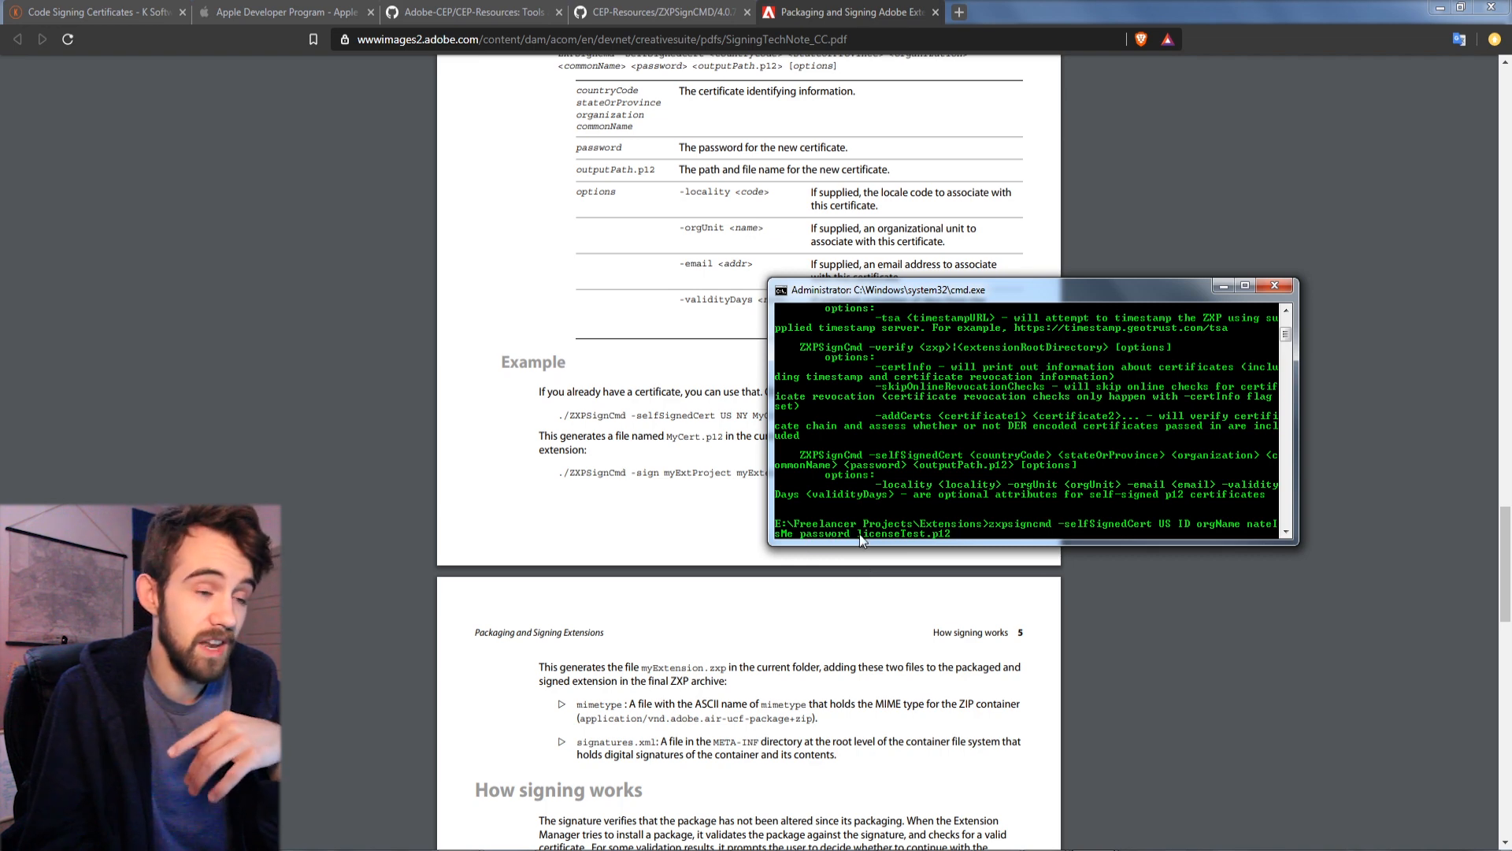
{"action": "mouse_move", "coordinate": [896, 546]}
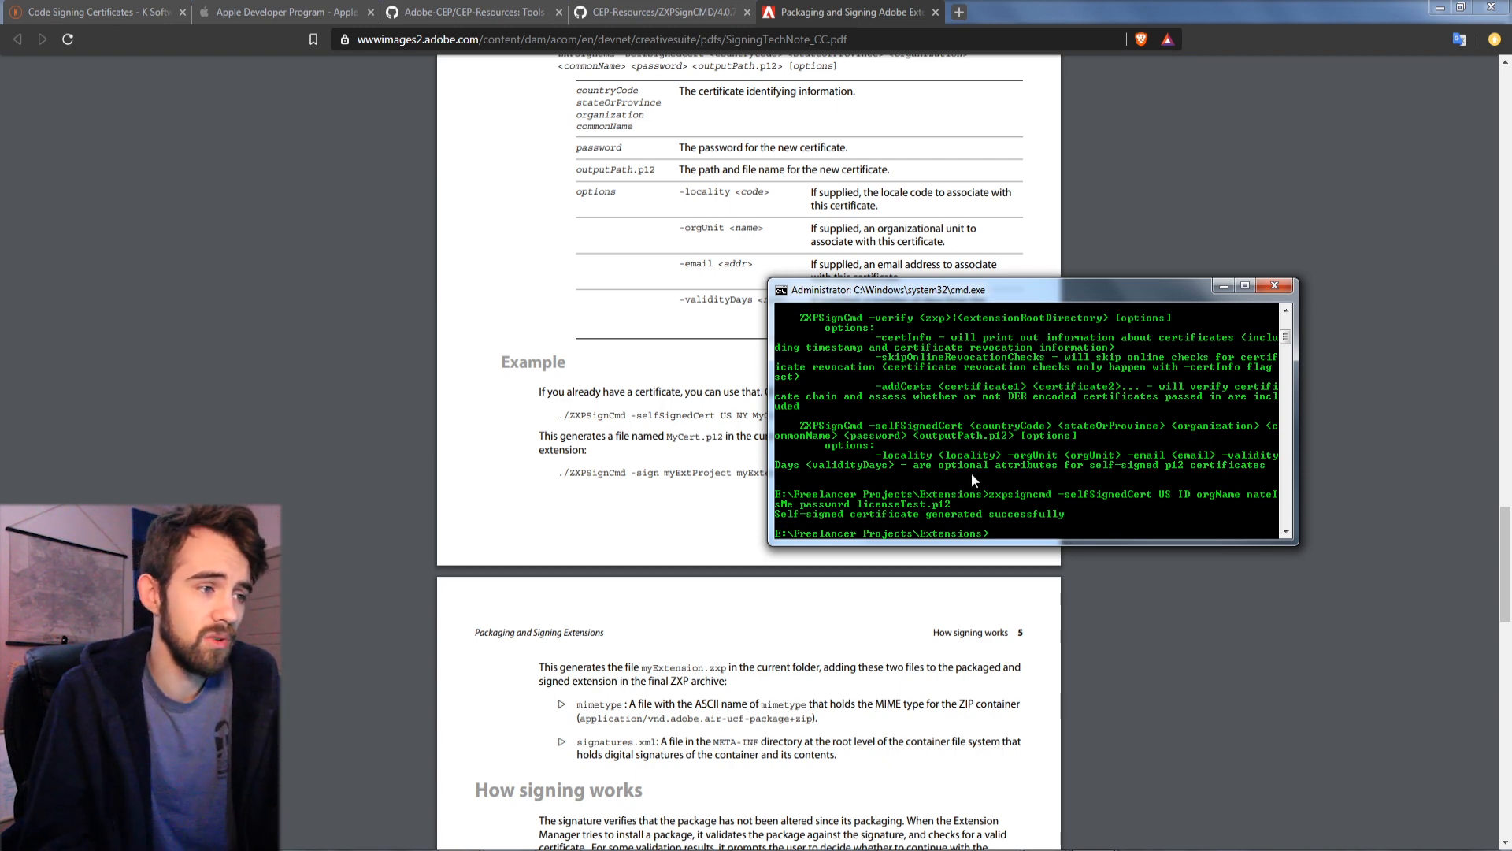
{"action": "mouse_move", "coordinate": [904, 323]}
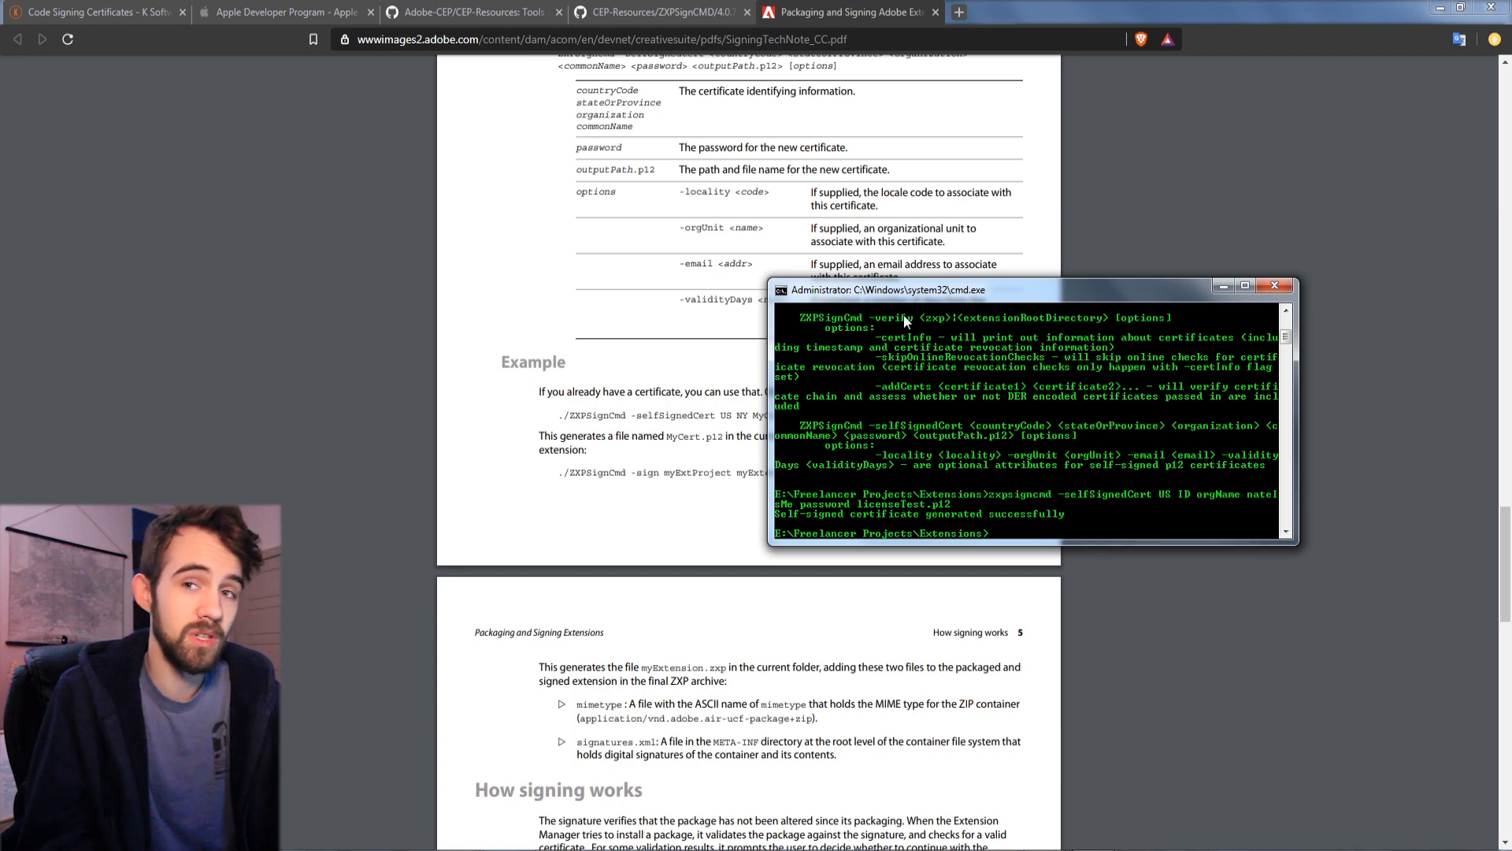
{"action": "mouse_move", "coordinate": [1000, 499]}
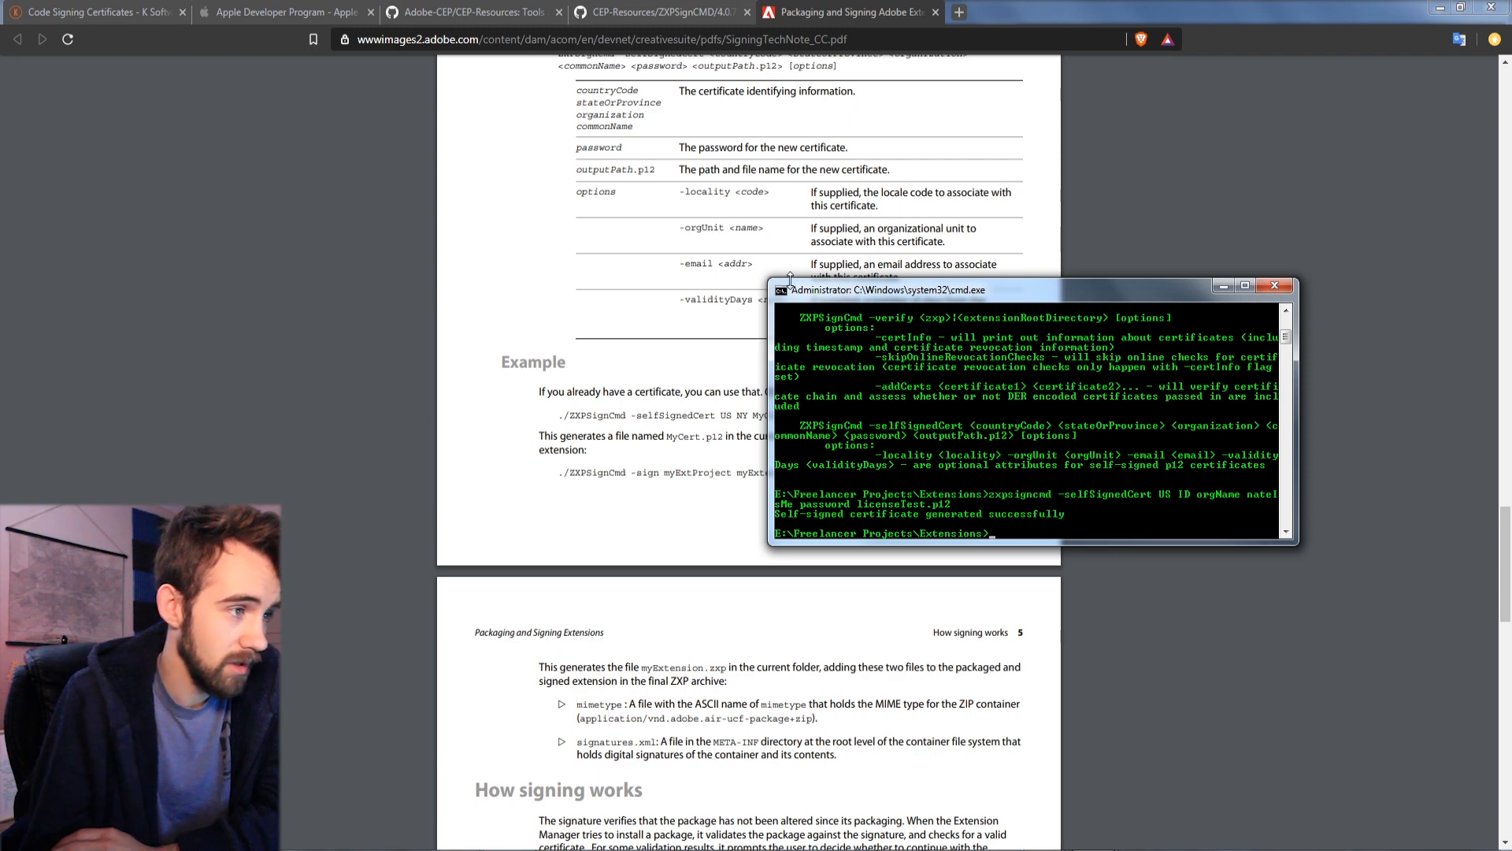
{"action": "mouse_move", "coordinate": [1066, 497]}
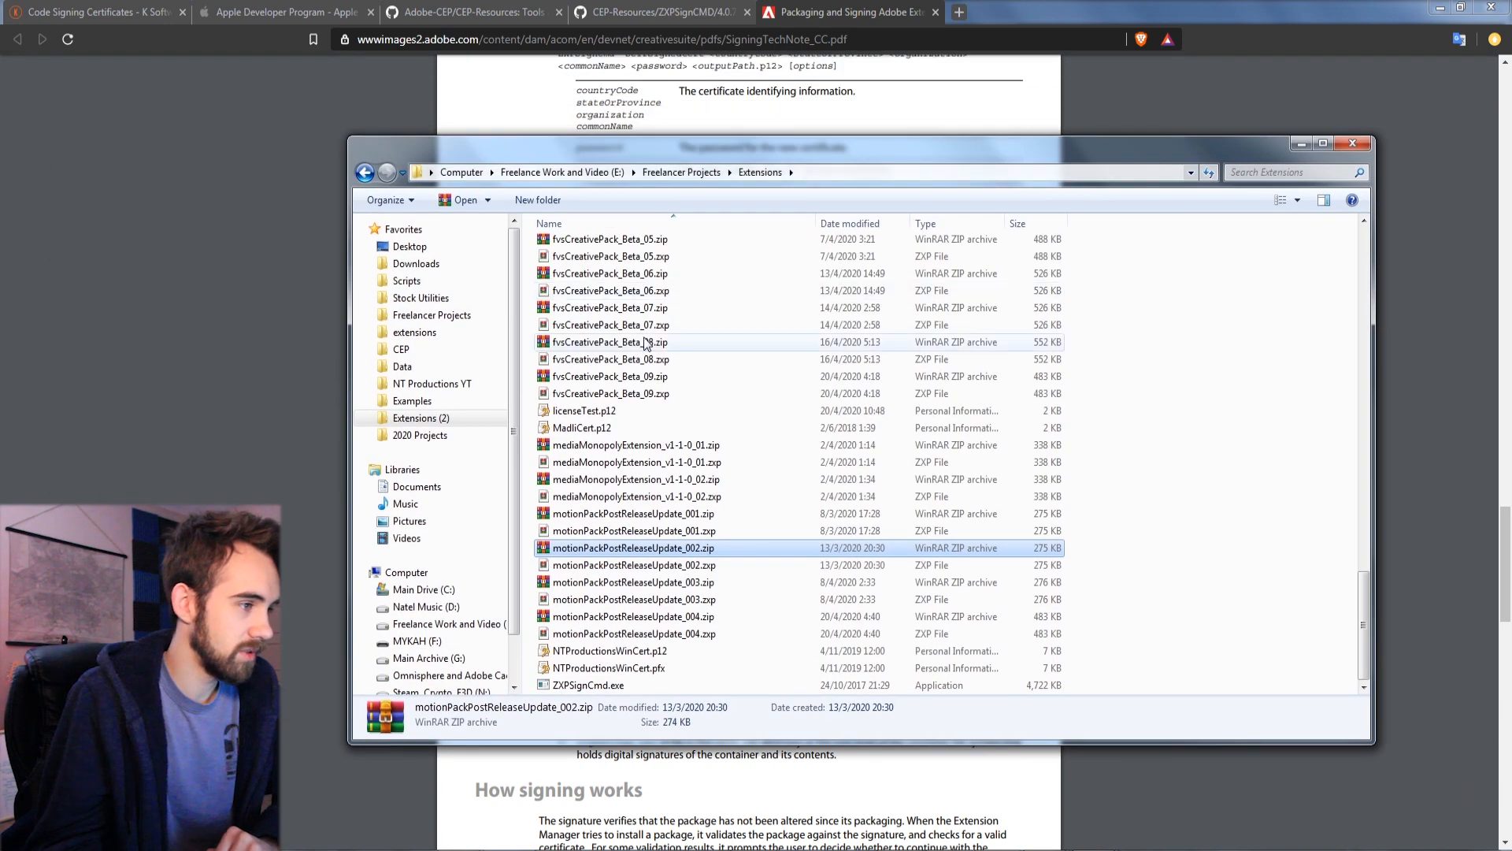
Locate the new licenseTest.p12, ZXPSignCmd.exe and the com.fvs.creative.pack extension folder.
{"action": "left_click", "coordinate": [582, 410]}
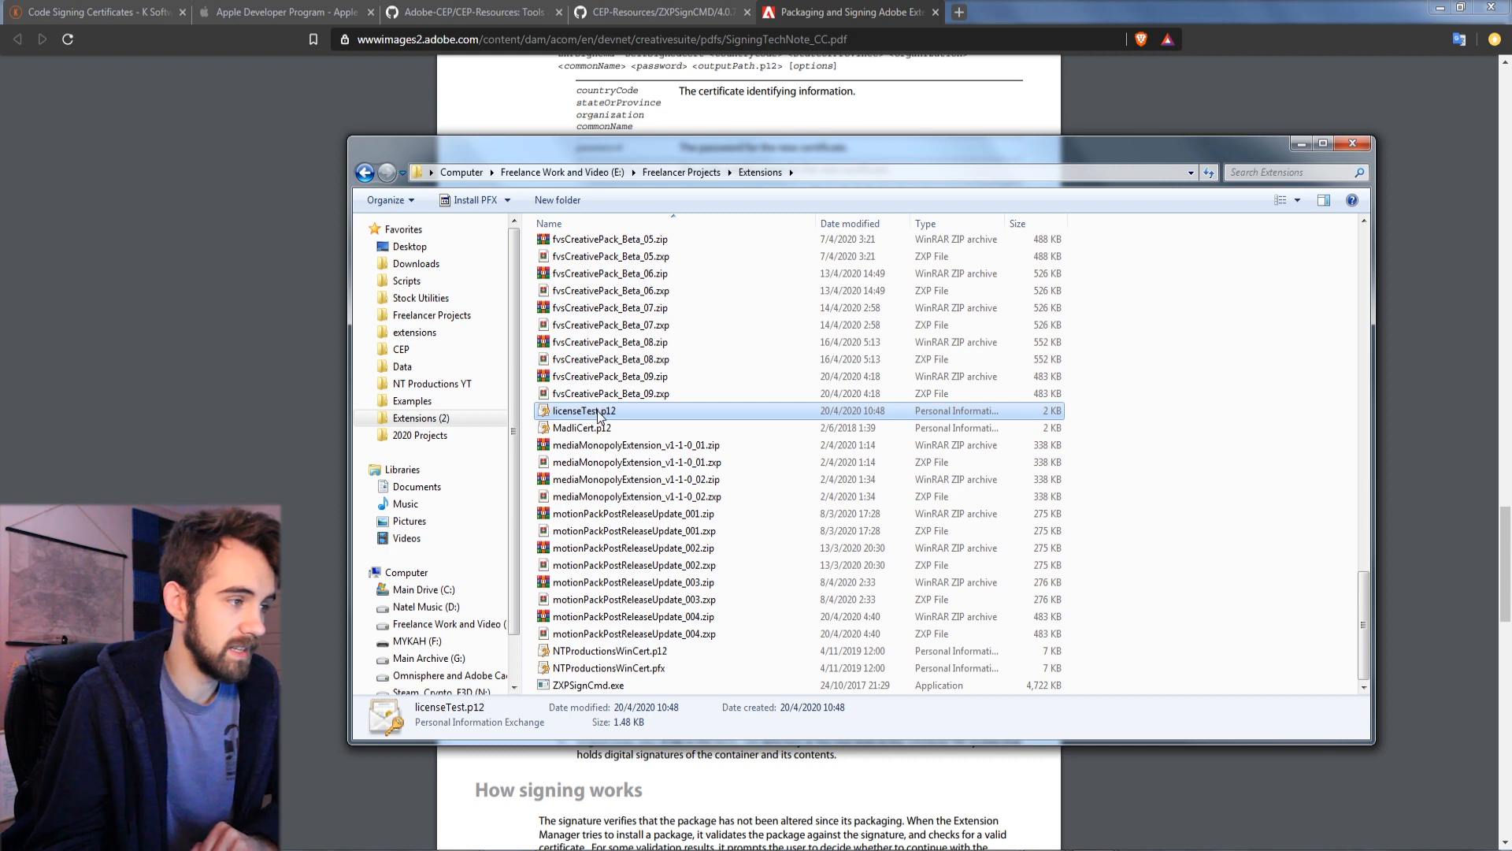
{"action": "double_click", "coordinate": [582, 410]}
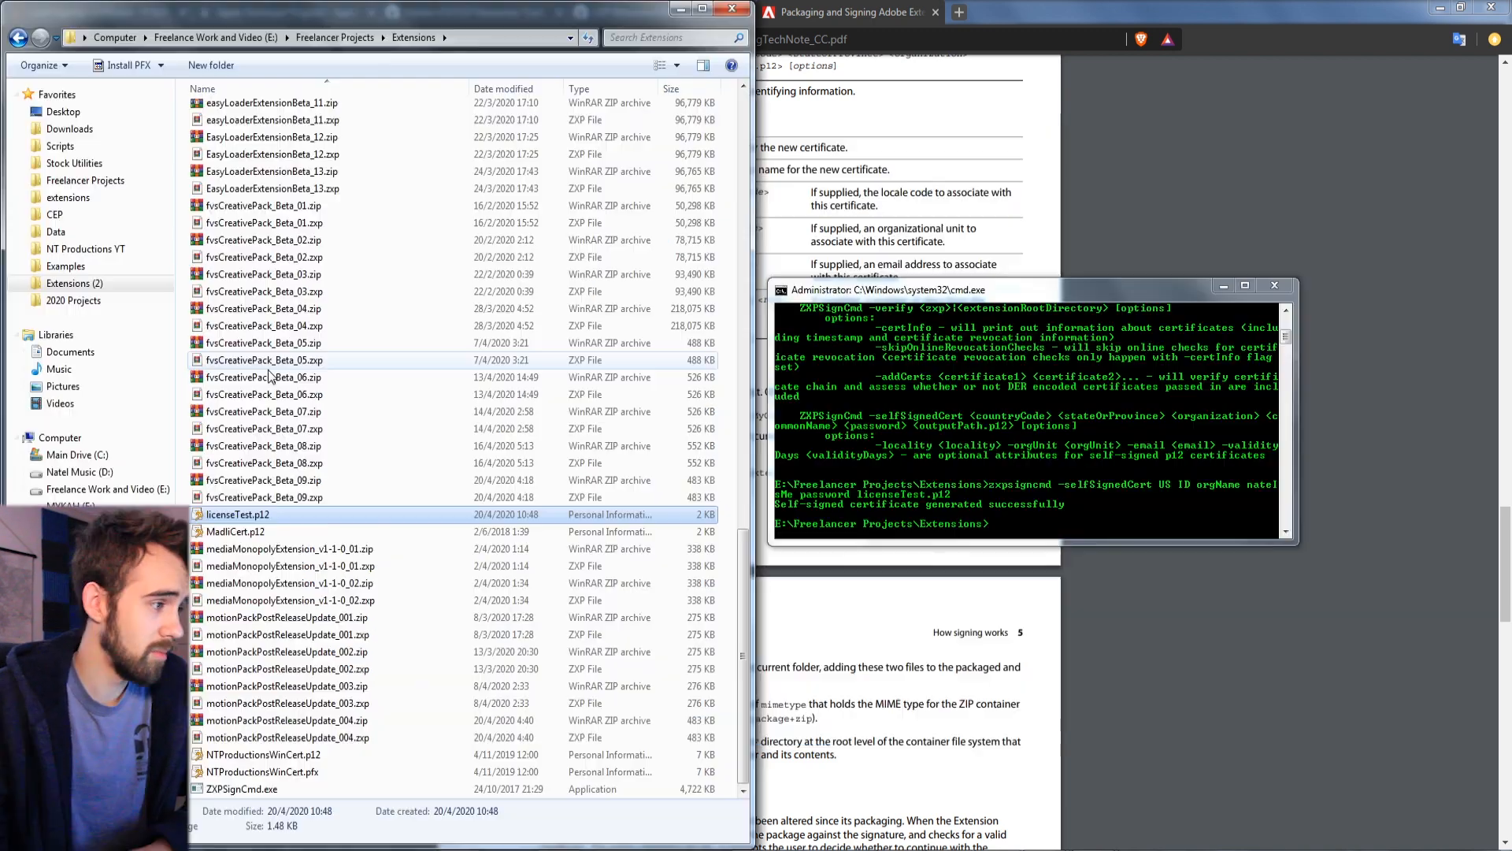
{"action": "left_click", "coordinate": [243, 788]}
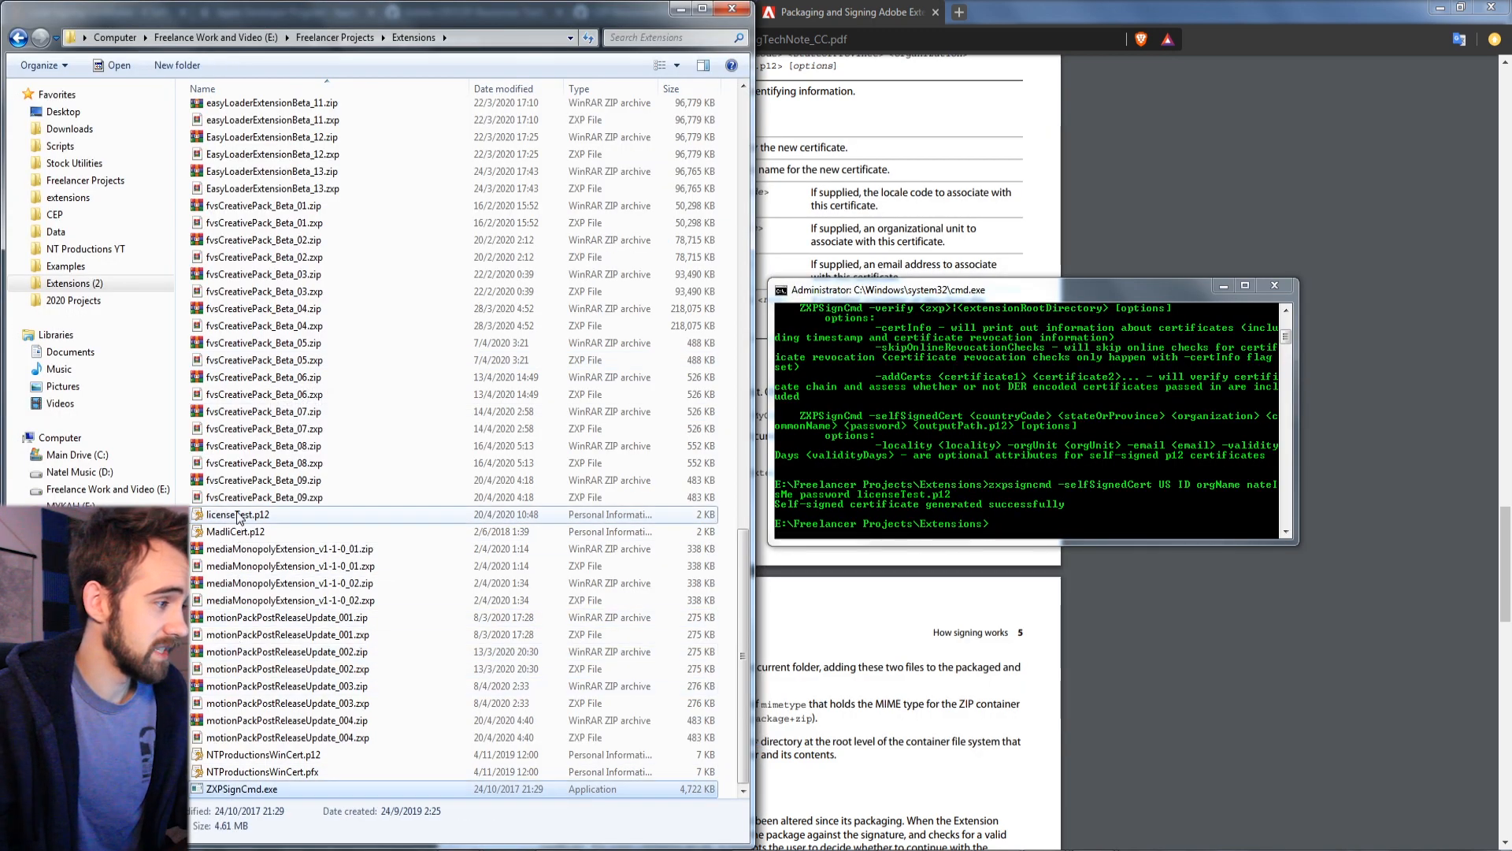
{"action": "left_click", "coordinate": [238, 514]}
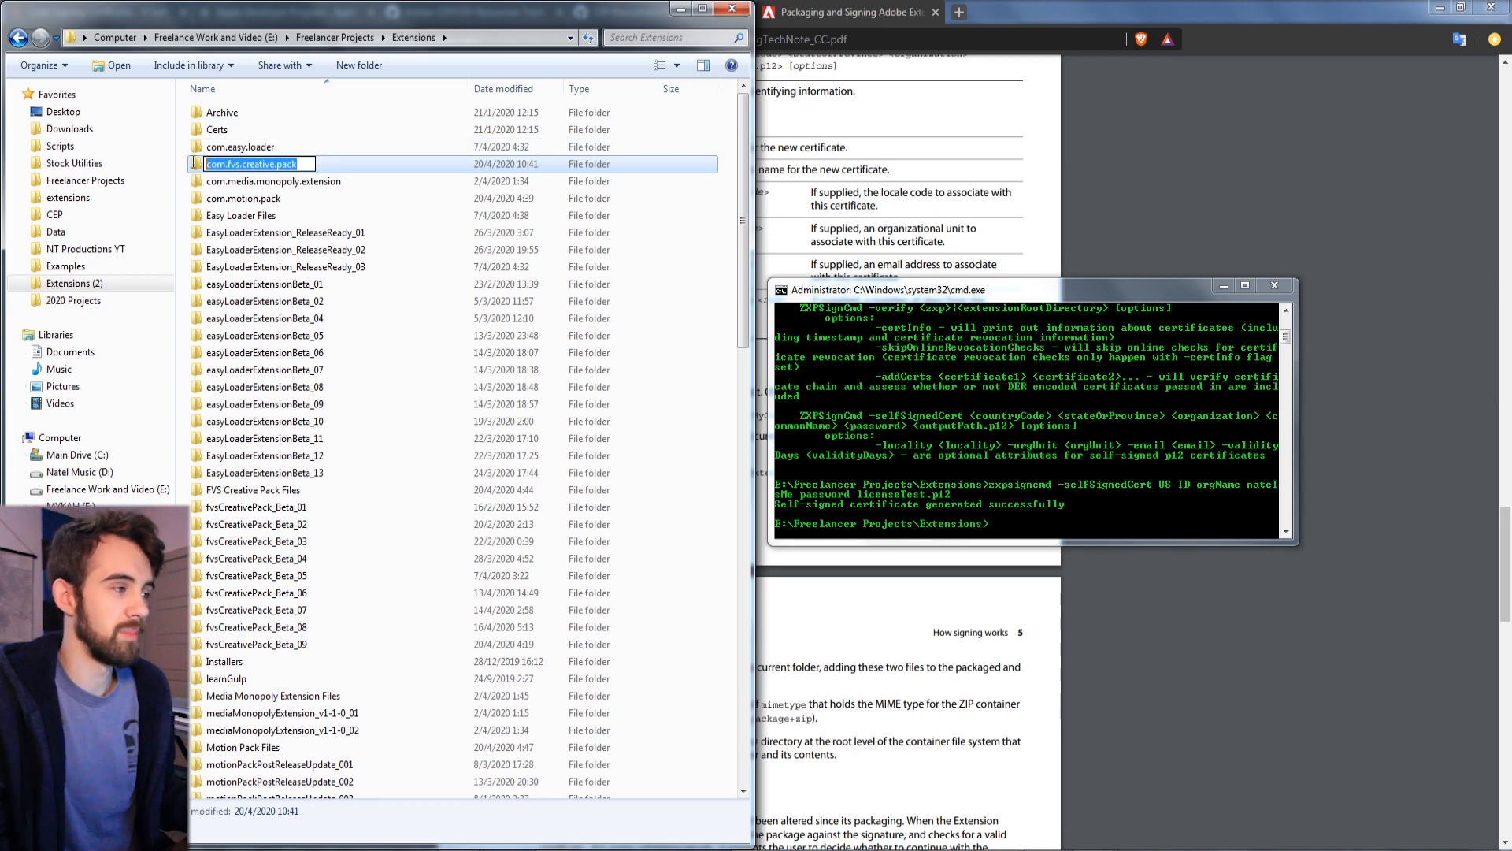
Begin the zxpsigncmd -sign command targeting the com.fvs.creative.pack extension folder.
{"action": "double_click", "coordinate": [251, 162]}
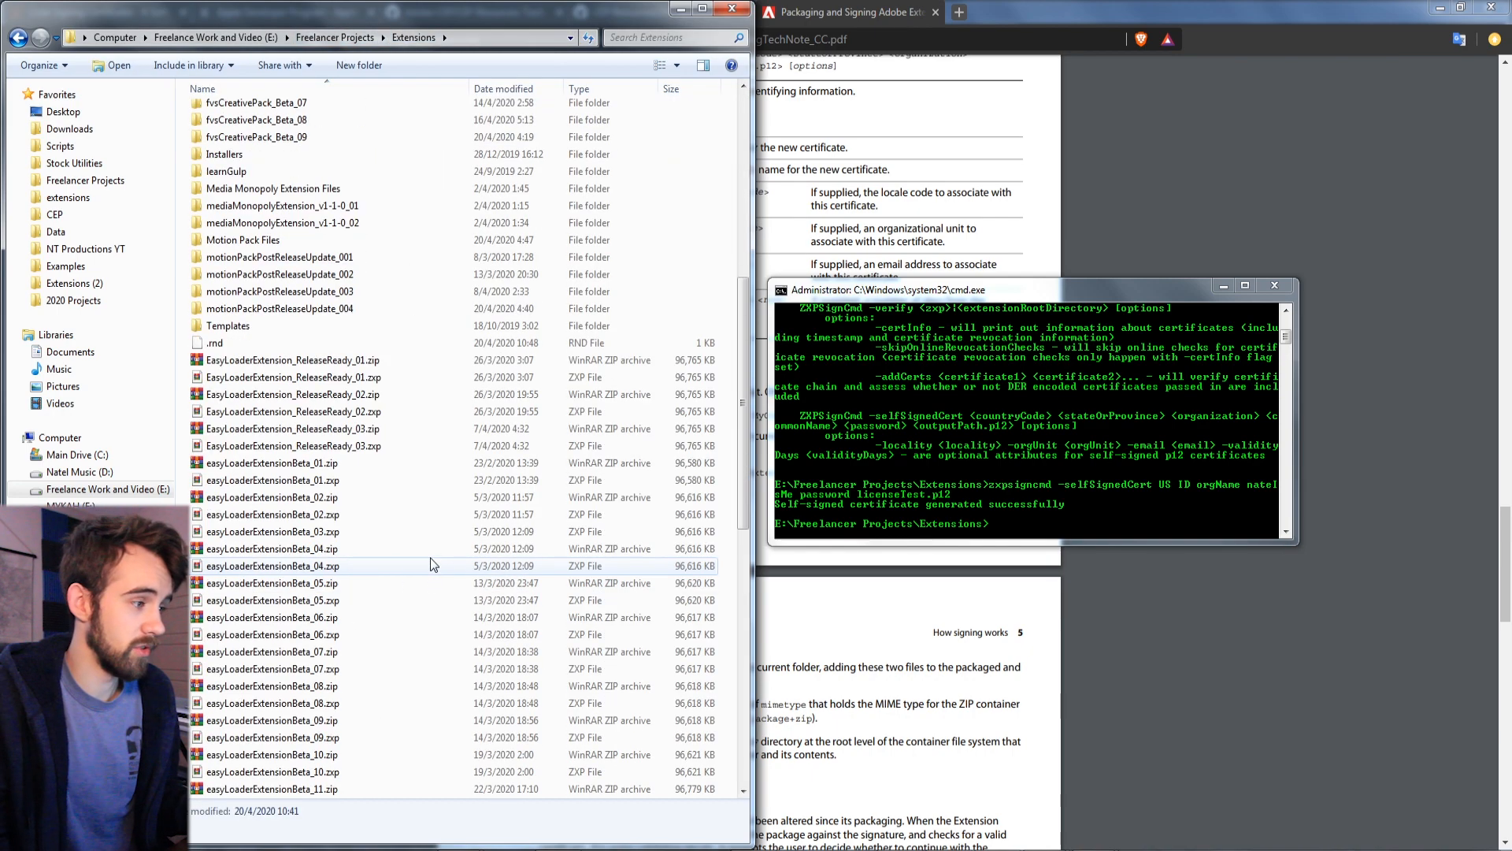
{"action": "scroll", "scroll_direction": "down", "scroll_amount": 3}
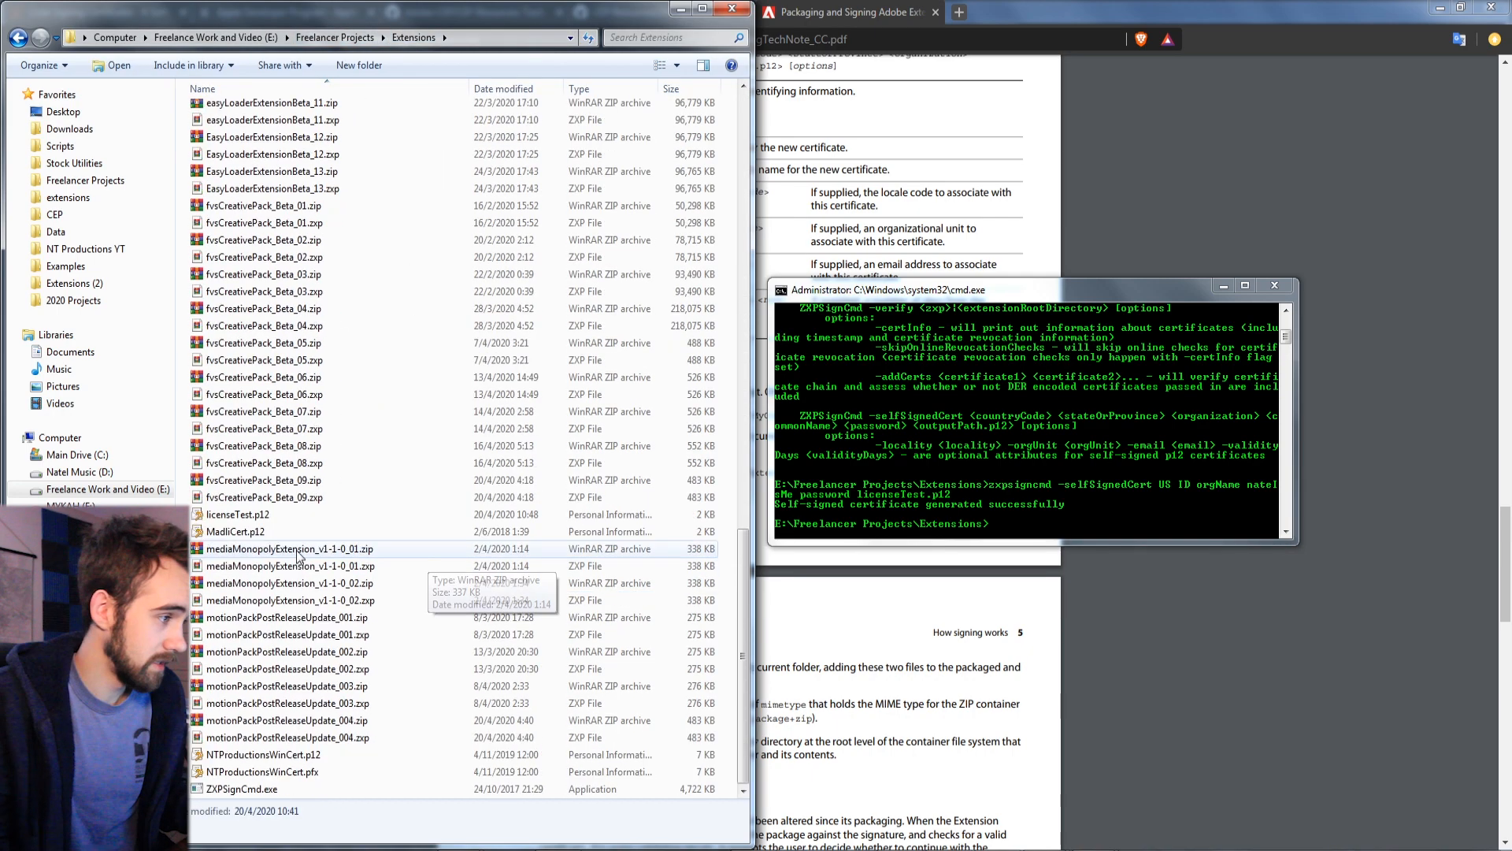
{"action": "left_click", "coordinate": [237, 513]}
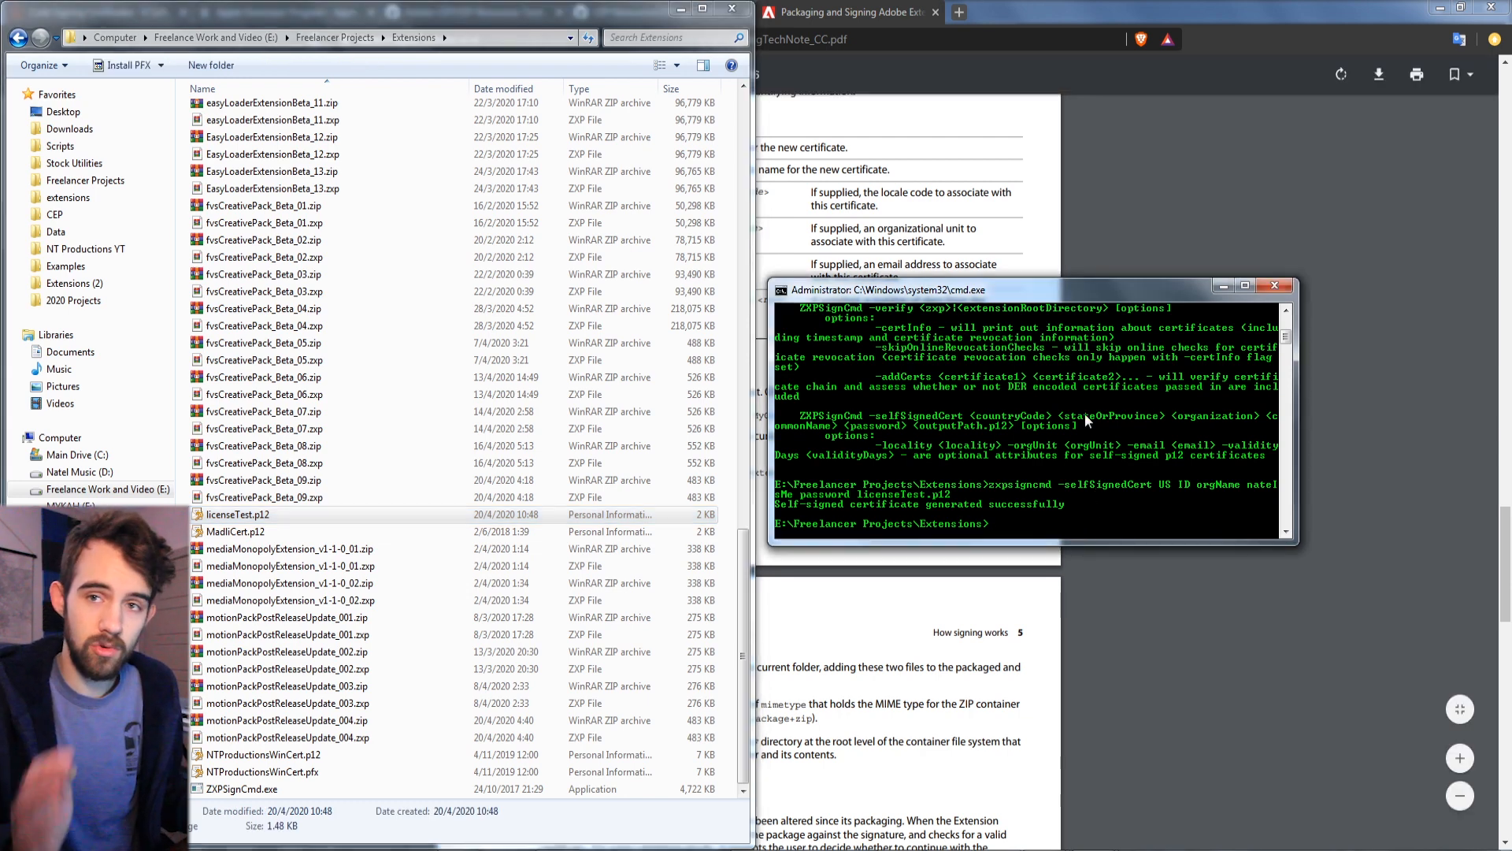
{"action": "type", "text": "zx"}
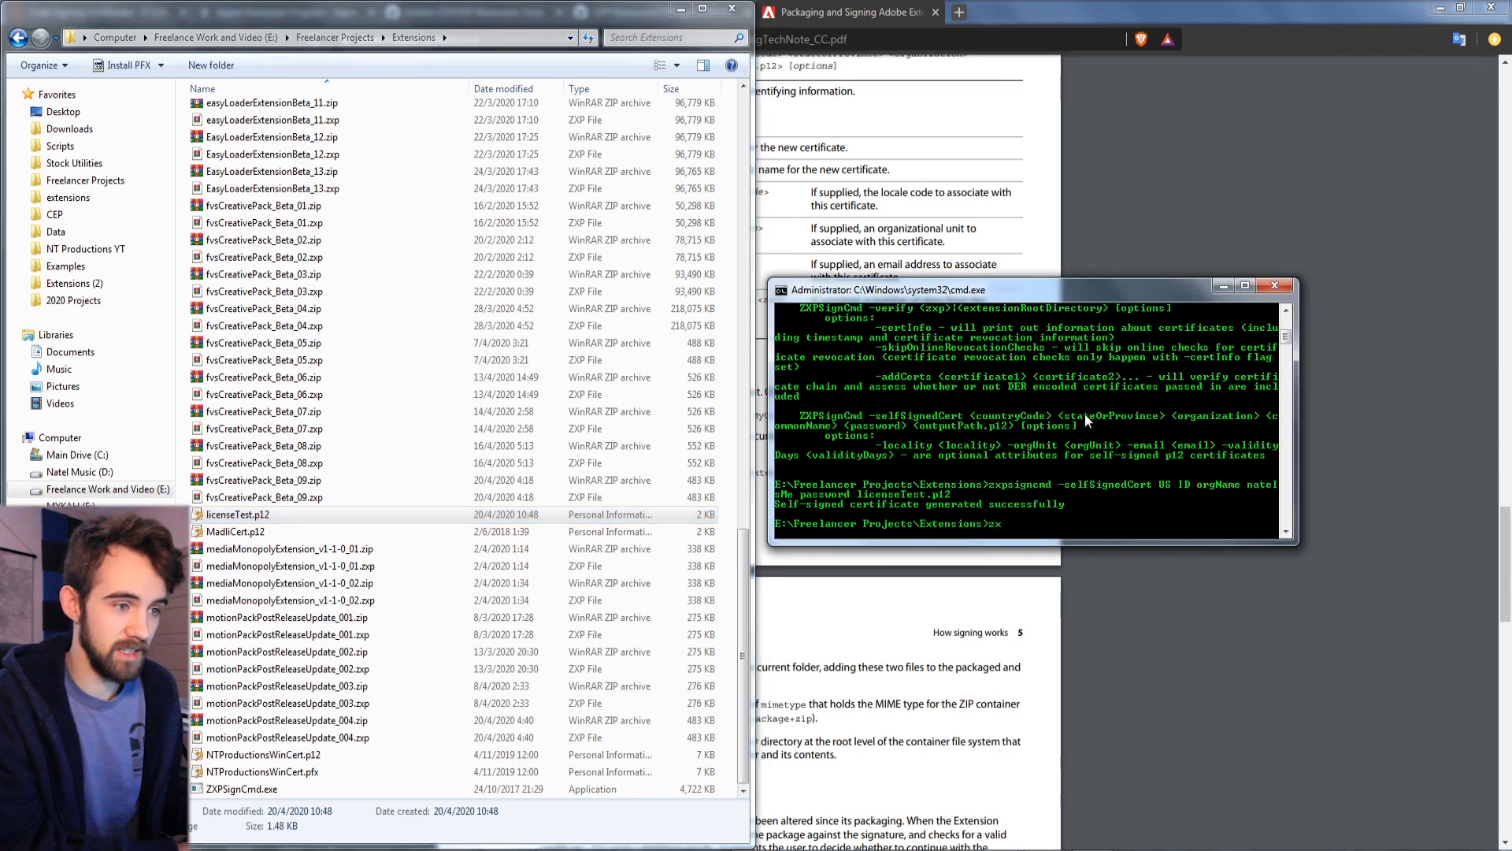
{"action": "type", "text": "psigncmd"}
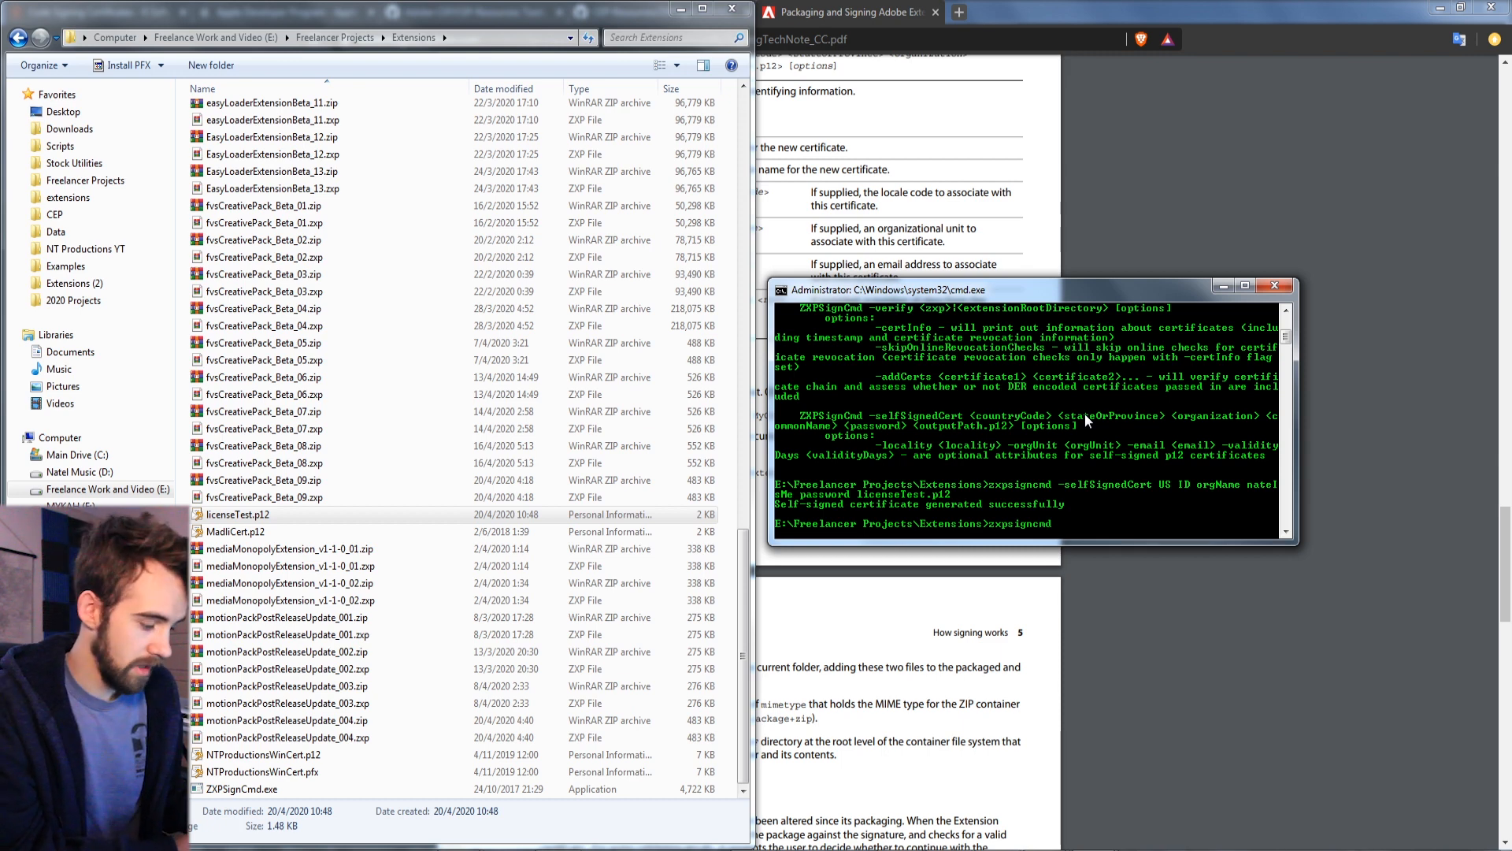
{"action": "type", "text": "-sign"}
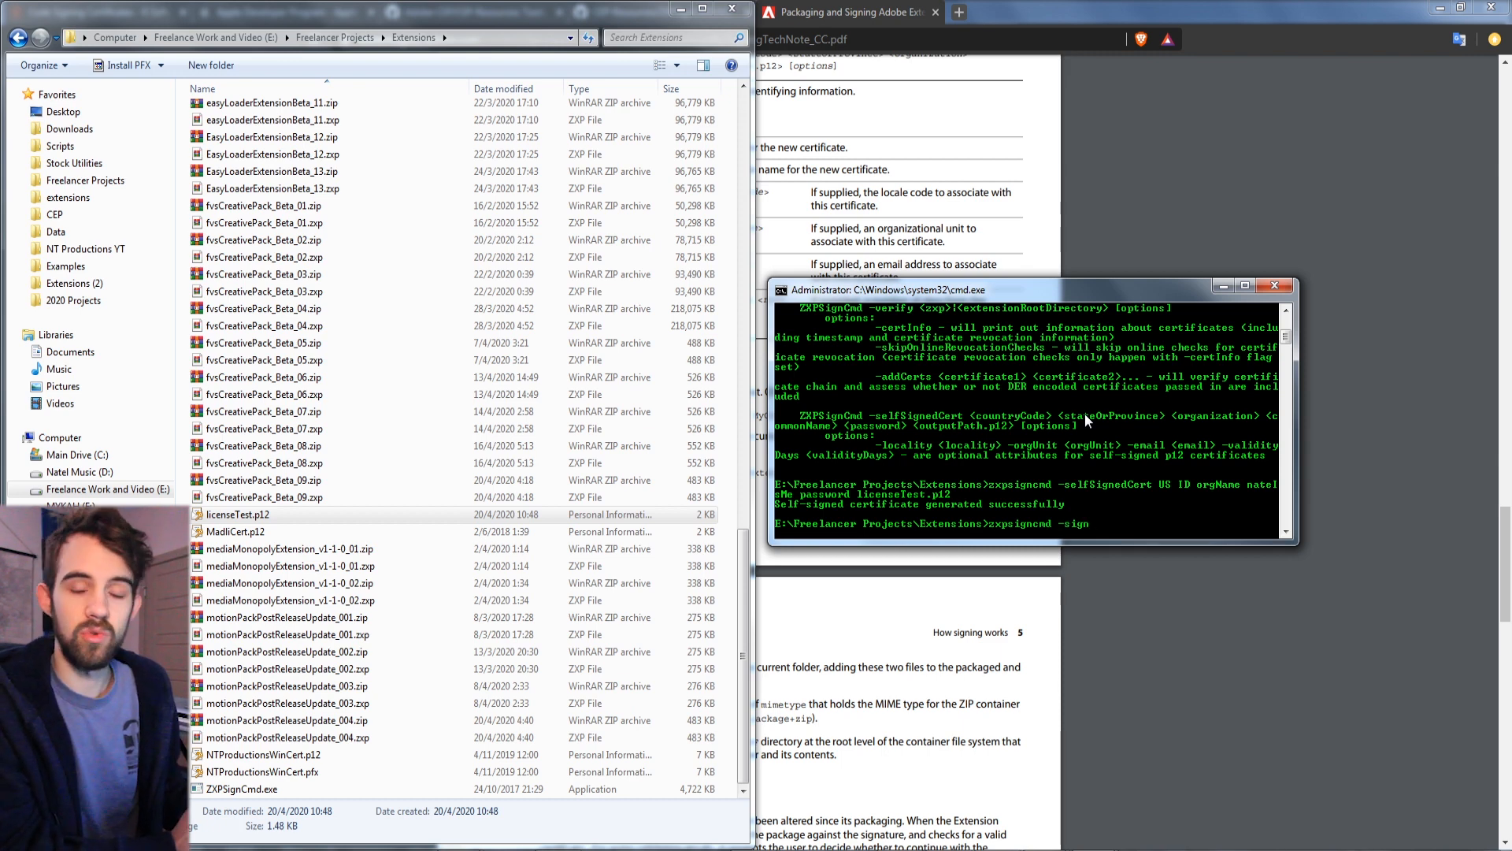
{"action": "type", "text": "com."}
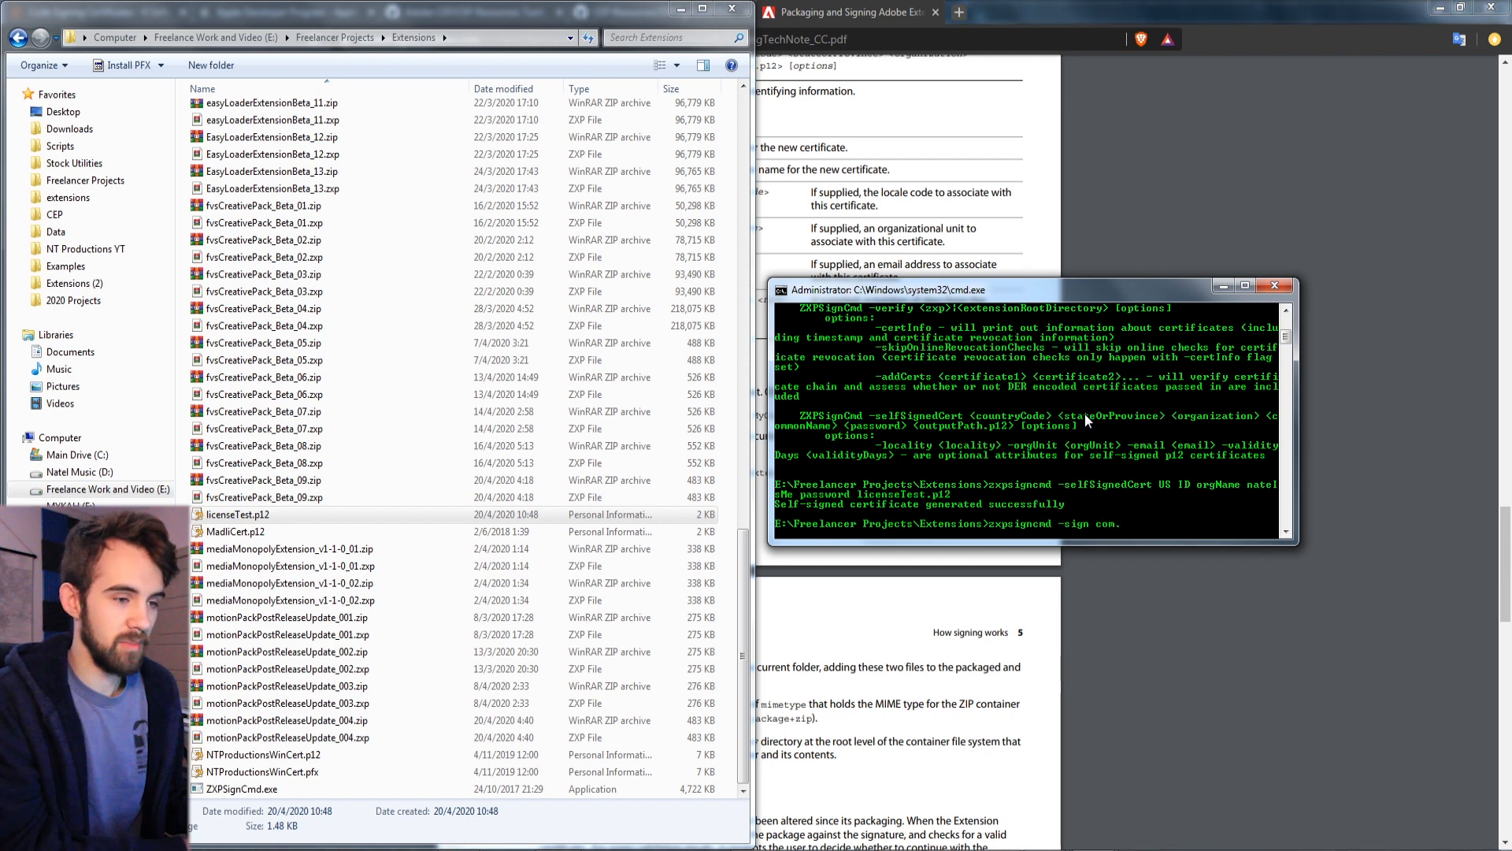
{"action": "type", "text": "fvs"}
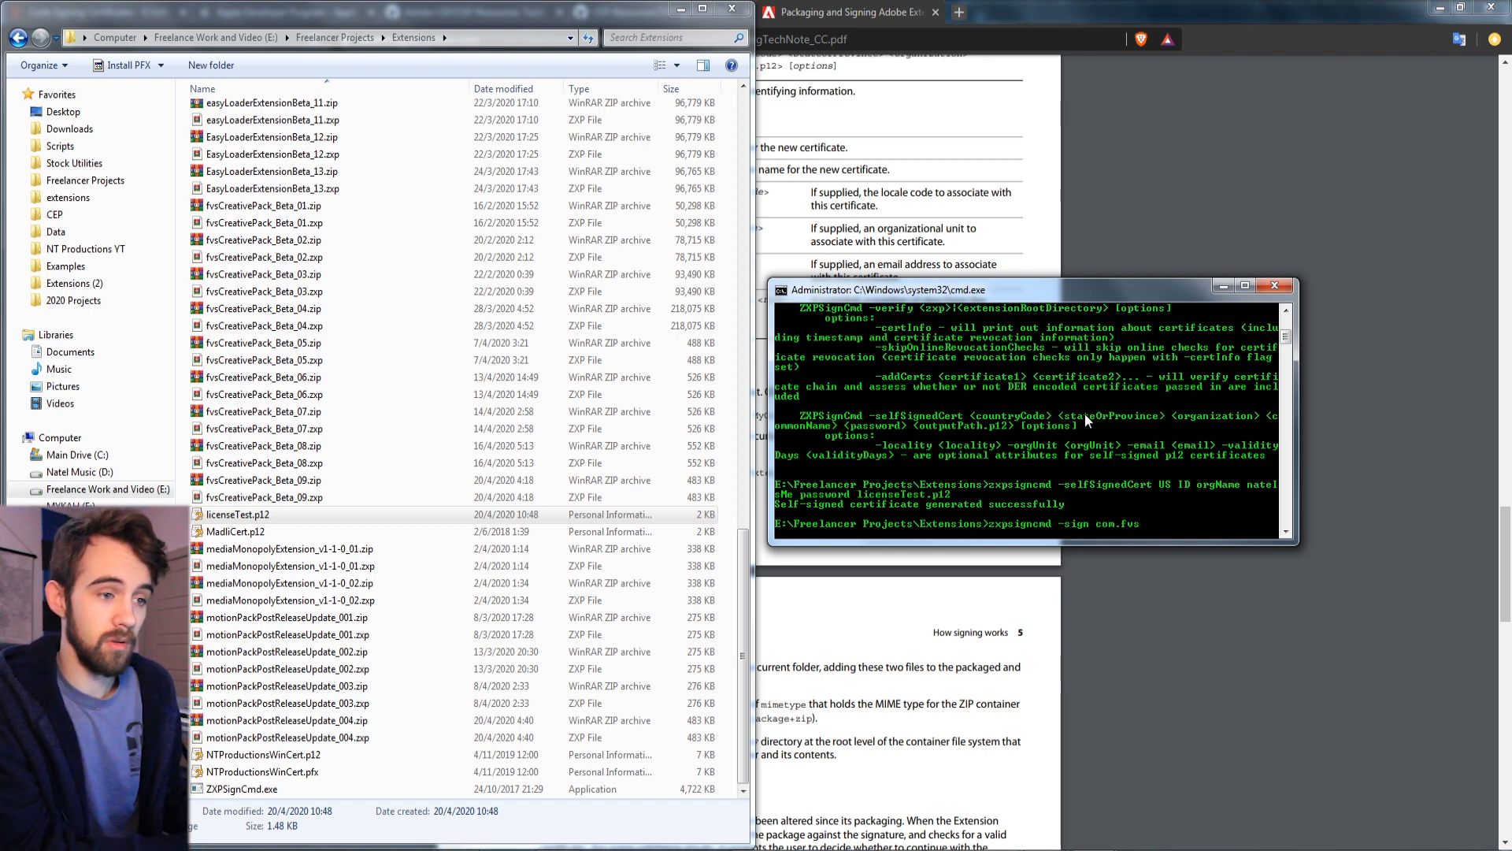
{"action": "type", "text": ".creative.pack"}
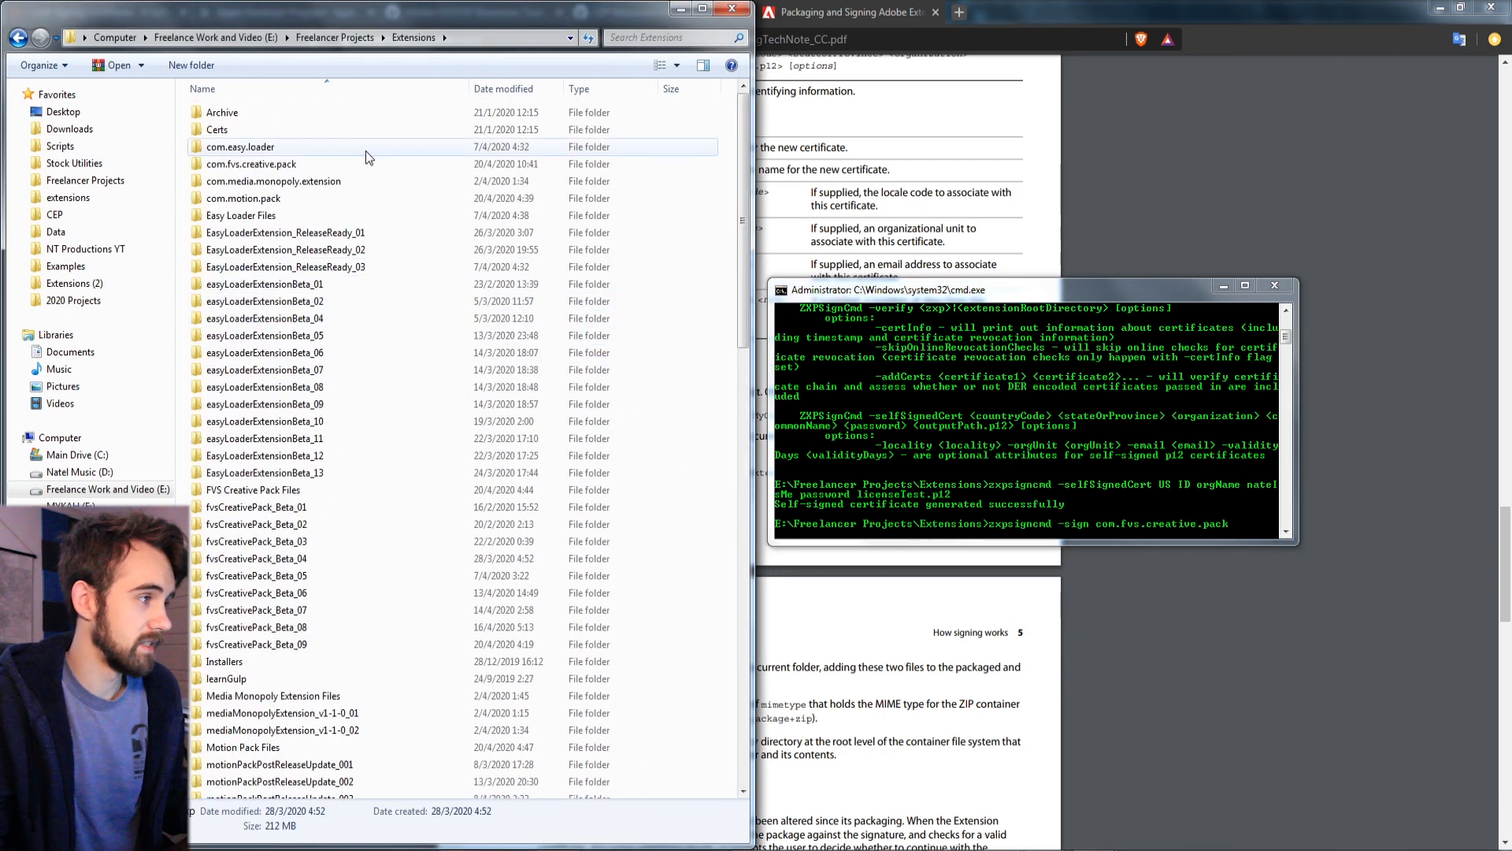
Complete the command with testSigning.zxp output, licenseTest.p12 and its password, producing the signed package.
{"action": "left_click", "coordinate": [250, 164]}
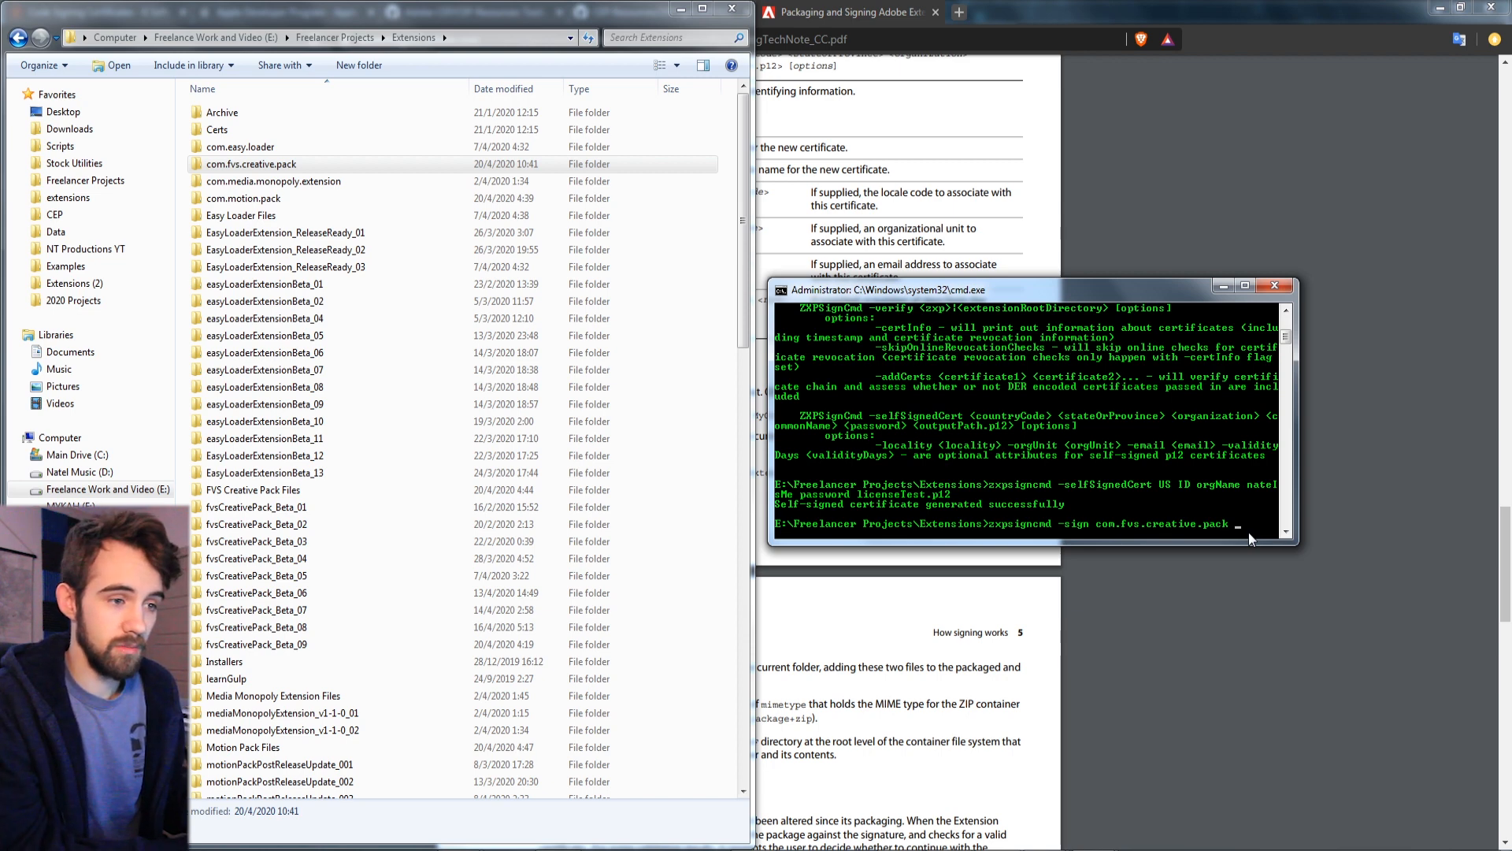
{"action": "type", "text": "testSigning.zxp"}
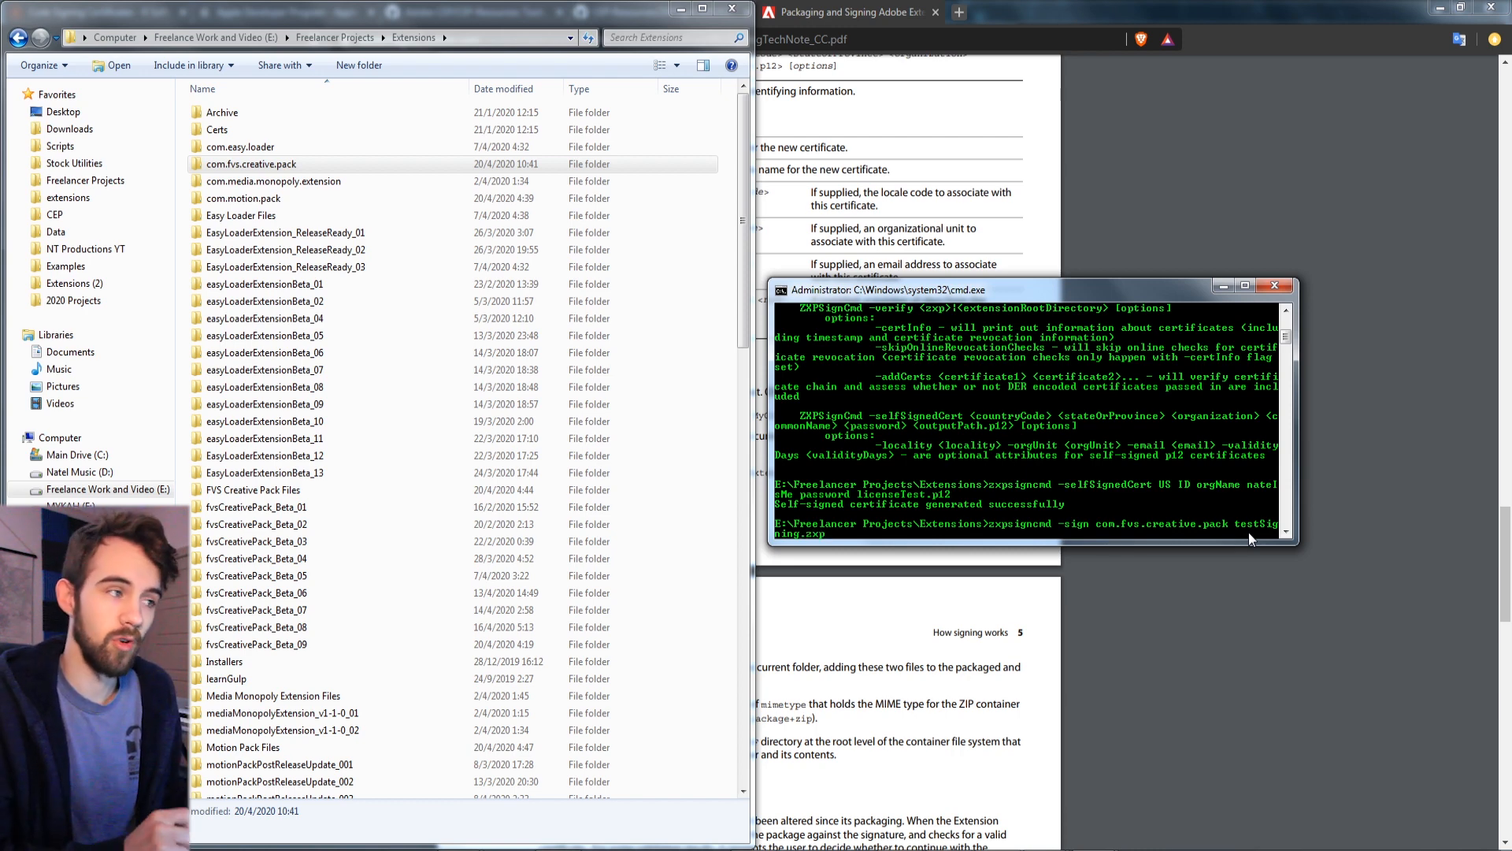
{"action": "scroll", "scroll_direction": "down", "scroll_amount": 3}
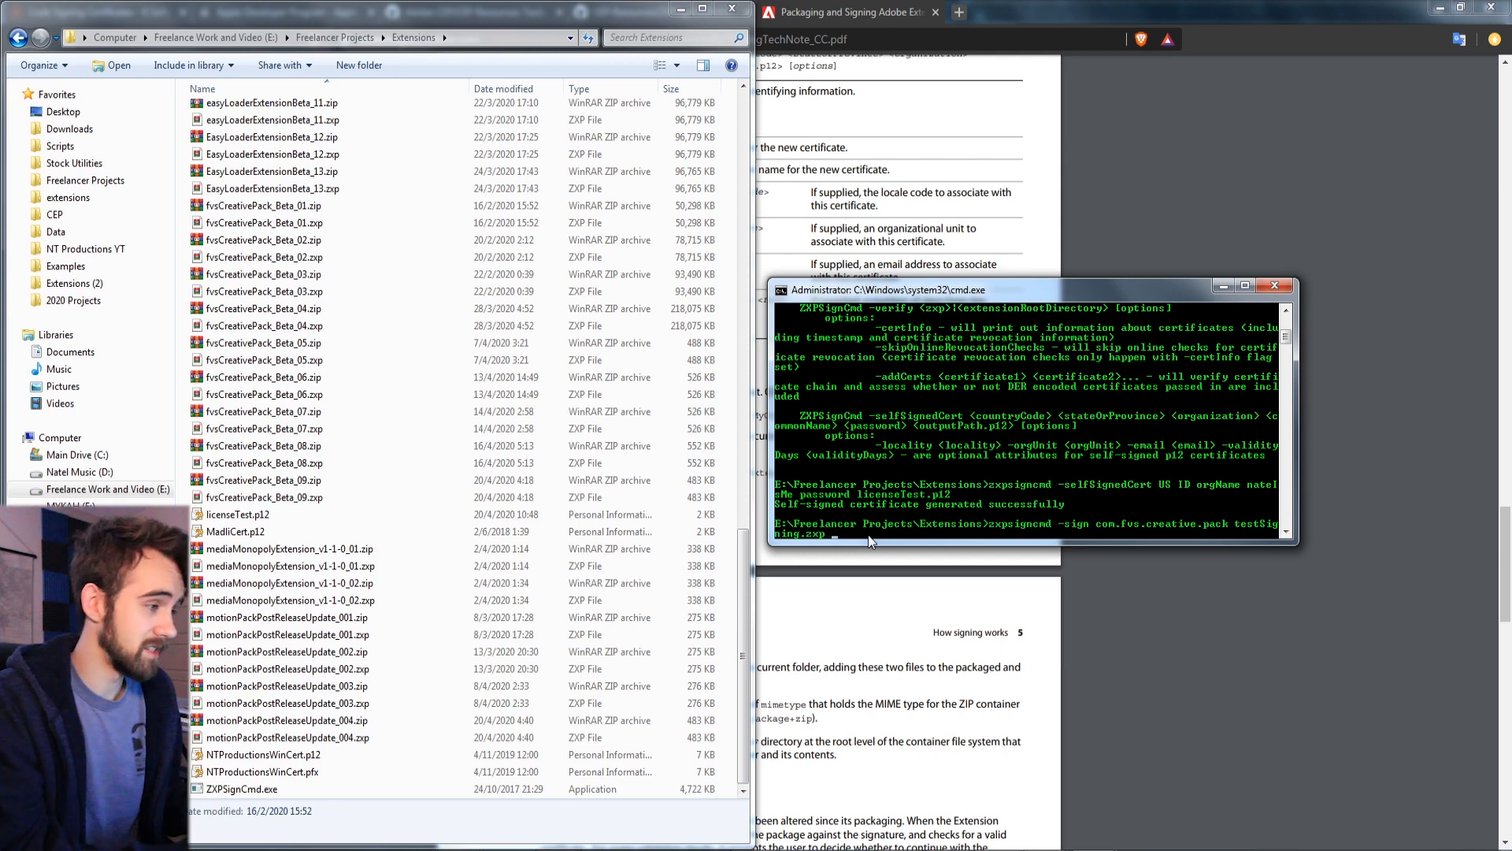
{"action": "type", "text": "licenseTest.p12"}
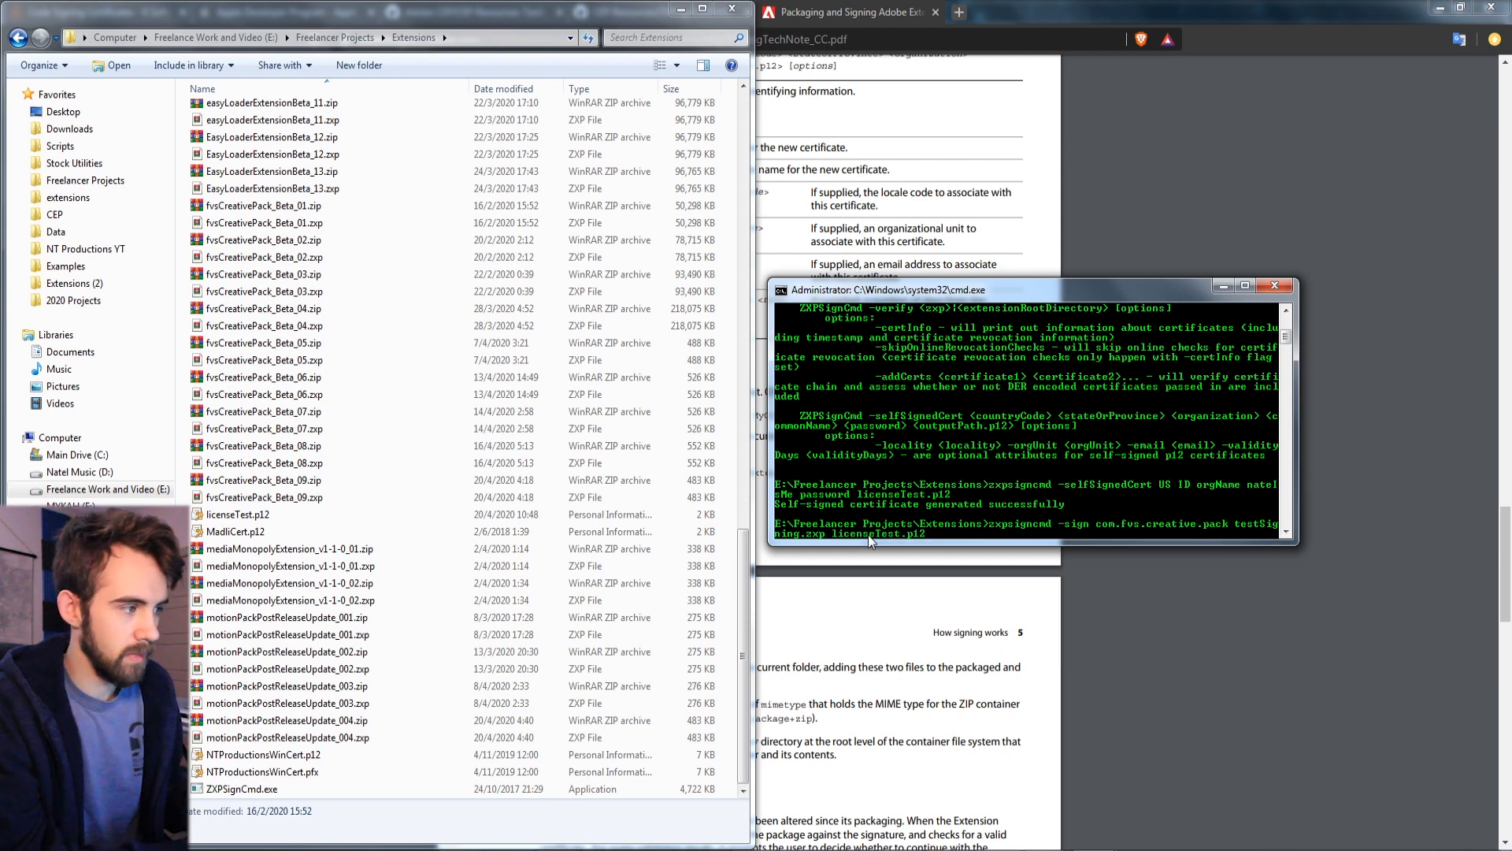
{"action": "type", "text": "pas"}
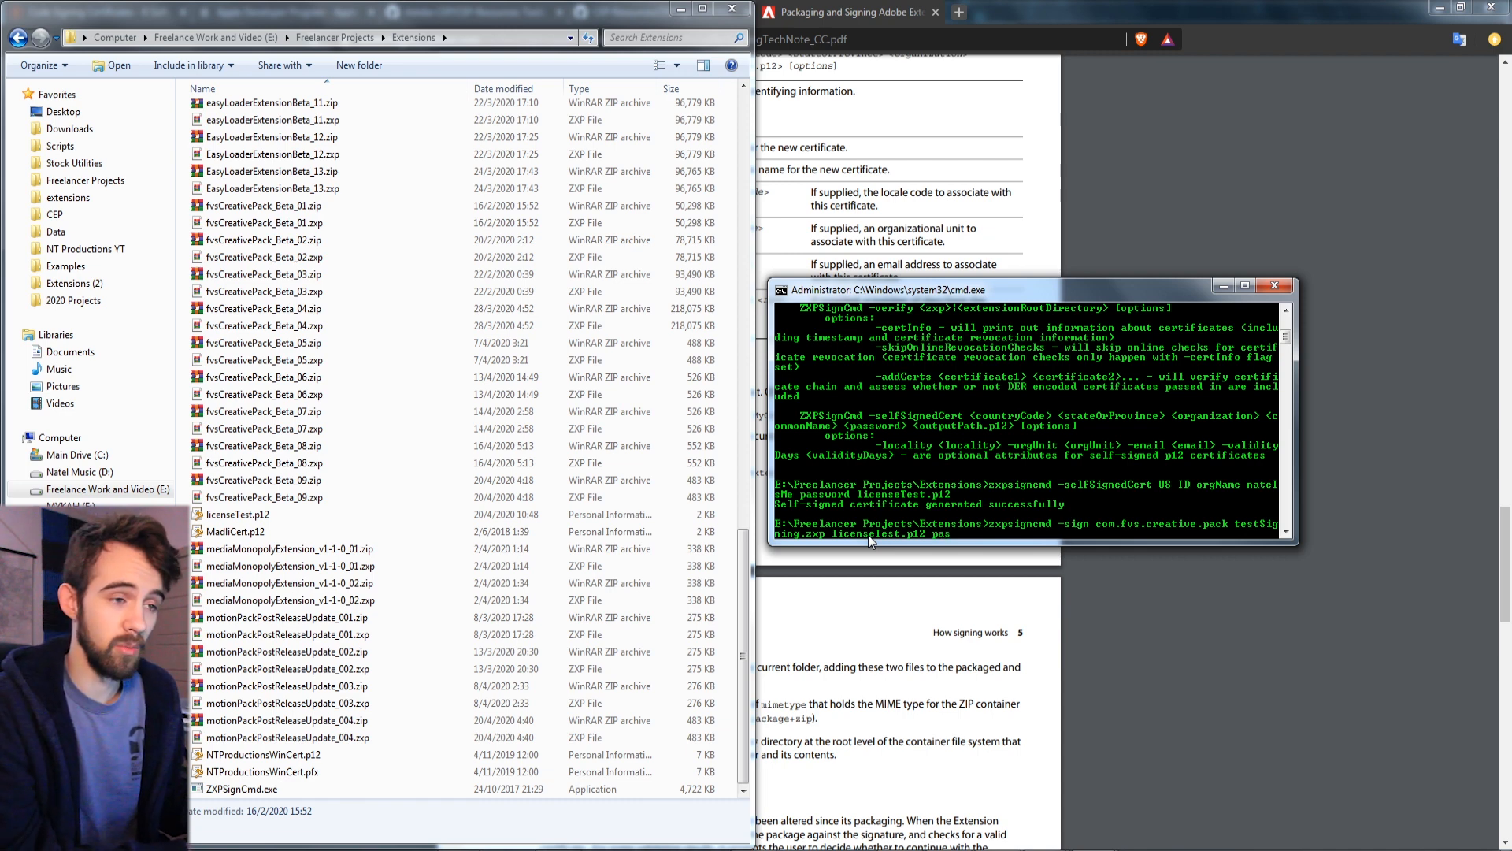
{"action": "type", "text": "password"}
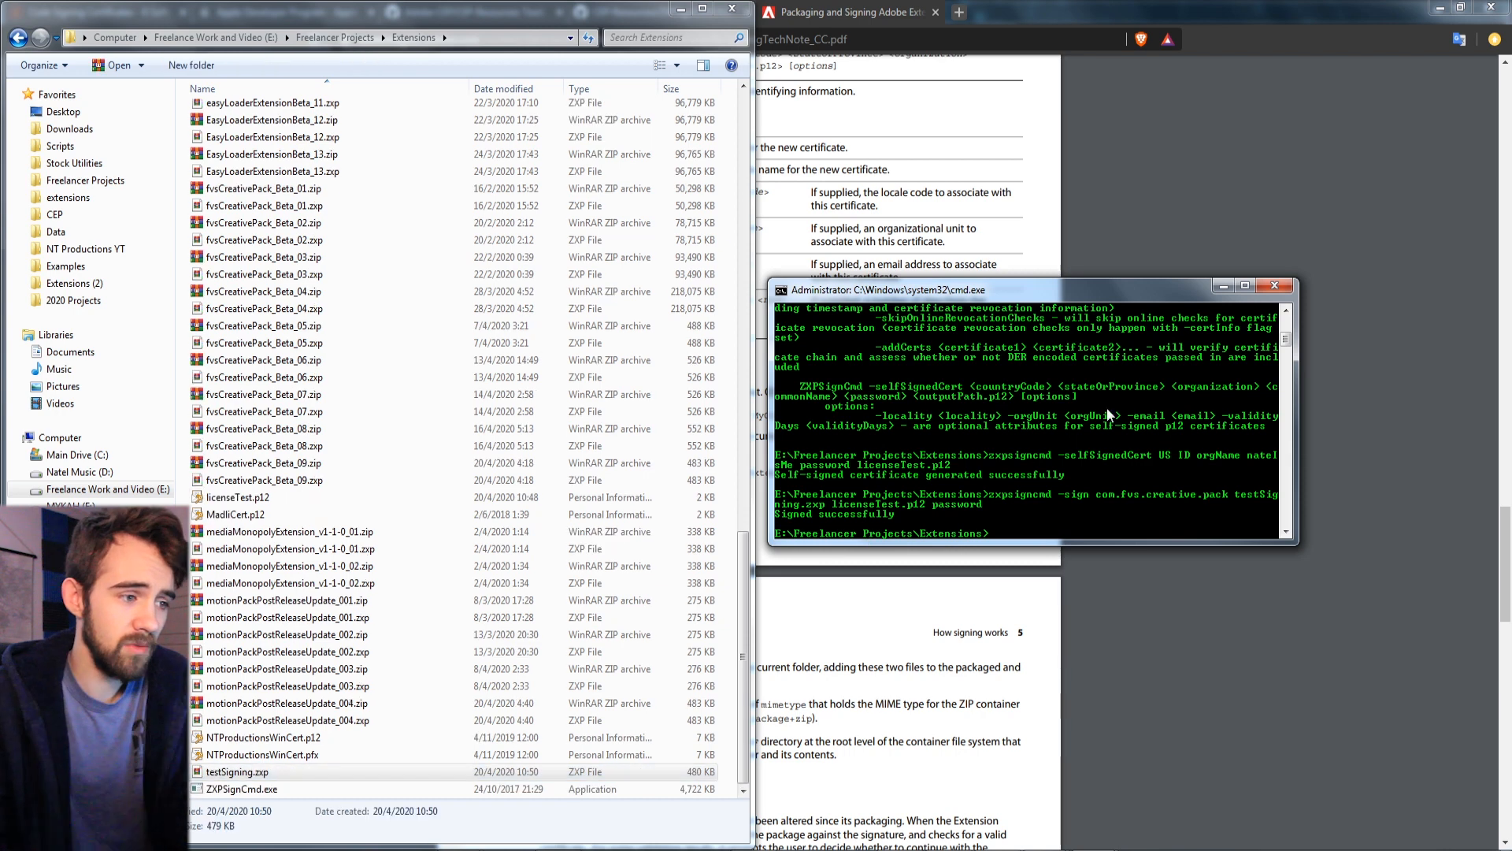
{"action": "mouse_move", "coordinate": [845, 540]}
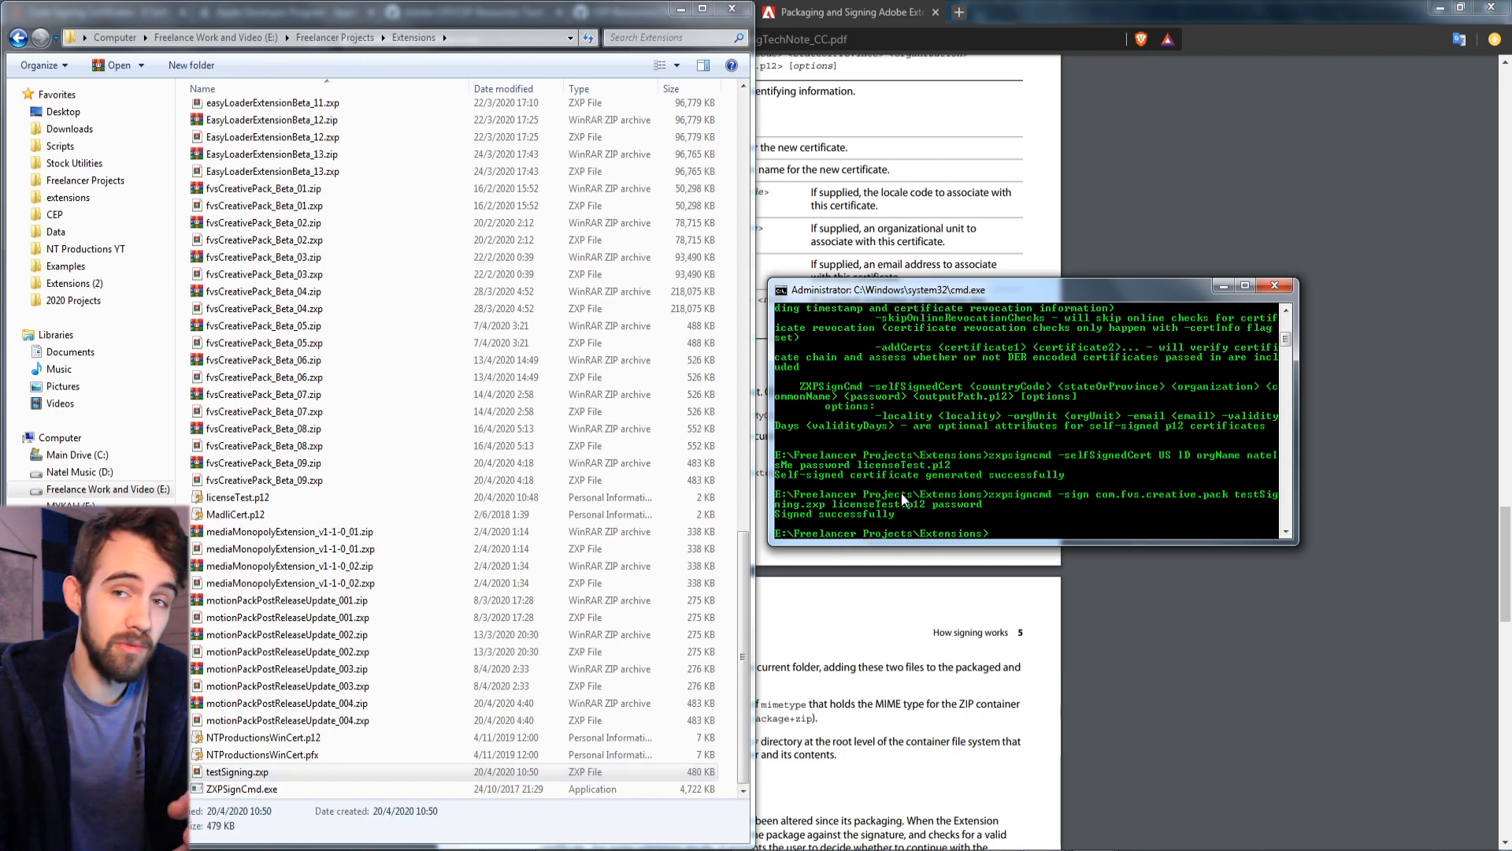
Extract a zip copy of testSigning.zxp and open the resulting testSigning folder.
{"action": "left_click", "coordinate": [237, 772]}
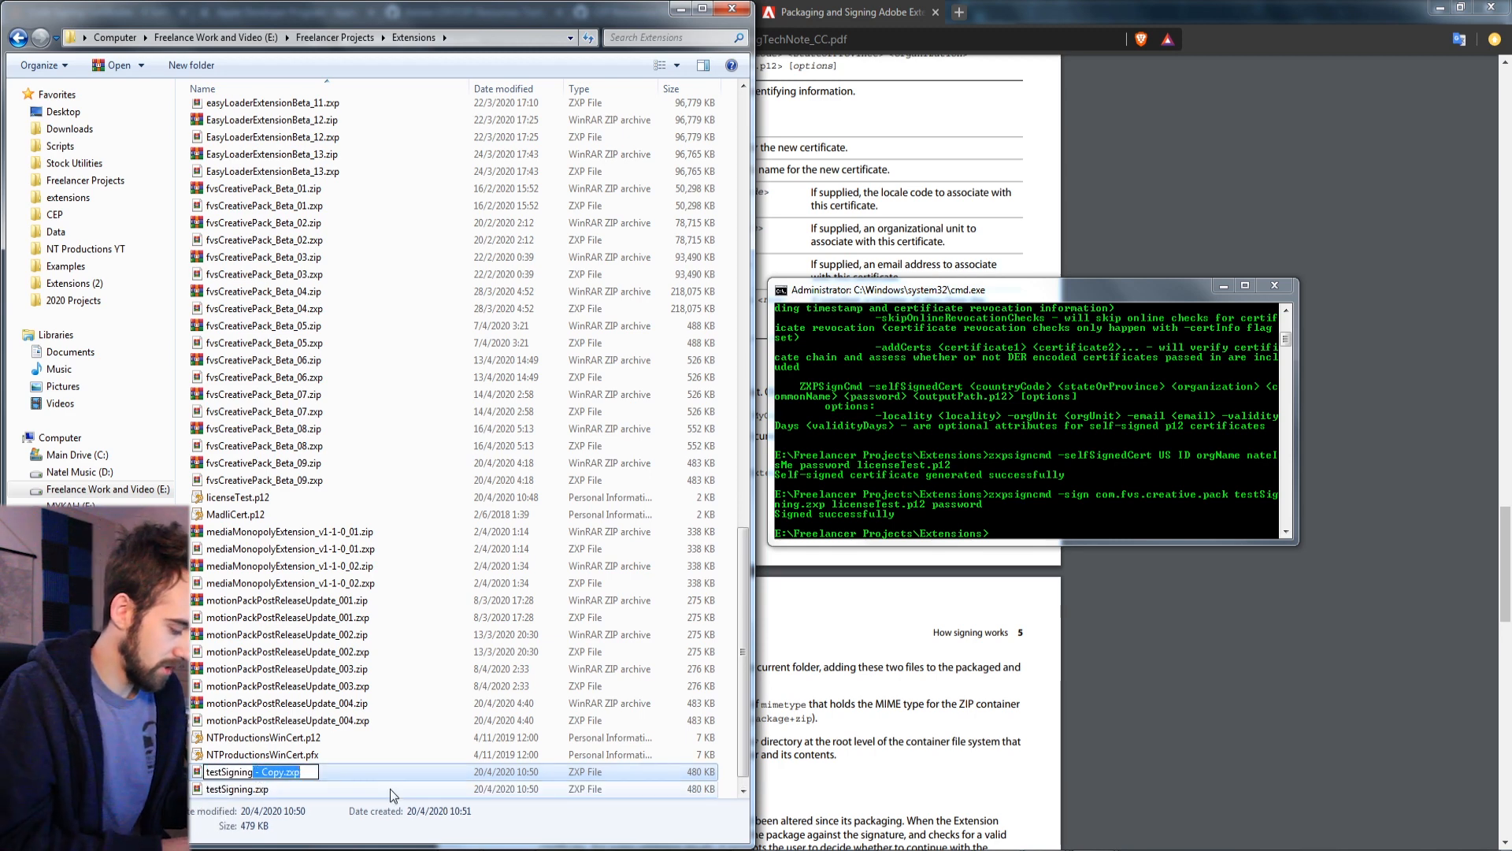
{"action": "right_click", "coordinate": [246, 770]}
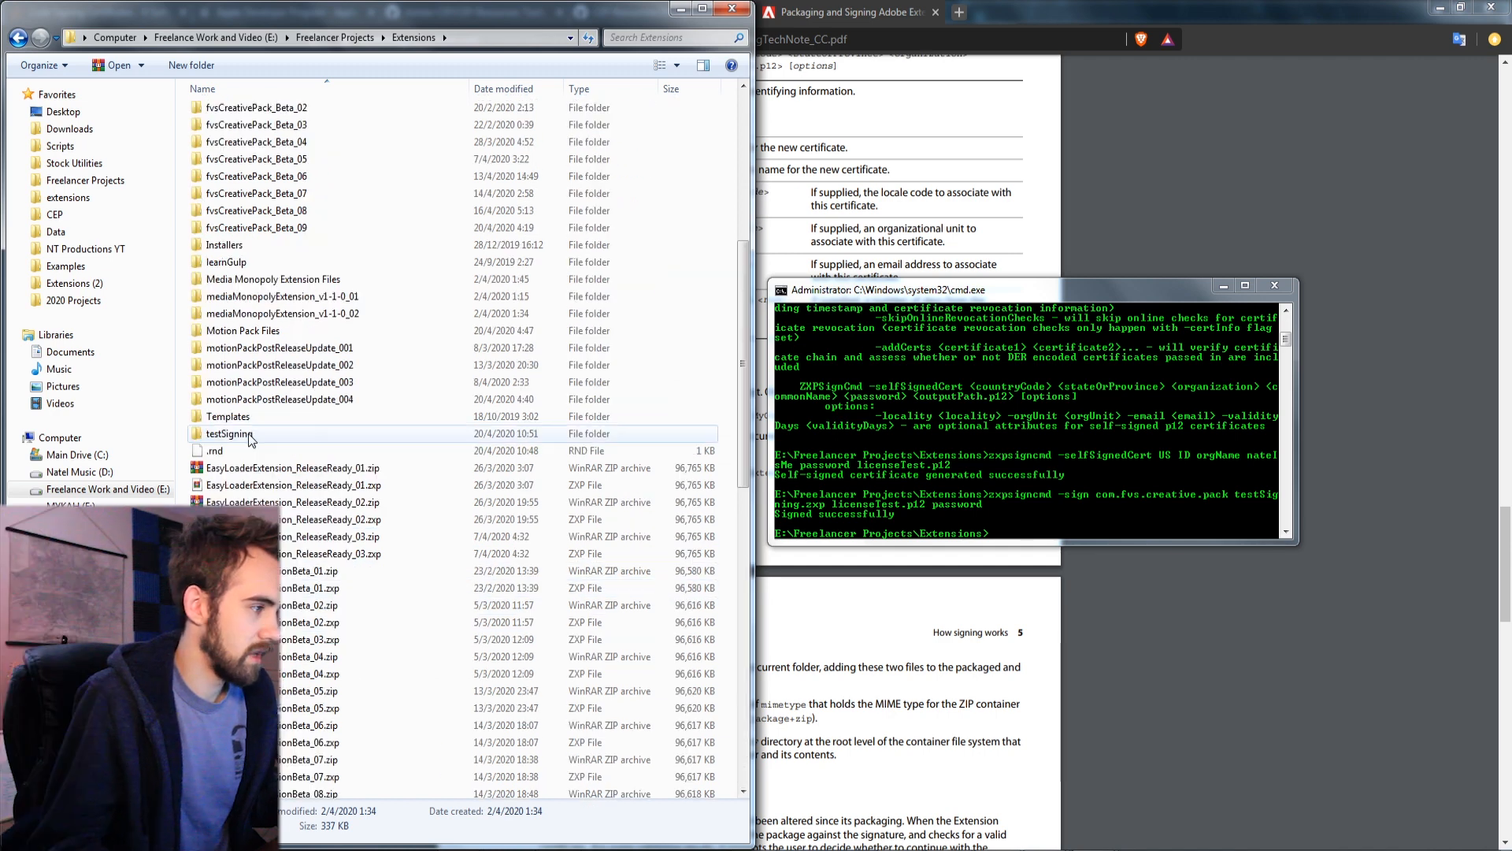
{"action": "double_click", "coordinate": [230, 433]}
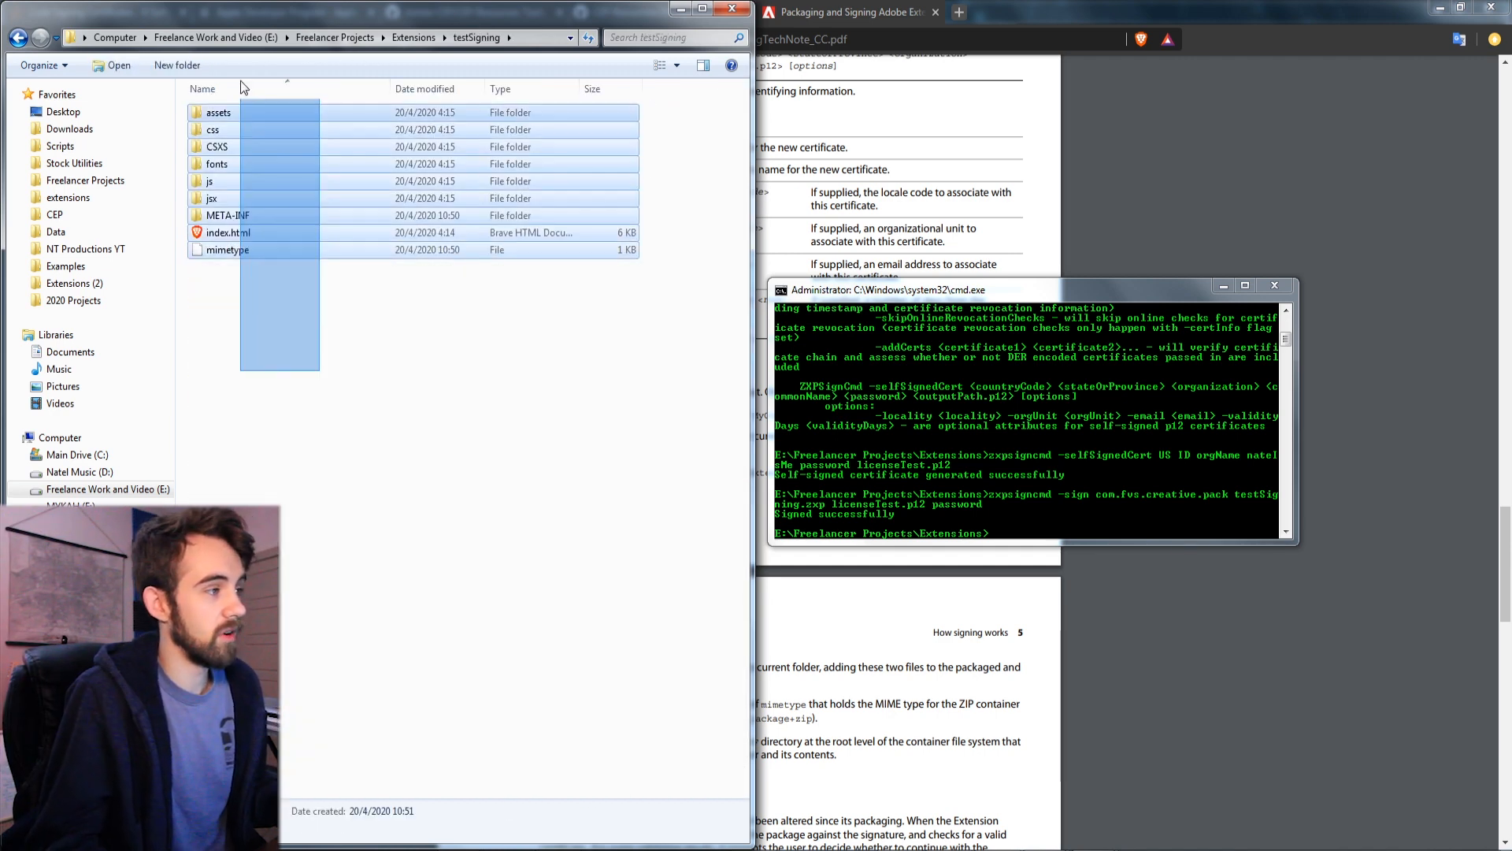
{"action": "left_click", "coordinate": [227, 216]}
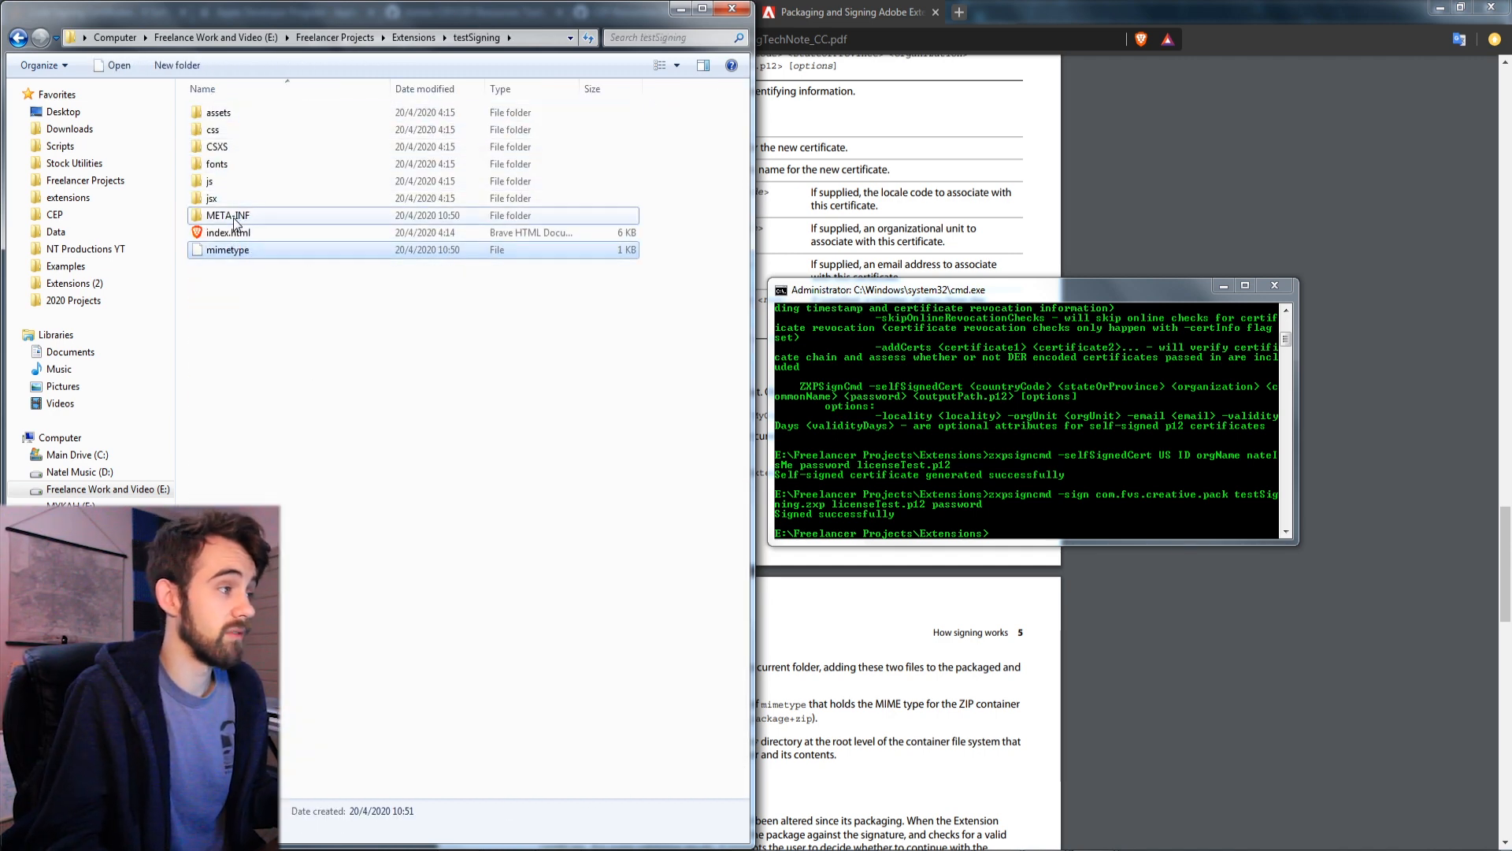
{"action": "mouse_move", "coordinate": [227, 216]}
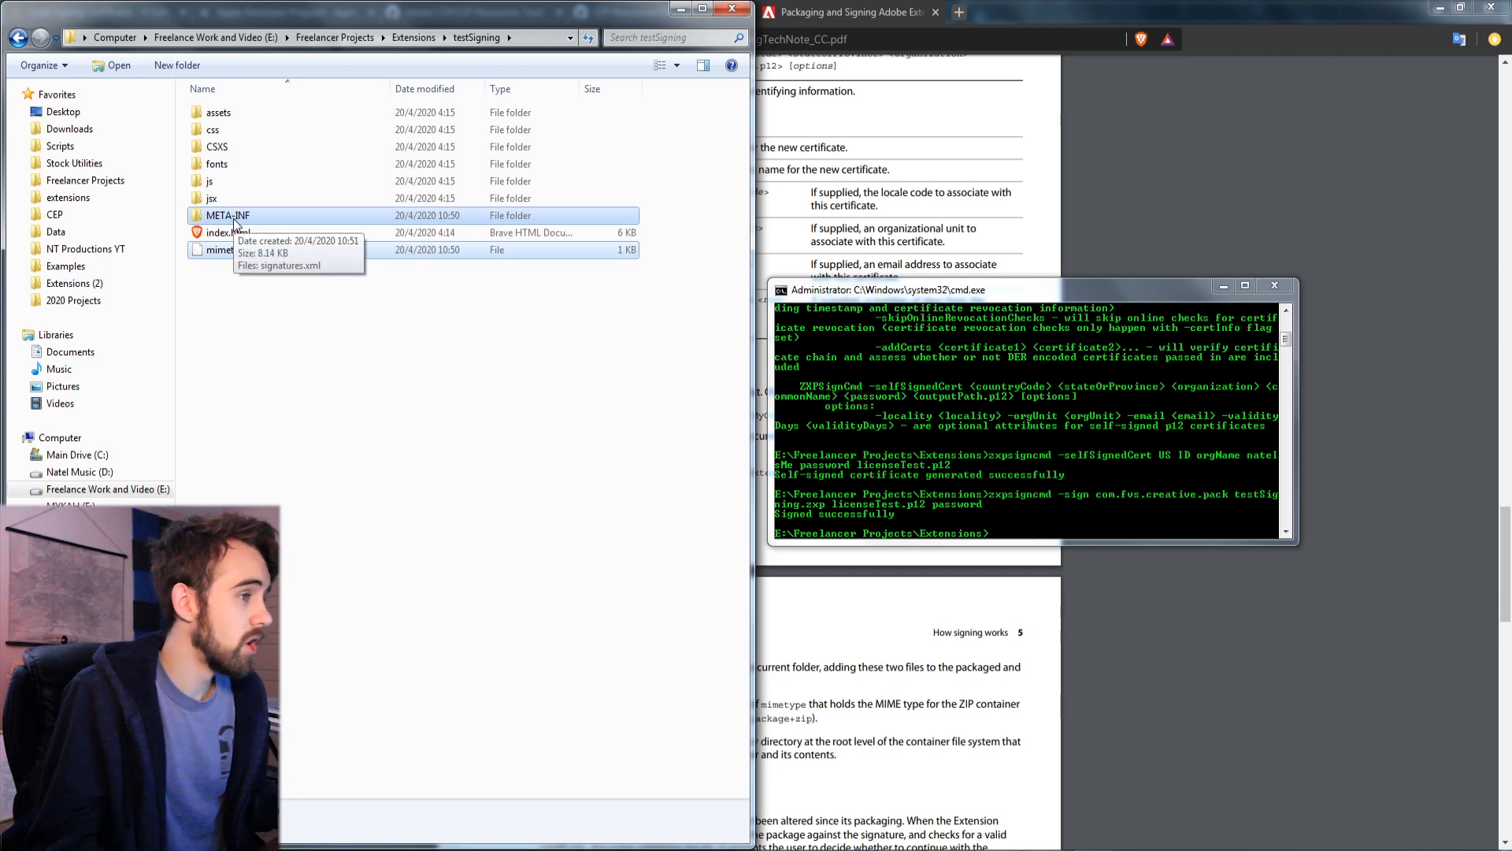
{"action": "mouse_move", "coordinate": [241, 274]}
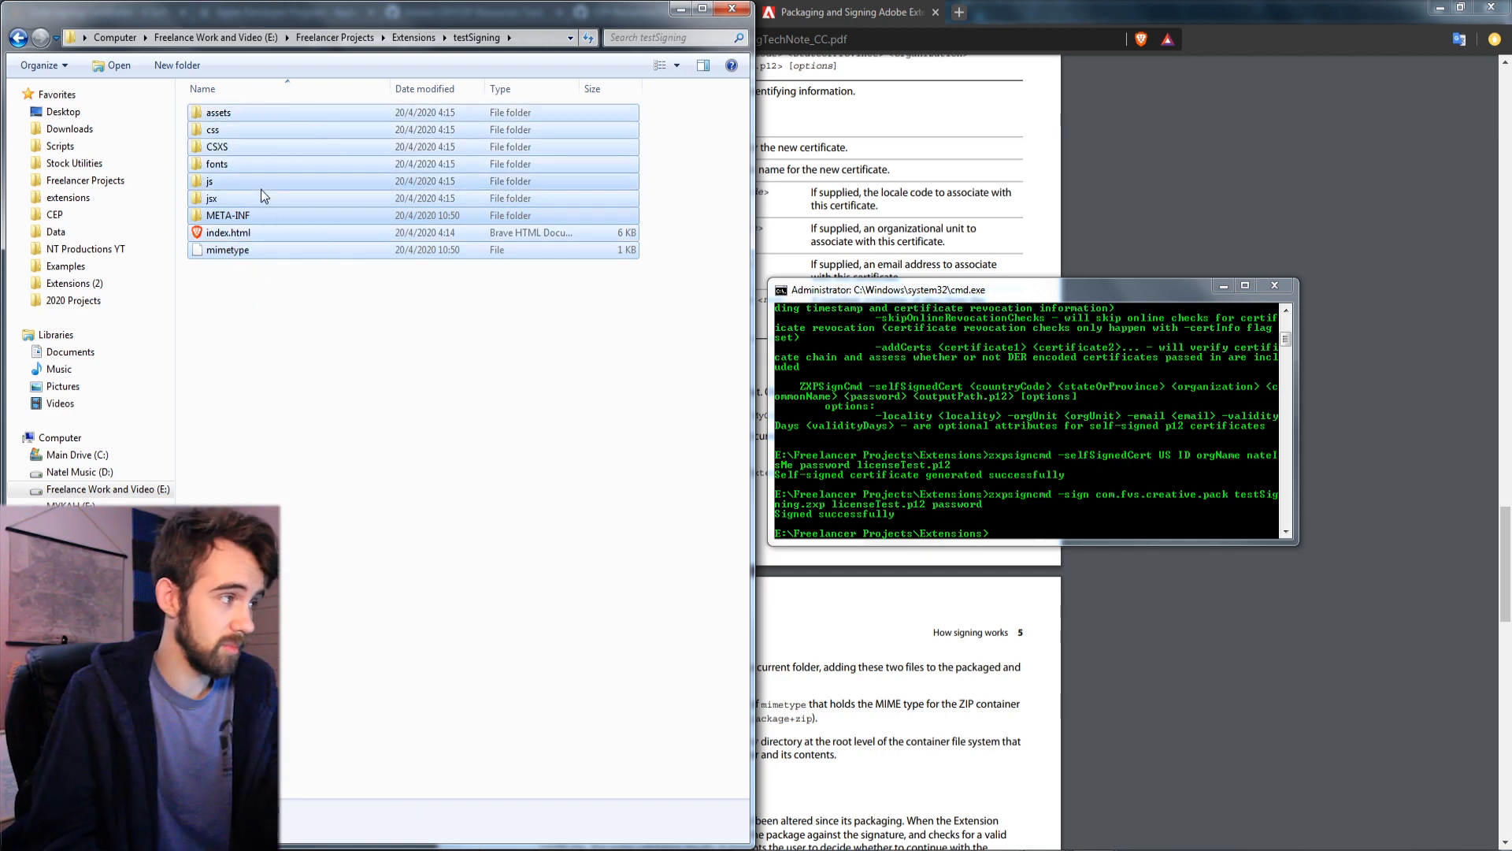
Inspect the META-INF folder and mimetype file, then select the NTProductionsWinCert.p12 certificate.
{"action": "left_click", "coordinate": [229, 216]}
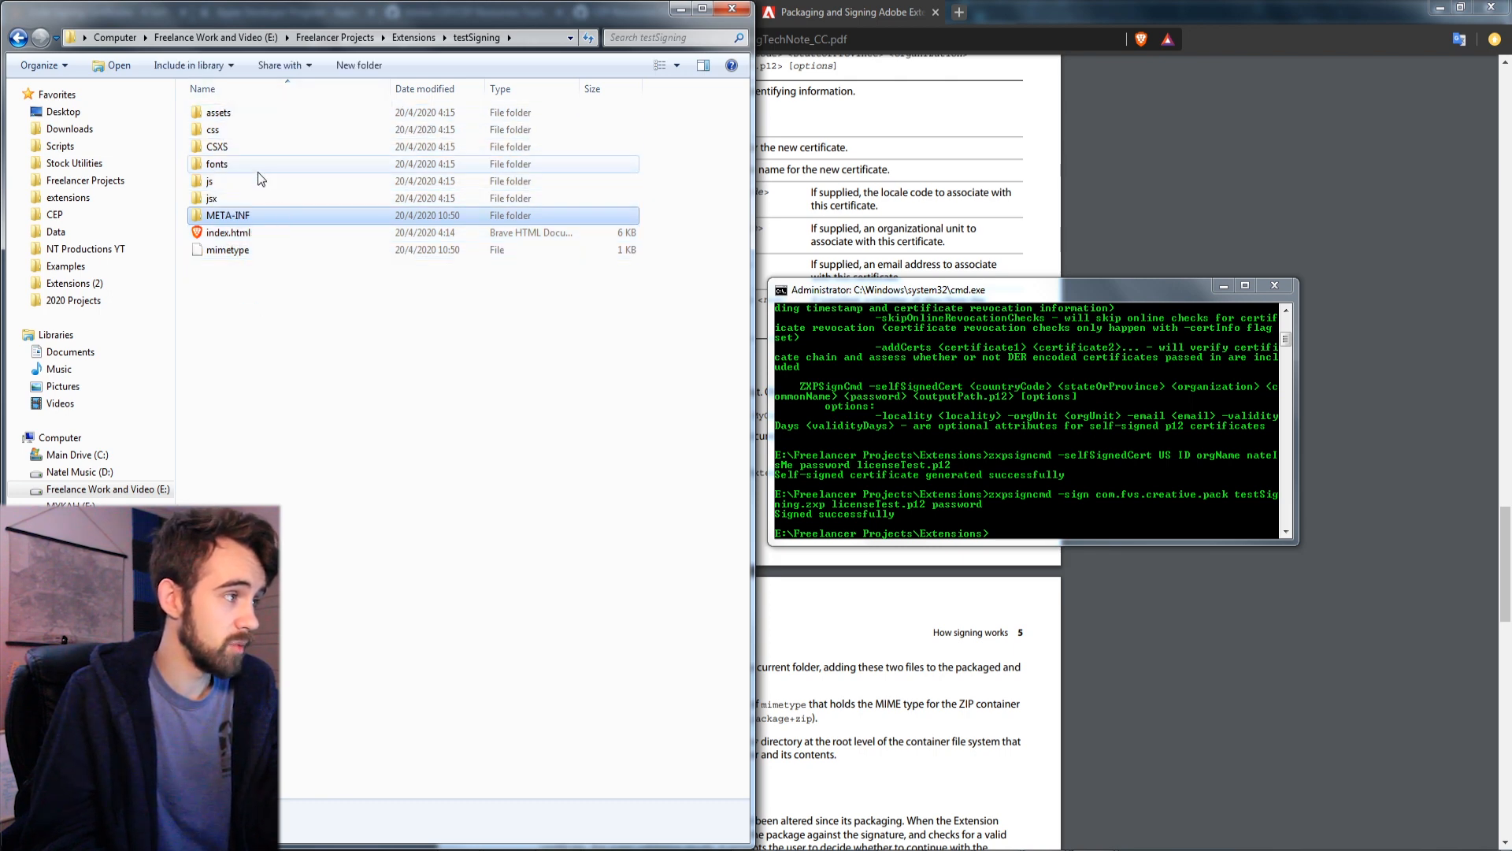
{"action": "left_click_drag", "start_coordinate": [227, 199], "coordinate": [511, 319]}
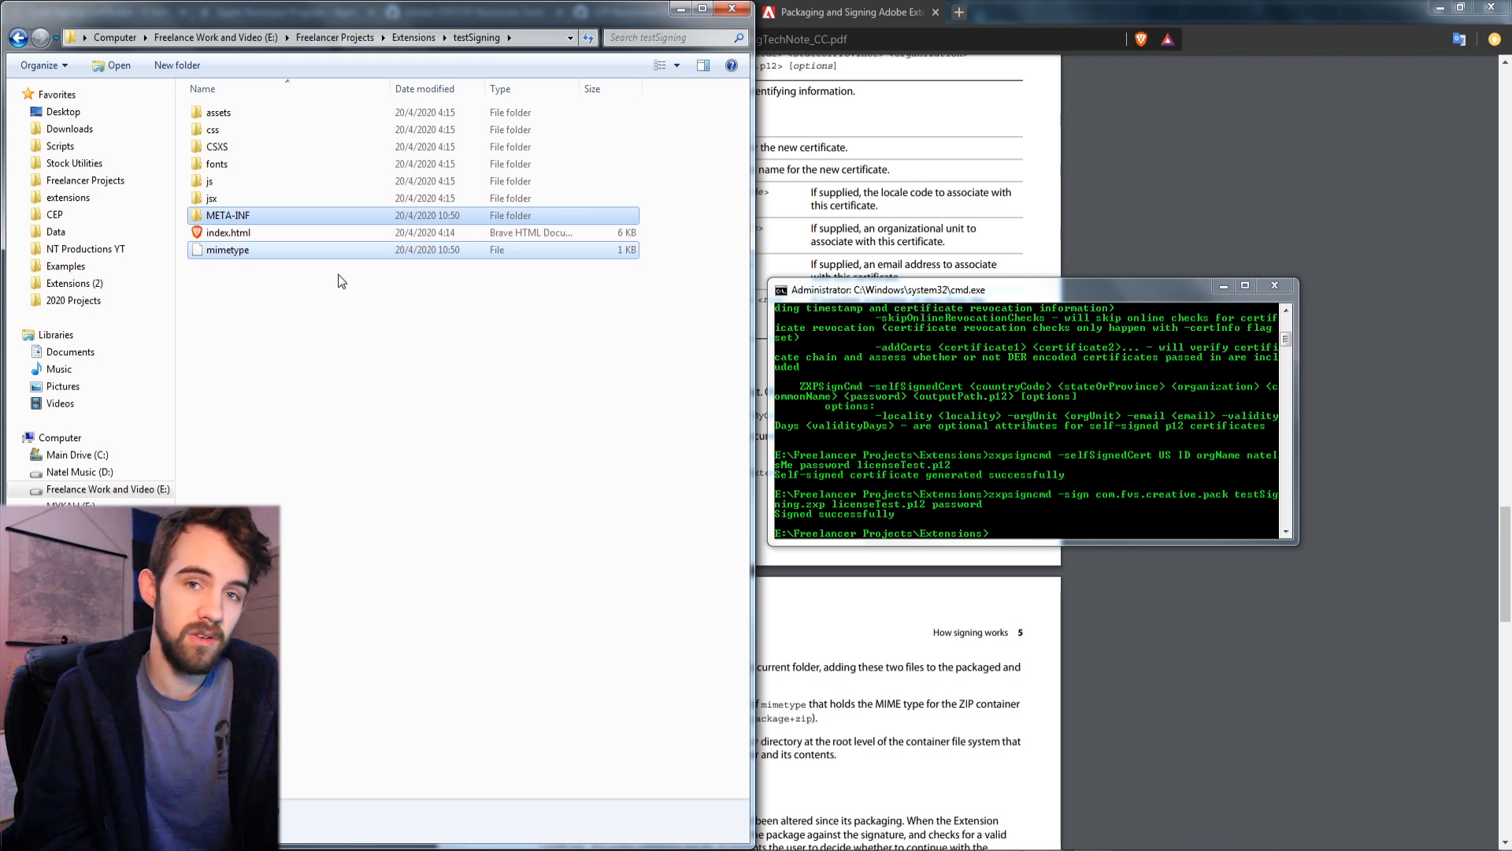
{"action": "mouse_move", "coordinate": [381, 296]}
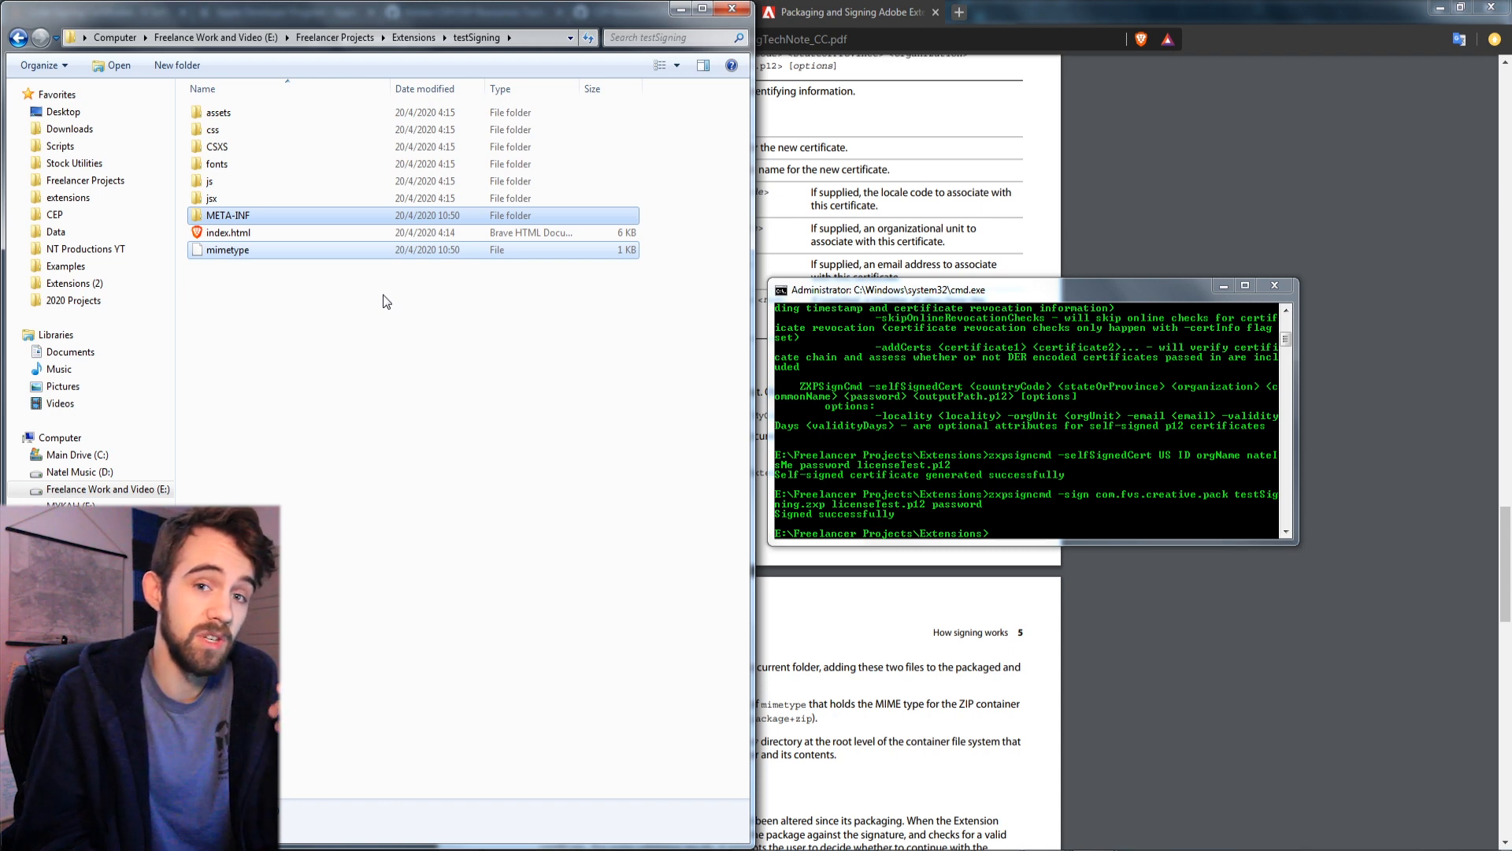
{"action": "mouse_move", "coordinate": [372, 305]}
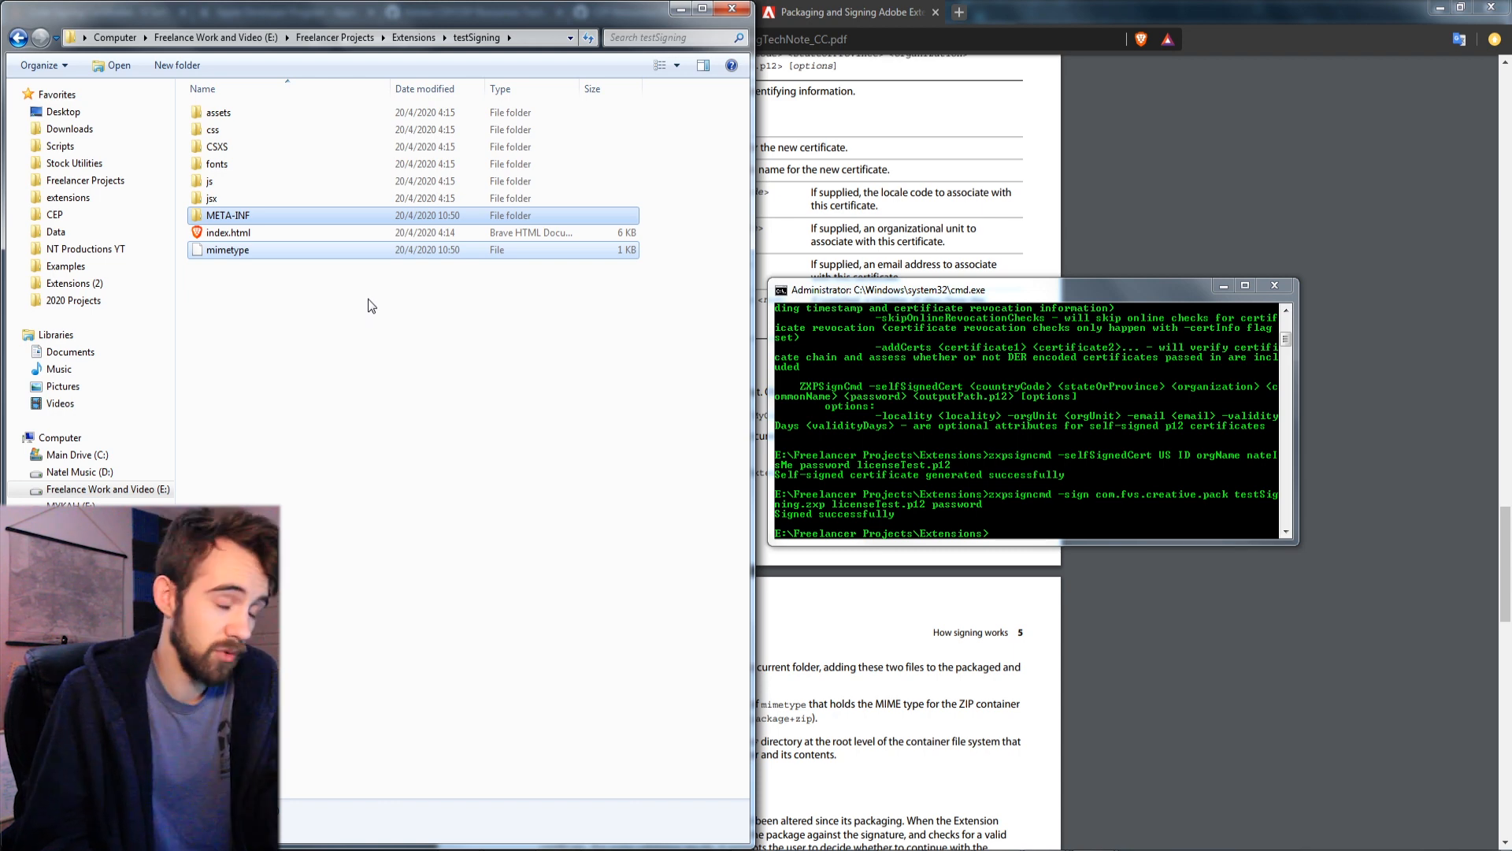
{"action": "mouse_move", "coordinate": [363, 321]}
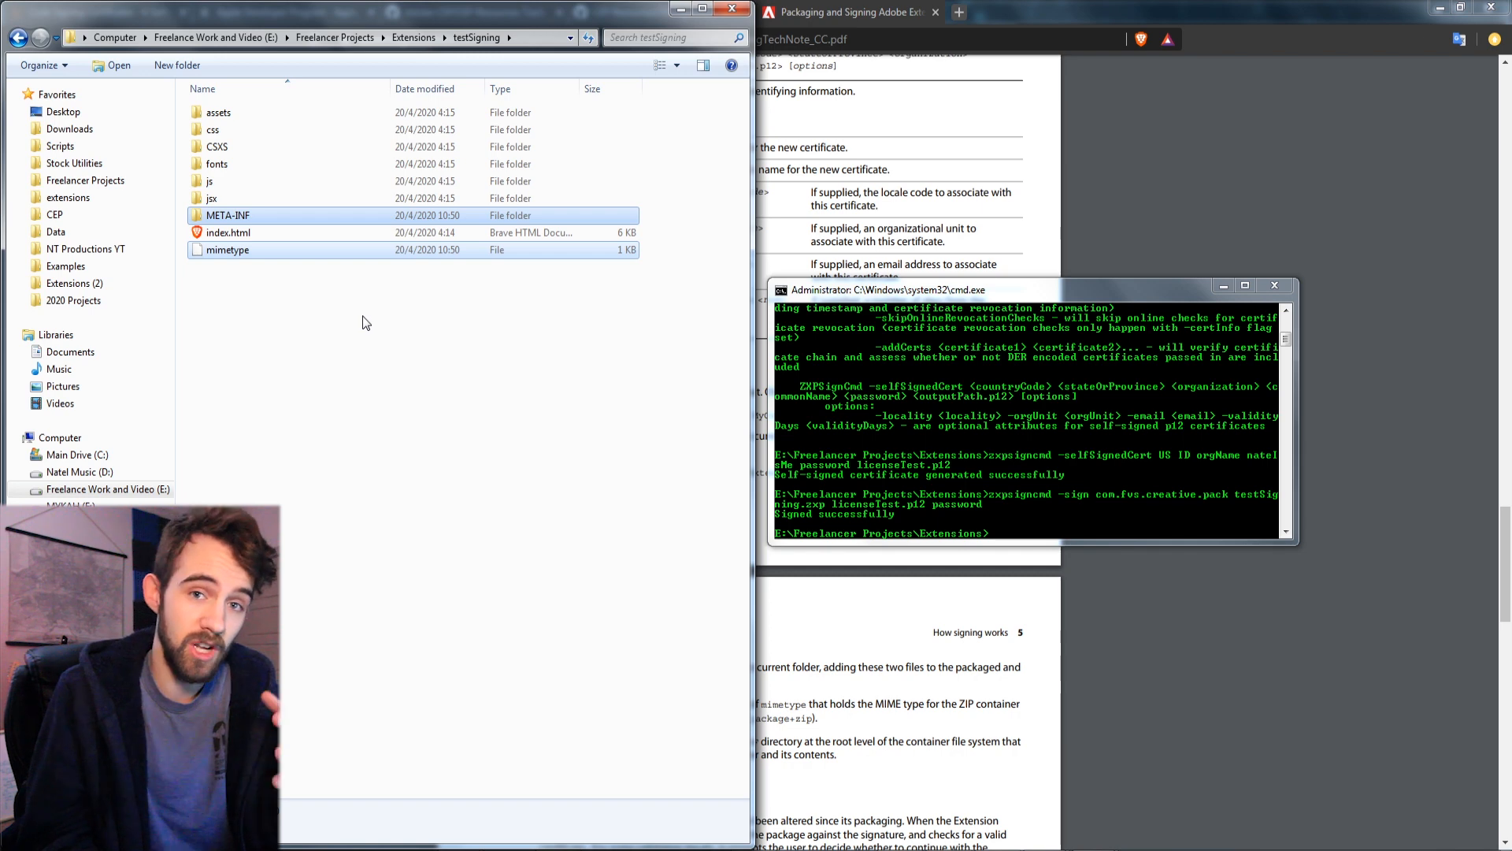
{"action": "mouse_move", "coordinate": [359, 269]}
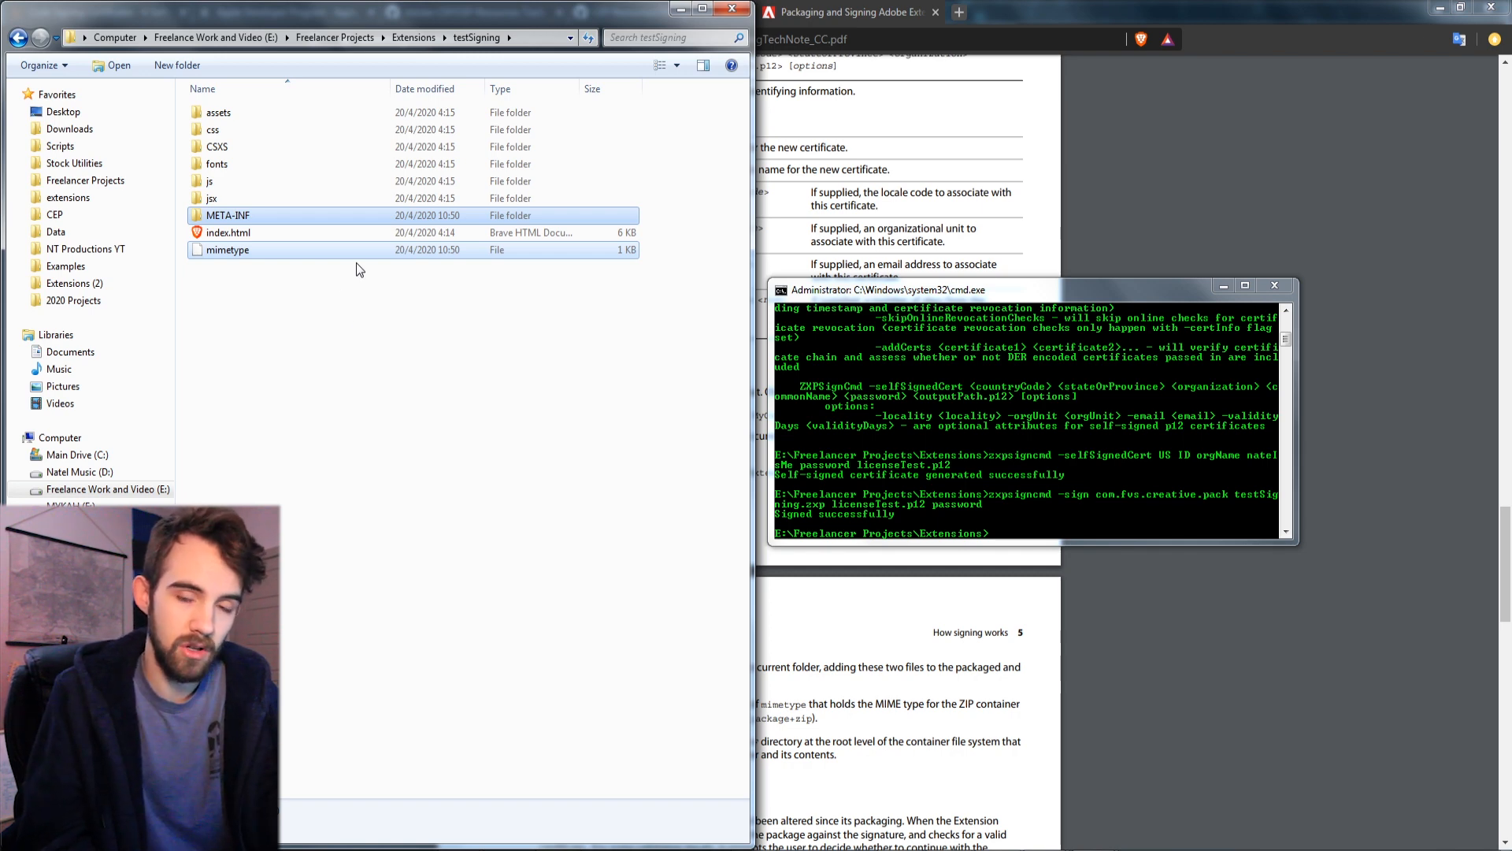
{"action": "mouse_move", "coordinate": [385, 315]}
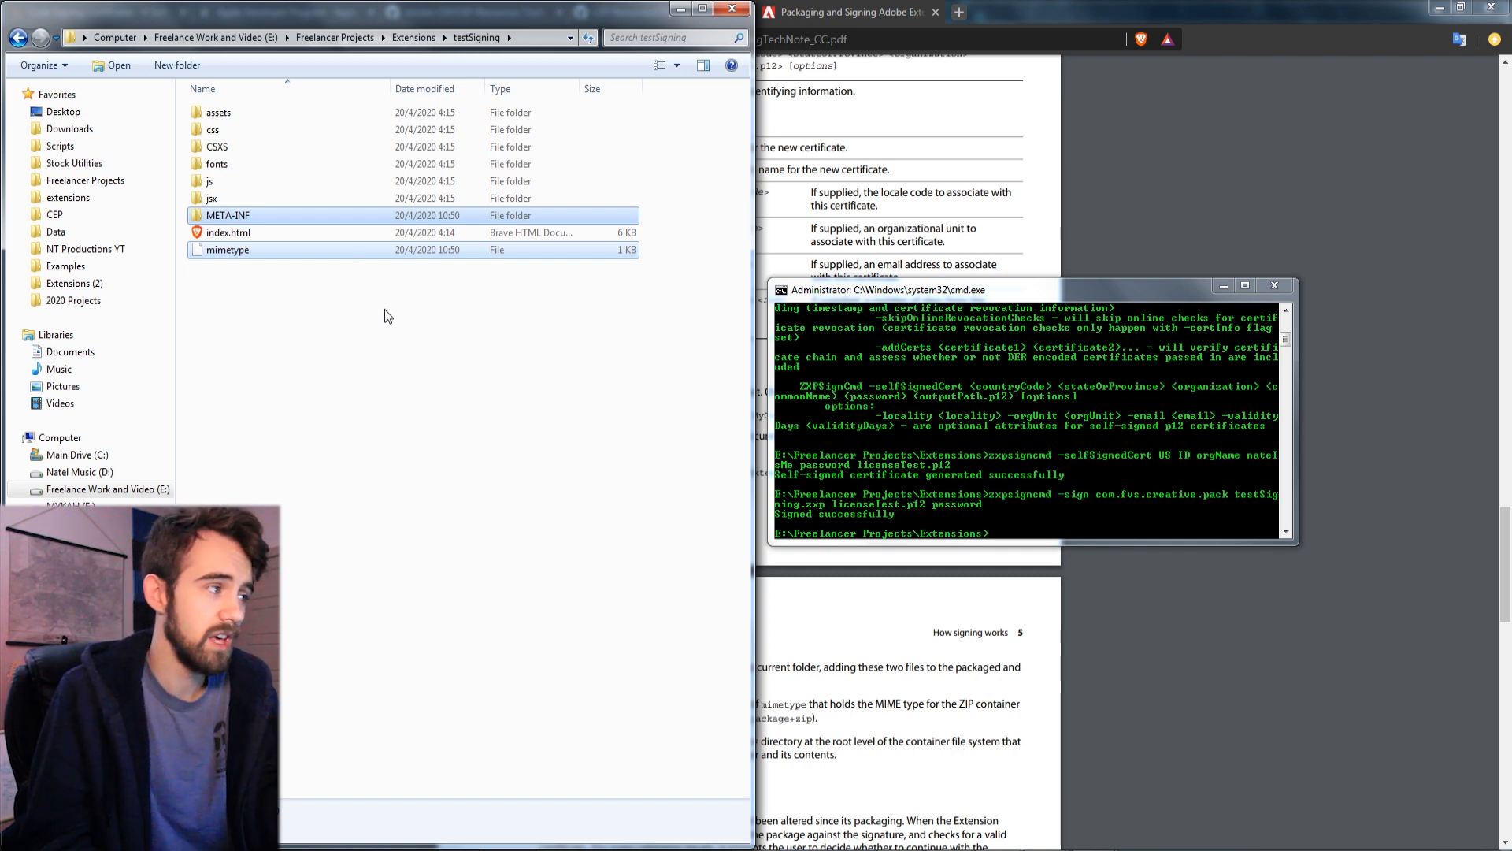
{"action": "mouse_move", "coordinate": [378, 387]}
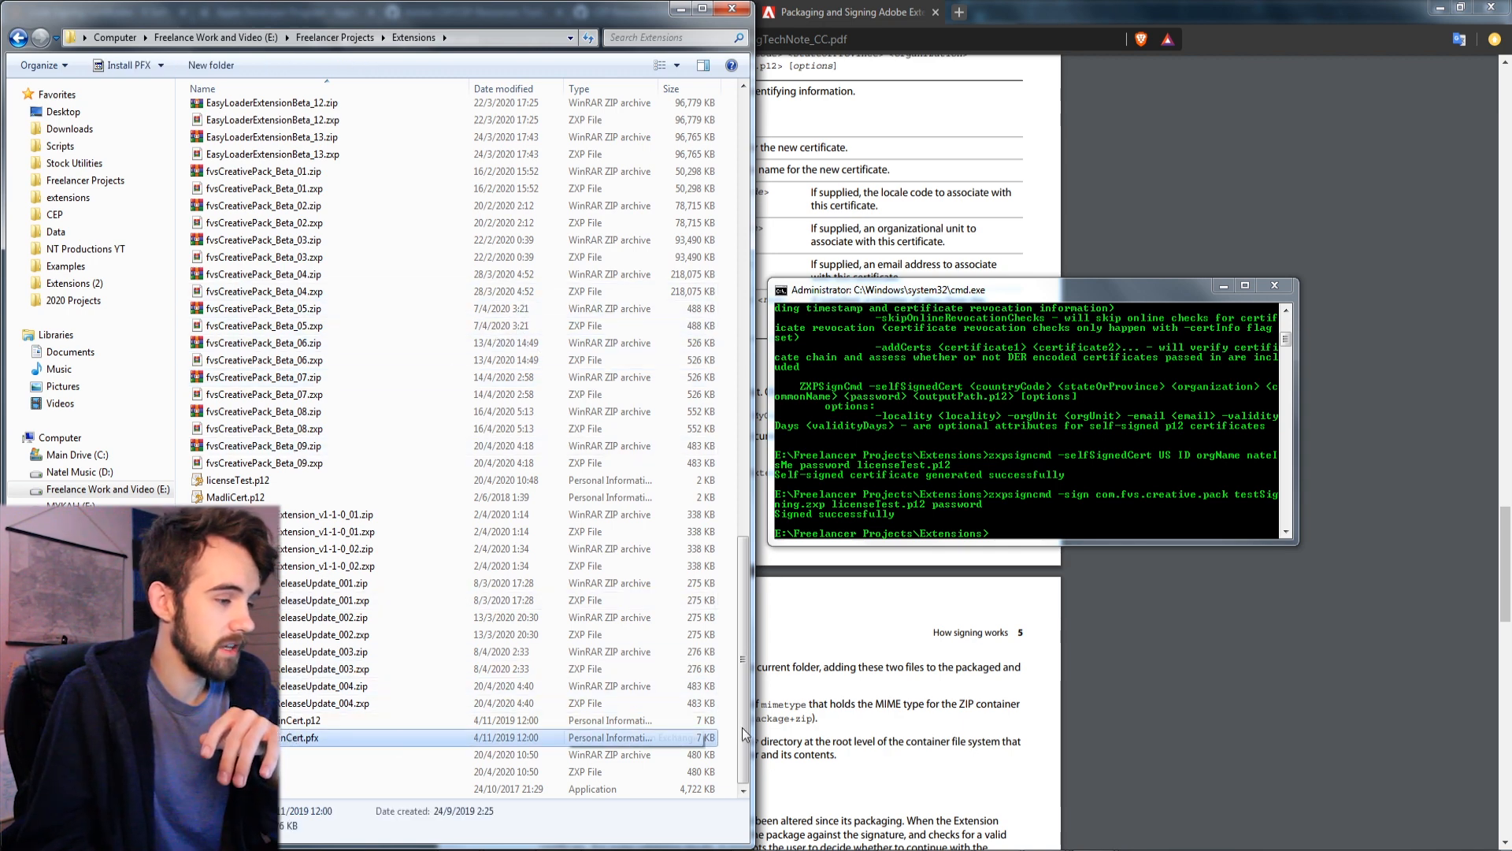
{"action": "left_click", "coordinate": [304, 720]}
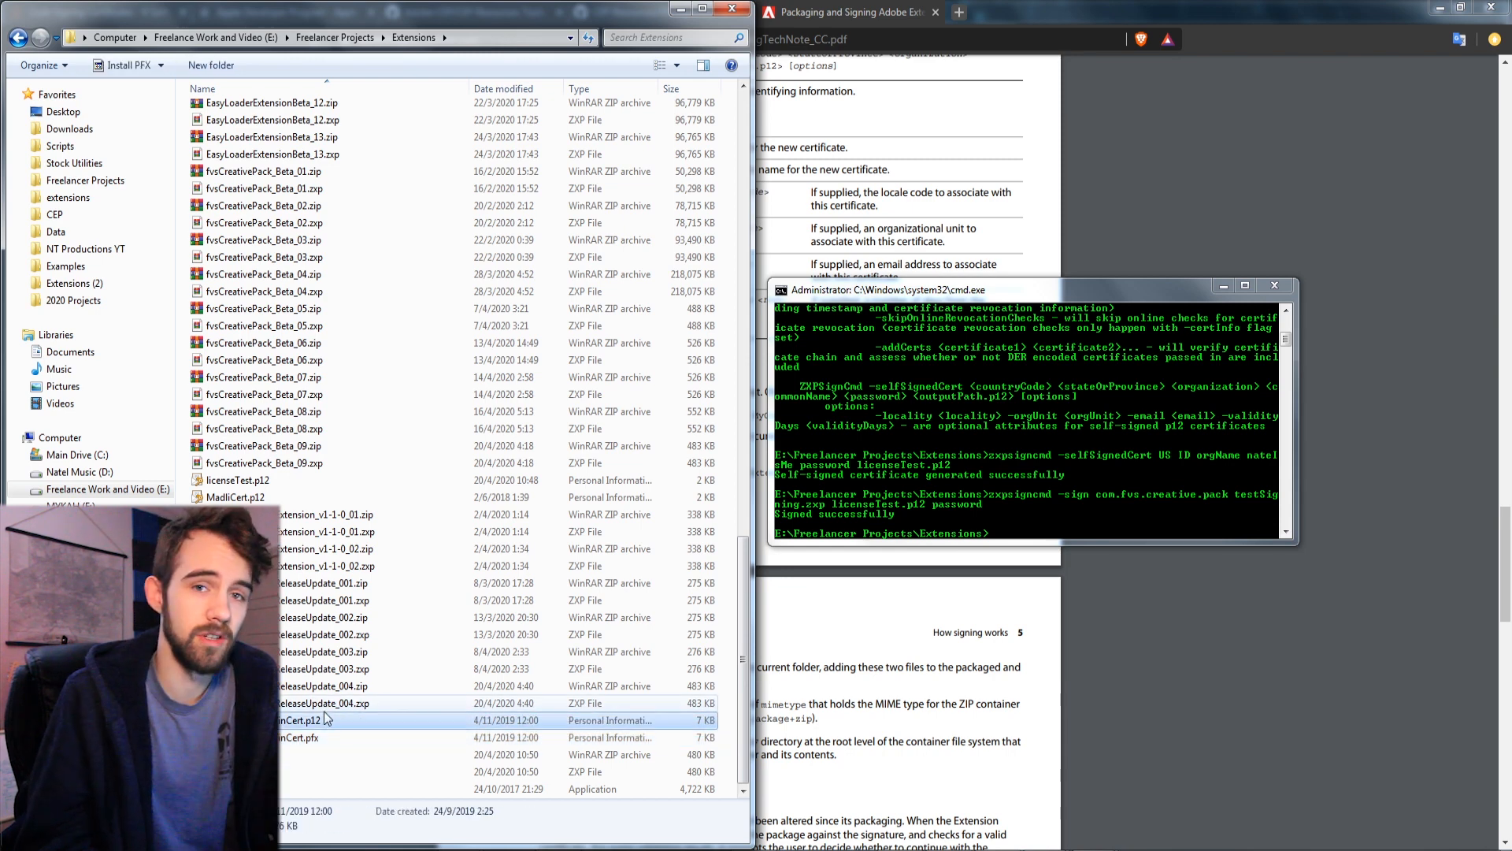
{"action": "mouse_move", "coordinate": [328, 685]}
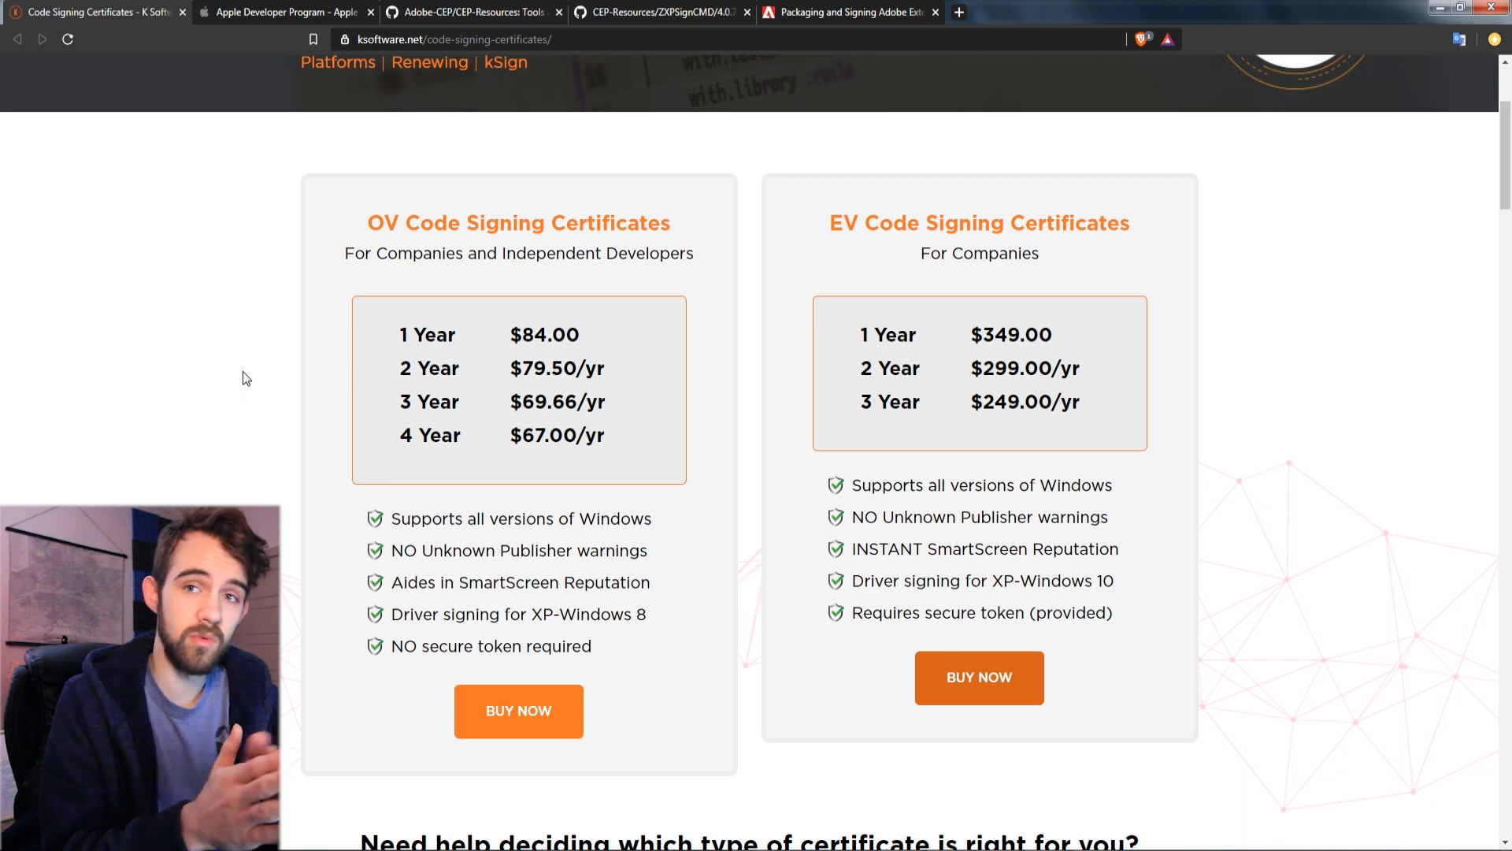
{"action": "left_click", "coordinate": [285, 11]}
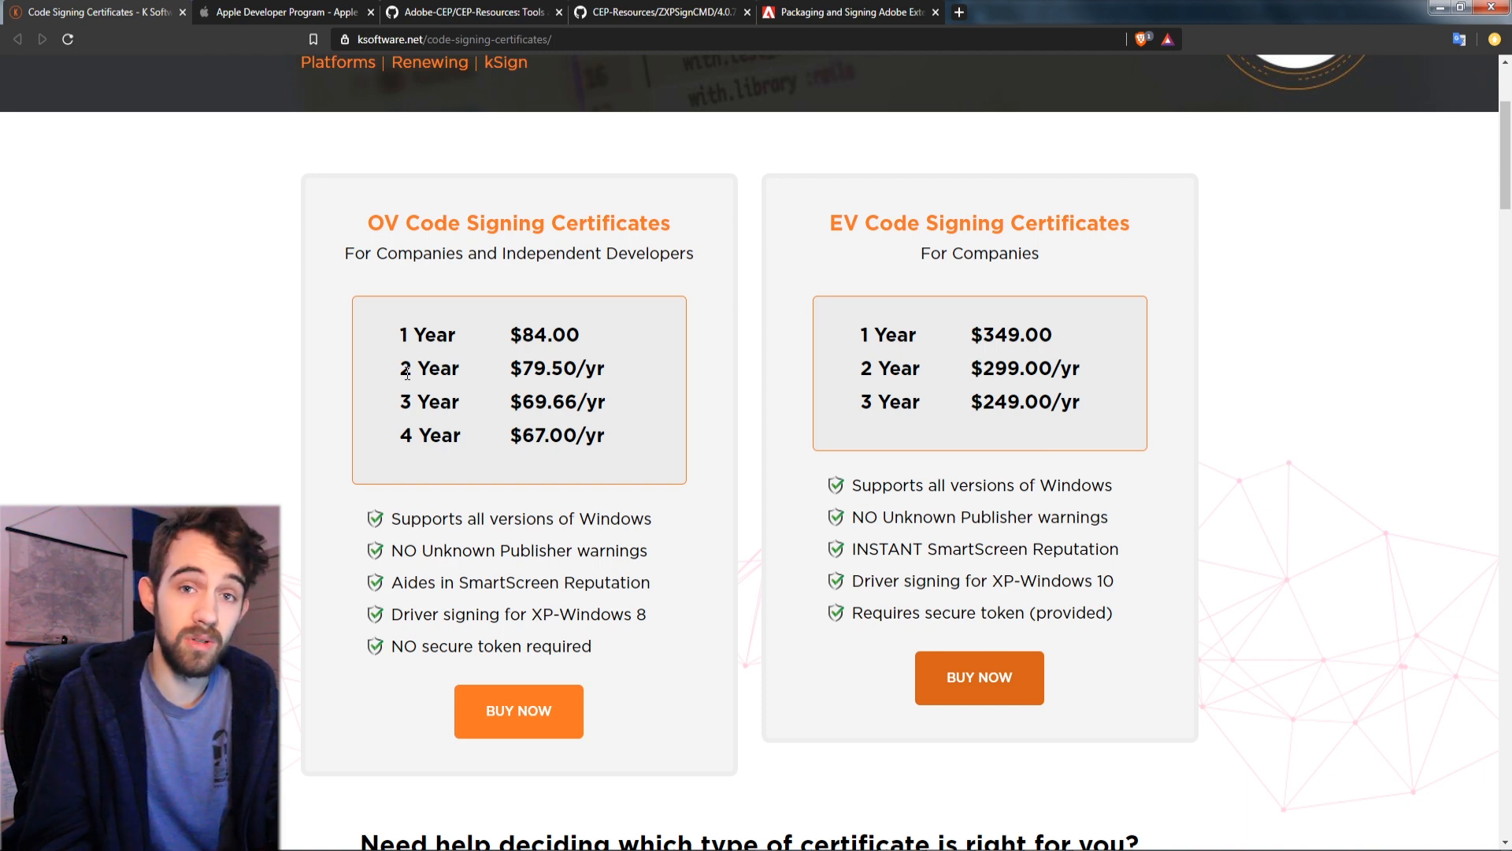
{"action": "mouse_move", "coordinate": [538, 318]}
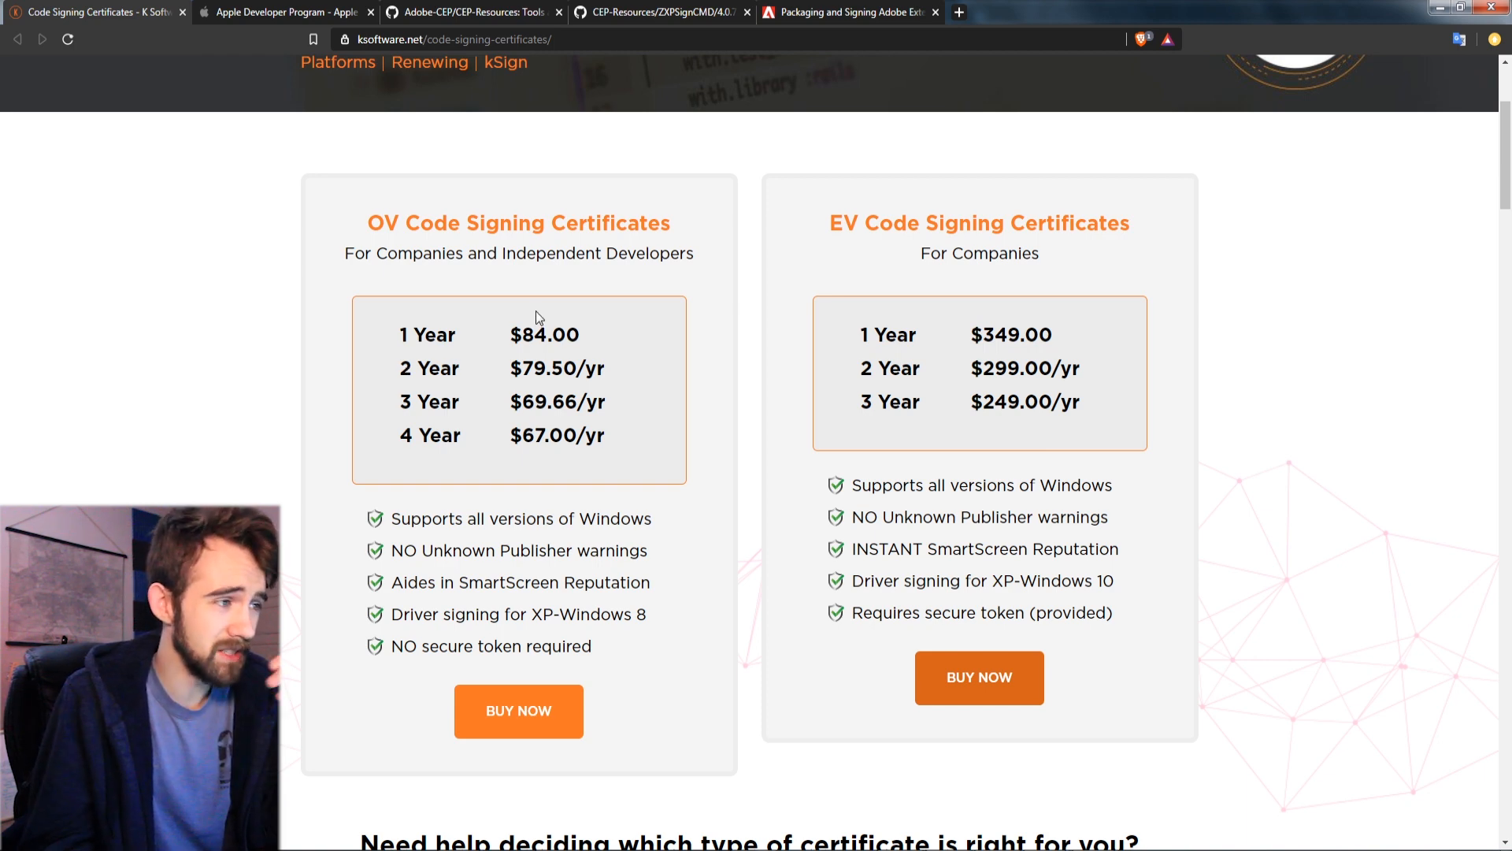
{"action": "mouse_move", "coordinate": [578, 308]}
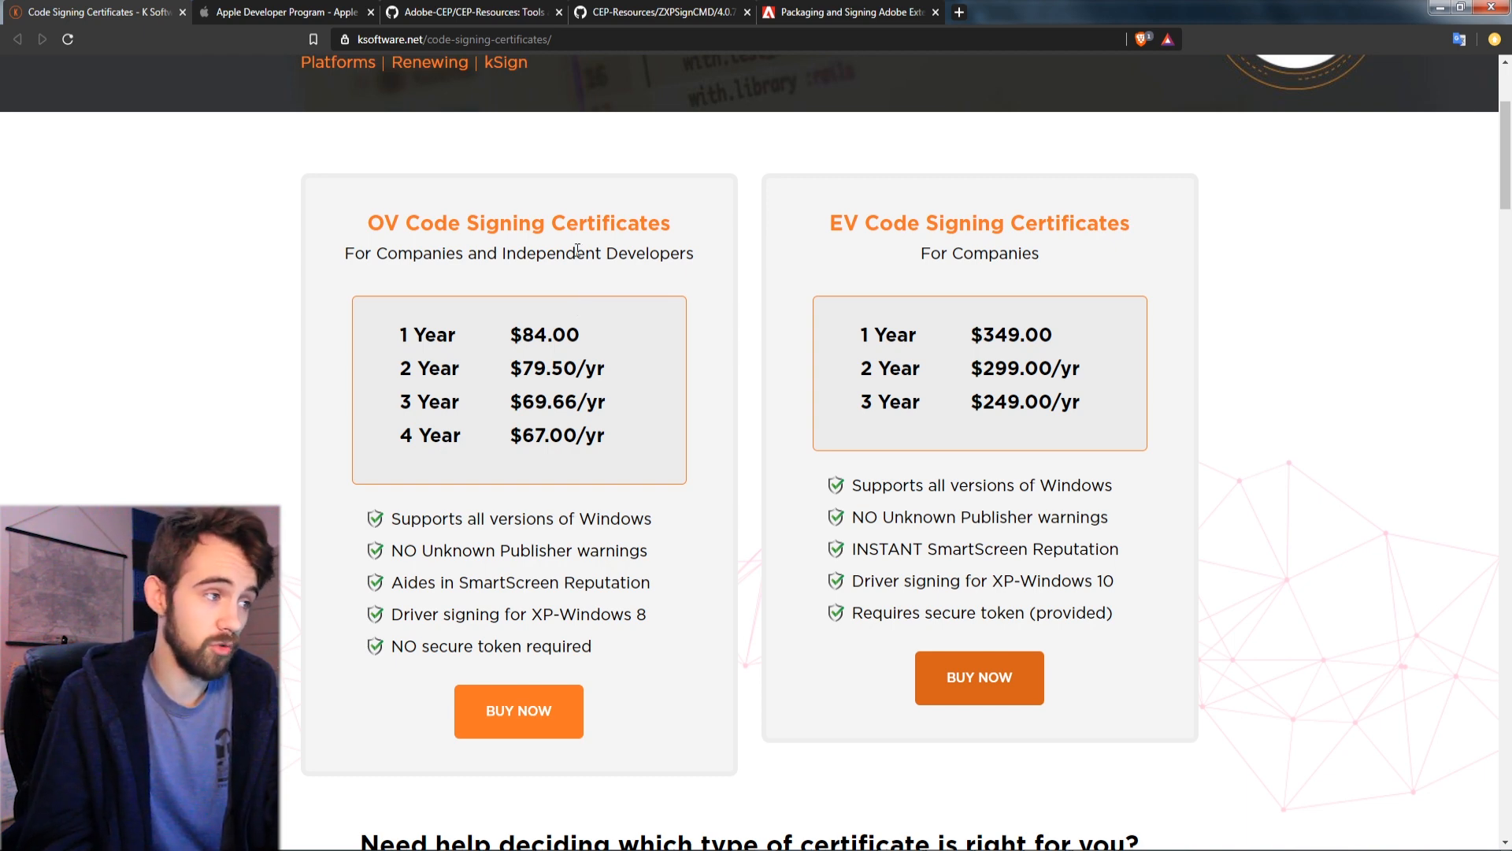
{"action": "mouse_move", "coordinate": [556, 282]}
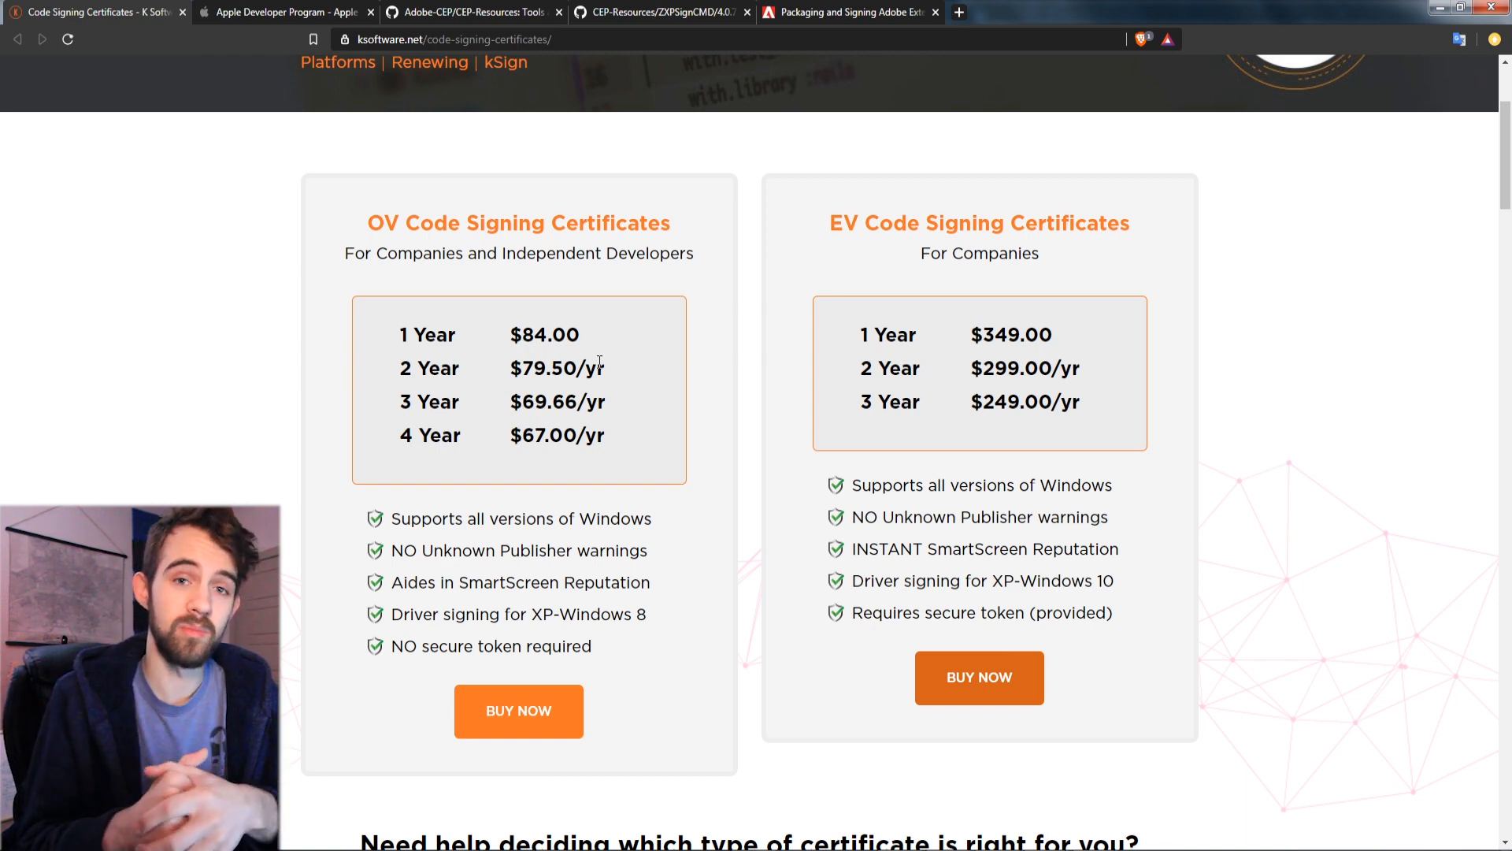
{"action": "mouse_move", "coordinate": [159, 383]}
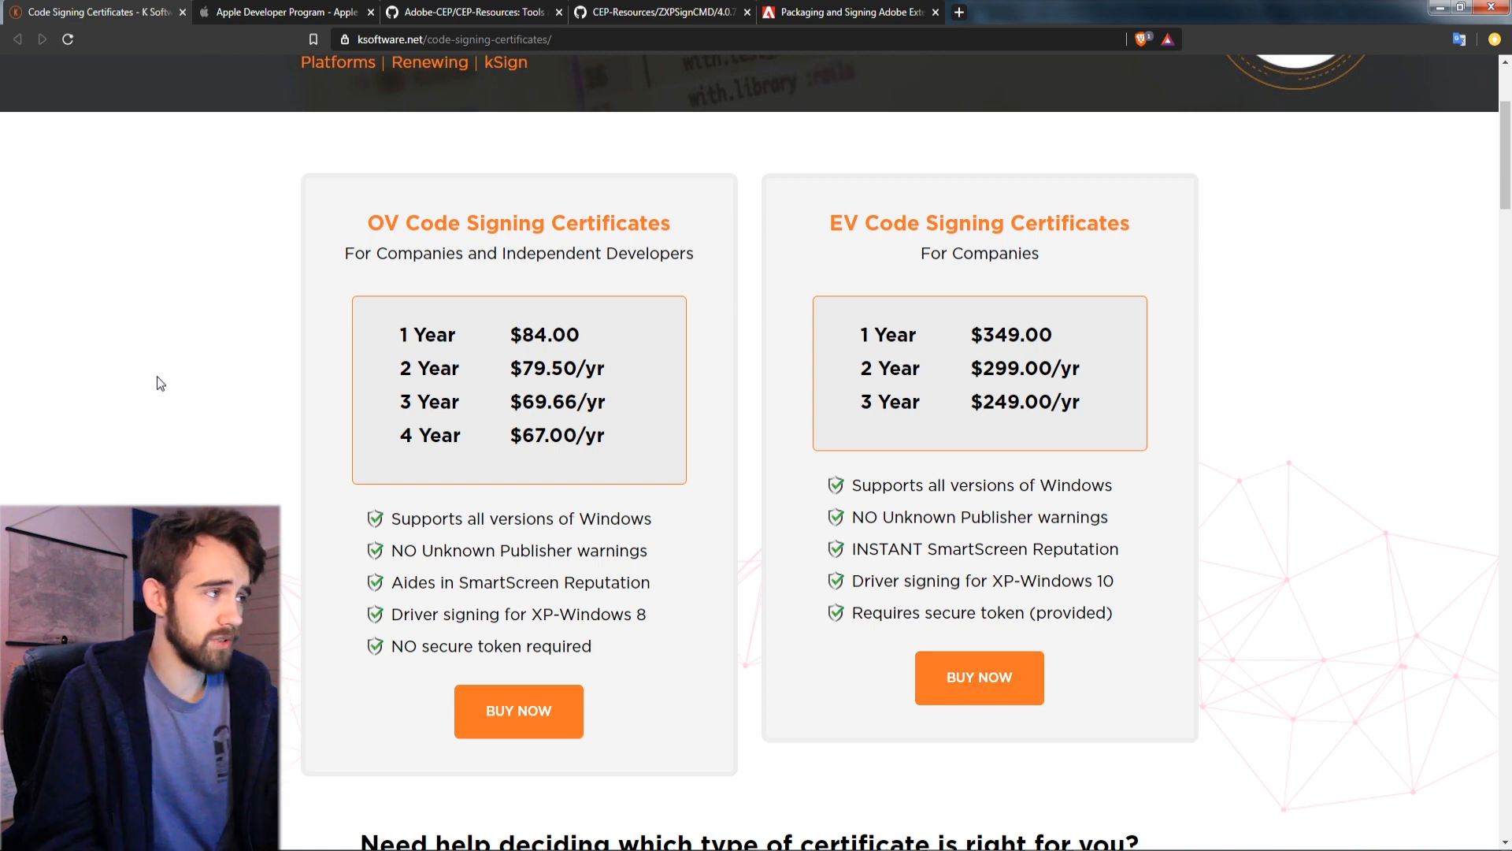
{"action": "mouse_move", "coordinate": [392, 359]}
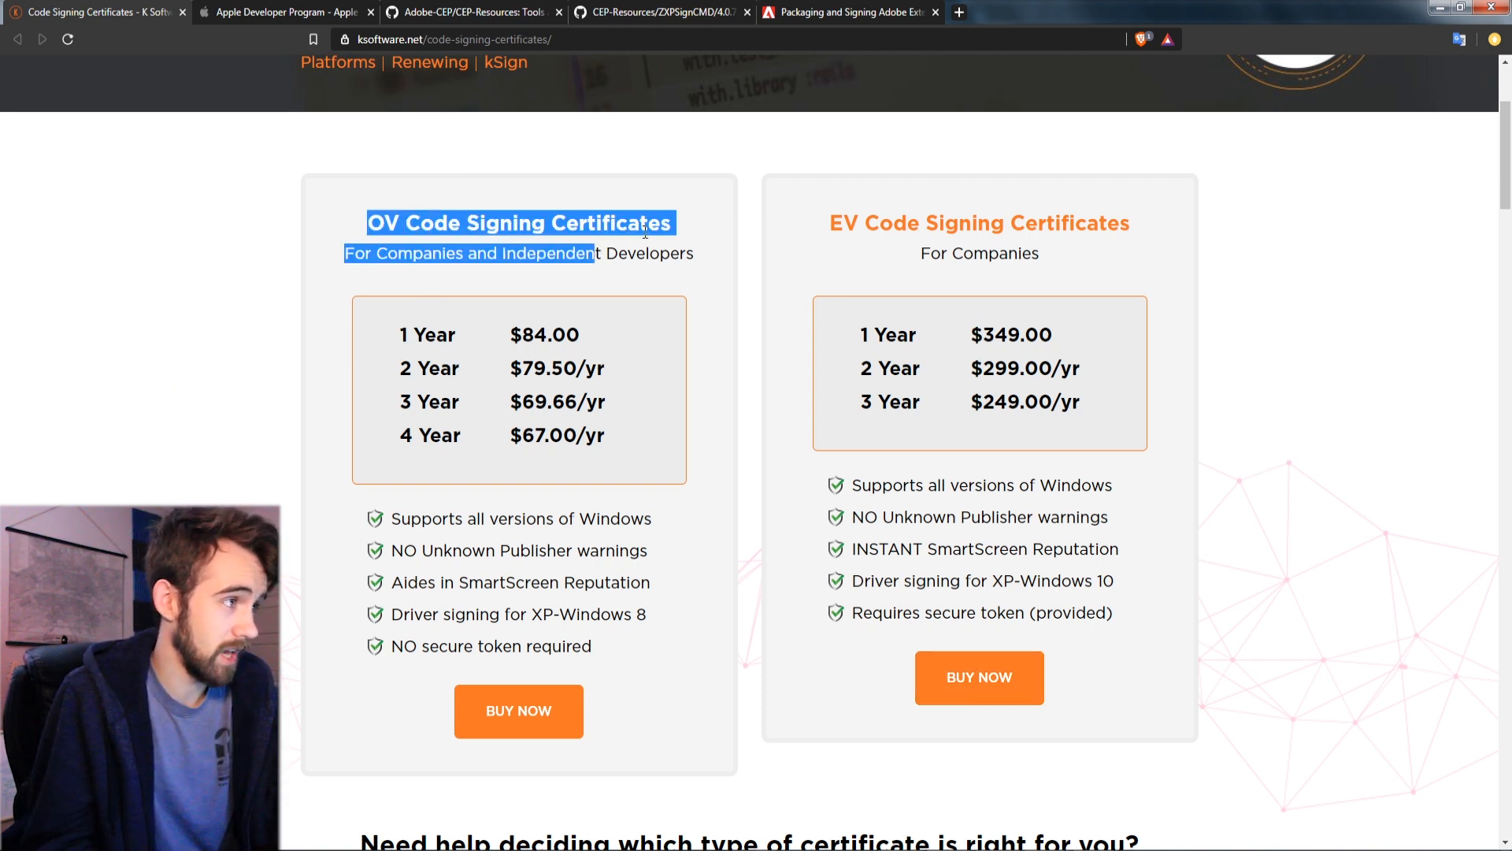
{"action": "scroll", "scroll_direction": "up", "scroll_amount": 3}
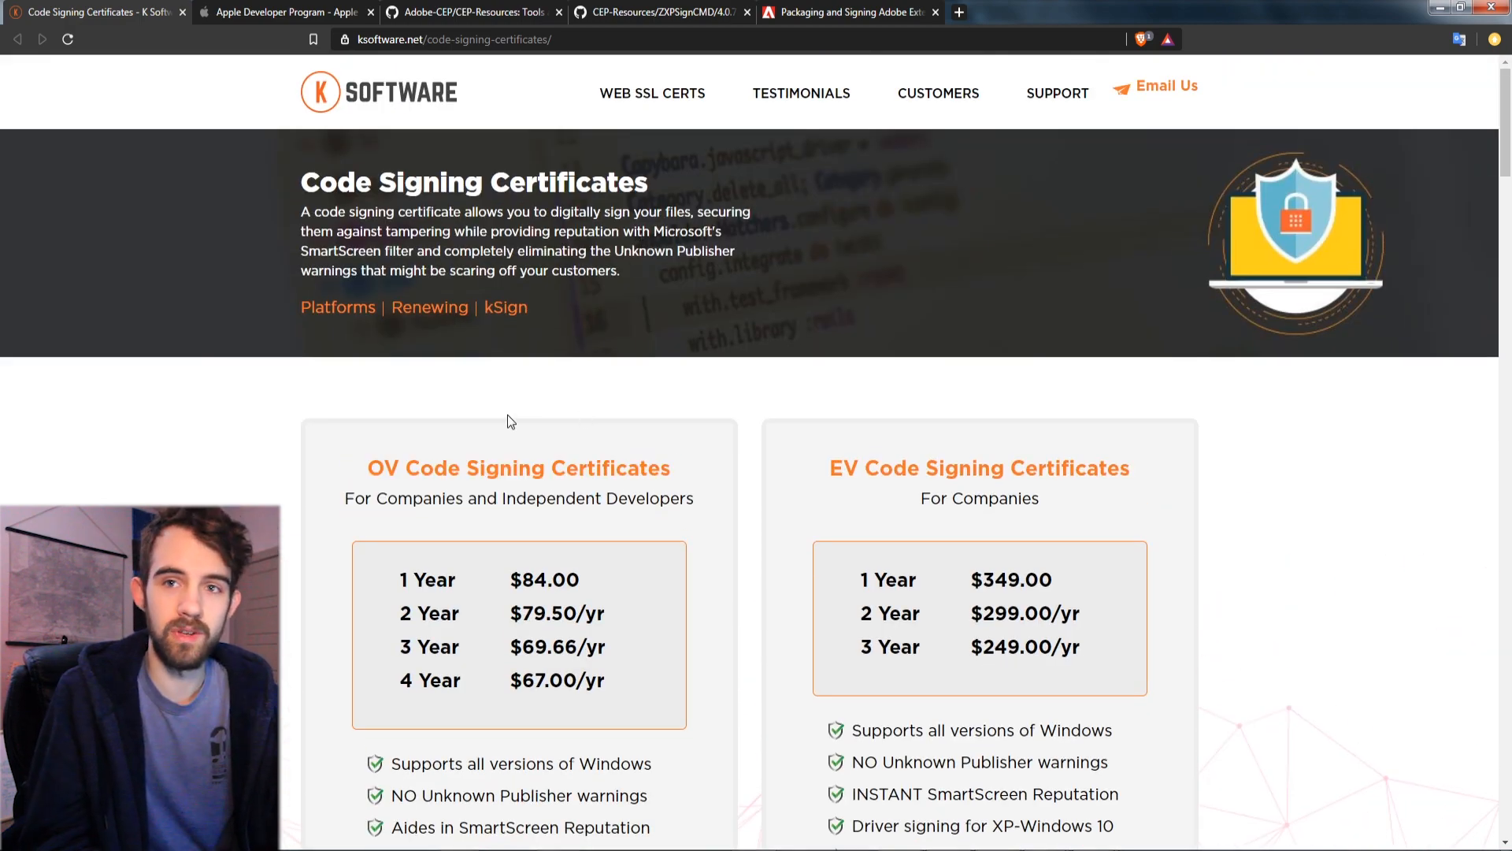
{"action": "scroll", "scroll_direction": "down", "scroll_amount": 3}
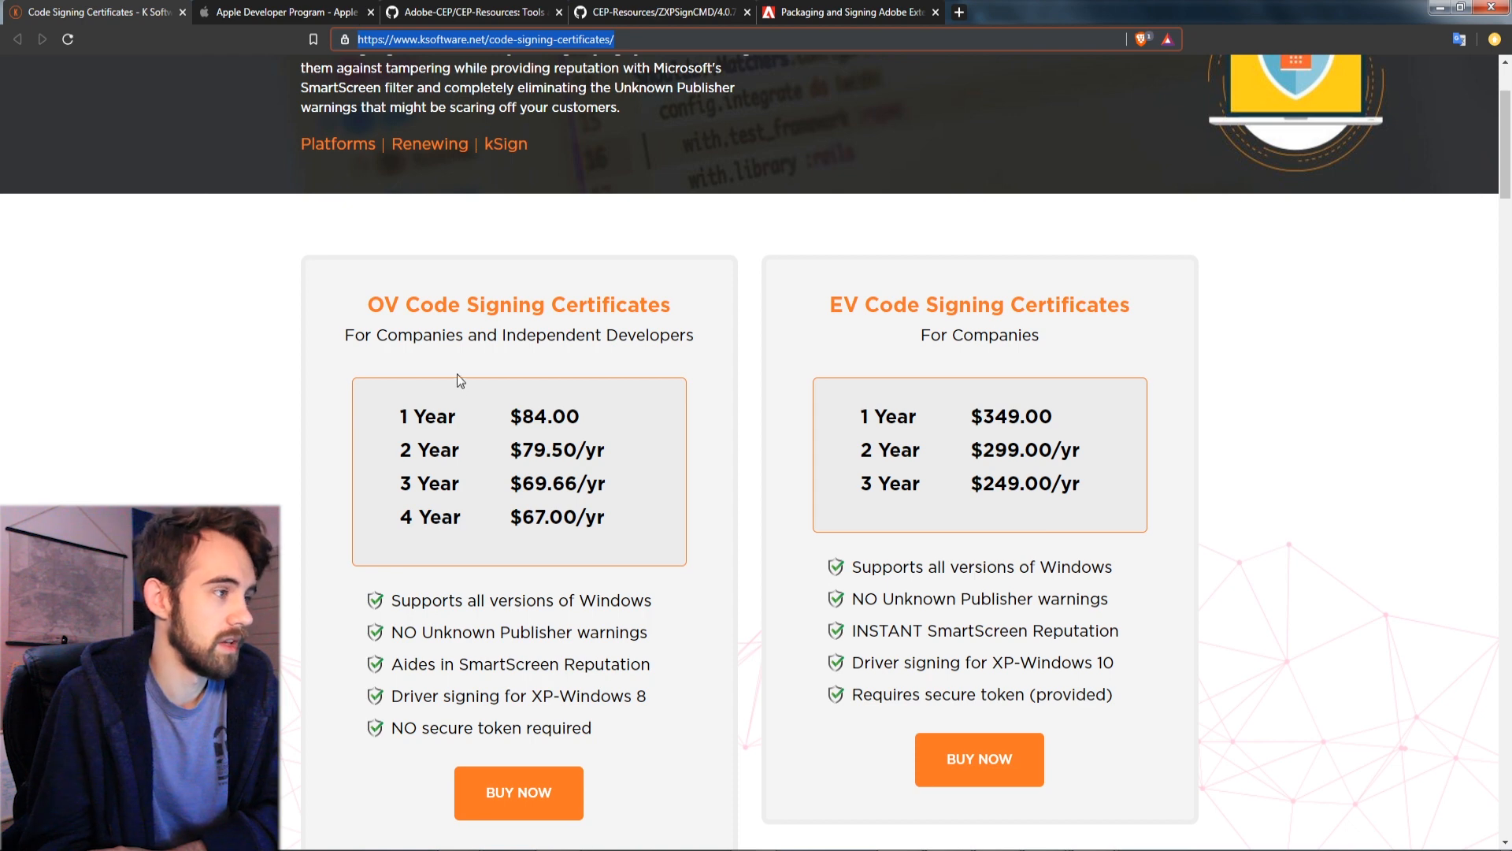
{"action": "scroll", "scroll_direction": "down", "scroll_amount": 3}
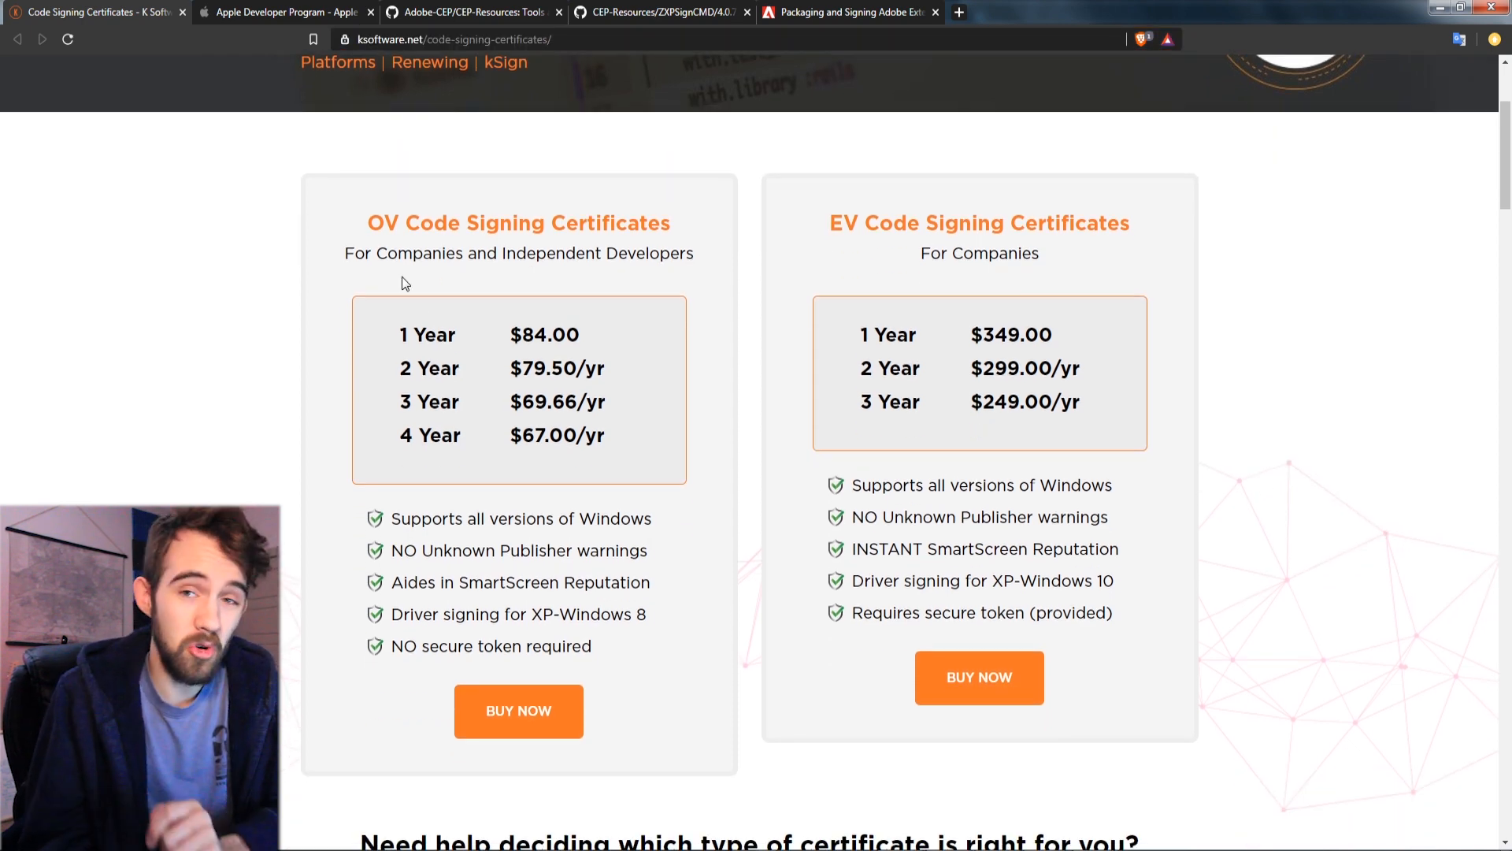
{"action": "mouse_move", "coordinate": [784, 181]}
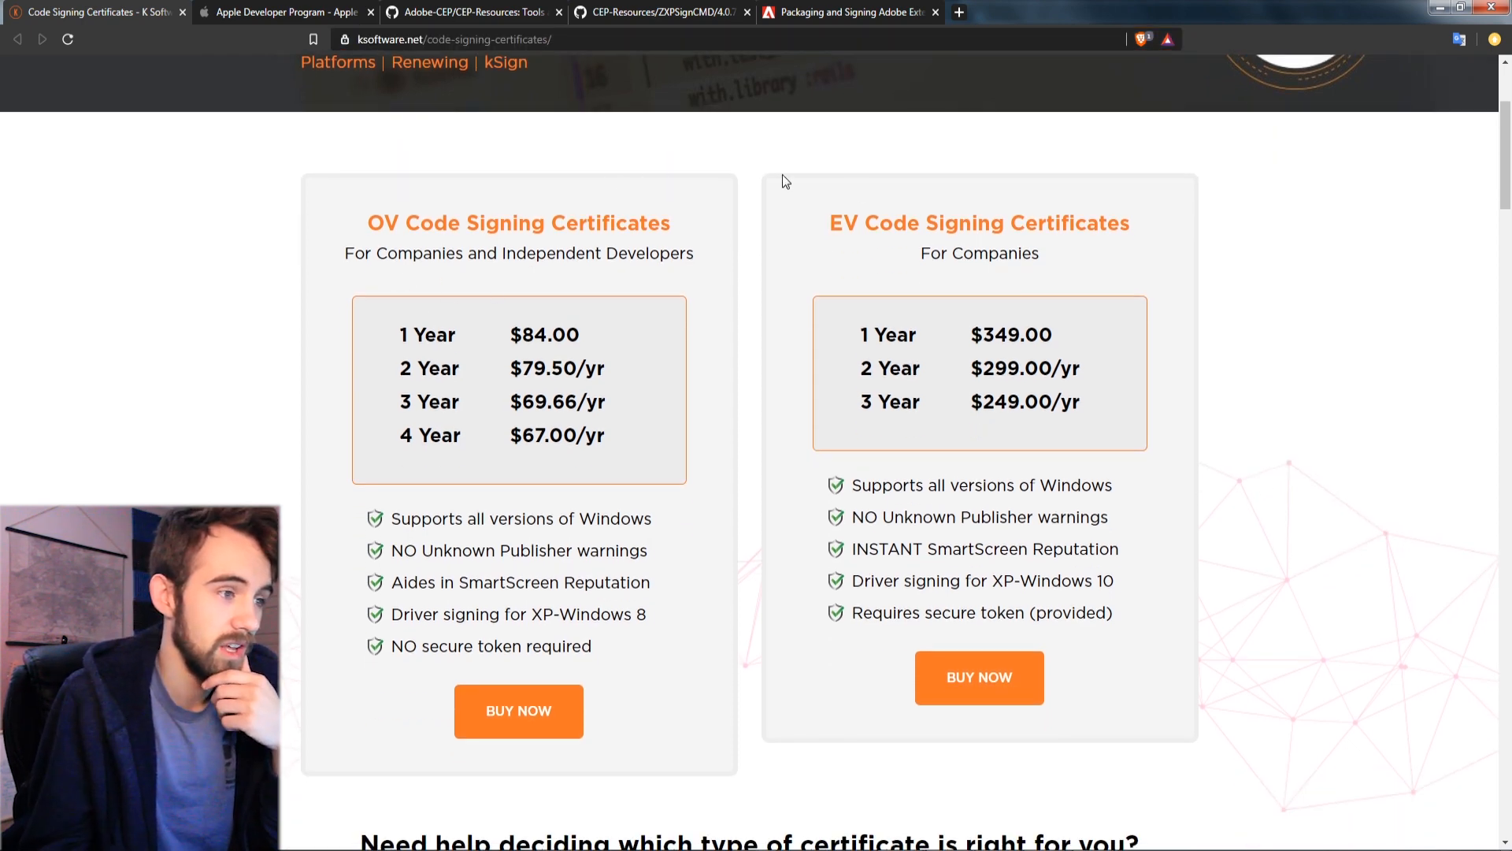
{"action": "double_click", "coordinate": [978, 222]}
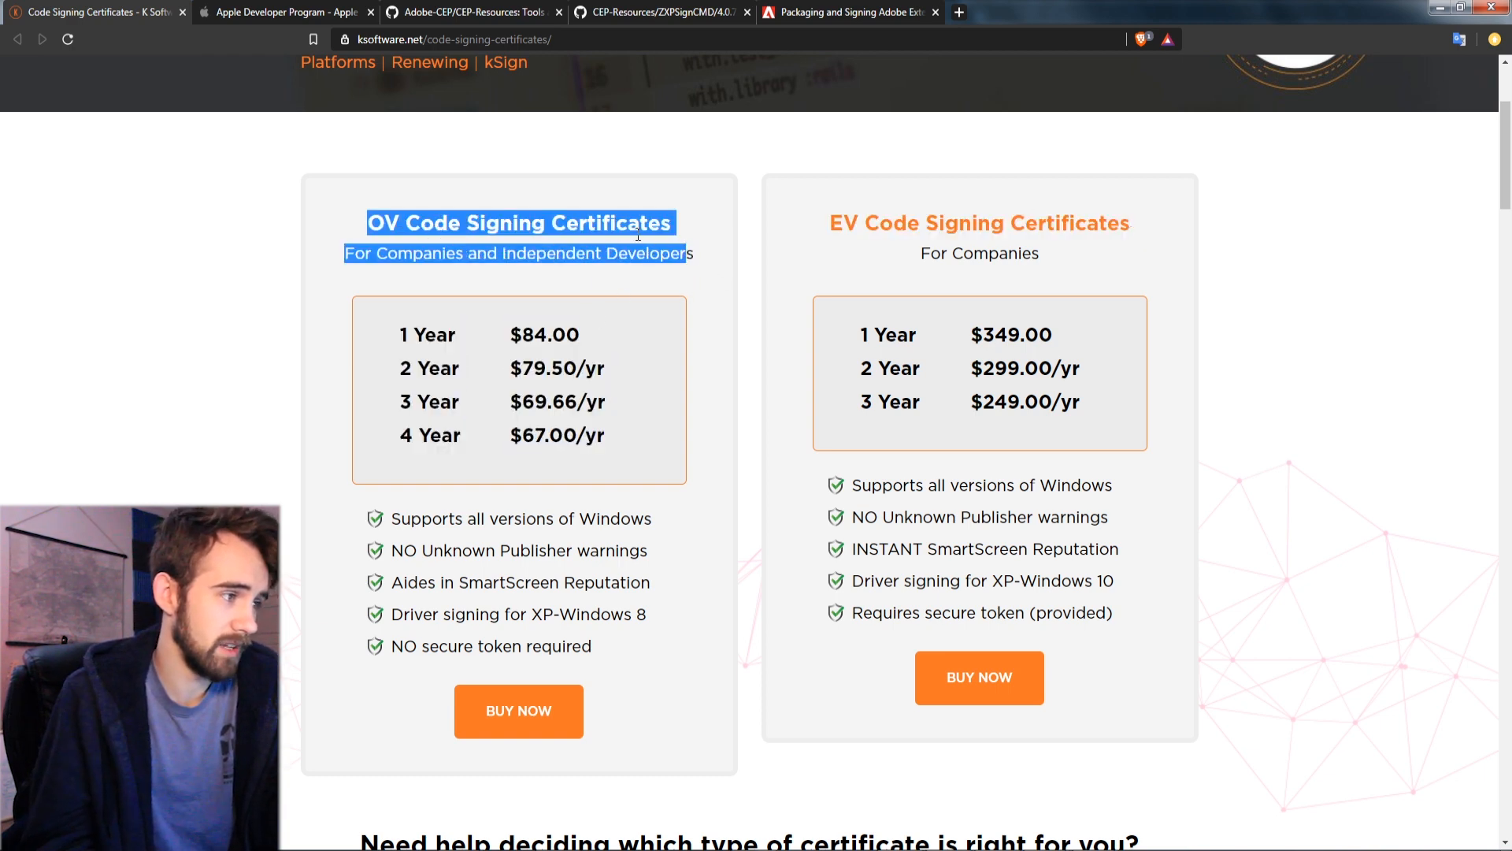
{"action": "left_click", "coordinate": [637, 234]}
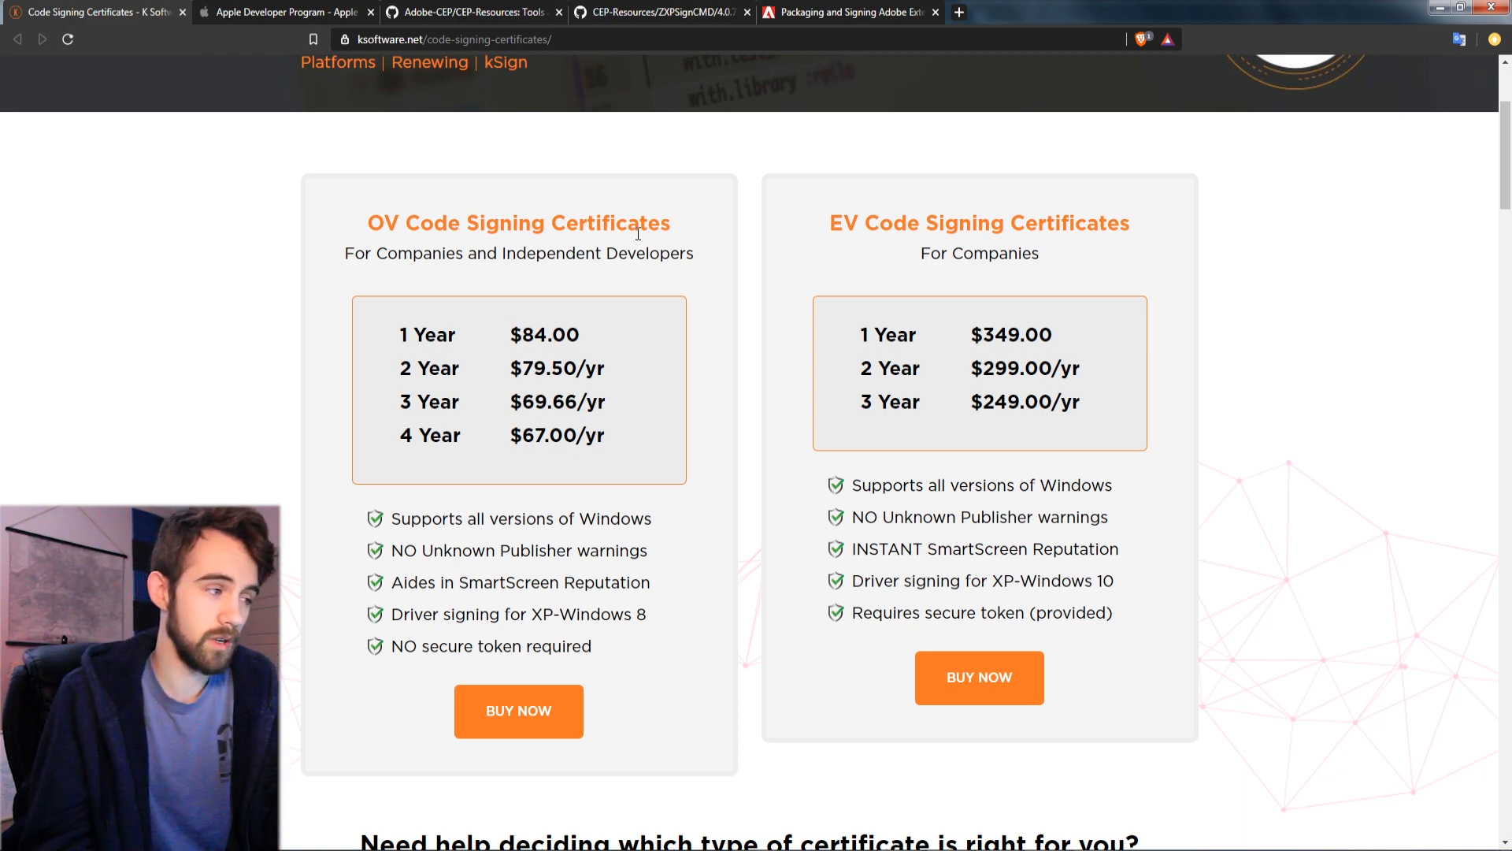
{"action": "mouse_move", "coordinate": [422, 526]}
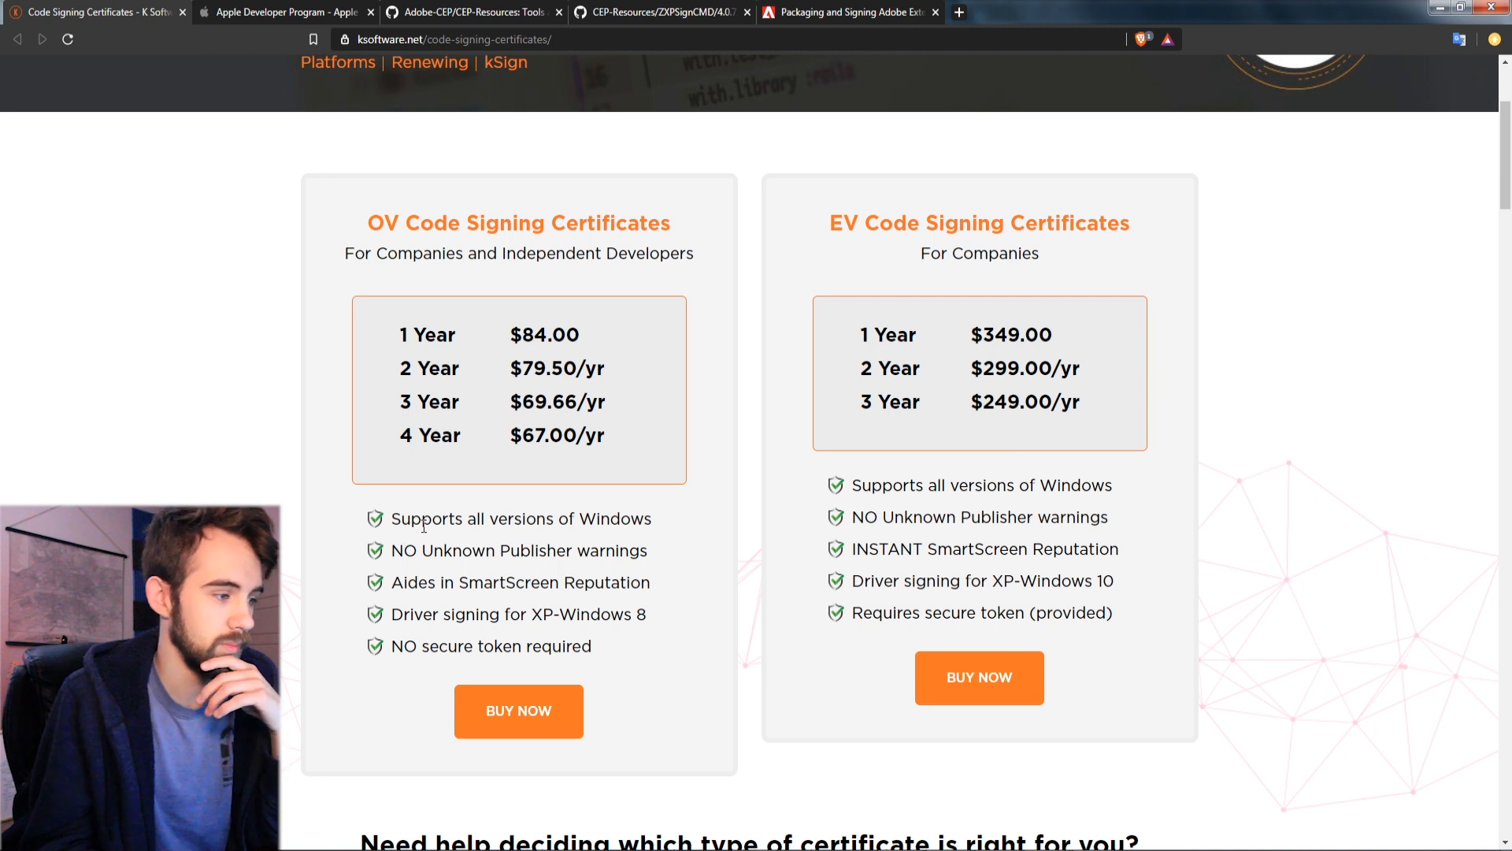
{"action": "scroll", "scroll_direction": "down", "scroll_amount": 3}
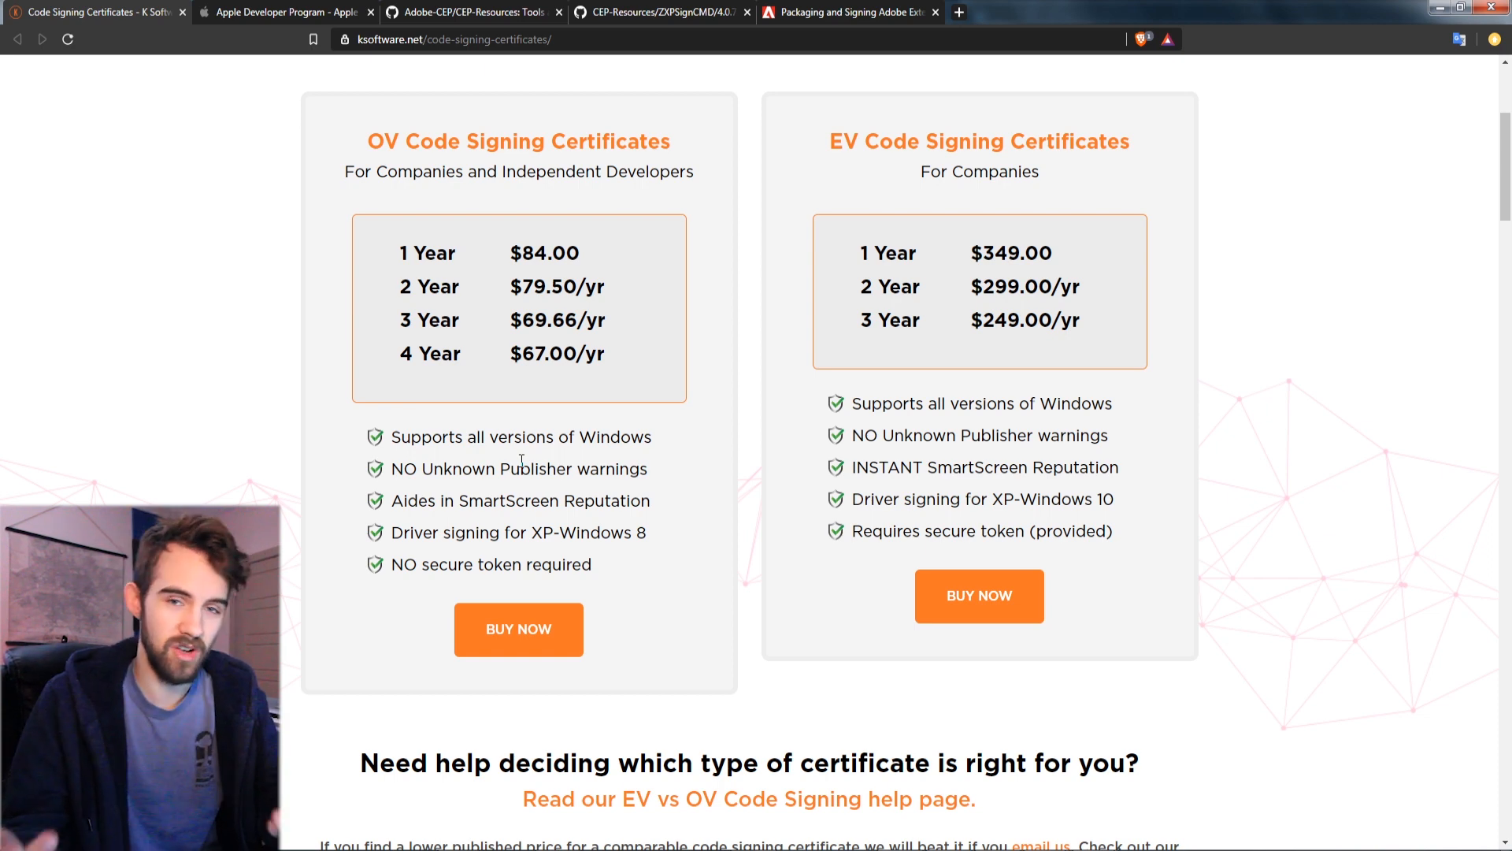
Start an OV code signing certificate order with a 1-year $84 period.
{"action": "left_click", "coordinate": [518, 629]}
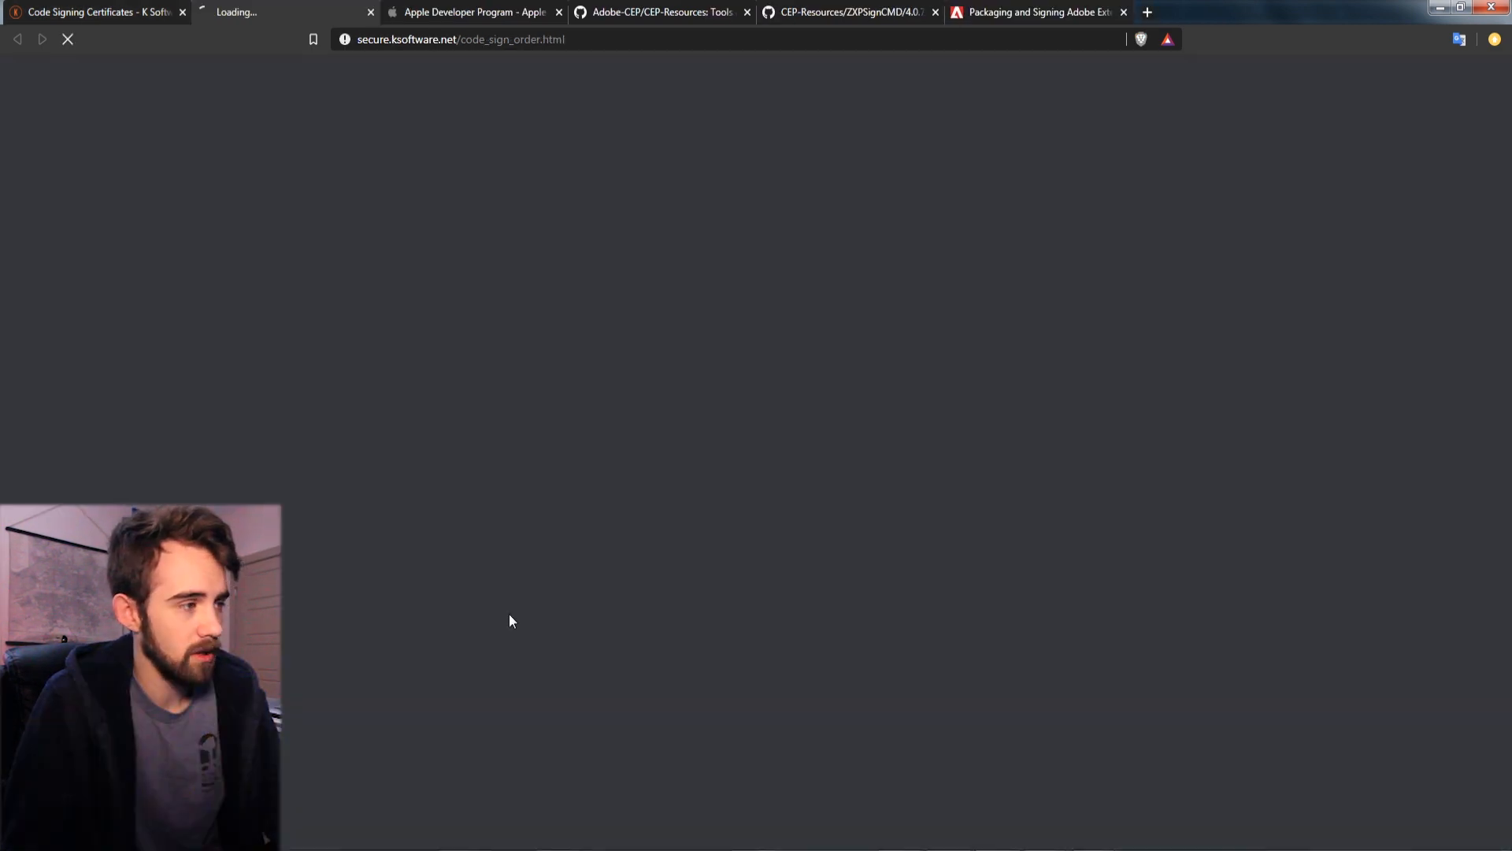
{"action": "left_click", "coordinate": [822, 255]}
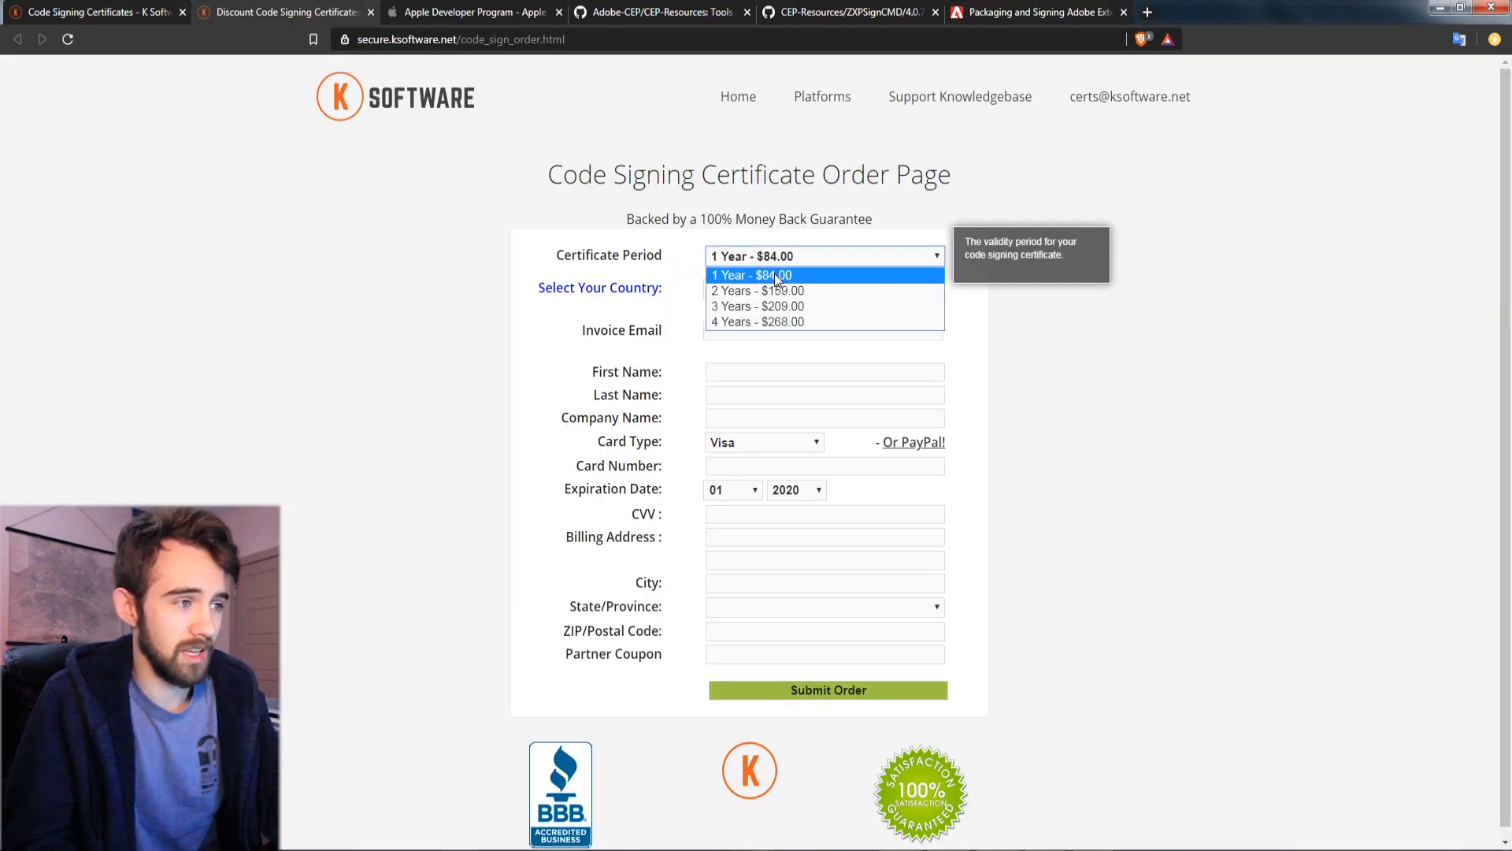
{"action": "left_click", "coordinate": [749, 274]}
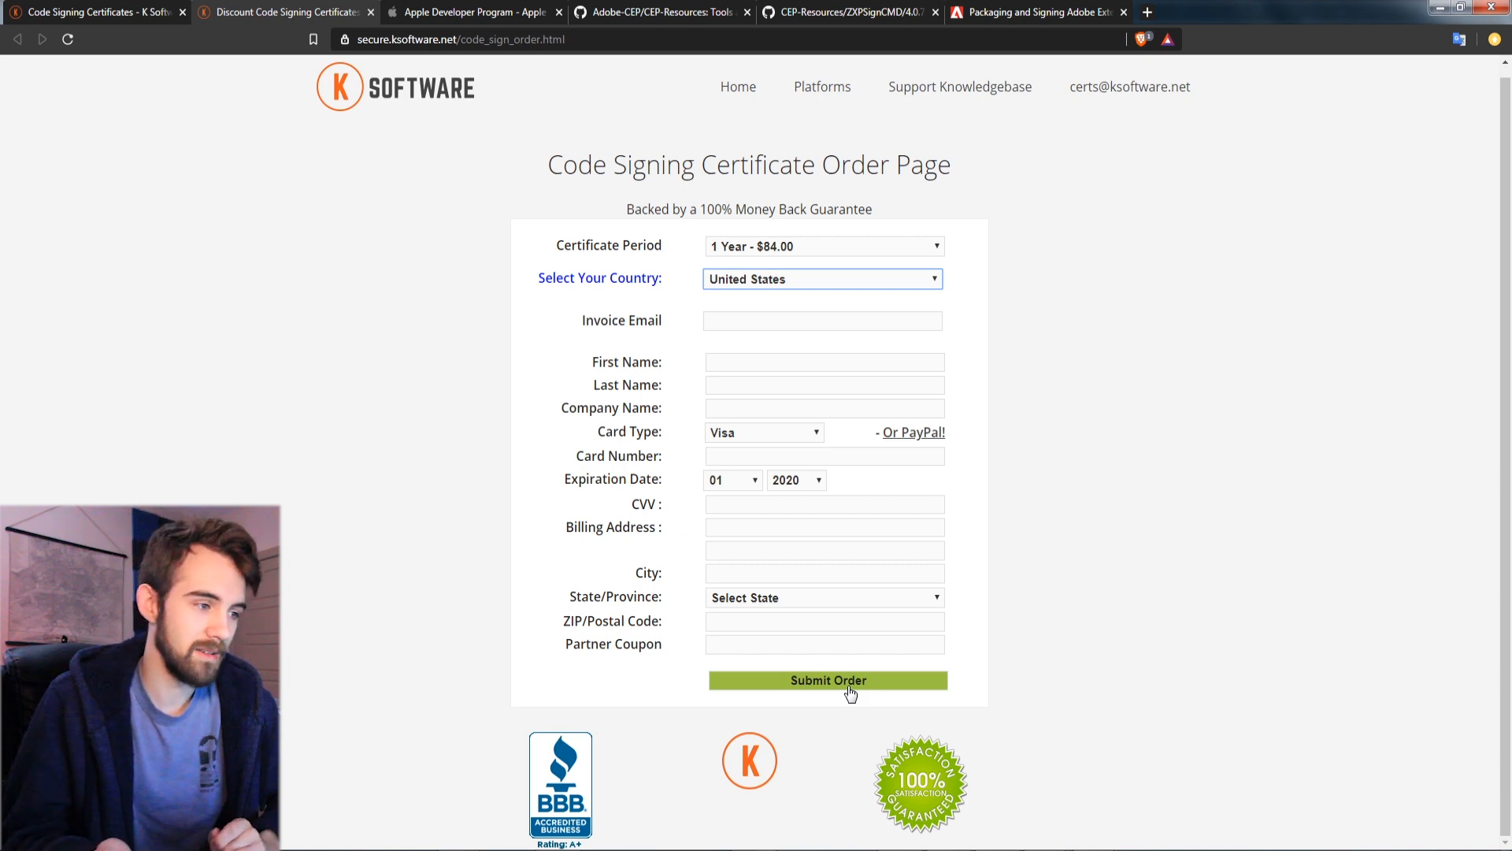
{"action": "mouse_move", "coordinate": [977, 303]}
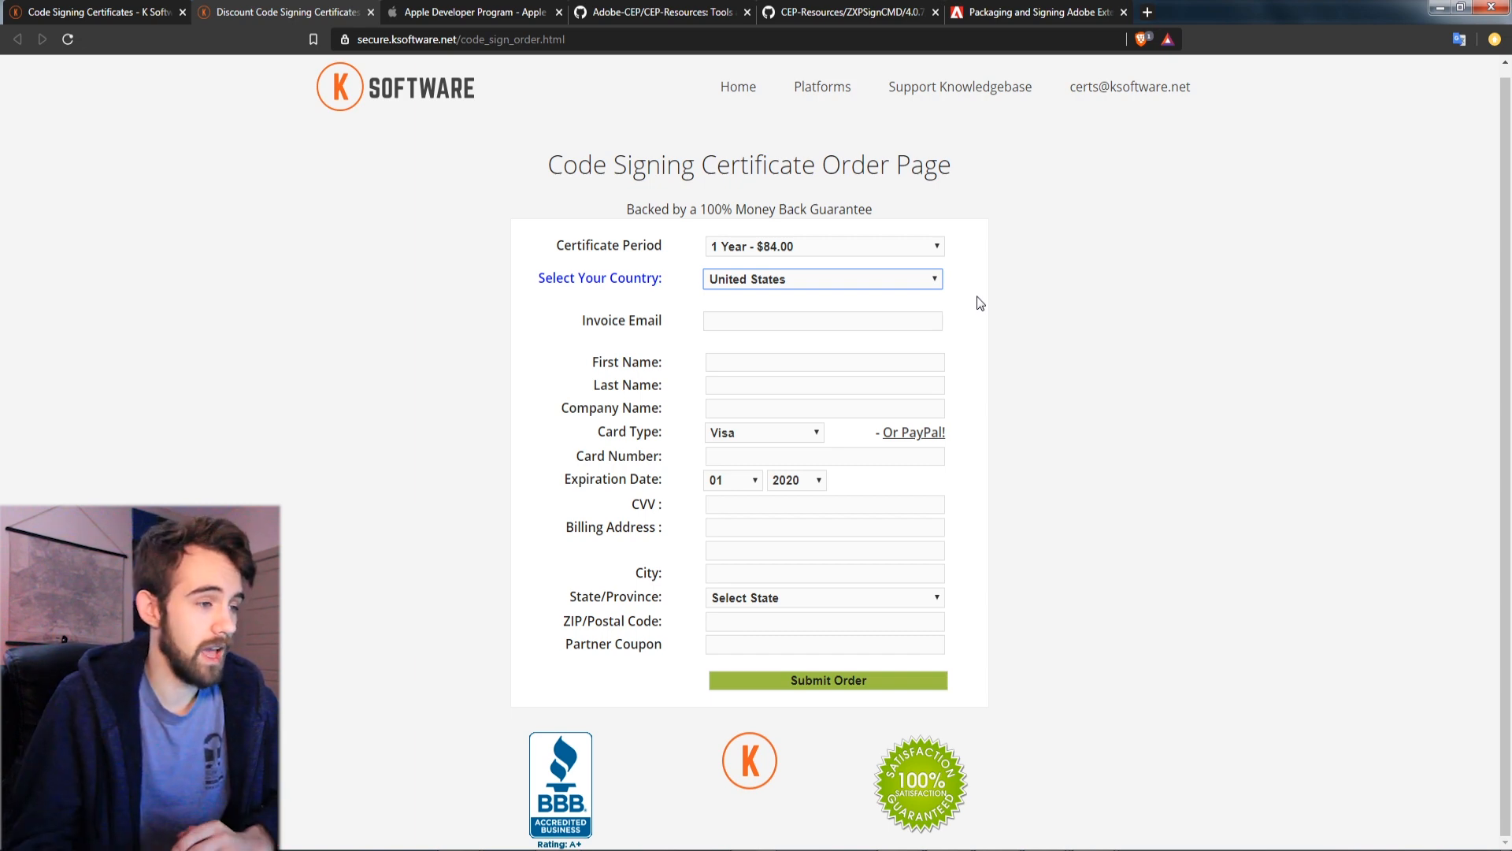
{"action": "mouse_move", "coordinate": [1017, 248]}
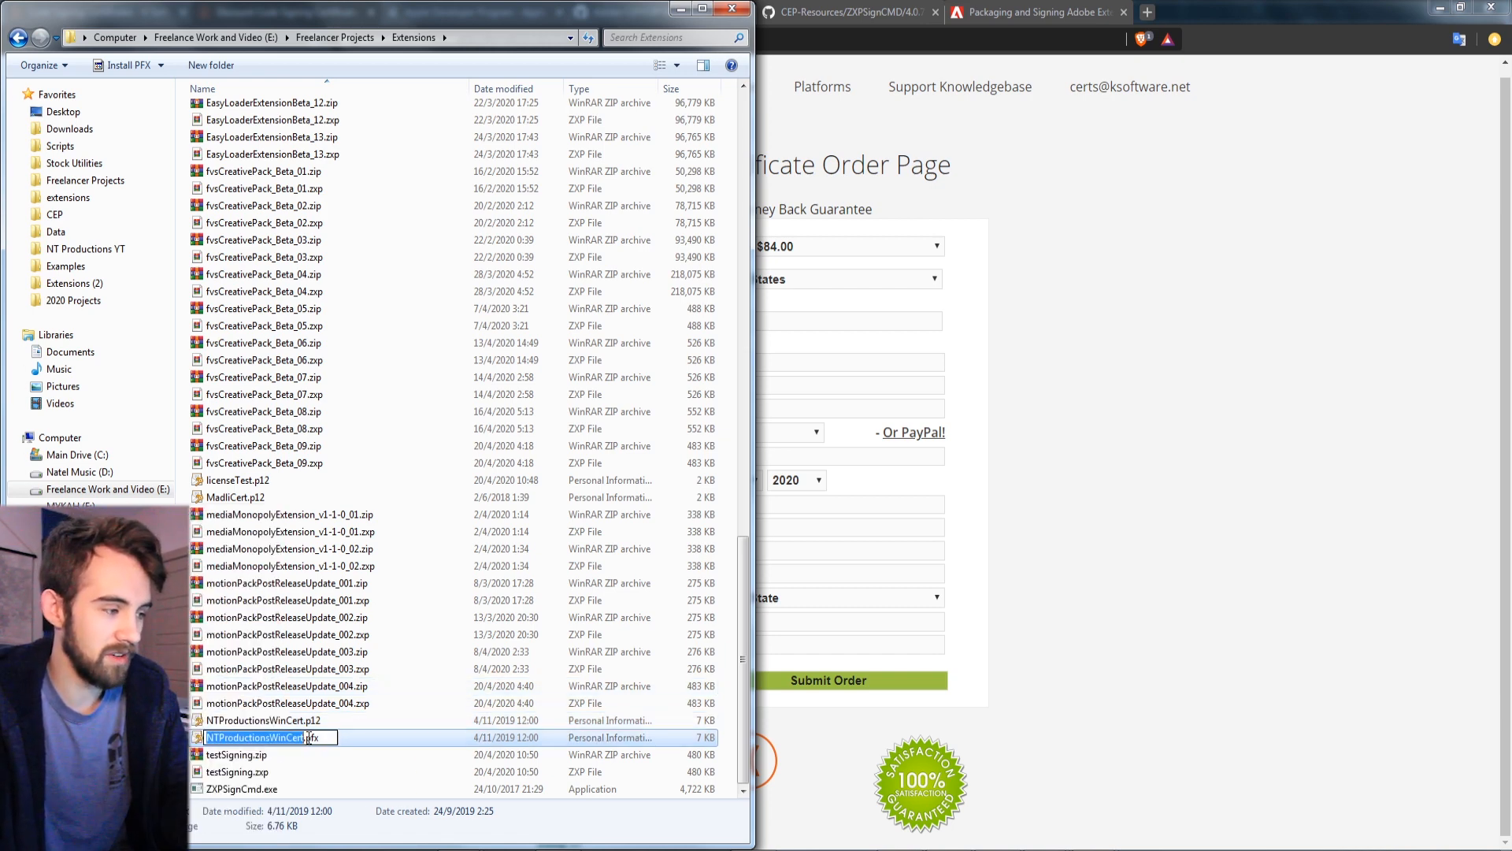
{"action": "key", "text": "Return"}
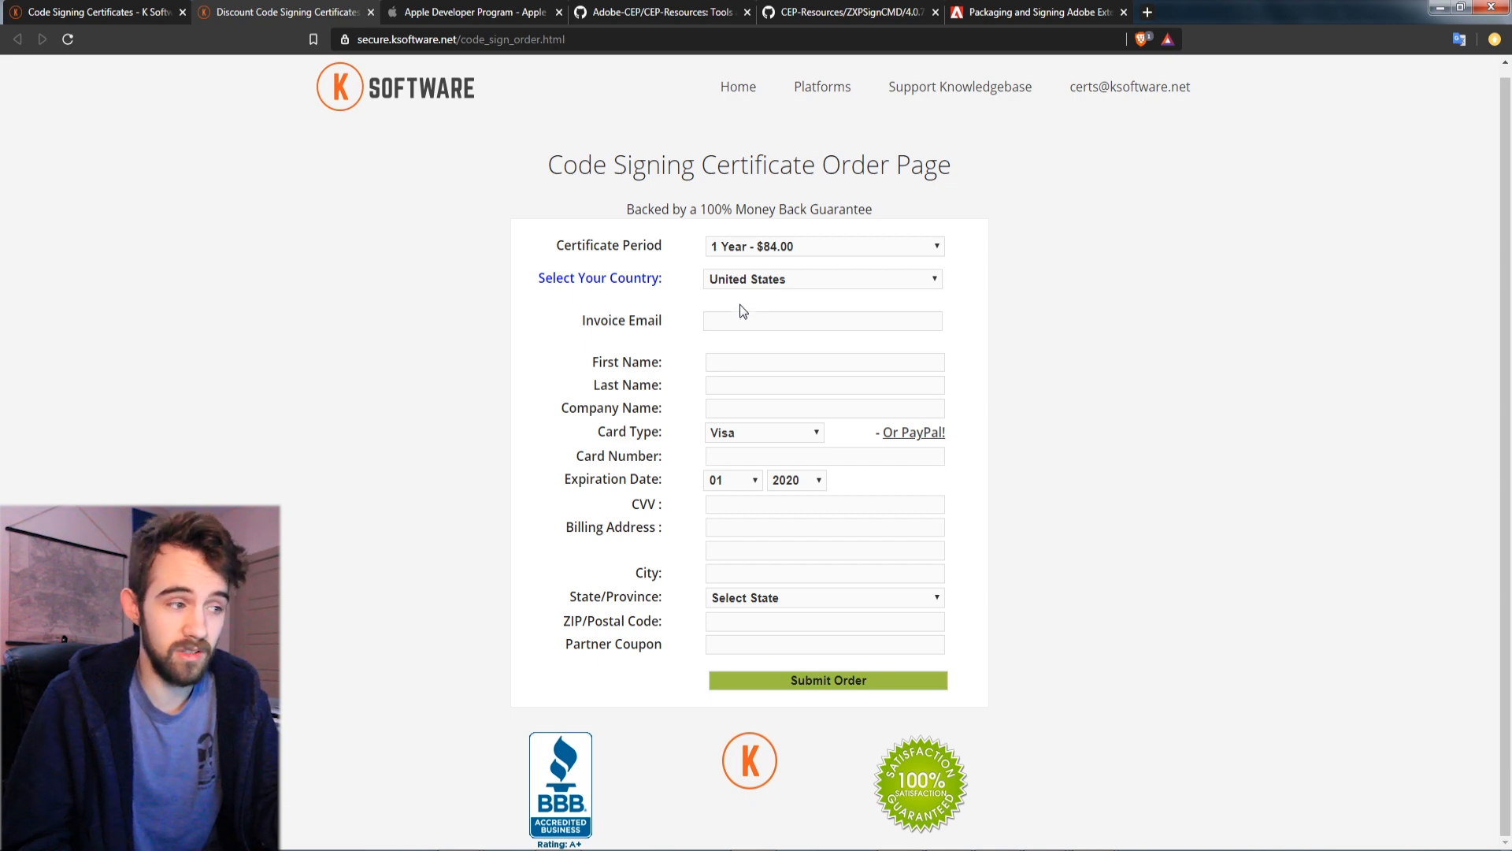
{"action": "mouse_move", "coordinate": [741, 304]}
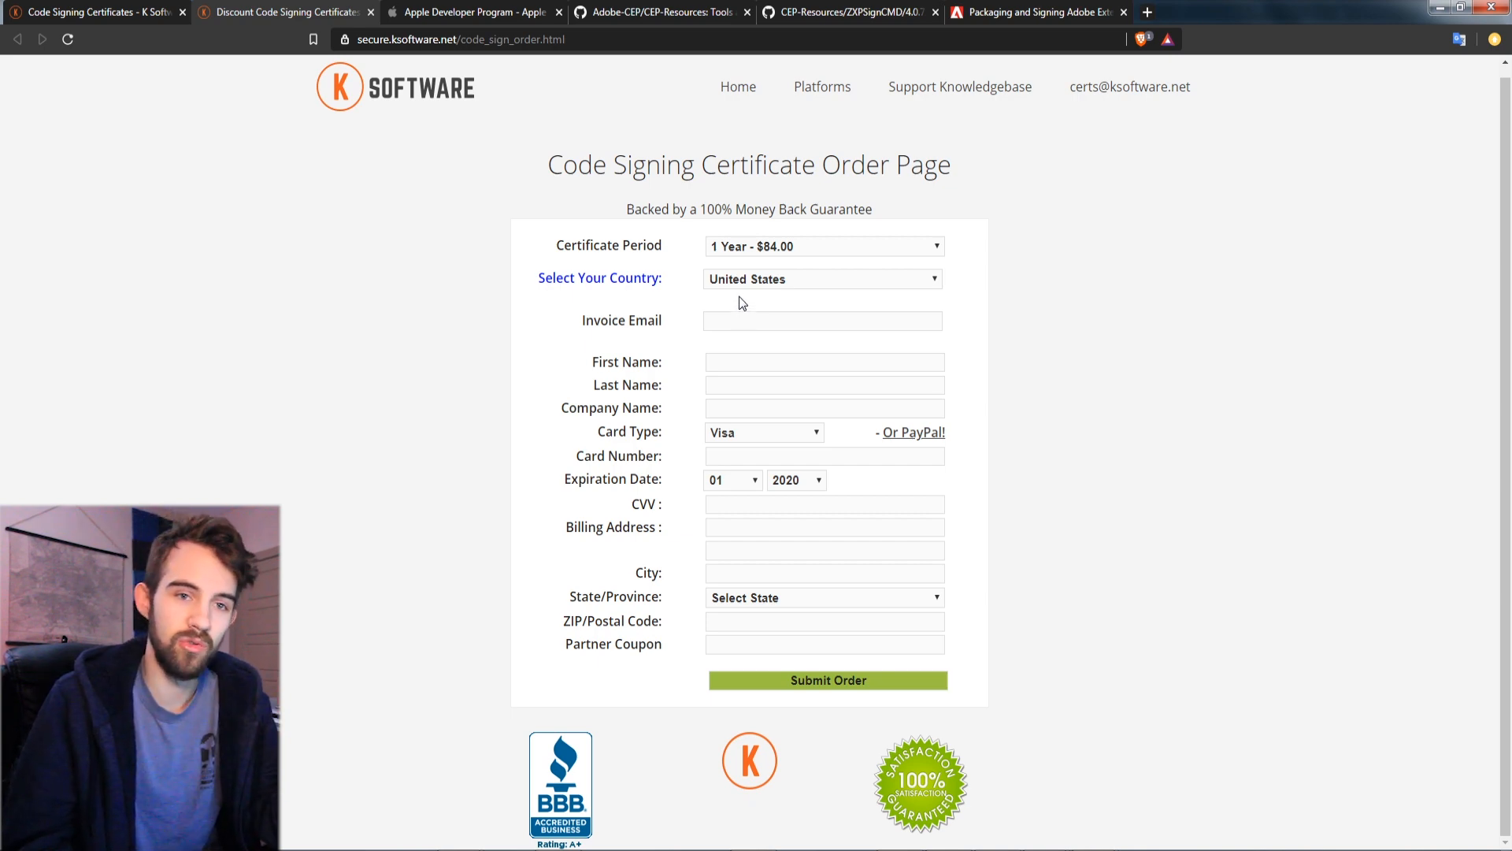
{"action": "mouse_move", "coordinate": [278, 465]}
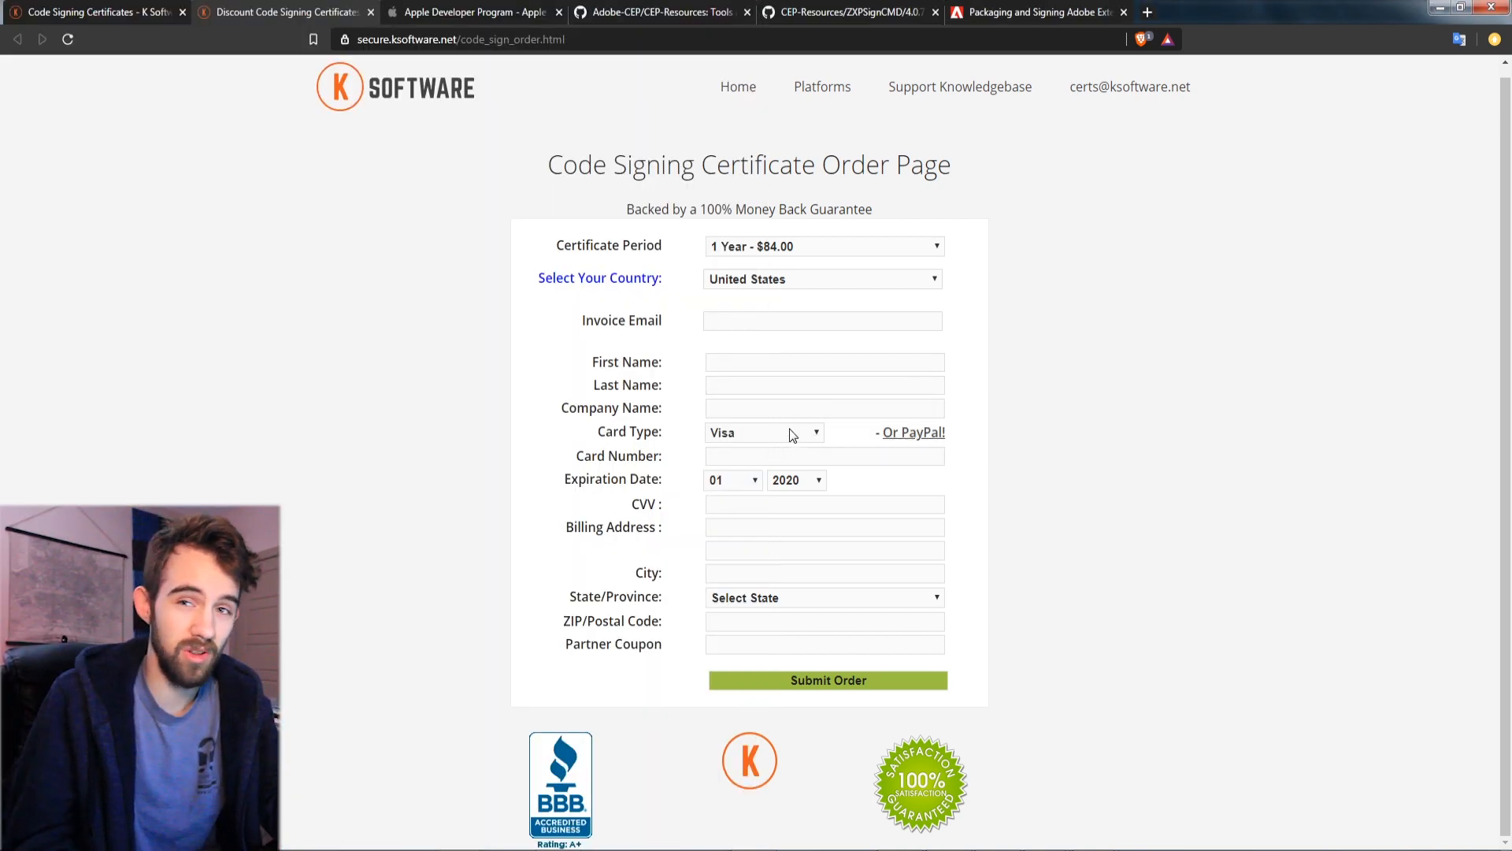
{"action": "mouse_move", "coordinate": [1084, 381]}
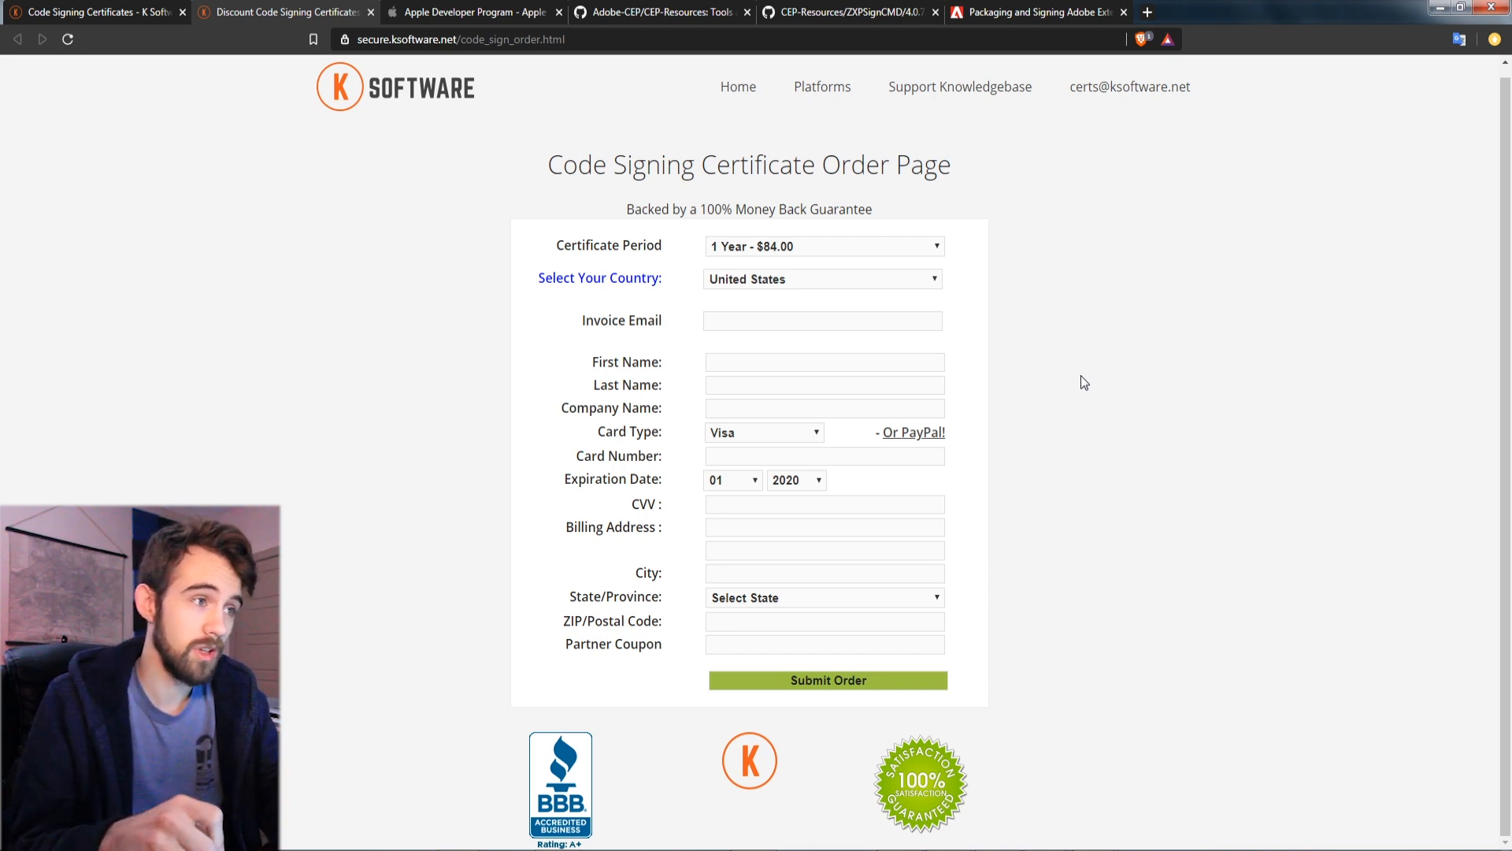
{"action": "mouse_move", "coordinate": [581, 276]}
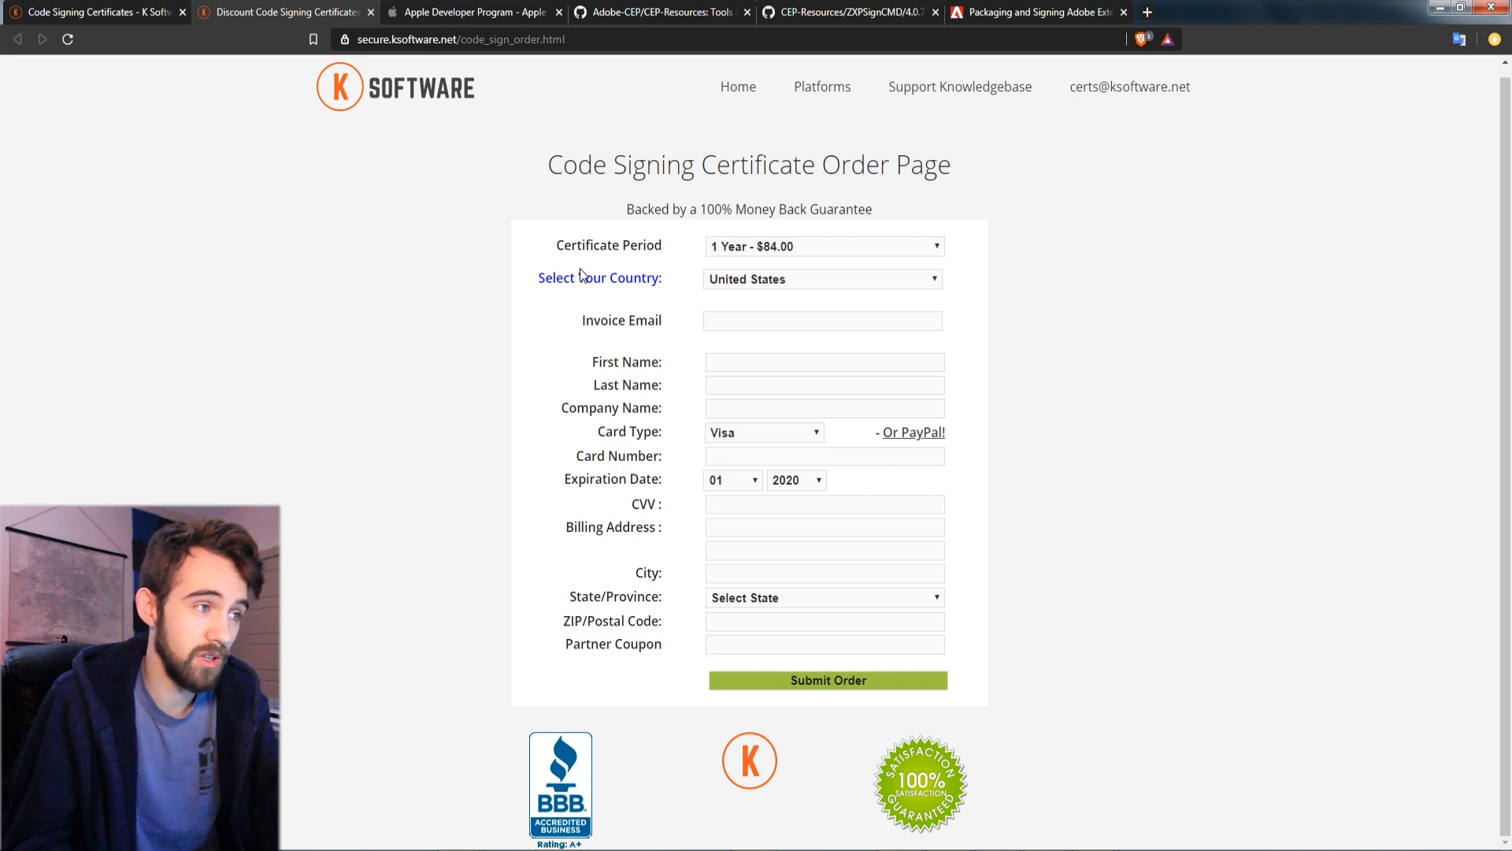
Begin the invoice email field, then switch to the Apple Developer Program page.
{"action": "left_click", "coordinate": [822, 320]}
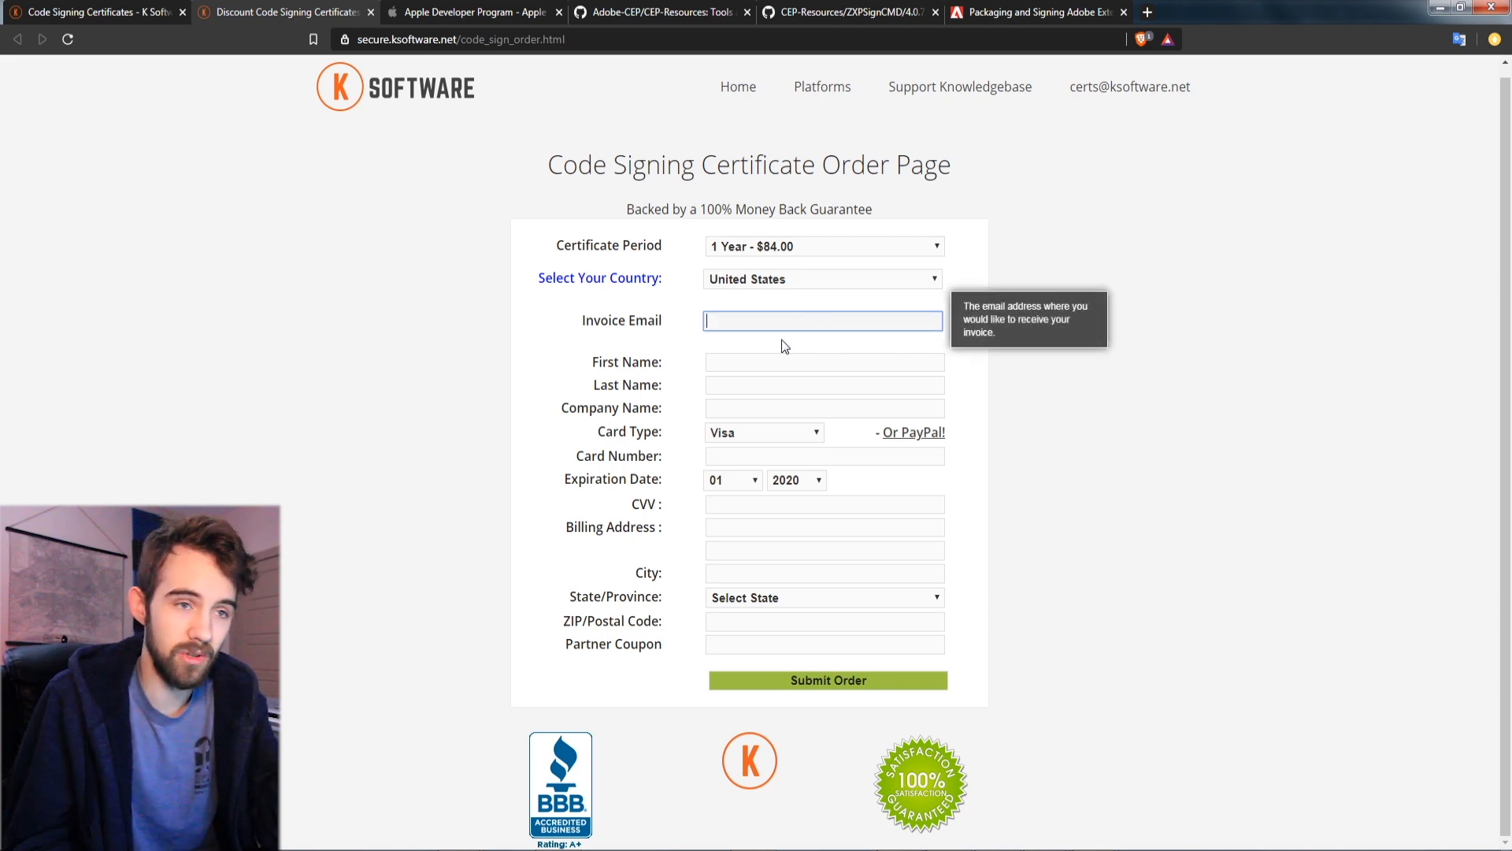
{"action": "left_click", "coordinate": [471, 11]}
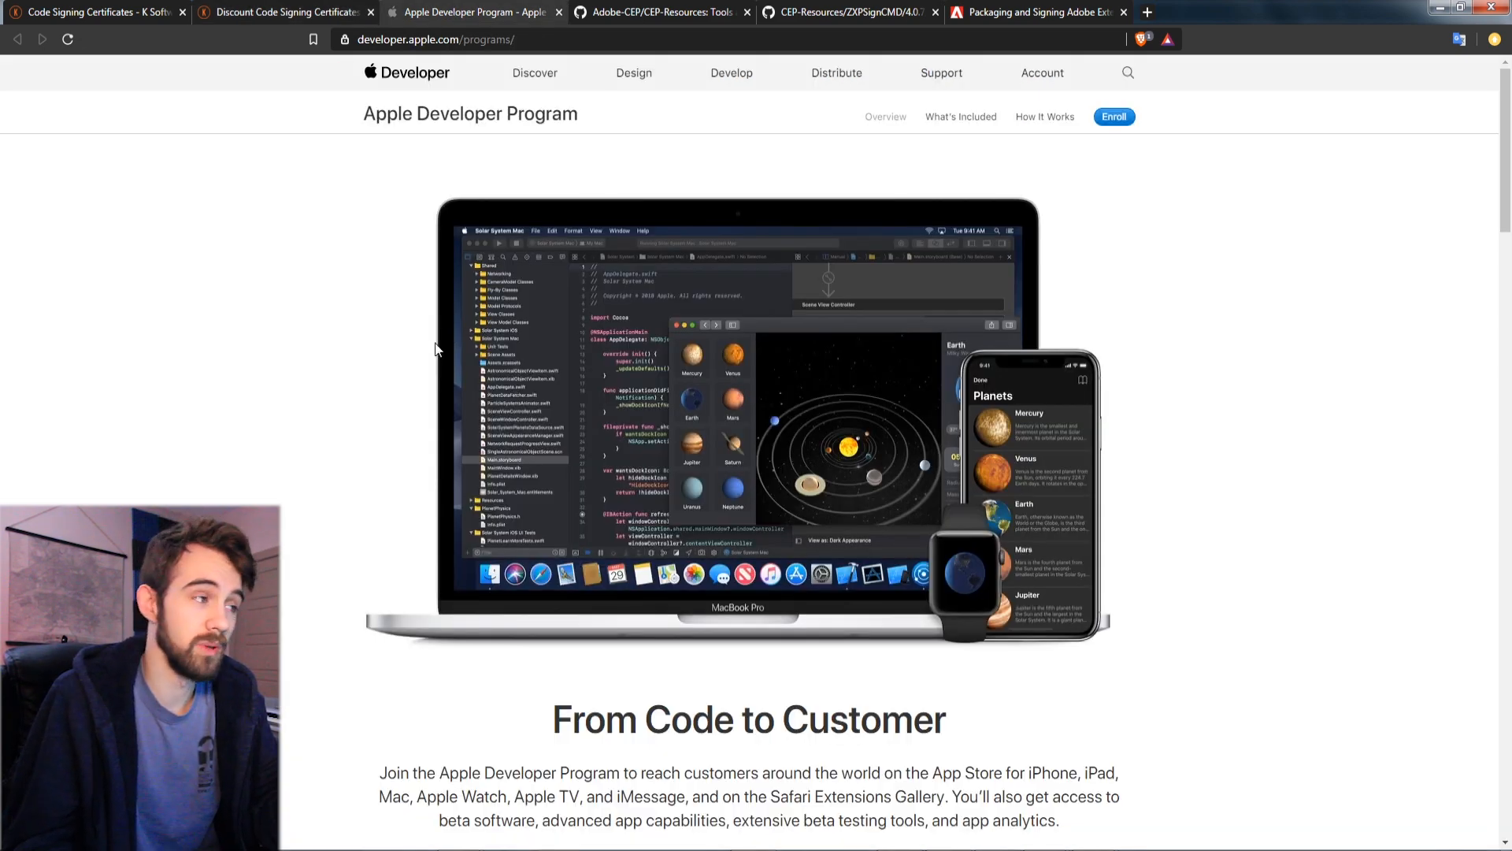
{"action": "mouse_move", "coordinate": [628, 175]}
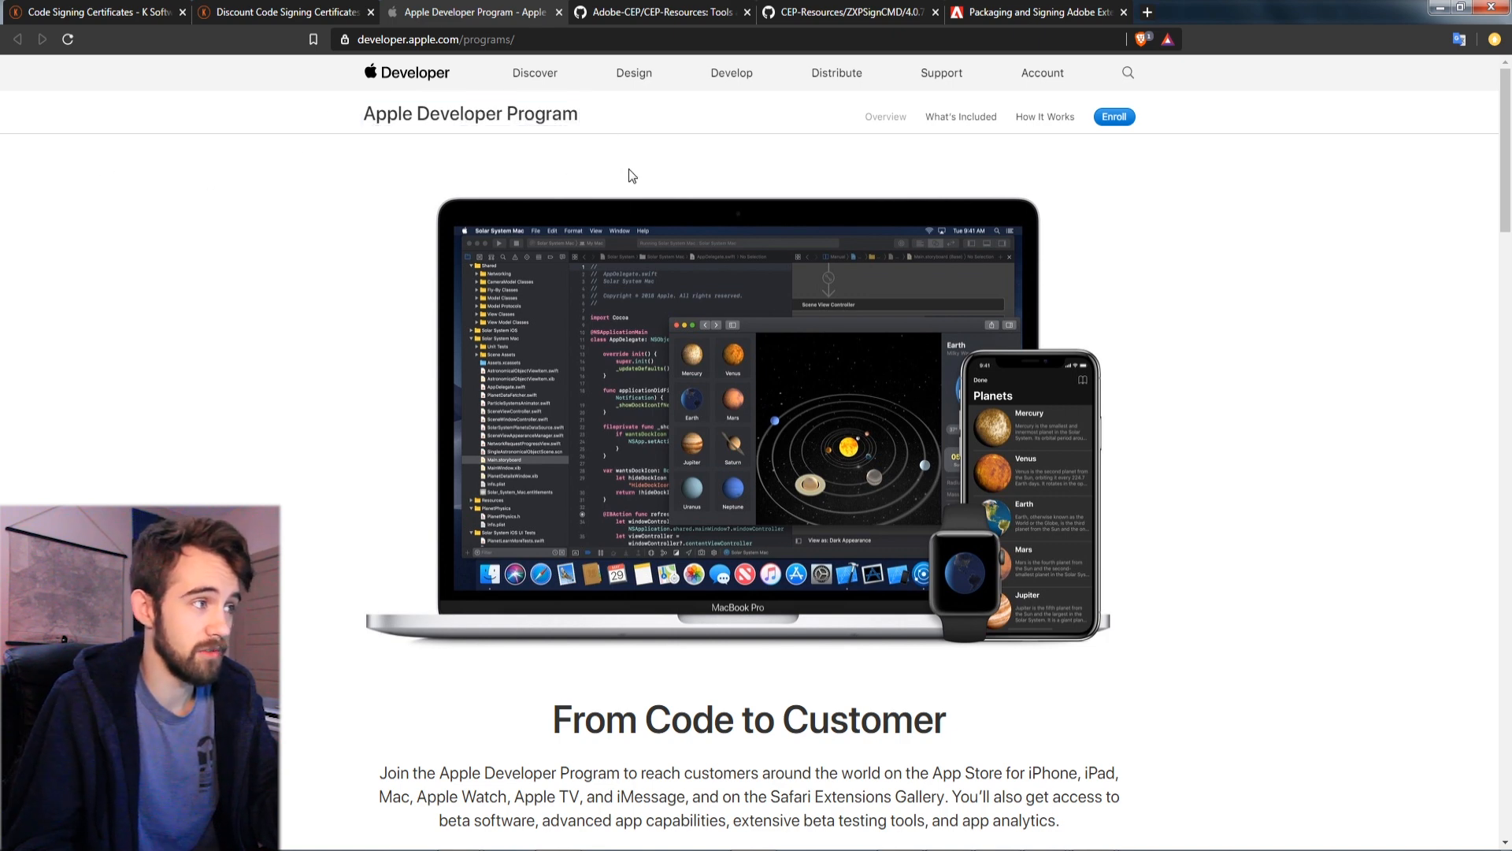
{"action": "mouse_move", "coordinate": [628, 277]}
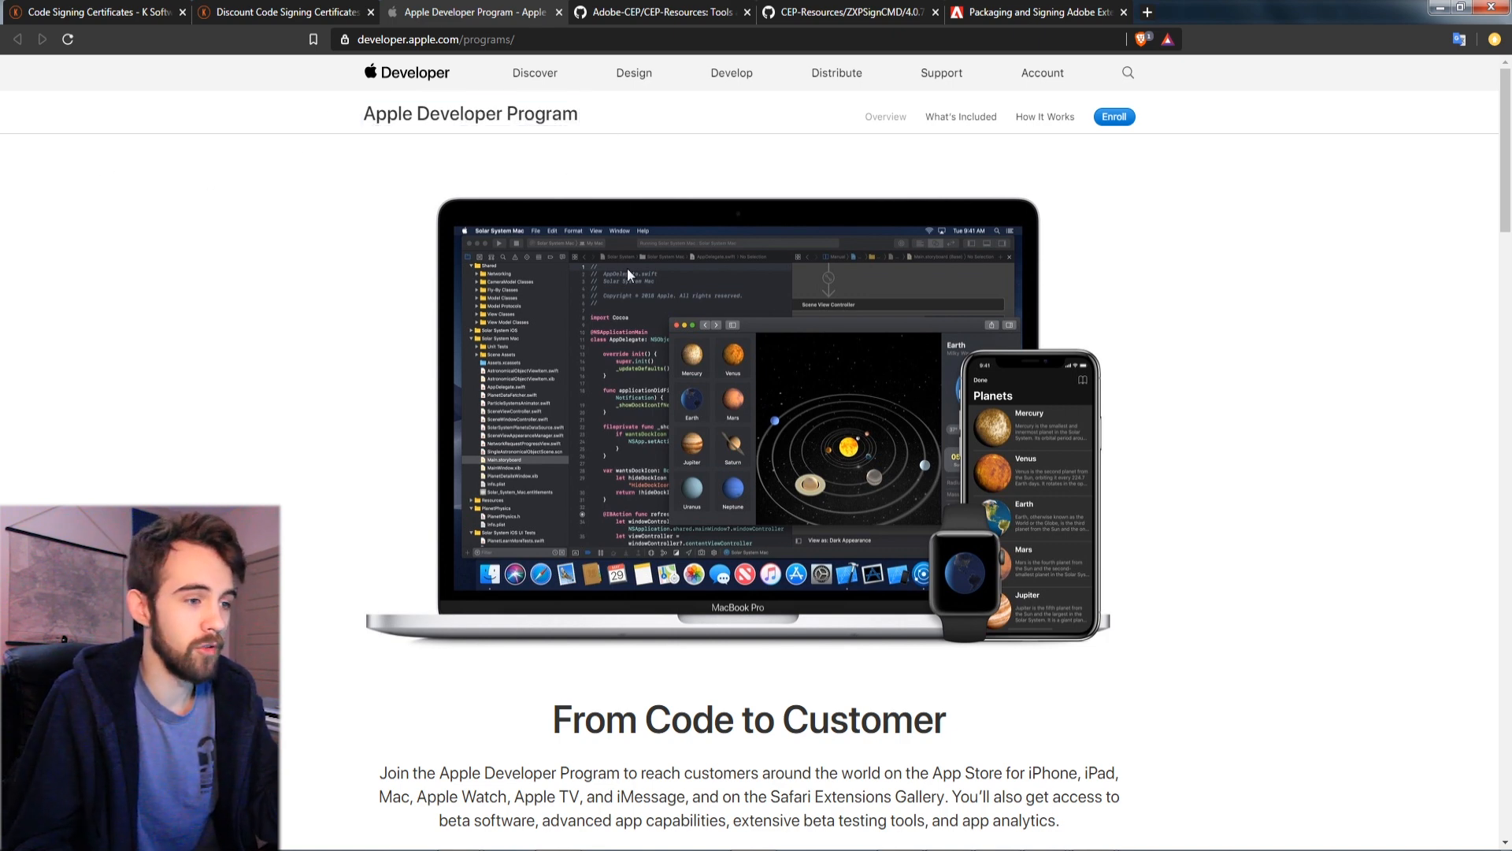
{"action": "mouse_move", "coordinate": [1012, 136]}
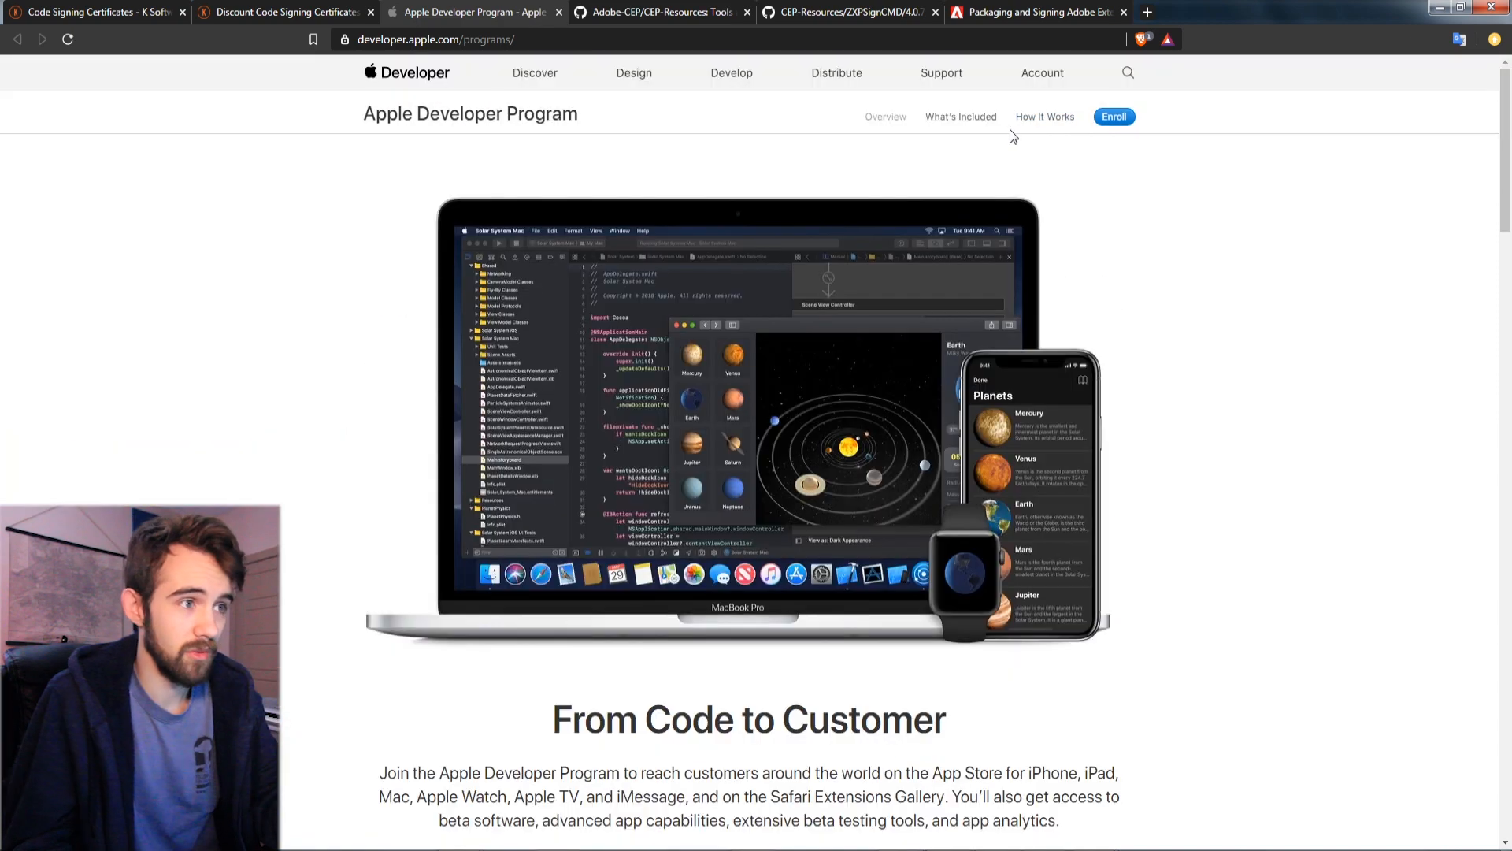
{"action": "mouse_move", "coordinate": [1001, 140]}
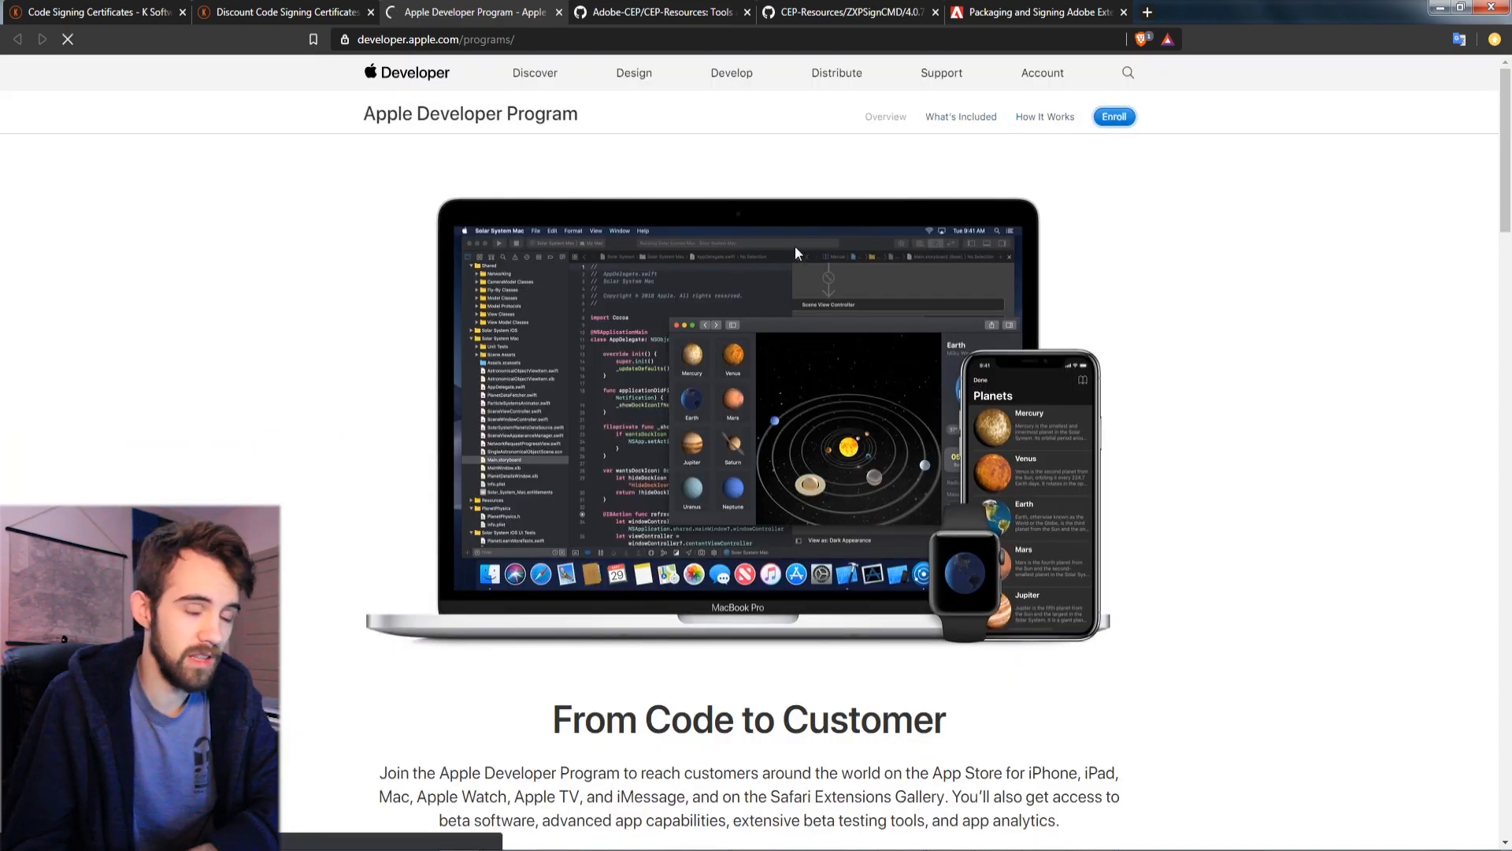
Review the enrollment requirements and start the Apple Developer Program enrollment.
{"action": "left_click", "coordinate": [1114, 115]}
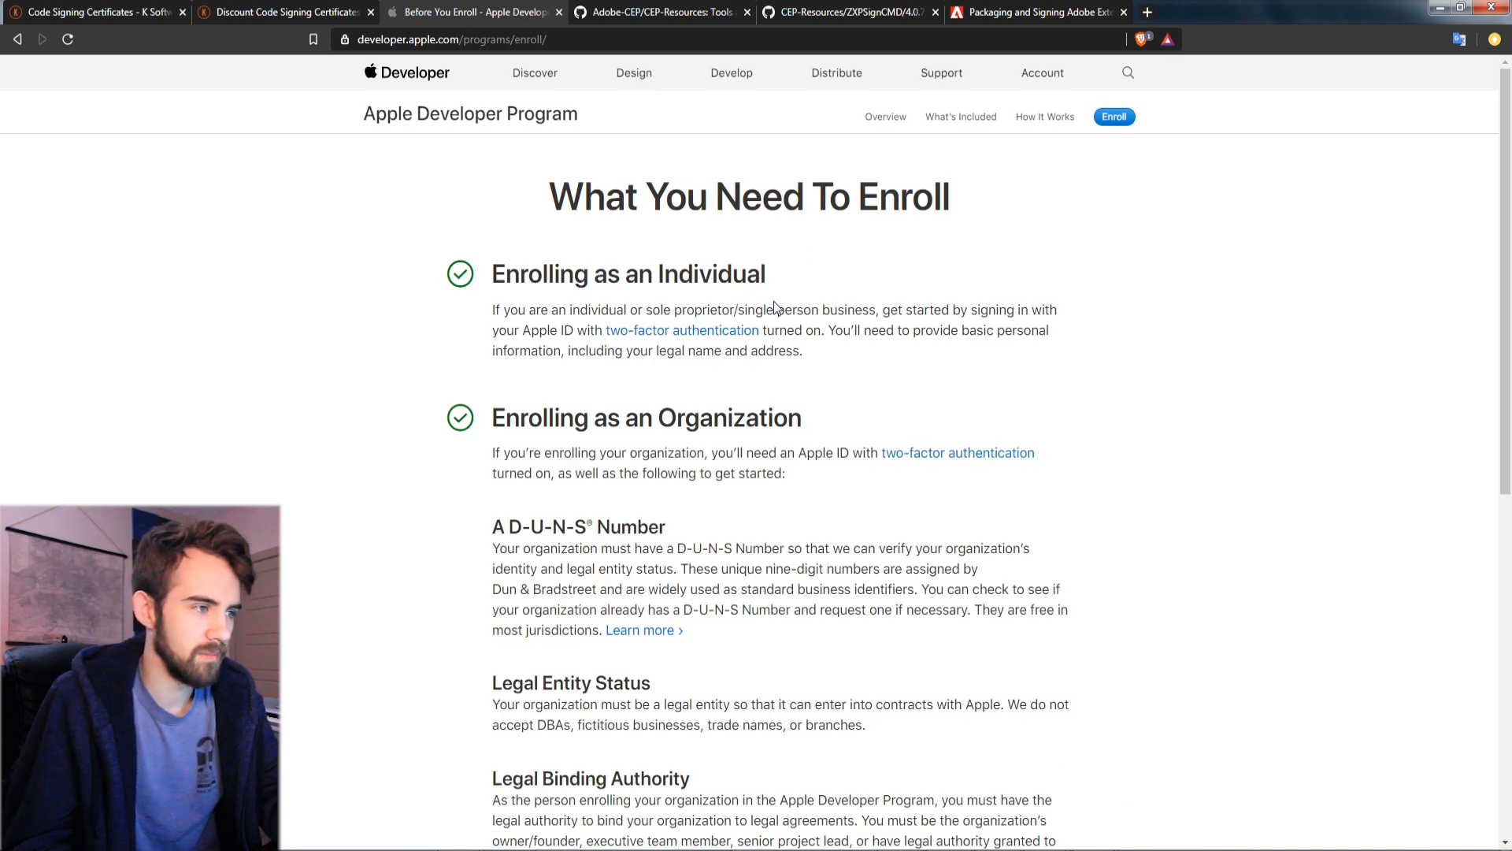
{"action": "mouse_move", "coordinate": [696, 260]}
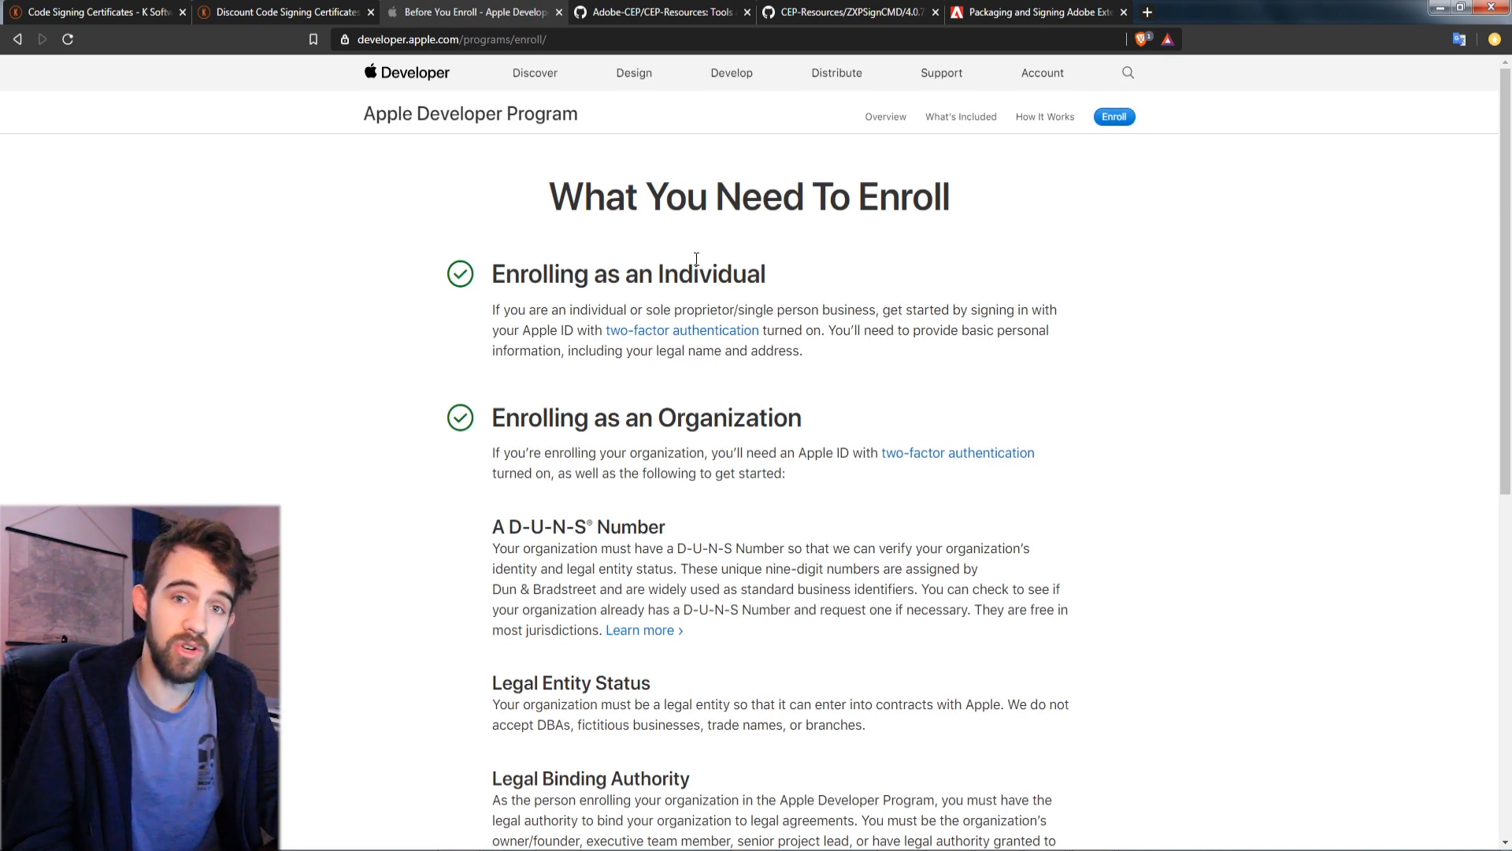
{"action": "scroll", "scroll_direction": "down", "scroll_amount": 3}
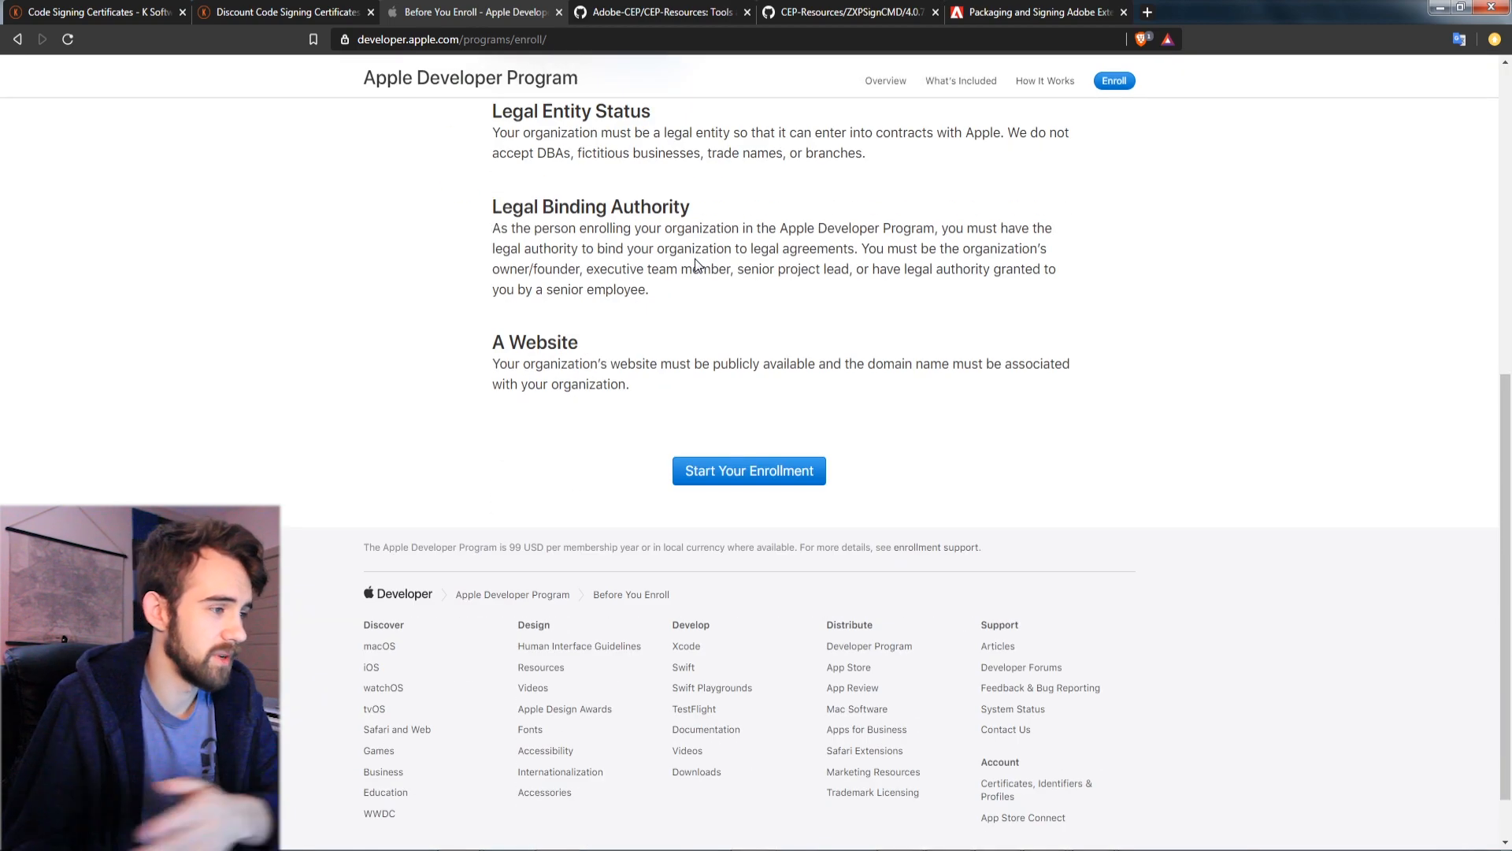
{"action": "left_click", "coordinate": [748, 471]}
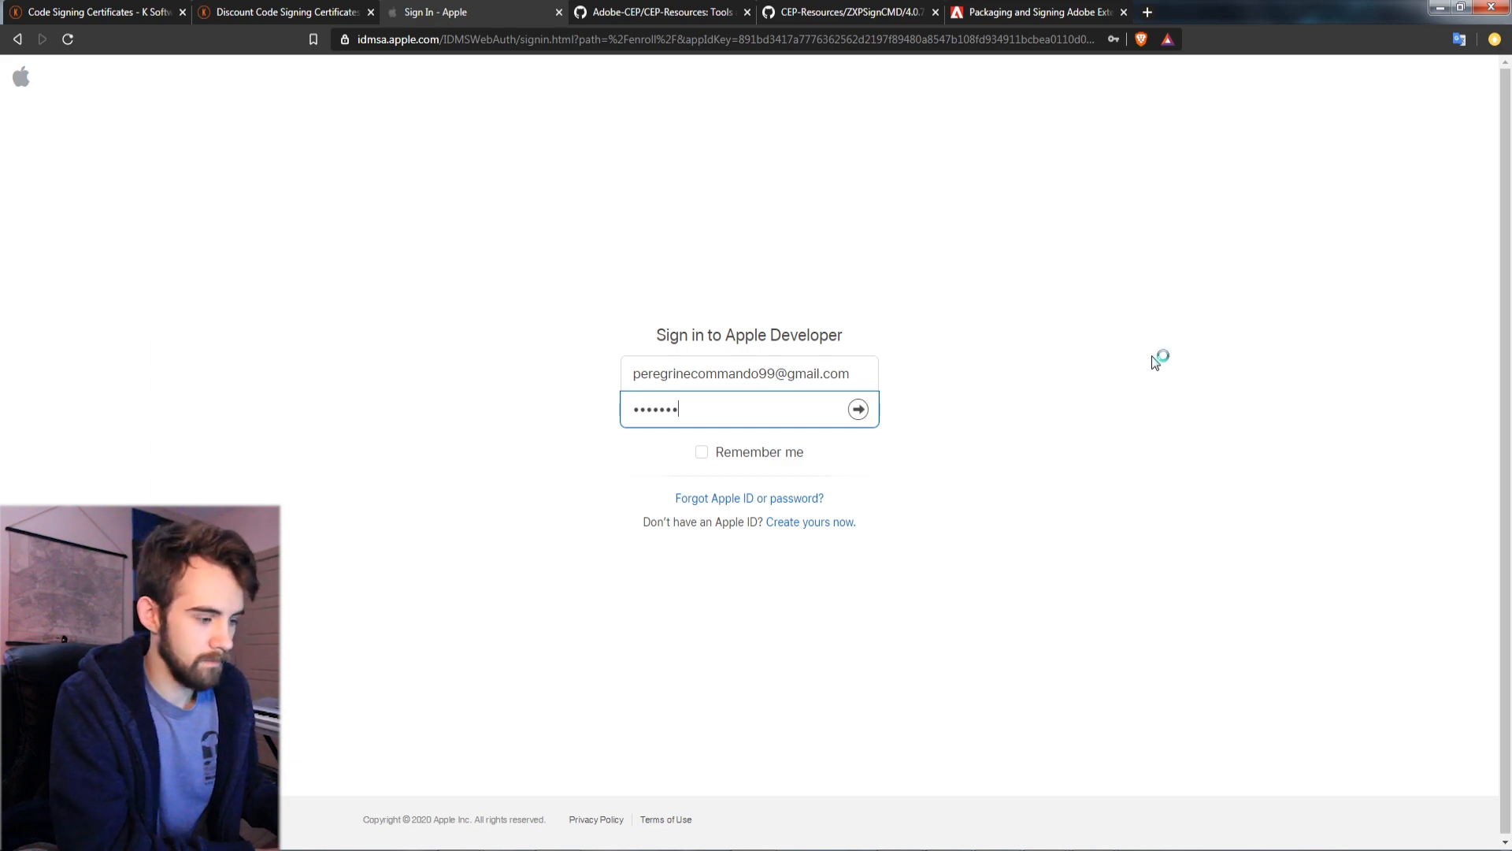
{"action": "left_click", "coordinate": [857, 408]}
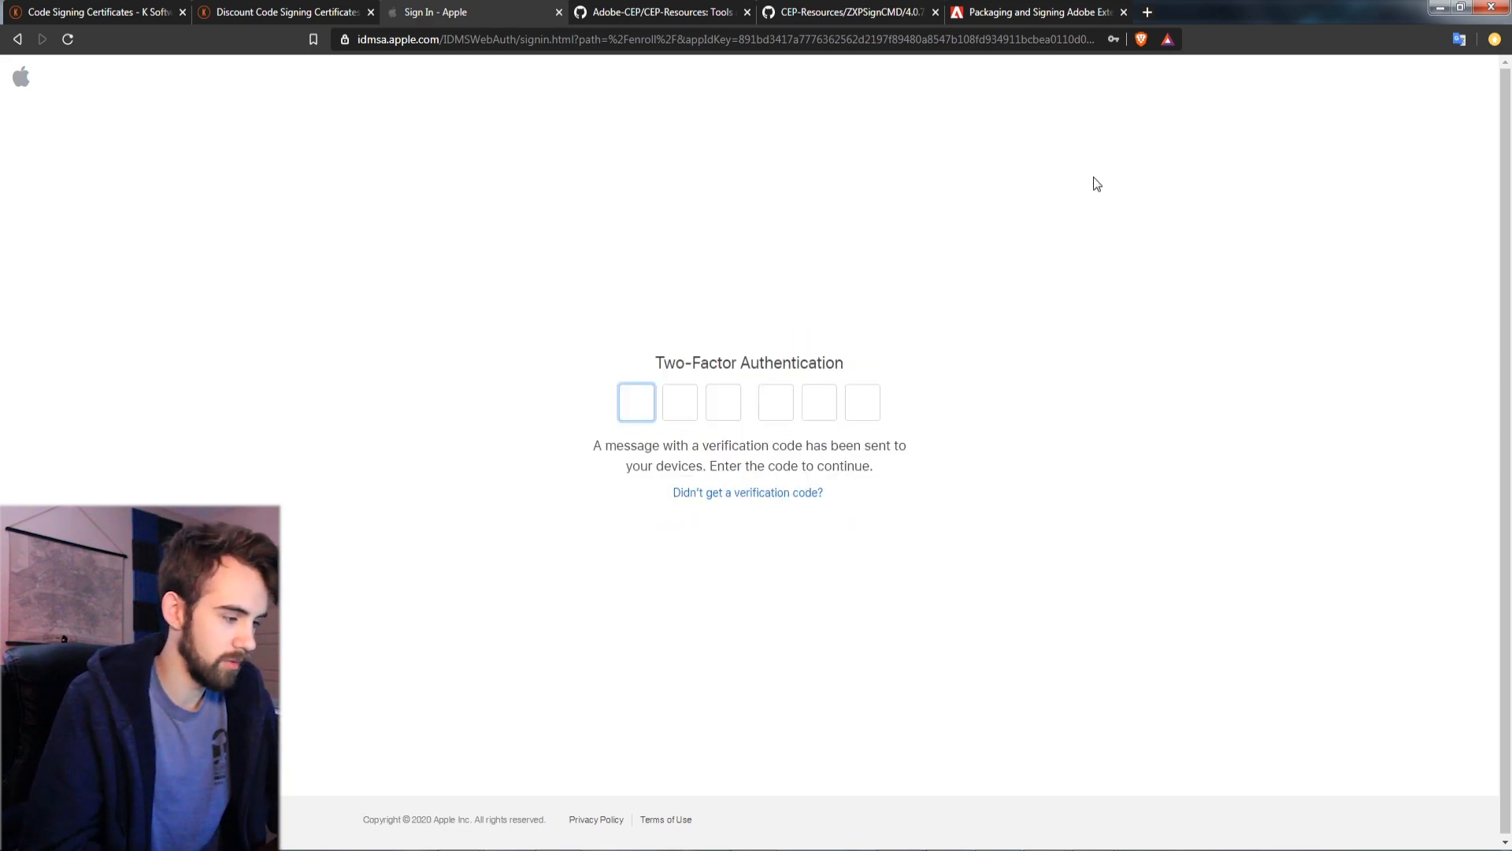
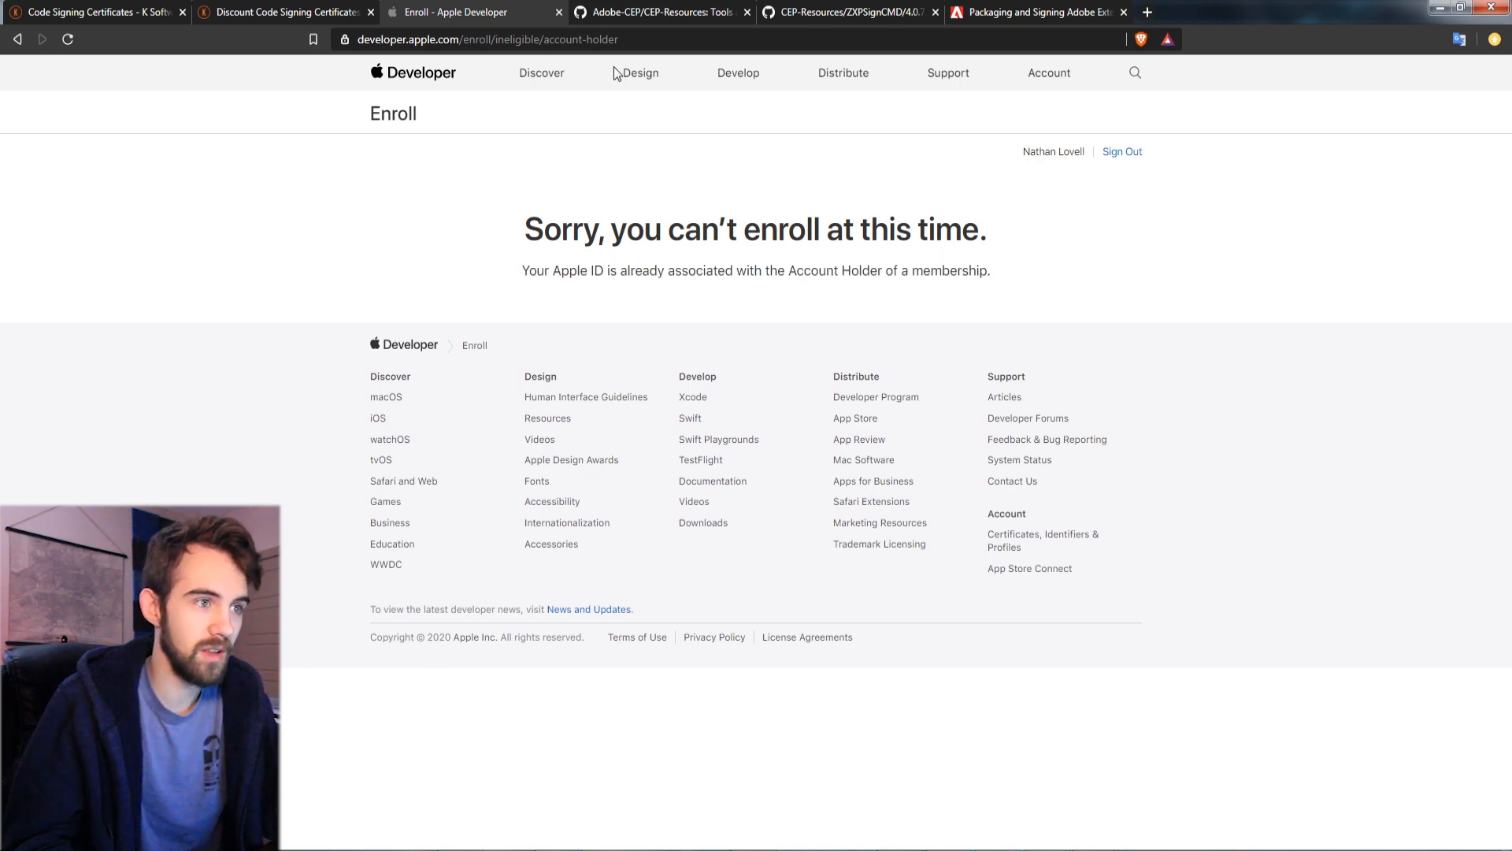
{"action": "mouse_move", "coordinate": [757, 215]}
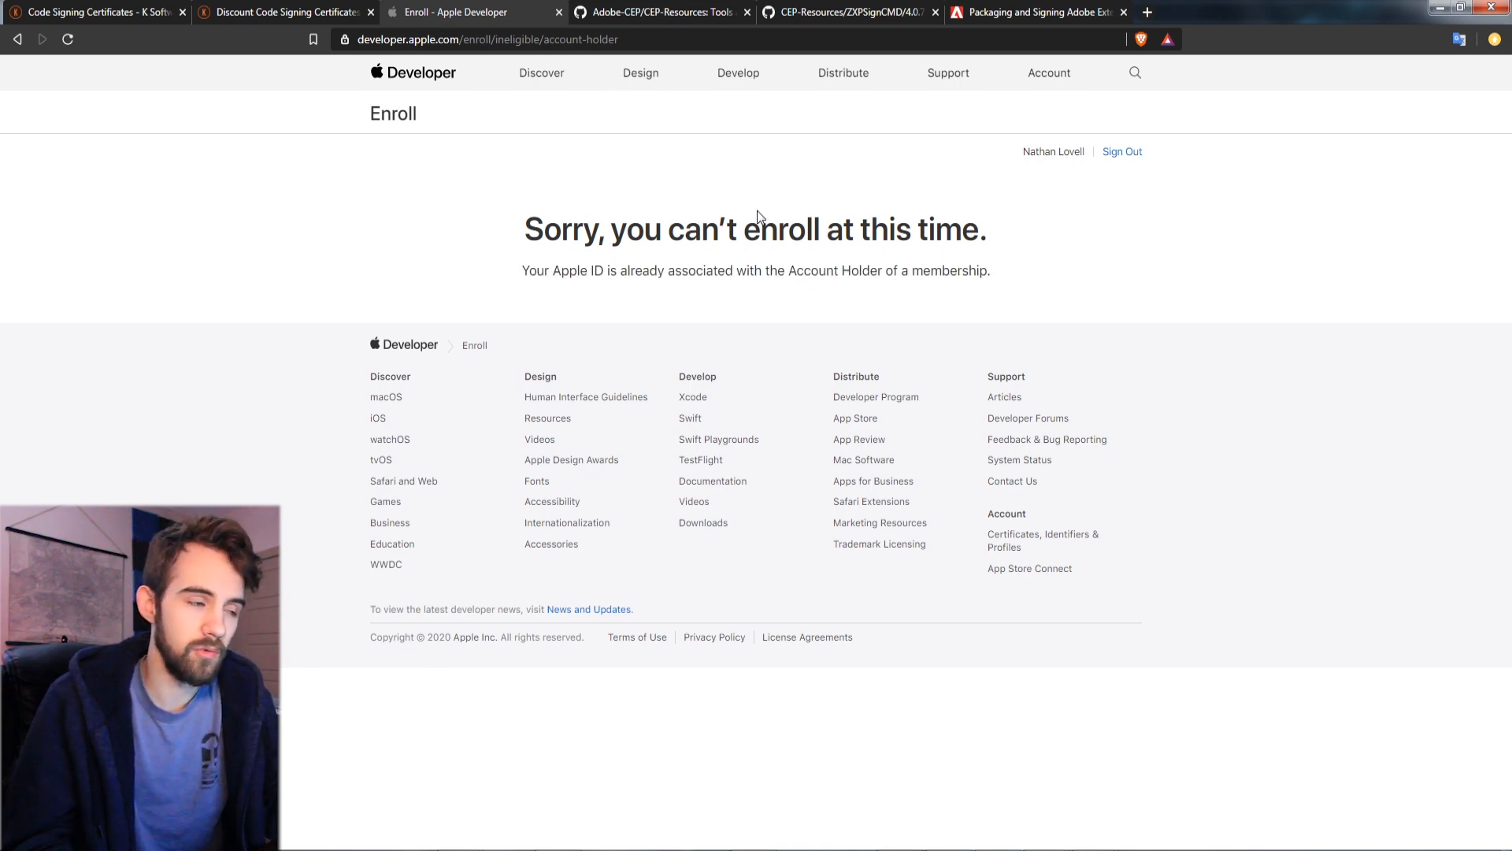
{"action": "mouse_move", "coordinate": [663, 206]}
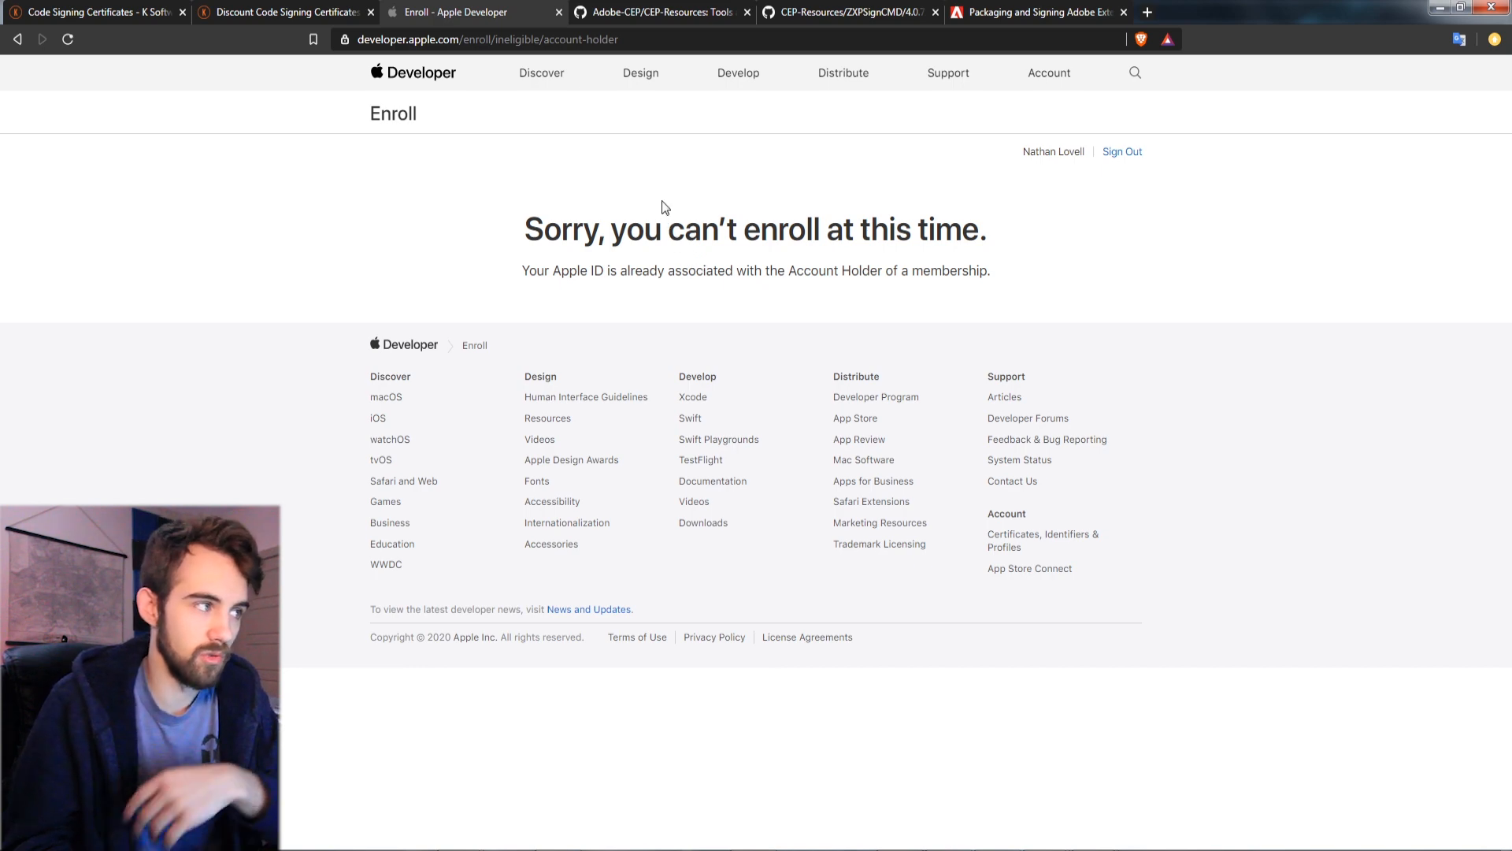
{"action": "mouse_move", "coordinate": [1041, 540]}
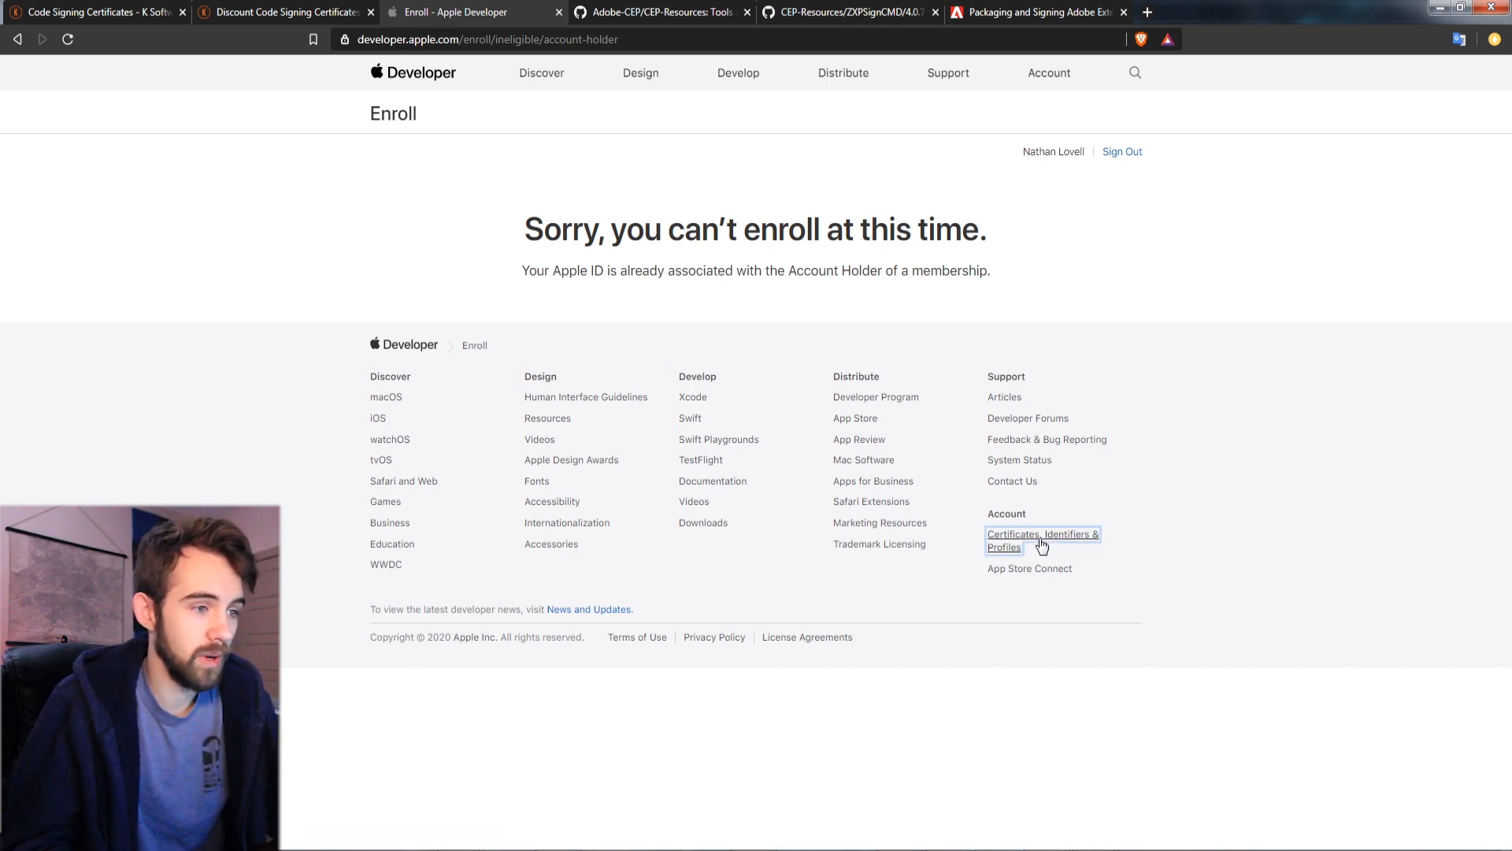
Go to Certificates, Identifiers & Profiles and bring up the updated license agreement.
{"action": "left_click", "coordinate": [1041, 540]}
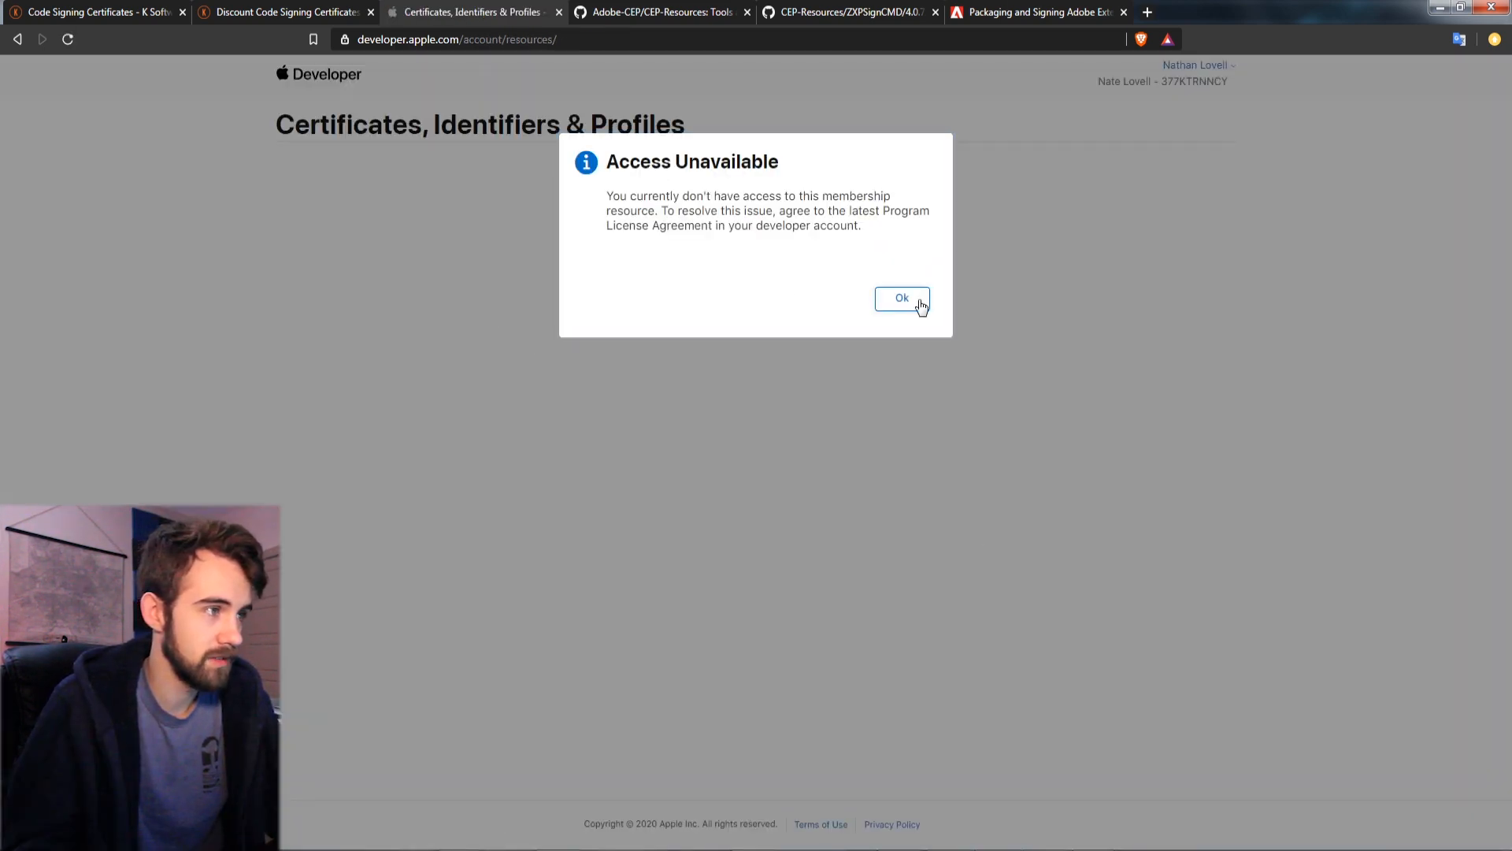
{"action": "left_click", "coordinate": [901, 298]}
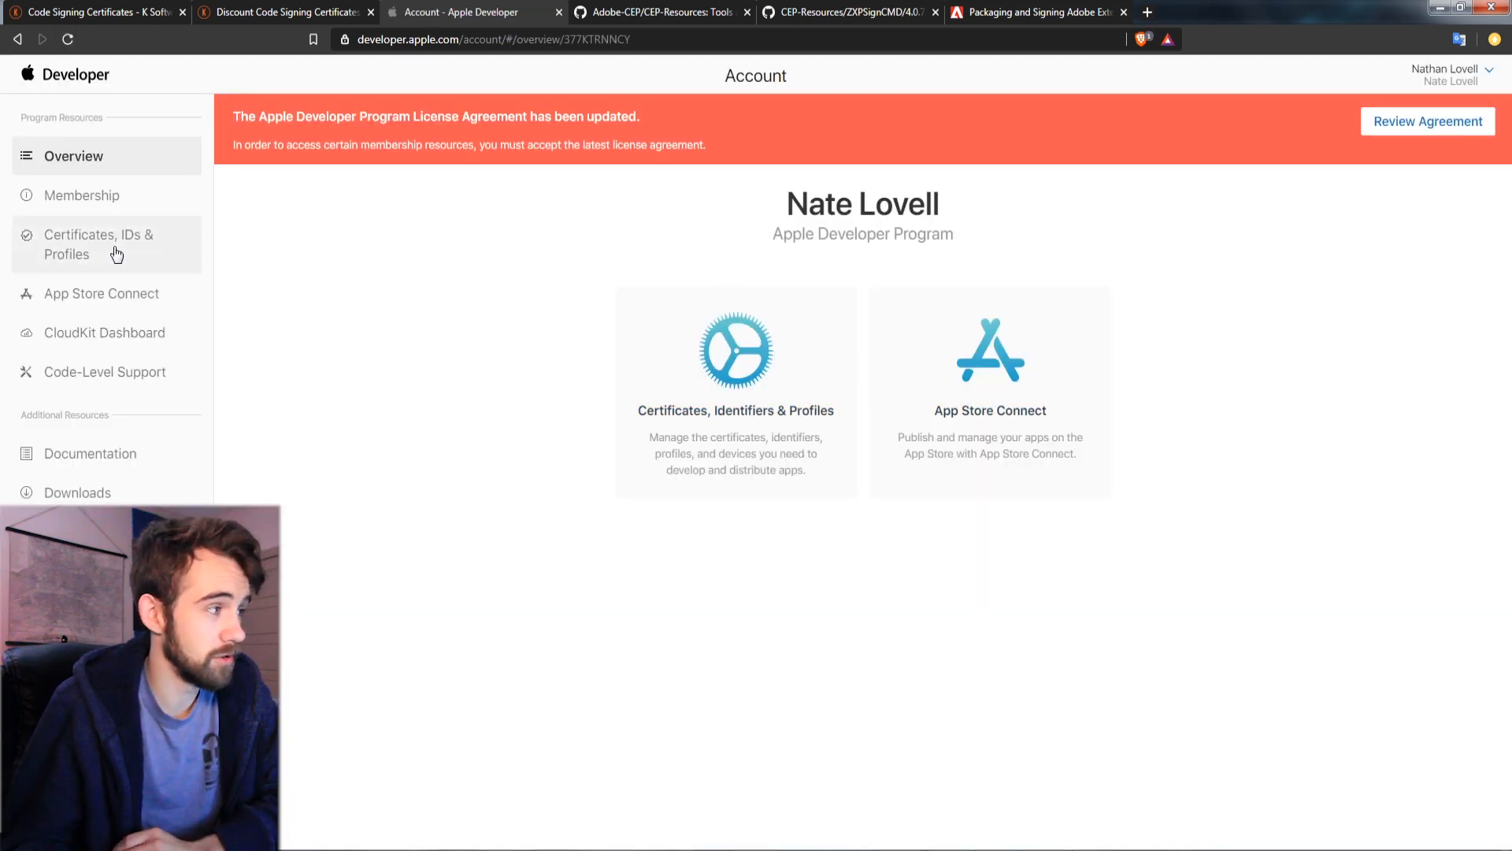
{"action": "left_click", "coordinate": [98, 244]}
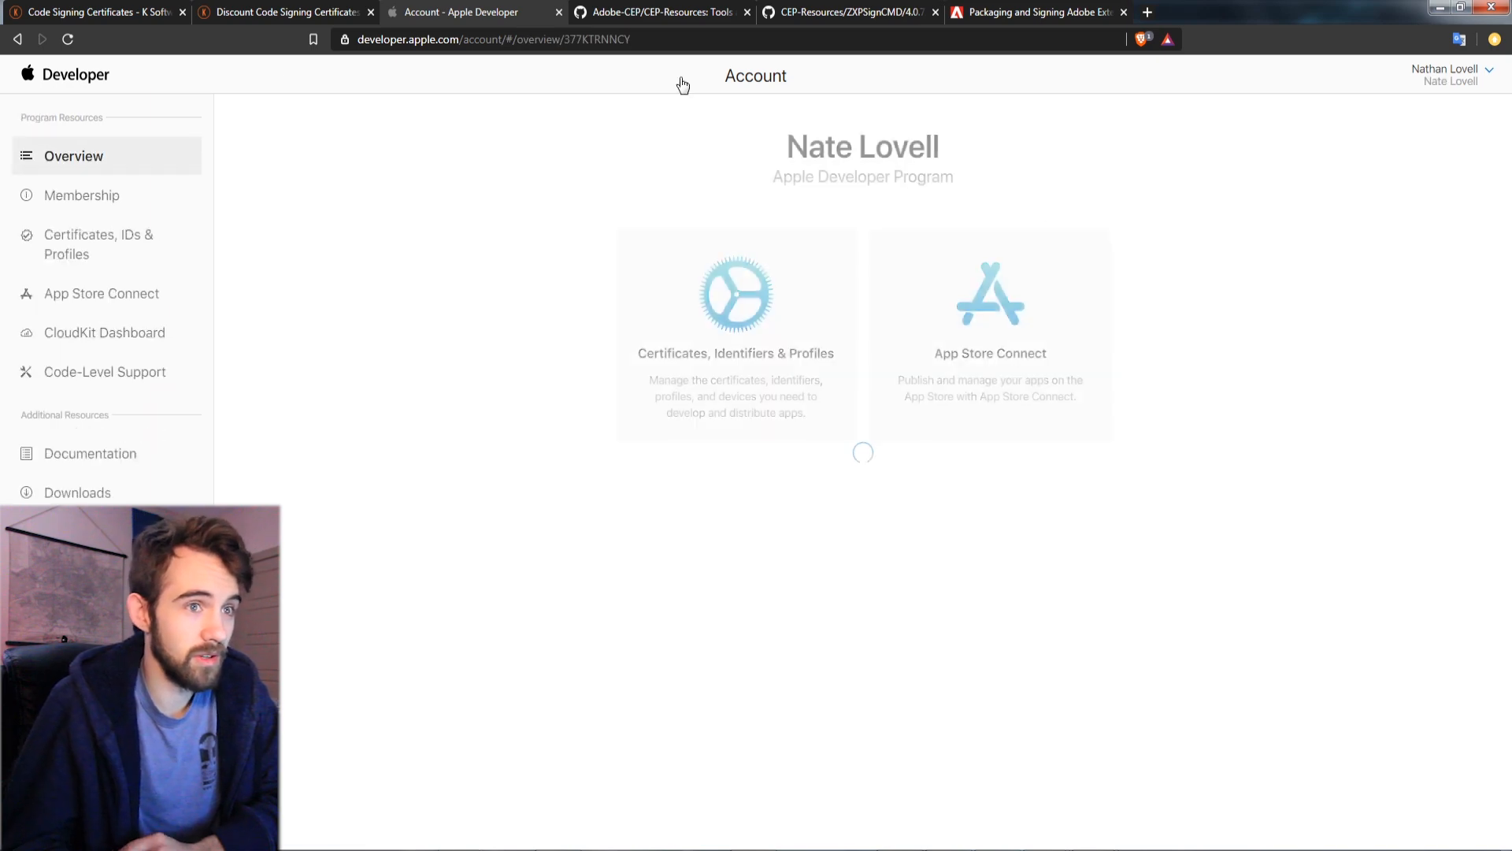
Tick the consent checkbox and accept the Apple Developer Program License Agreement.
{"action": "left_click", "coordinate": [1427, 121]}
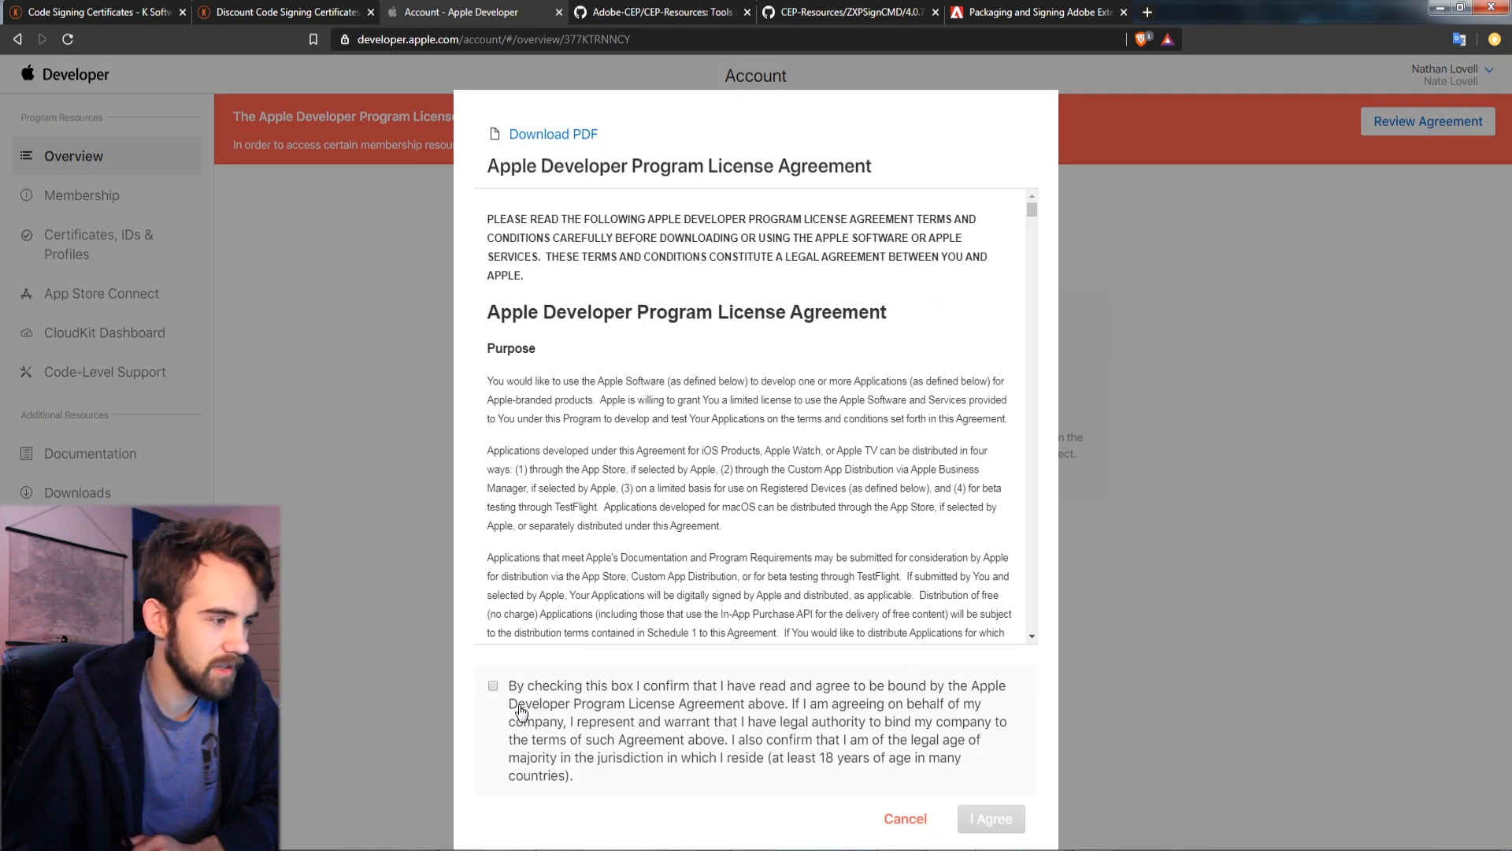
{"action": "left_click", "coordinate": [493, 685]}
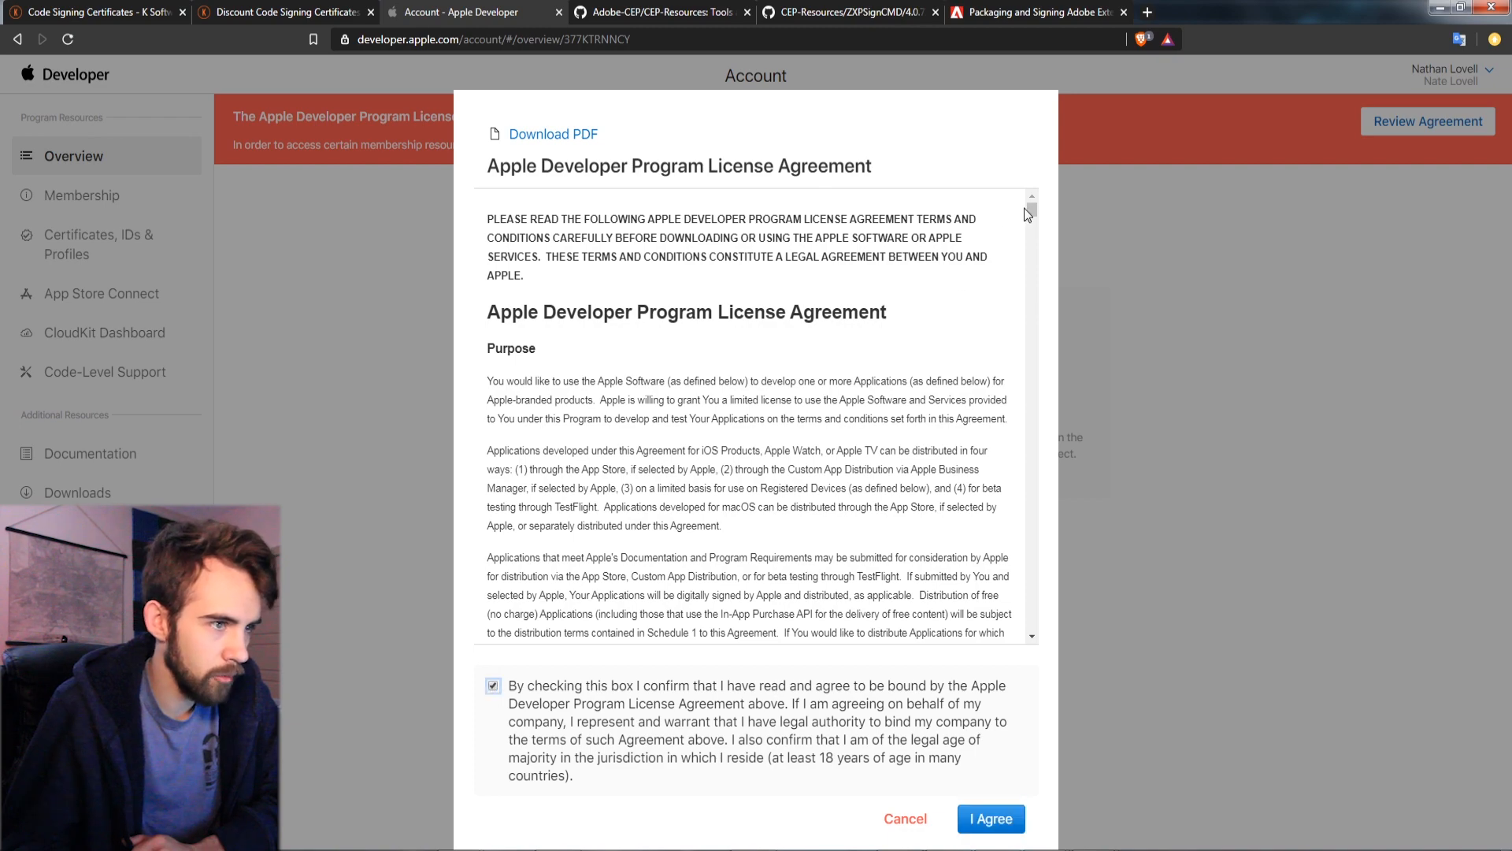
{"action": "scroll", "scroll_direction": "down", "scroll_amount": 3}
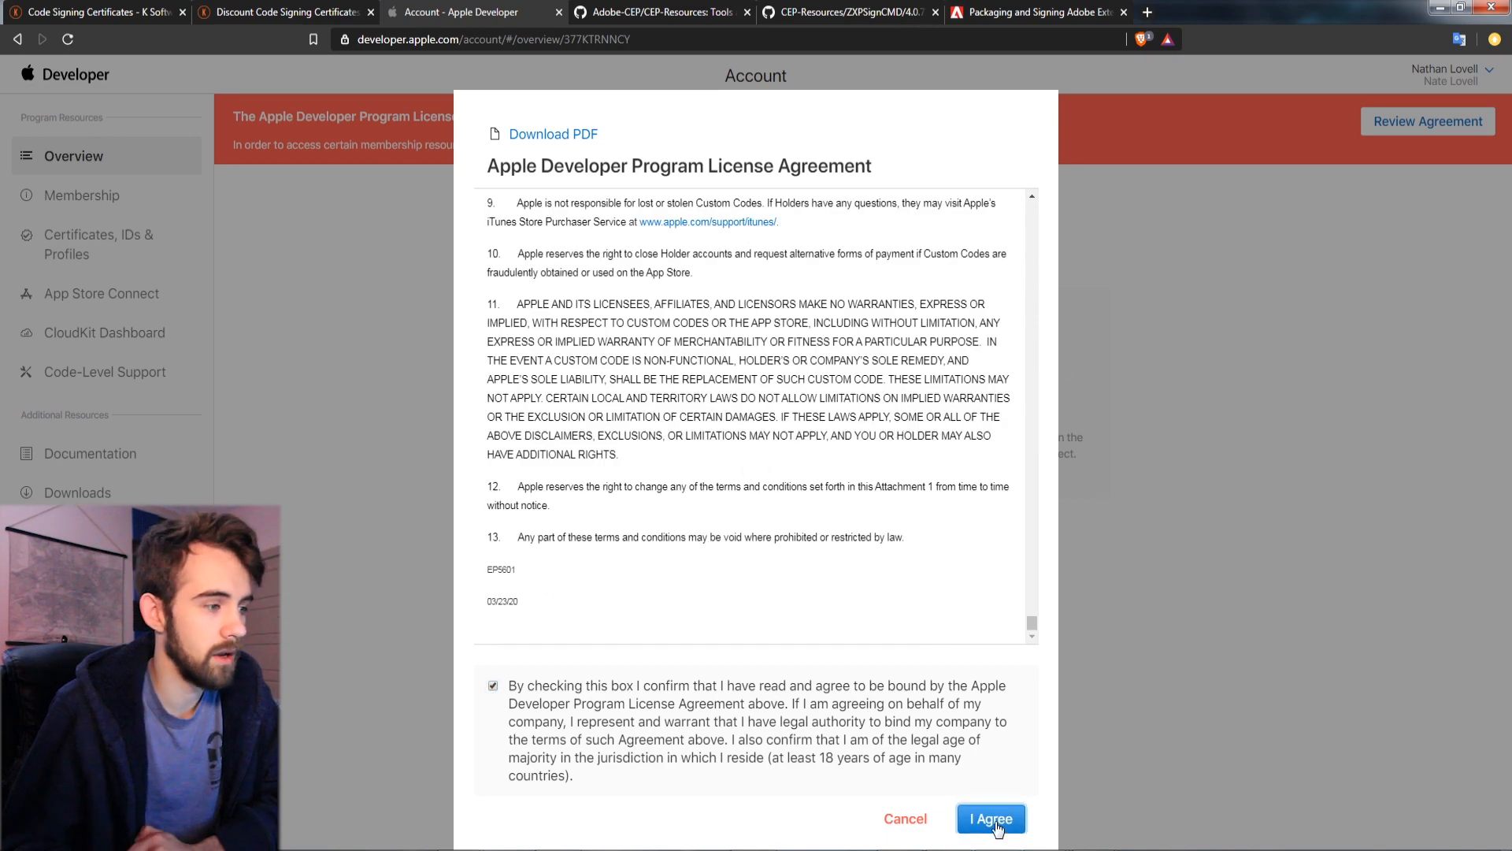
{"action": "left_click", "coordinate": [991, 818]}
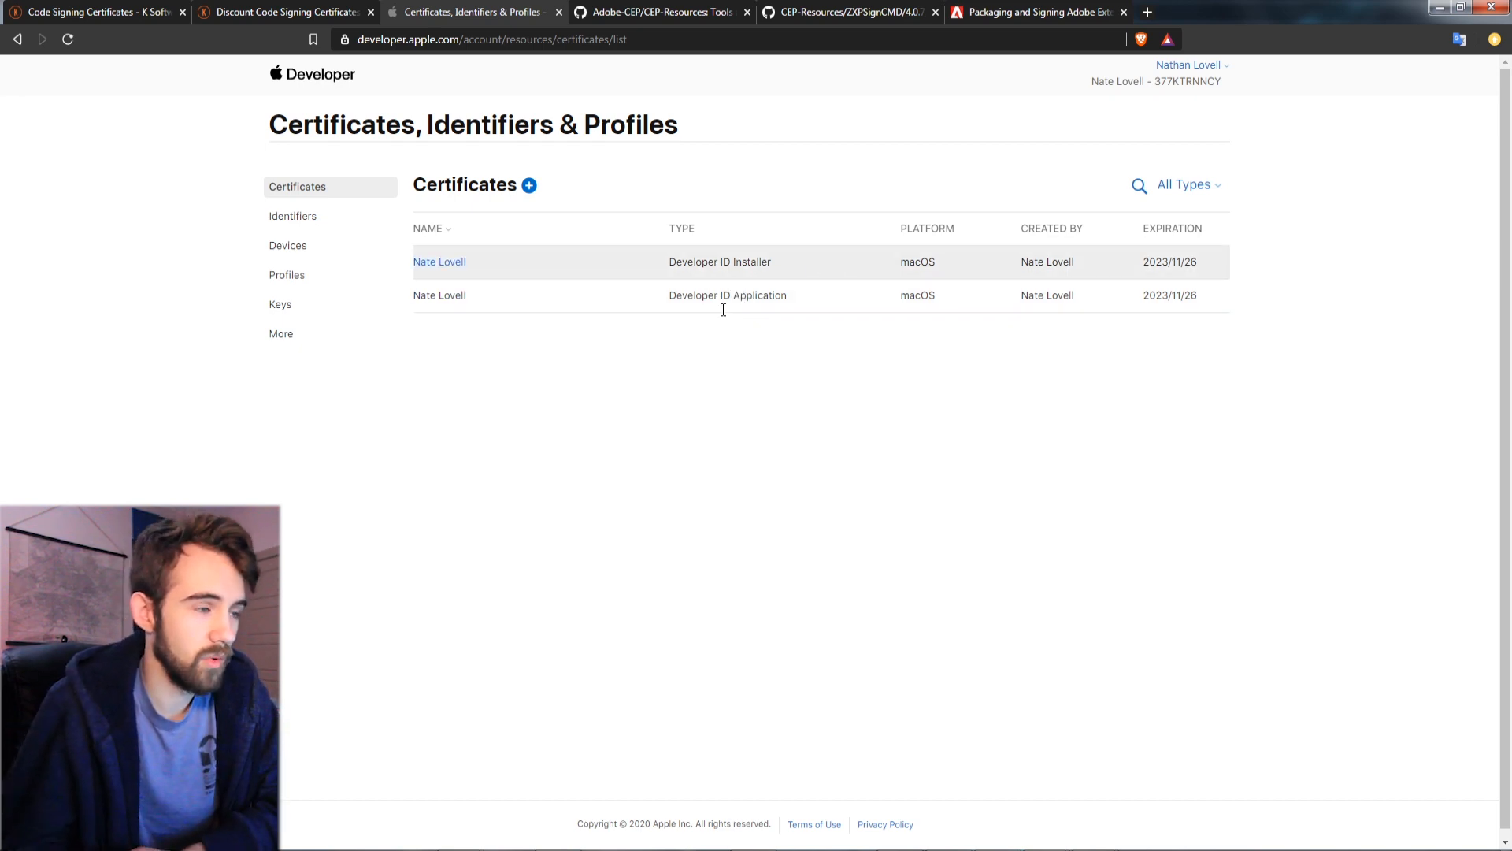
{"action": "mouse_move", "coordinate": [716, 295]}
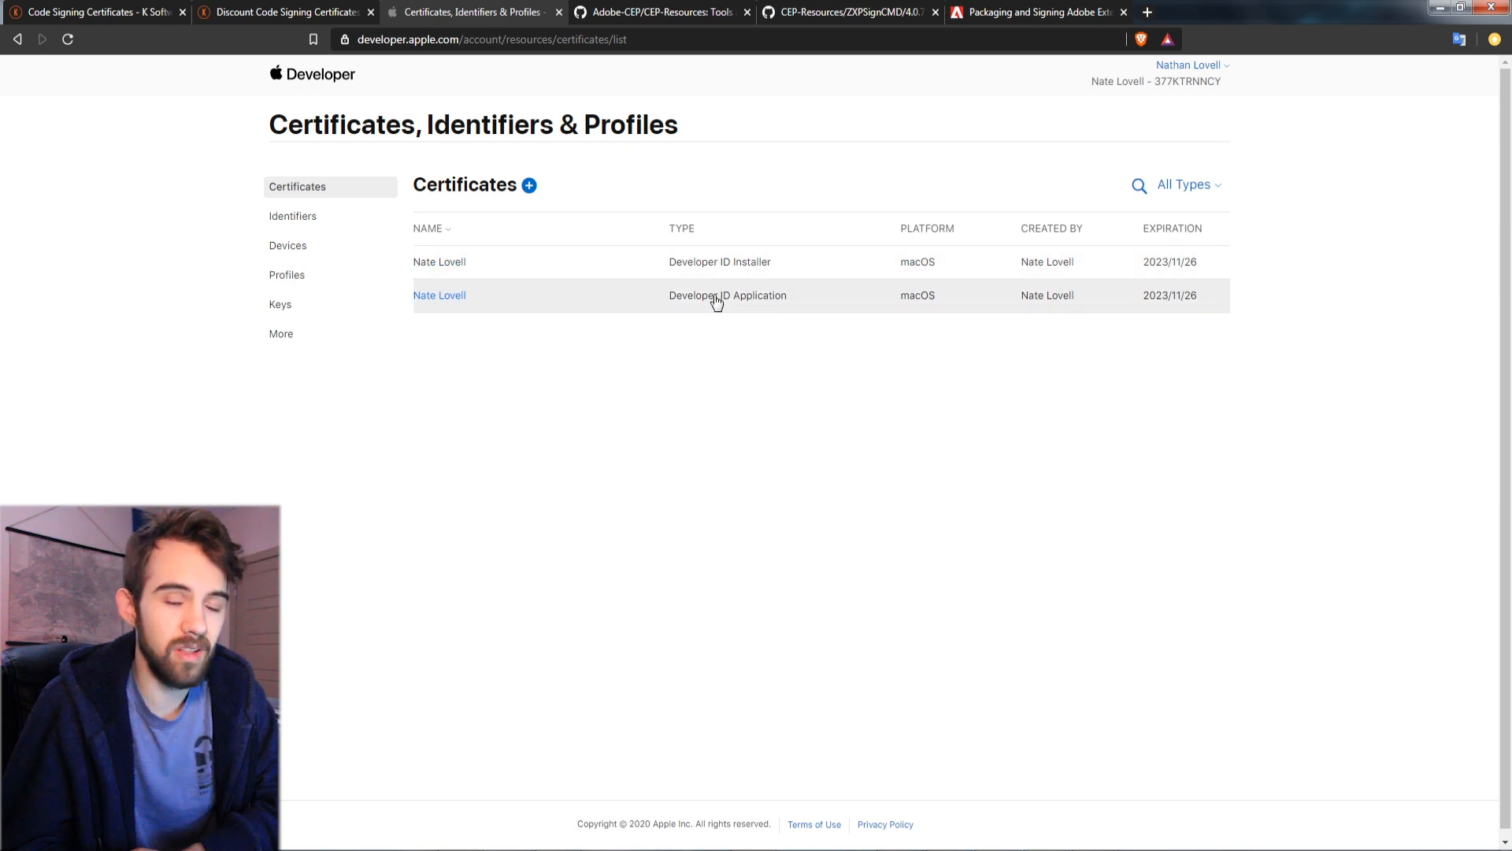
{"action": "mouse_move", "coordinate": [675, 285]}
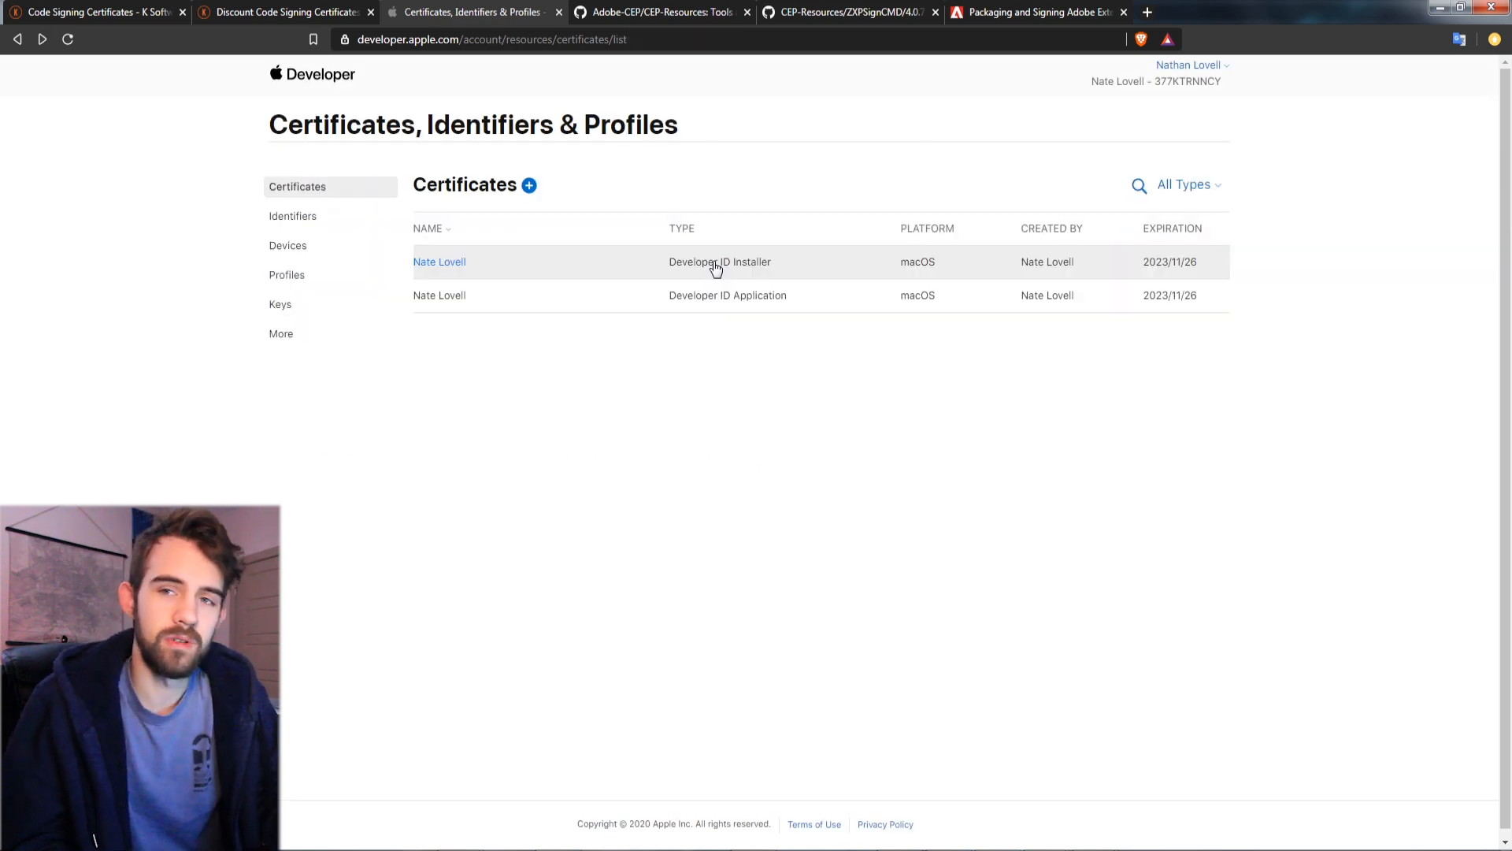
{"action": "left_click", "coordinate": [439, 261]}
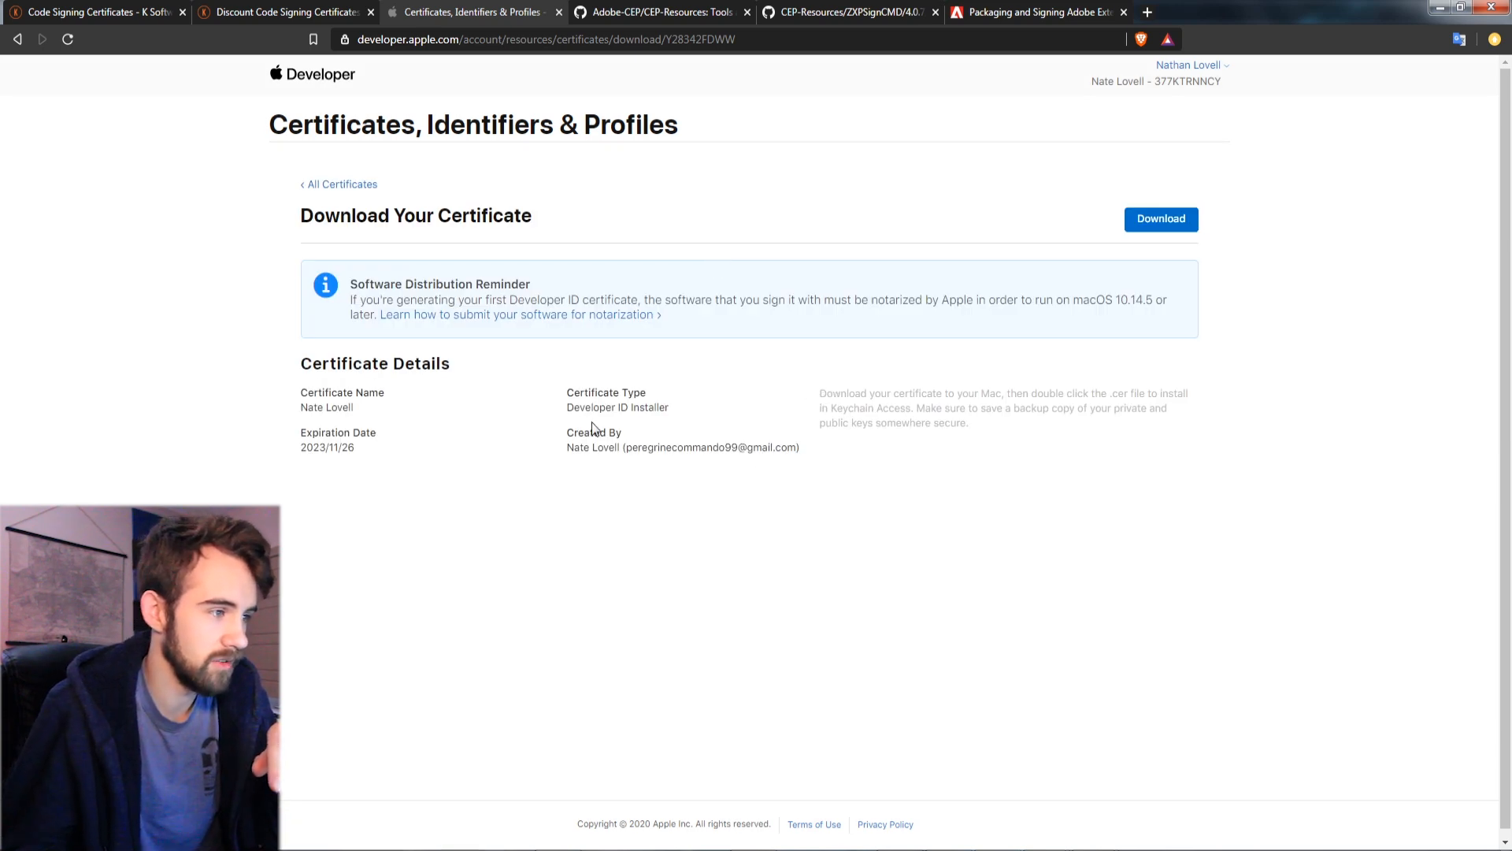
{"action": "mouse_move", "coordinate": [835, 390]}
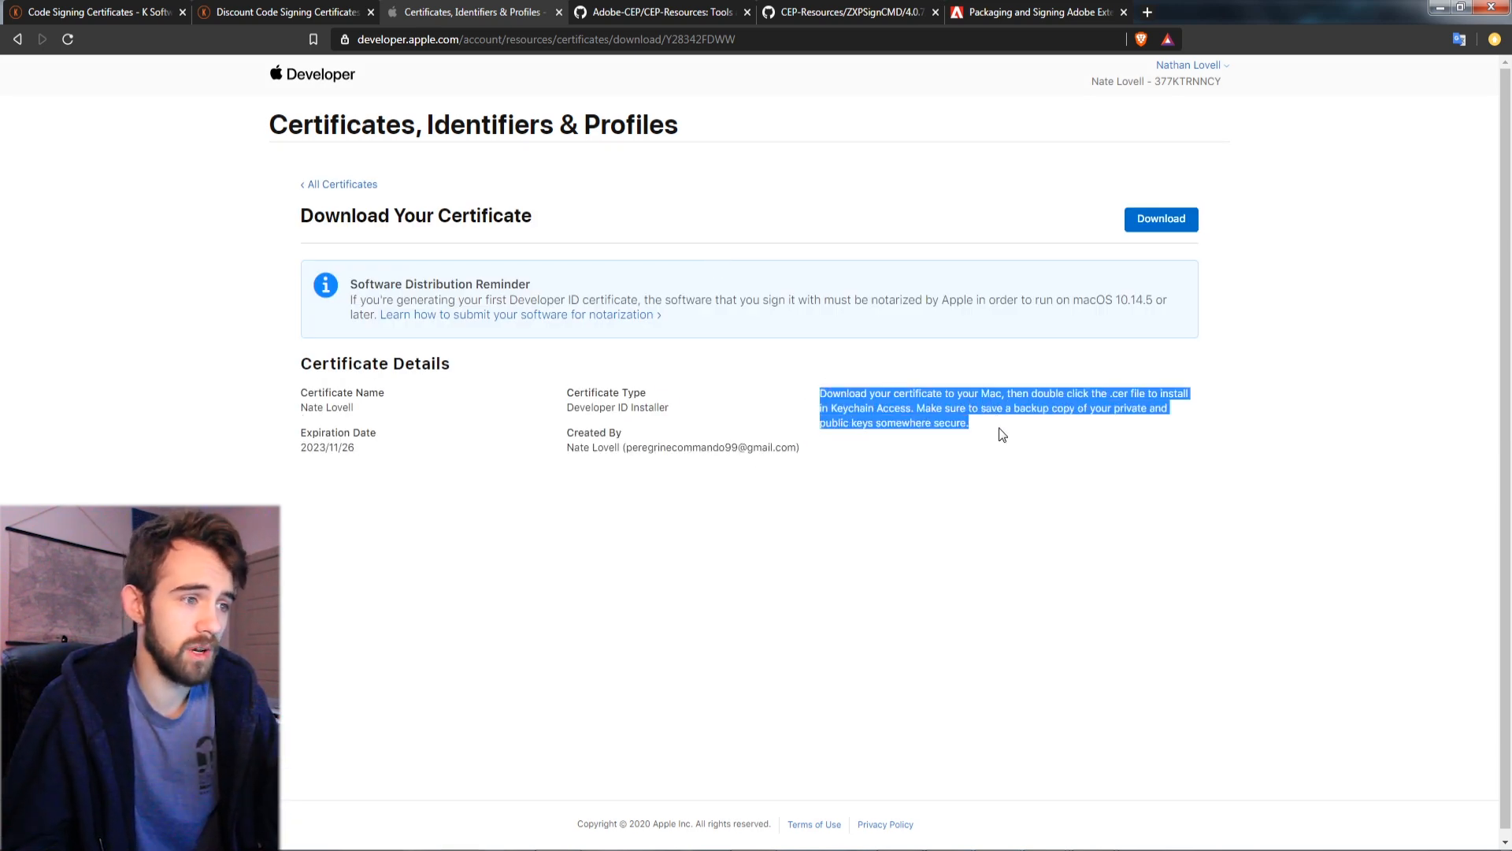
{"action": "mouse_move", "coordinate": [964, 394]}
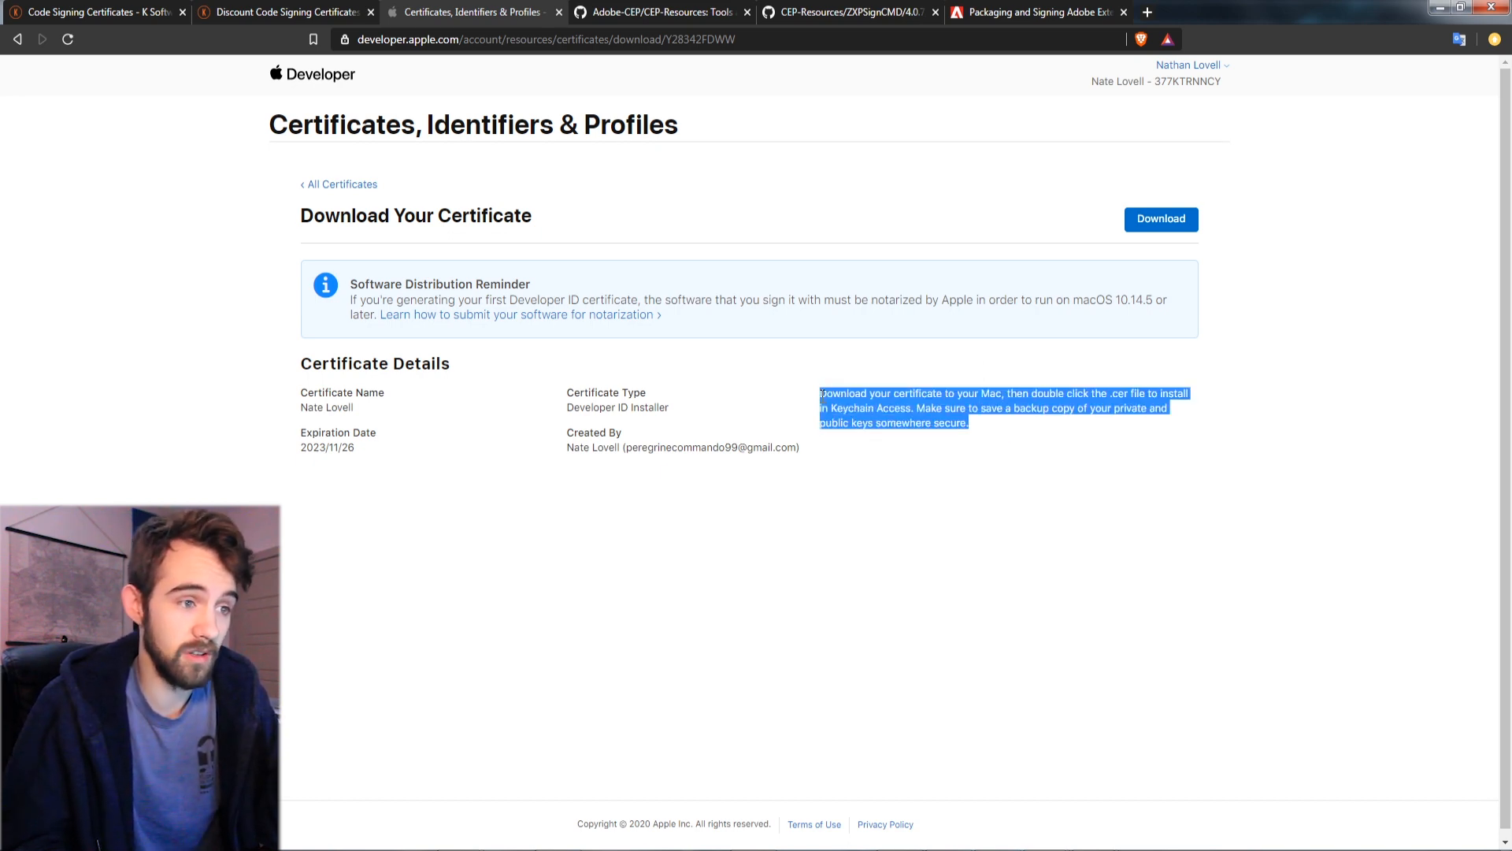
{"action": "double_click", "coordinate": [1120, 393]}
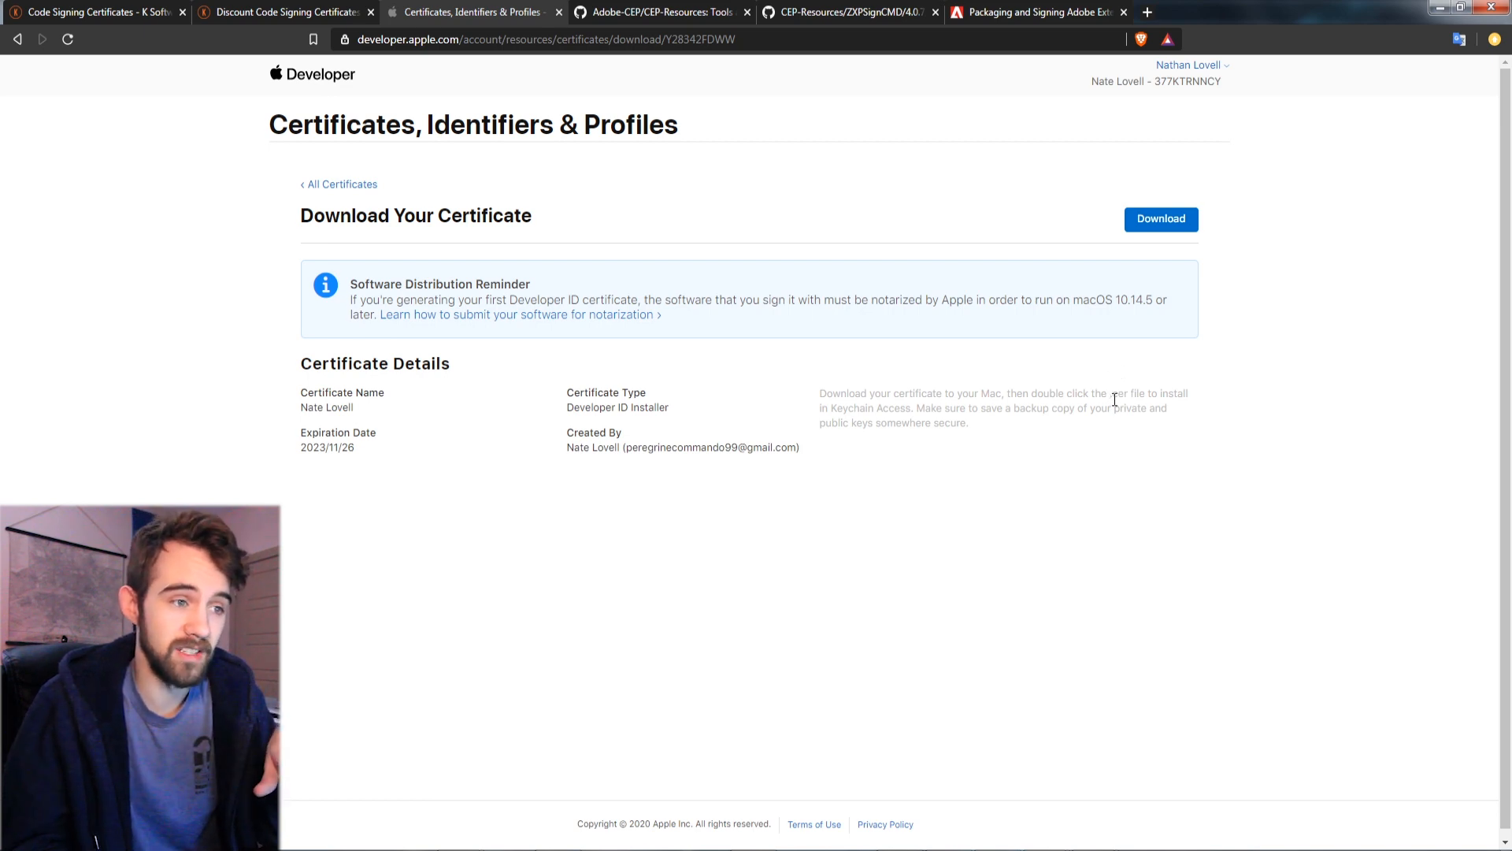
{"action": "mouse_move", "coordinate": [871, 334]}
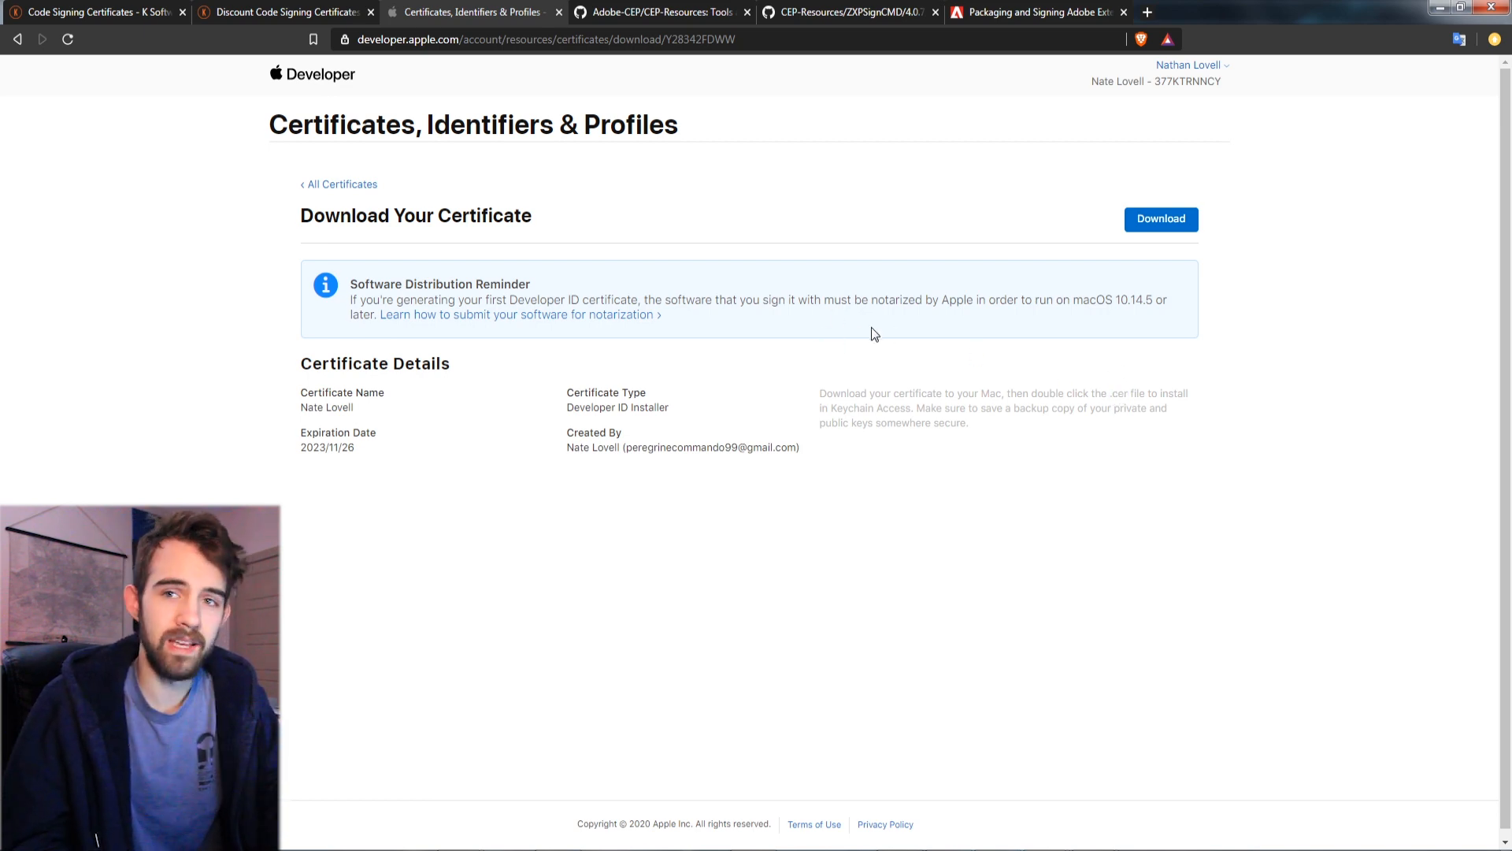
{"action": "mouse_move", "coordinate": [940, 328]}
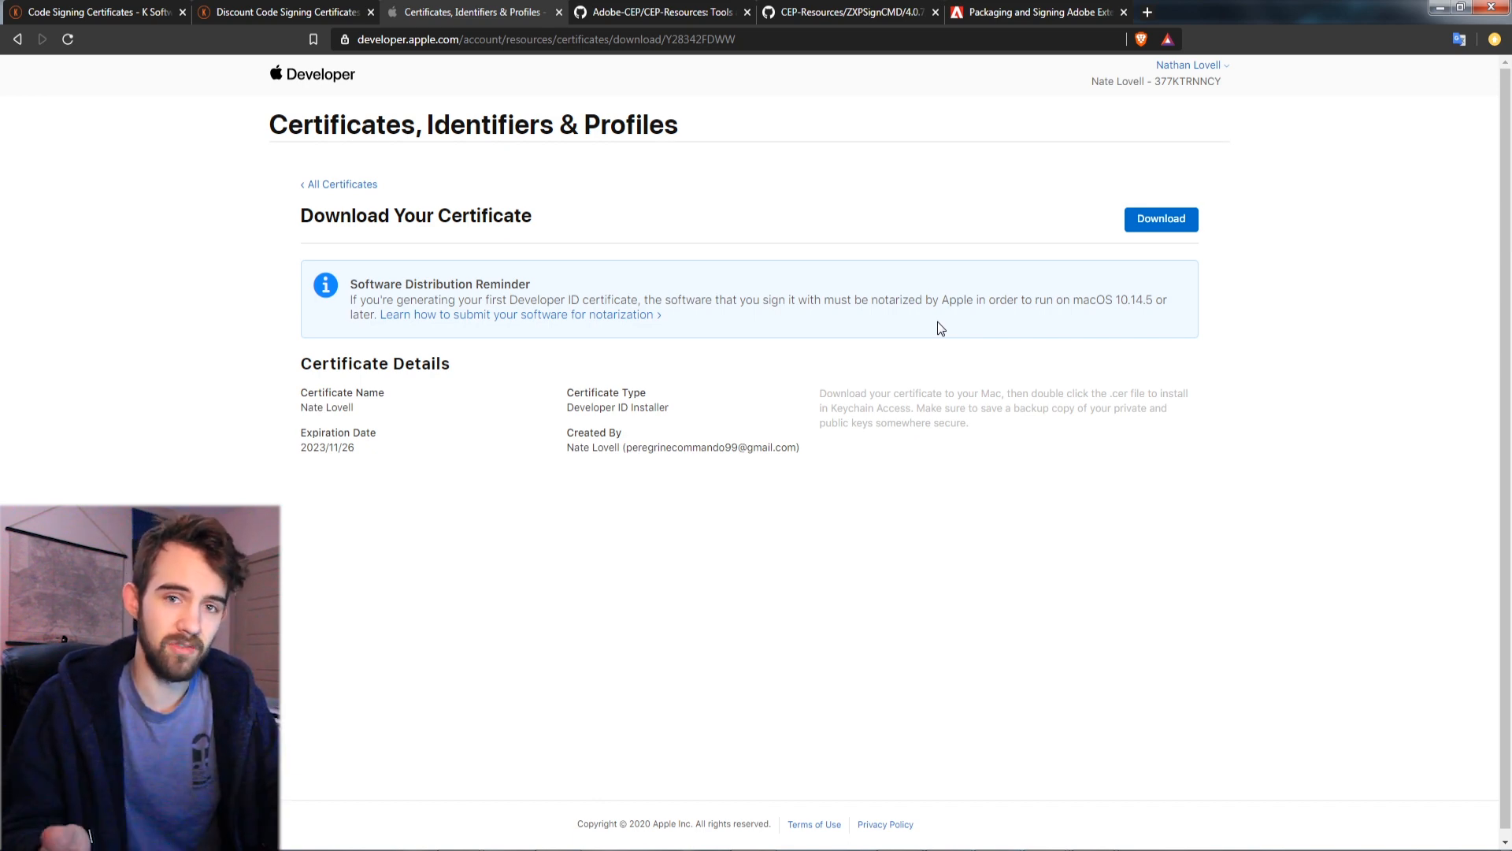
{"action": "mouse_move", "coordinate": [961, 274]}
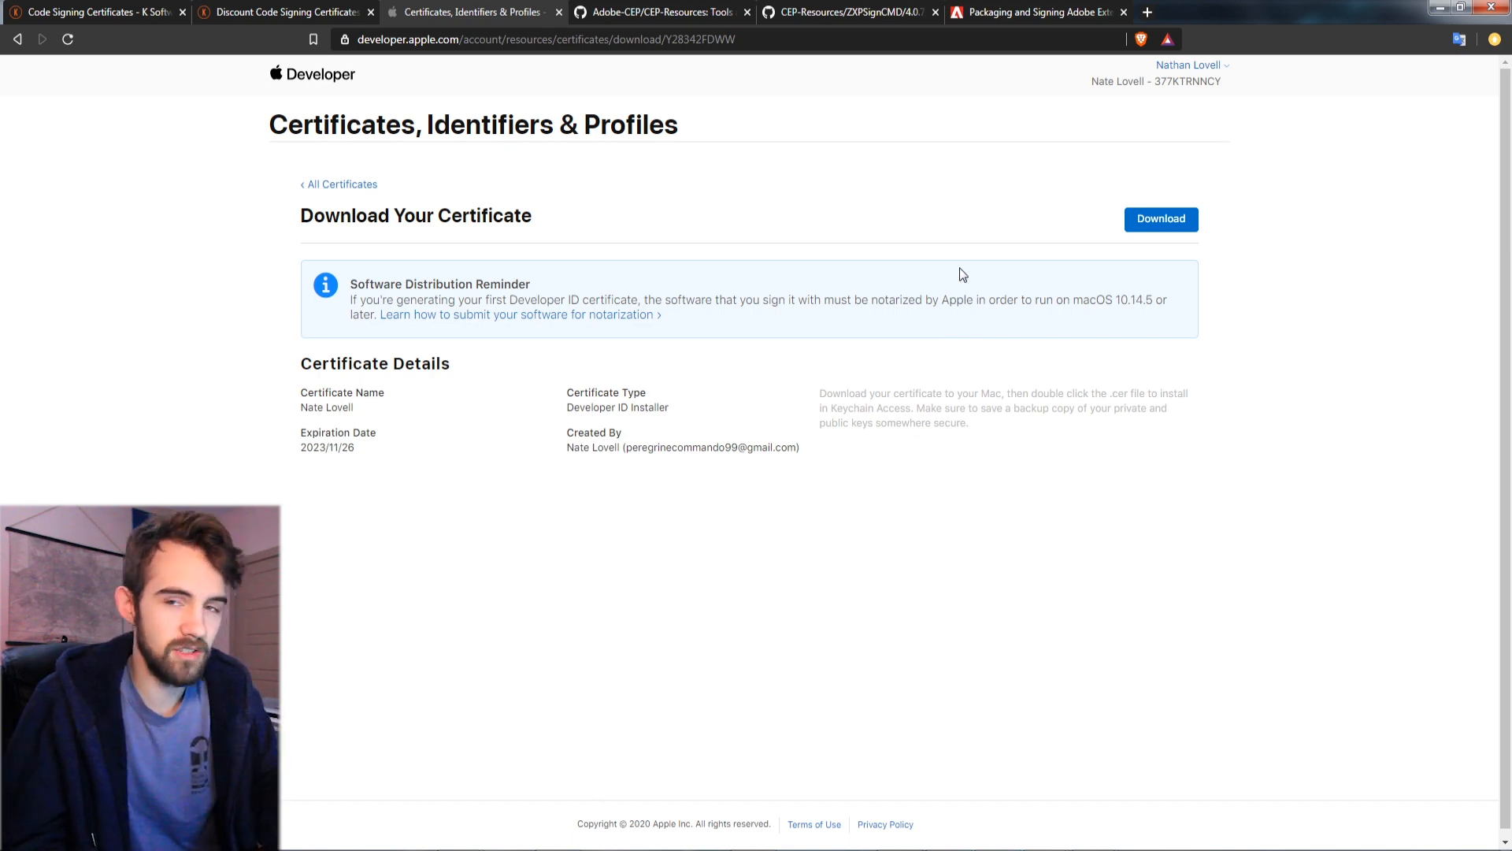
{"action": "left_click", "coordinate": [339, 182]}
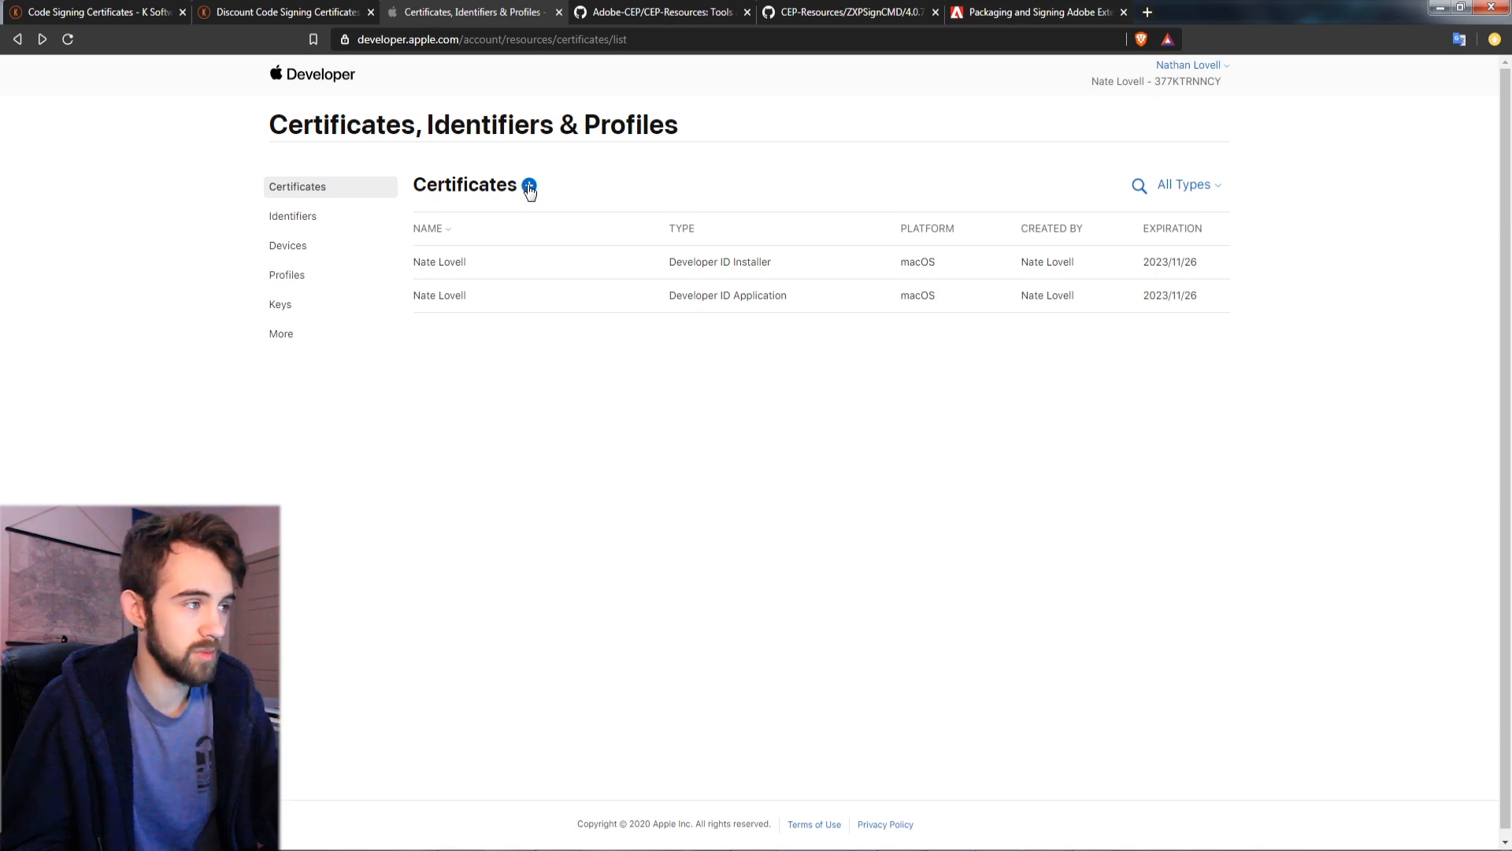
Create a new certificate of type Developer ID Application and continue to the CSR upload step.
{"action": "left_click", "coordinate": [530, 186]}
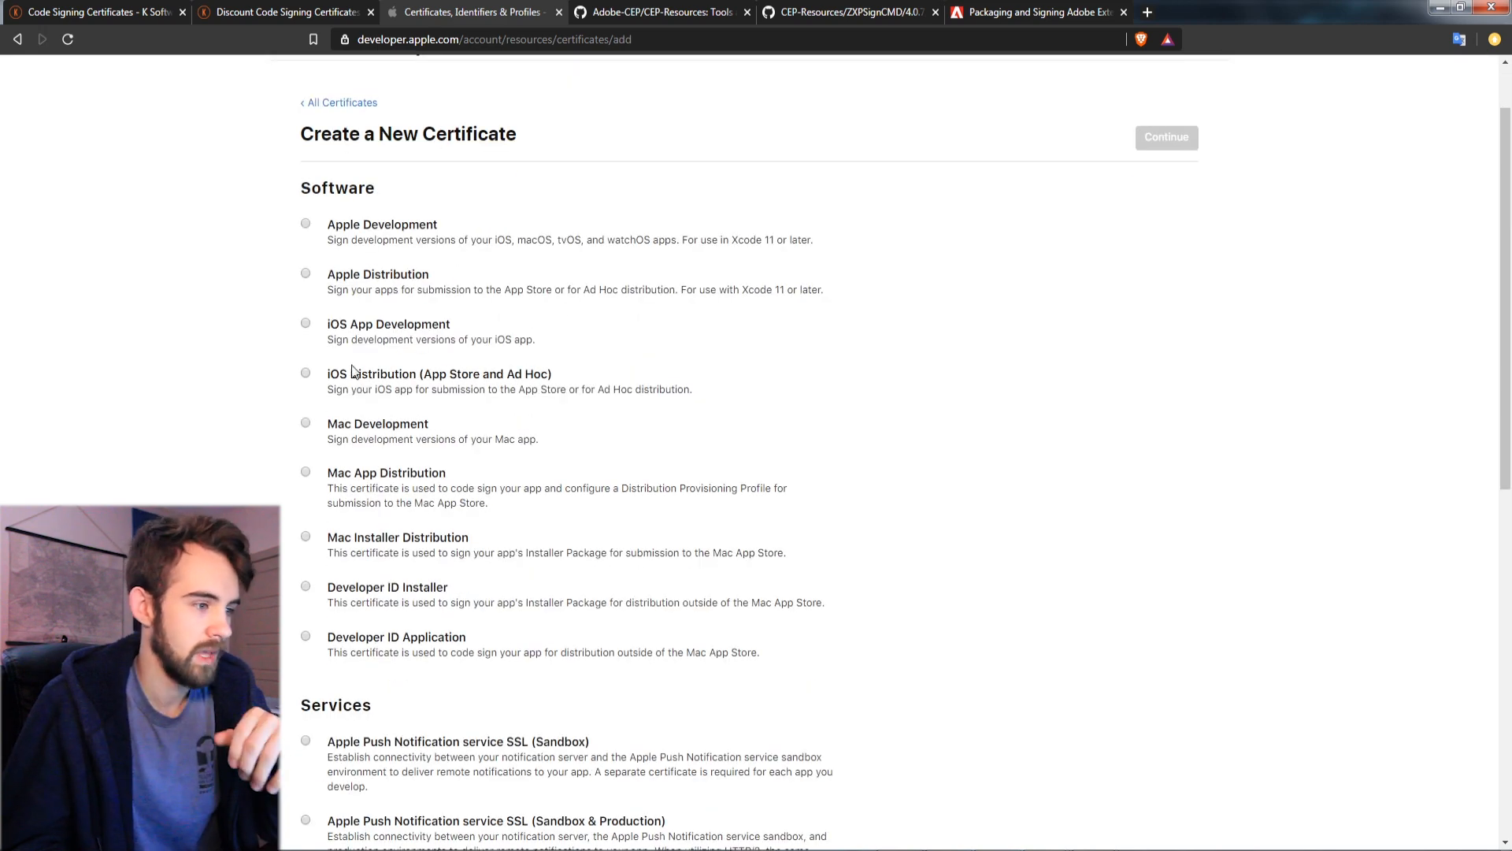
{"action": "mouse_move", "coordinate": [309, 588]}
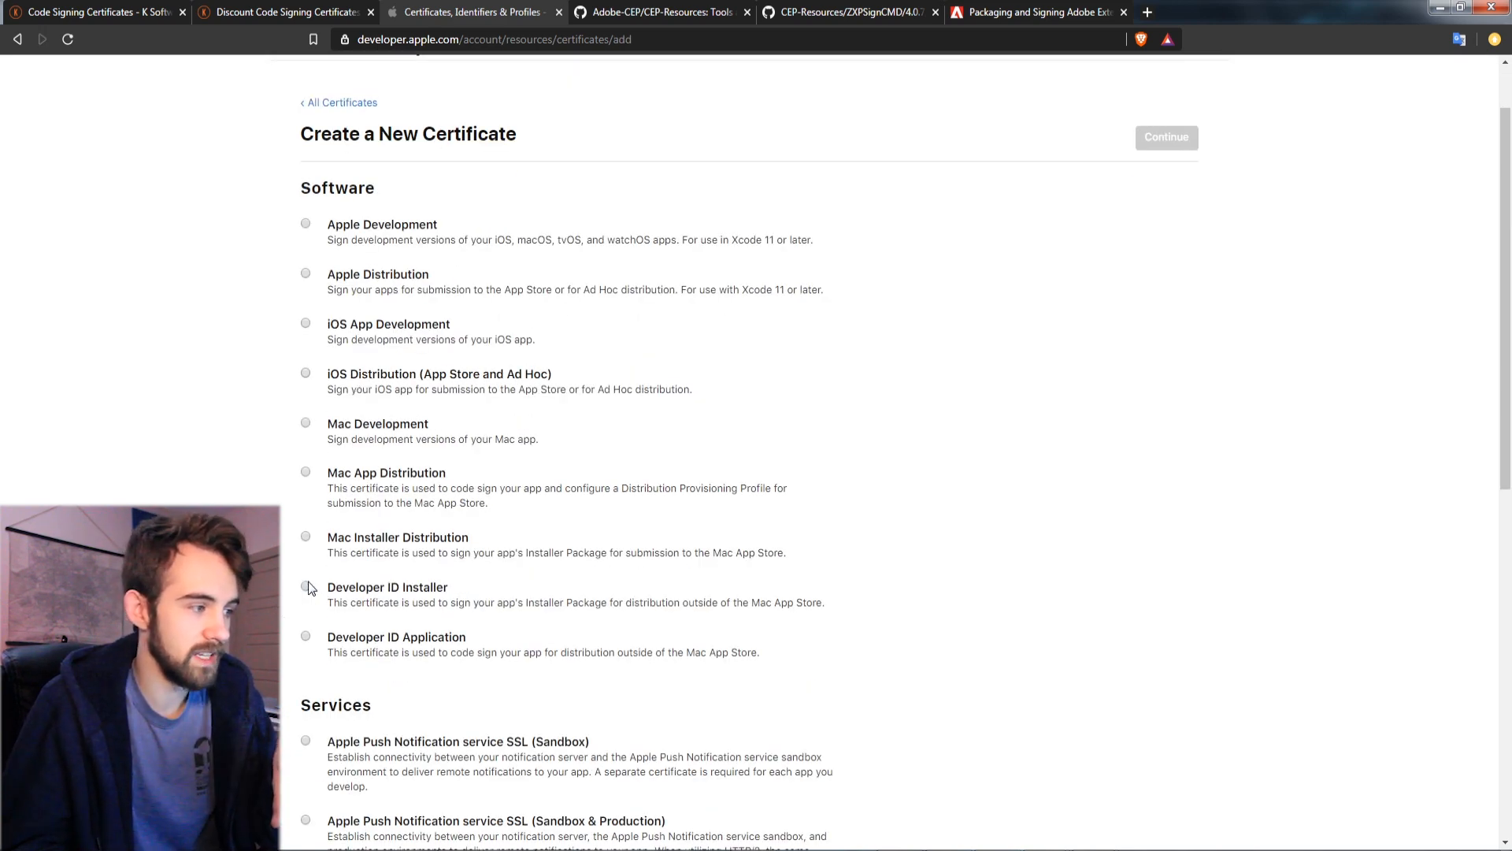
{"action": "left_click", "coordinate": [304, 586]}
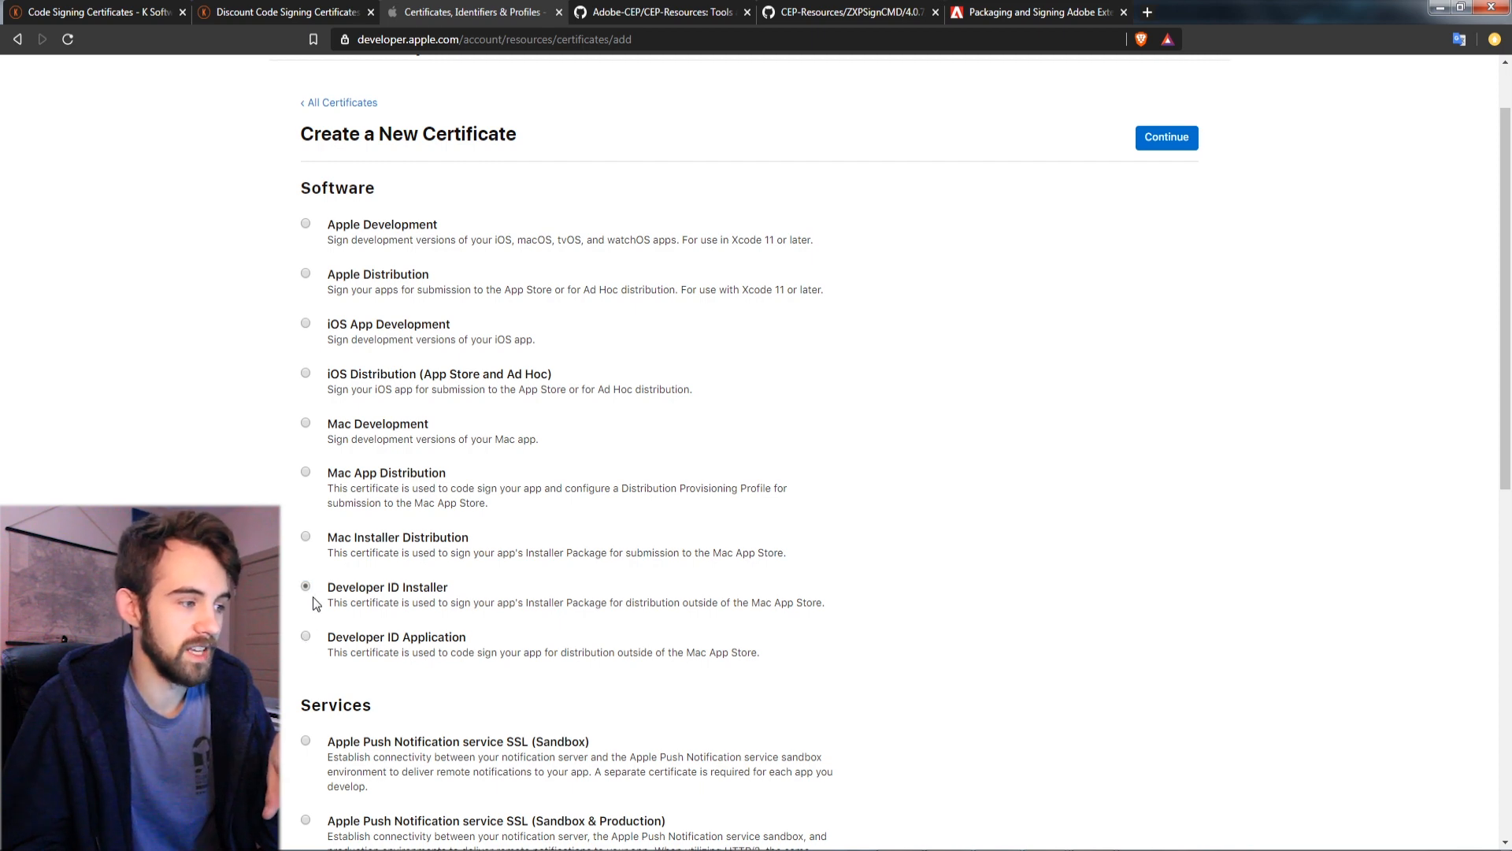
{"action": "scroll", "scroll_direction": "down", "scroll_amount": 3}
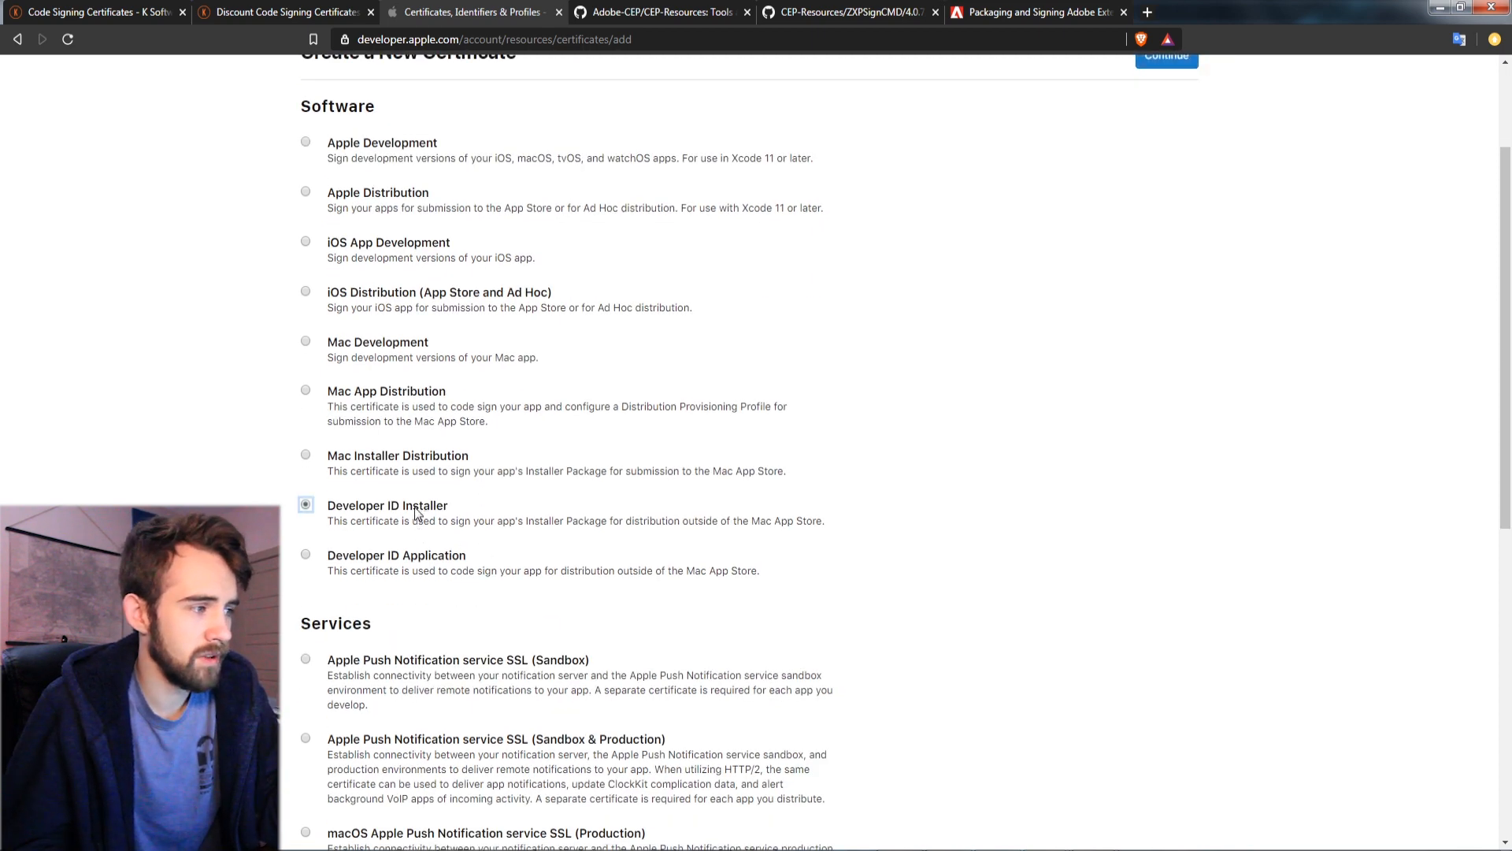
{"action": "left_click", "coordinate": [304, 553]}
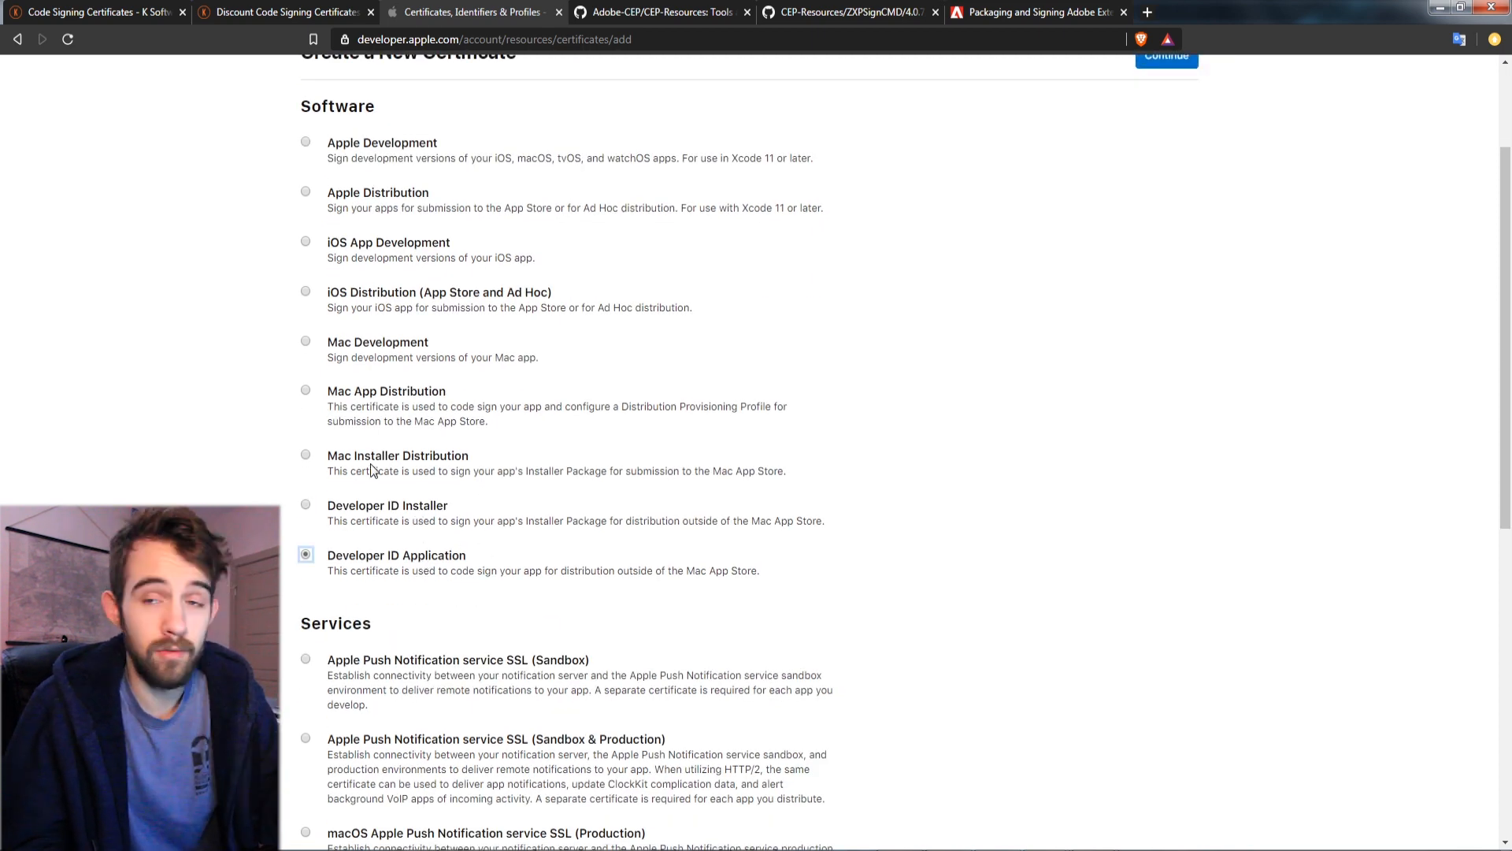
{"action": "scroll", "scroll_direction": "up", "scroll_amount": 3}
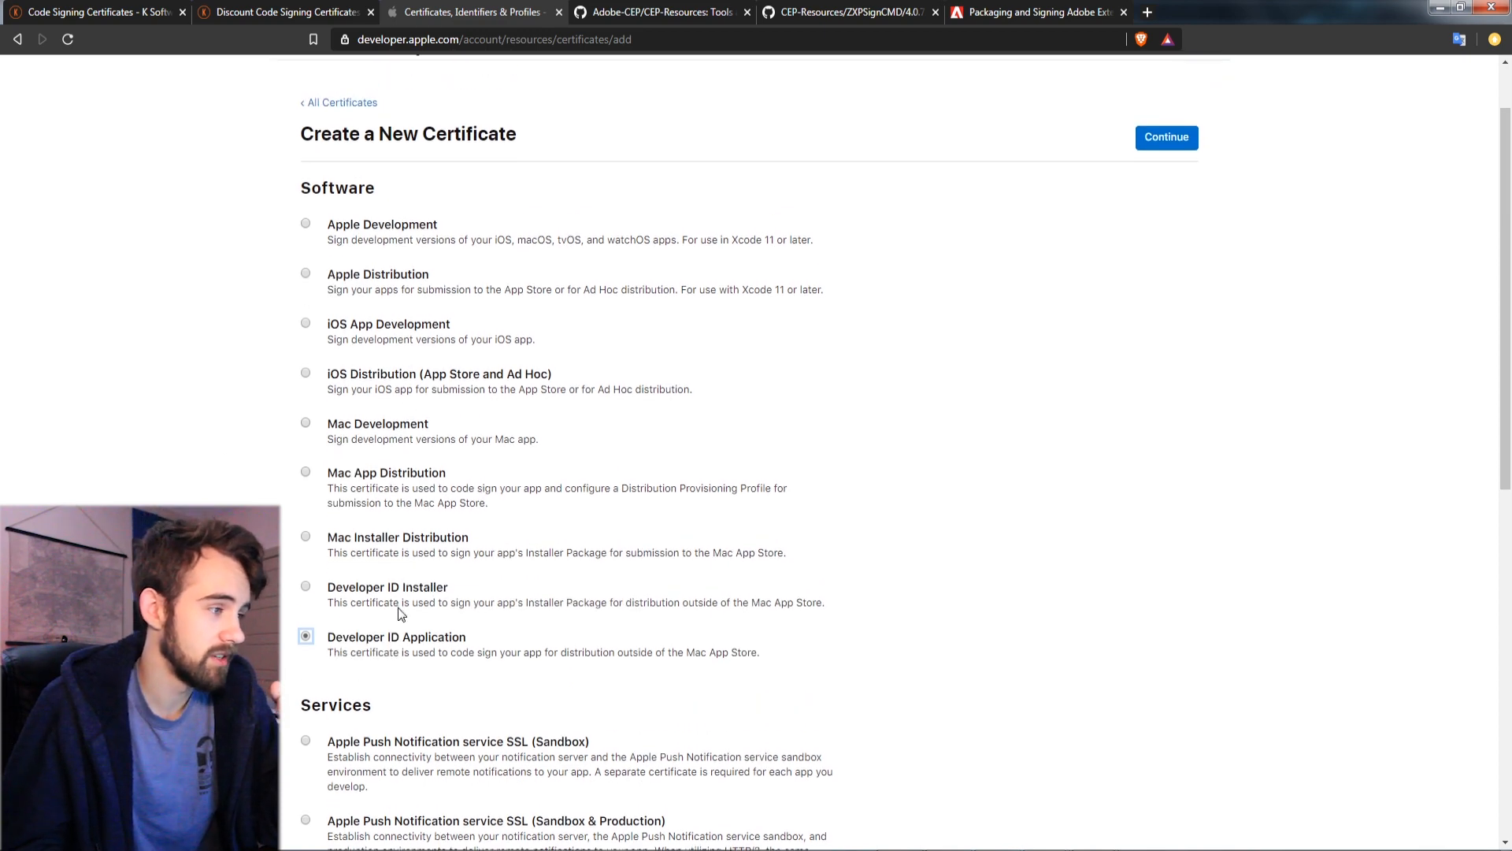
{"action": "left_click", "coordinate": [1166, 137]}
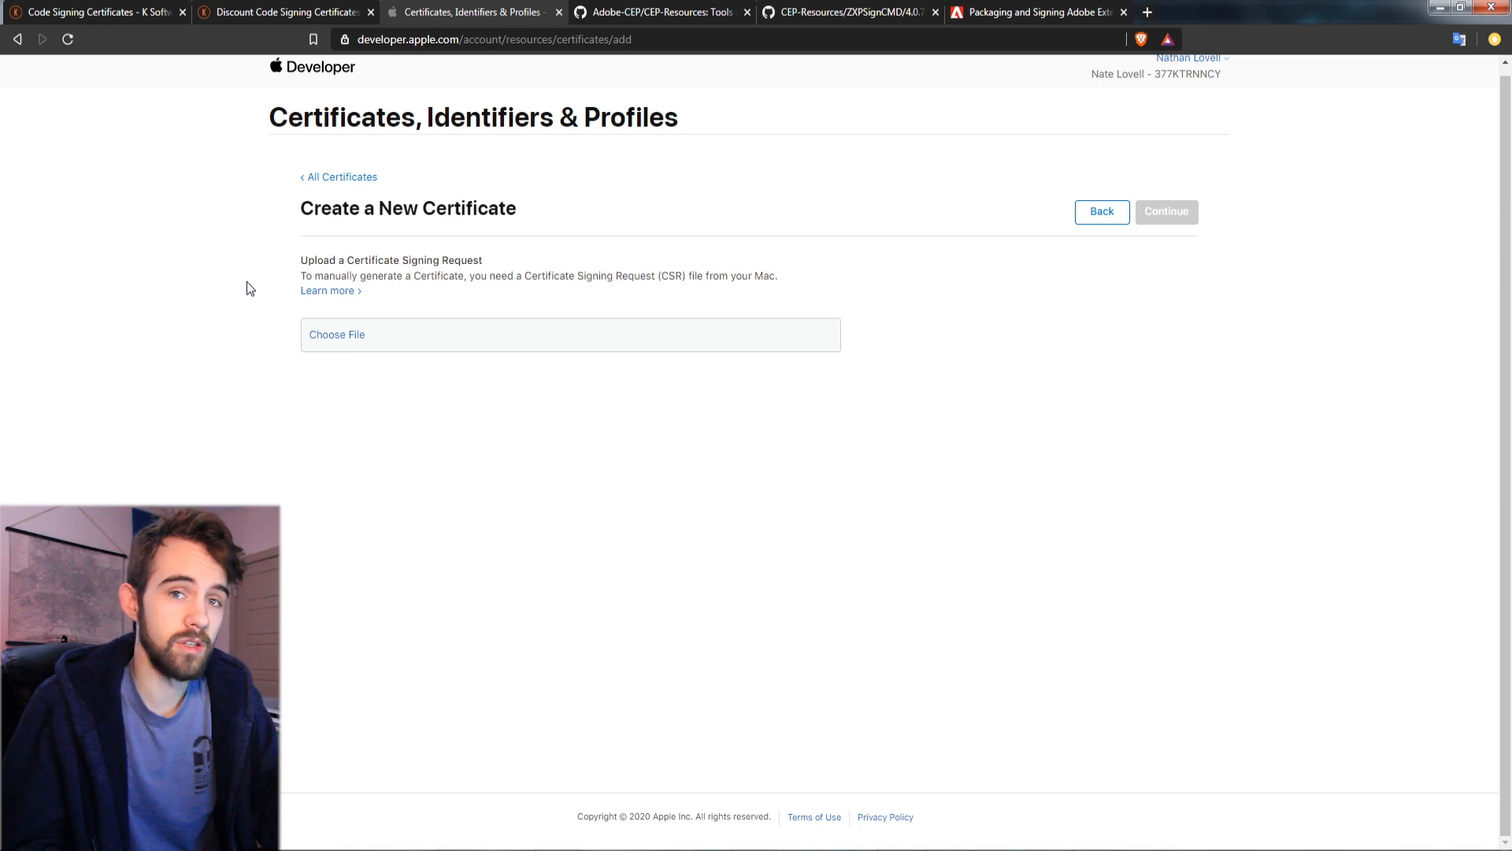
{"action": "mouse_move", "coordinate": [260, 317]}
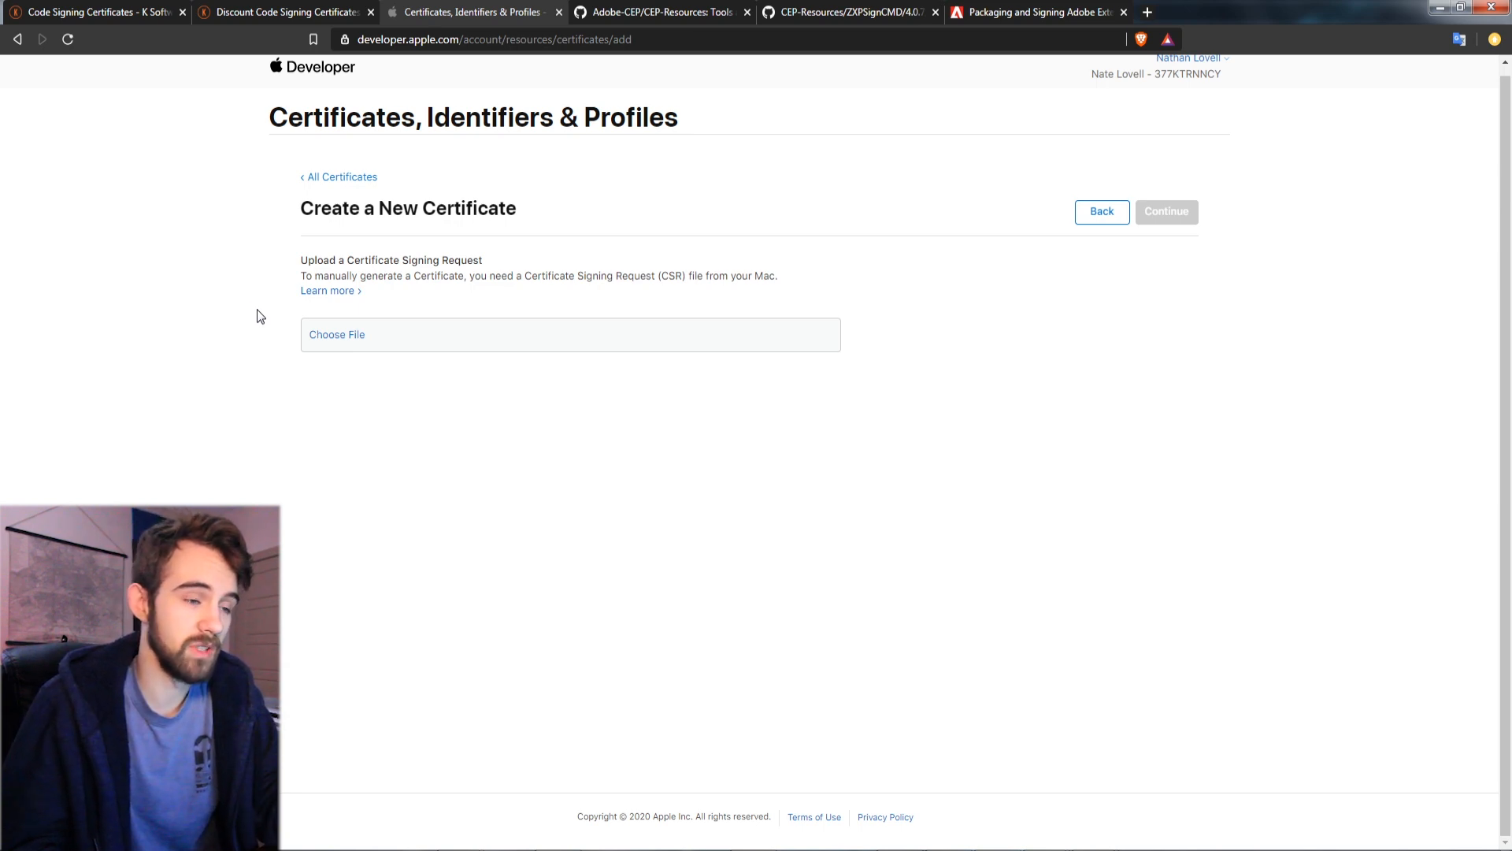
{"action": "mouse_move", "coordinate": [309, 293]}
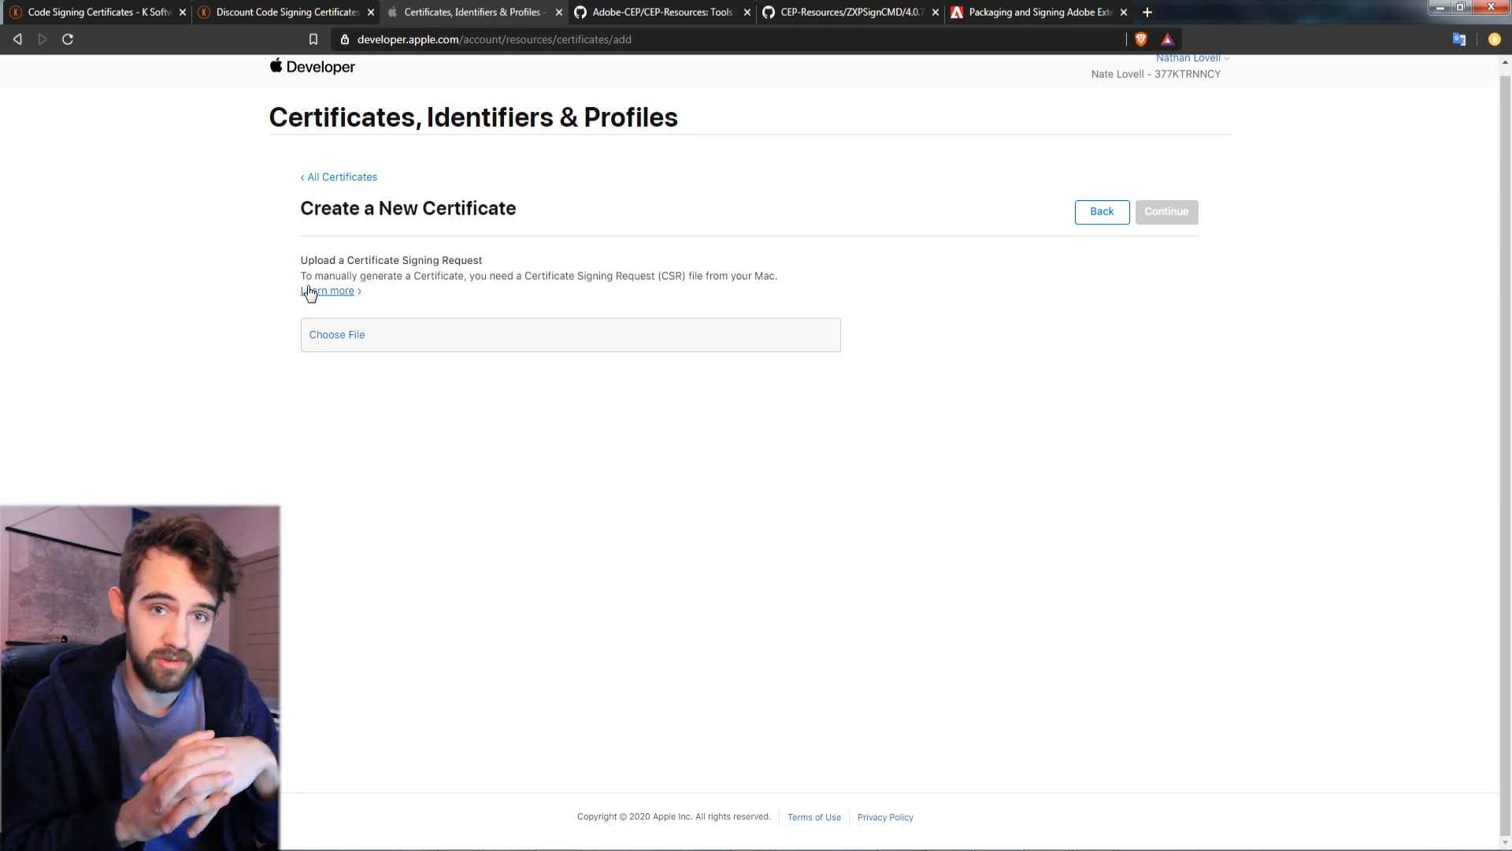
{"action": "mouse_move", "coordinate": [367, 191]}
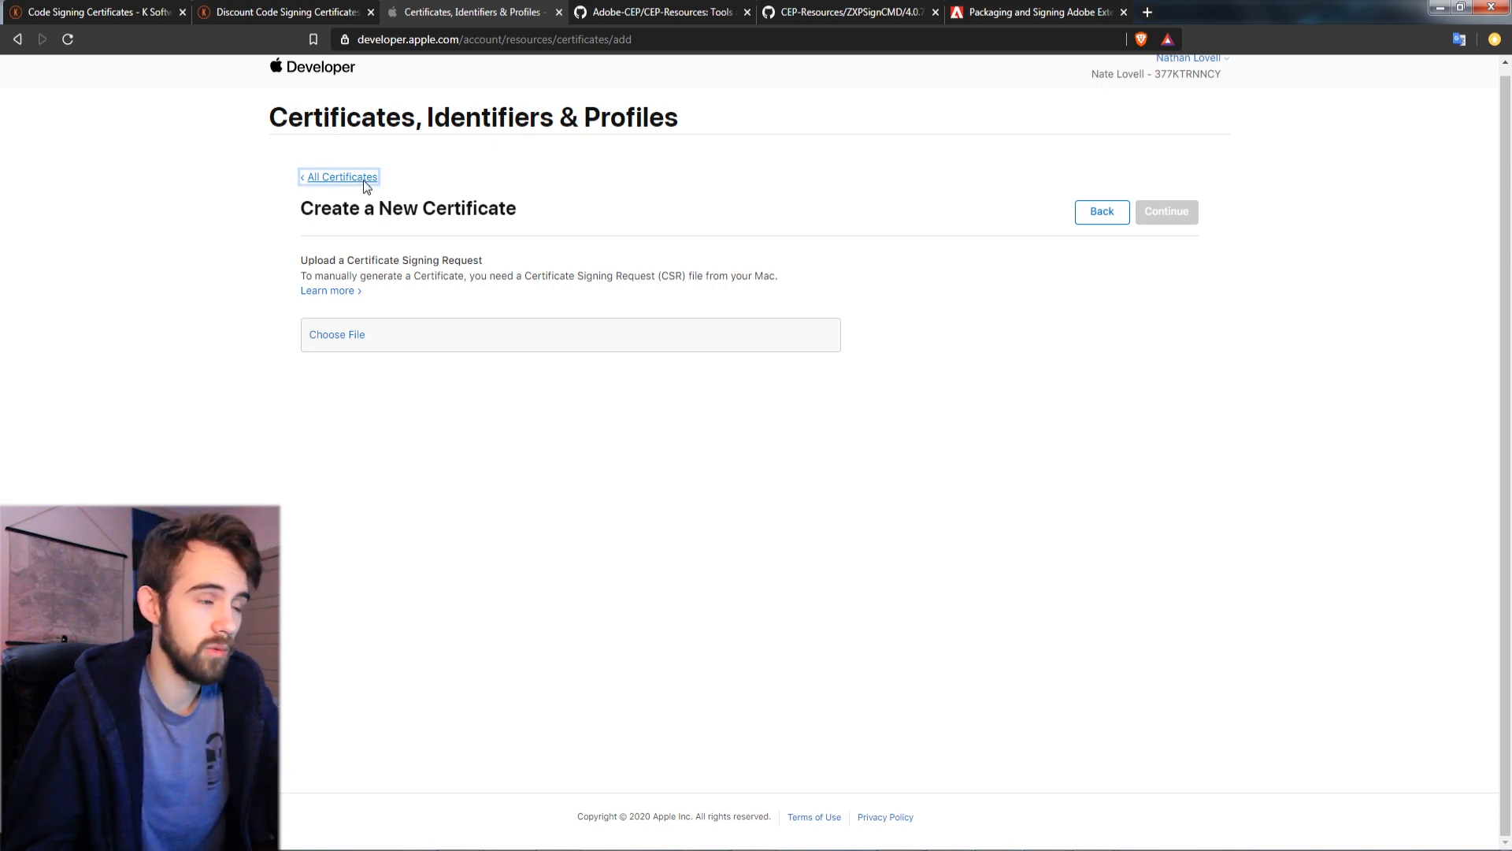
Return to All Certificates and open the Developer ID Installer certificate's download page.
{"action": "left_click", "coordinate": [340, 176]}
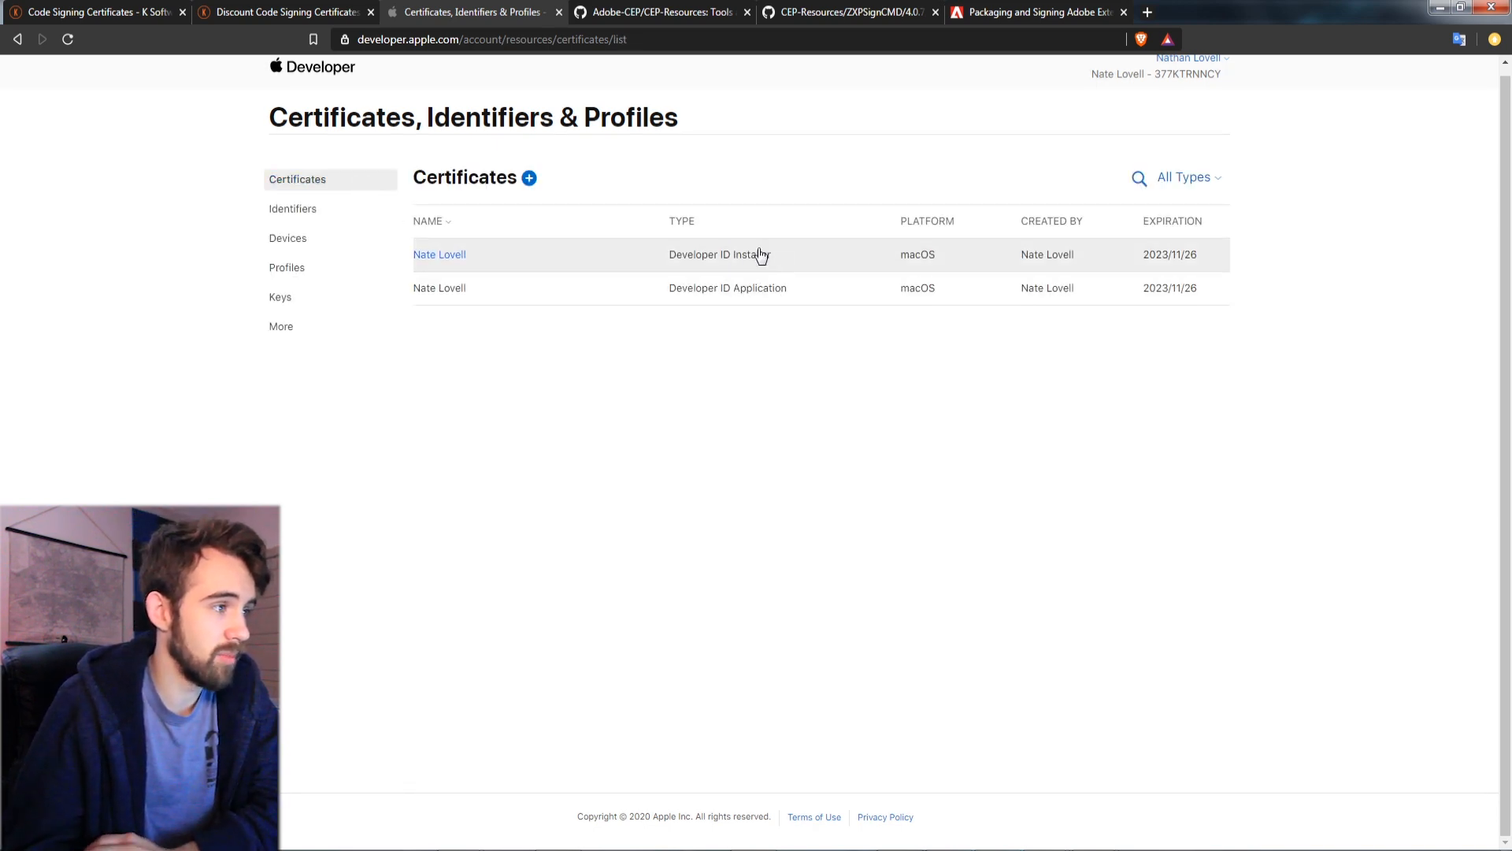
{"action": "left_click", "coordinate": [439, 253]}
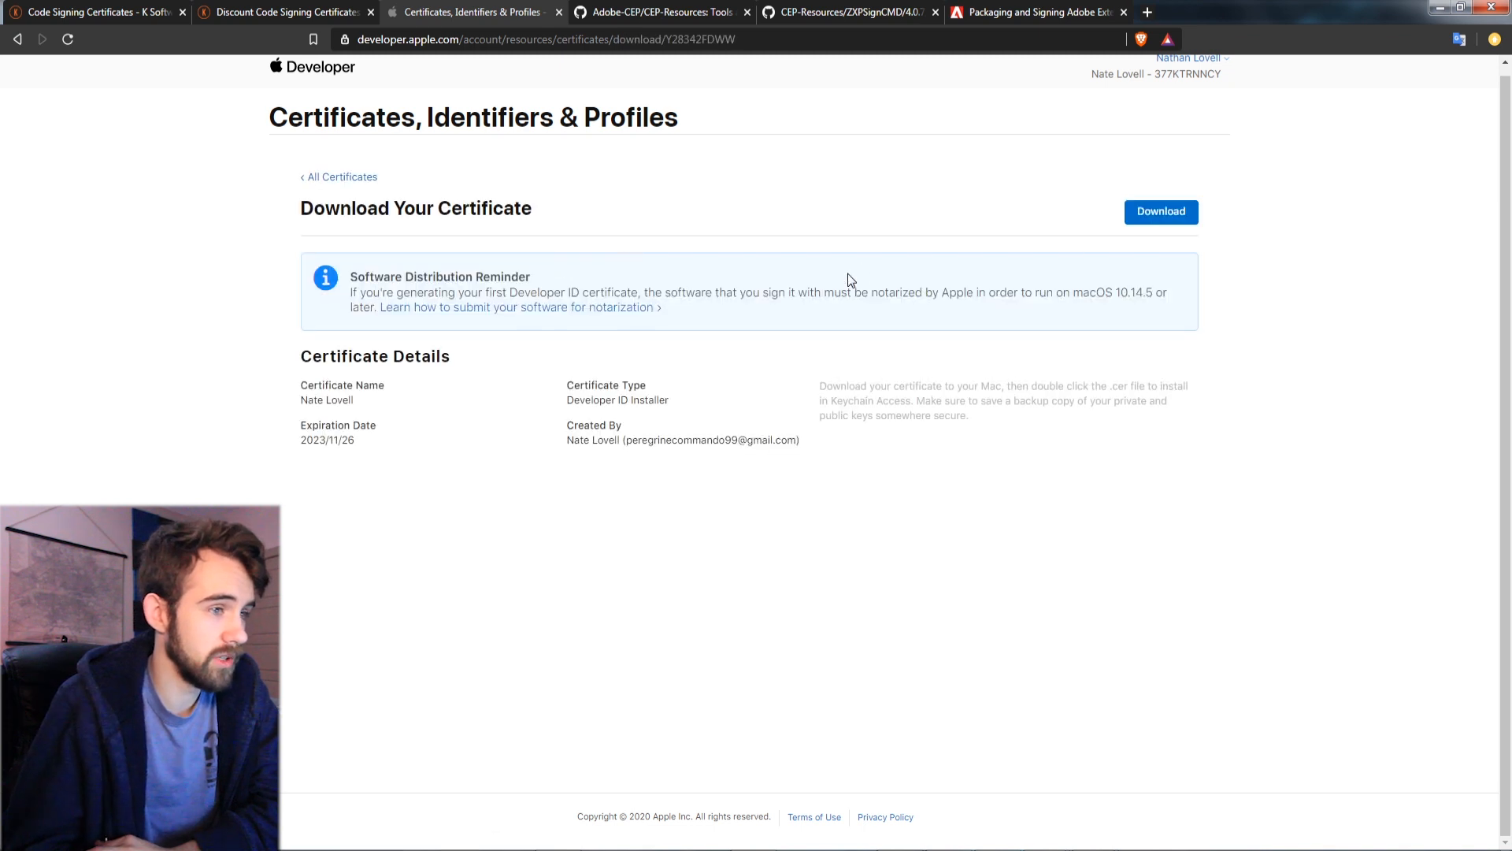